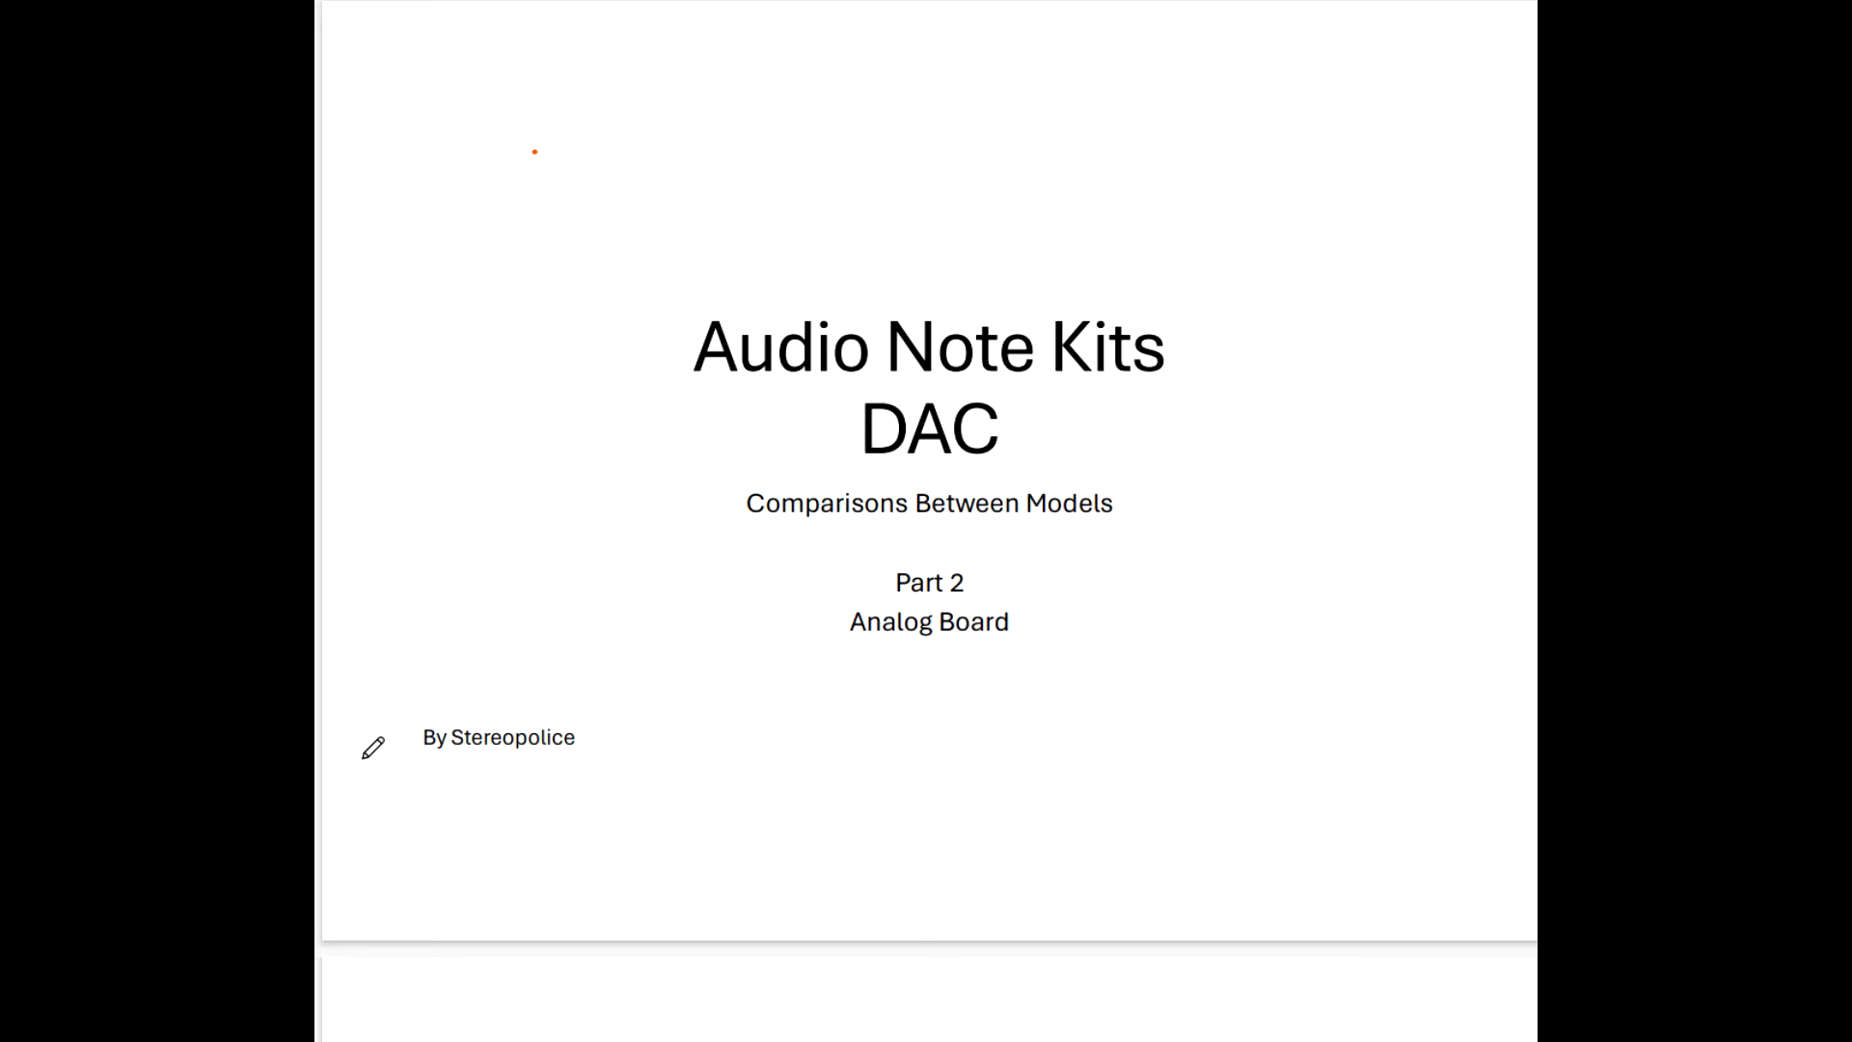
pyautogui.moveTo(540, 376)
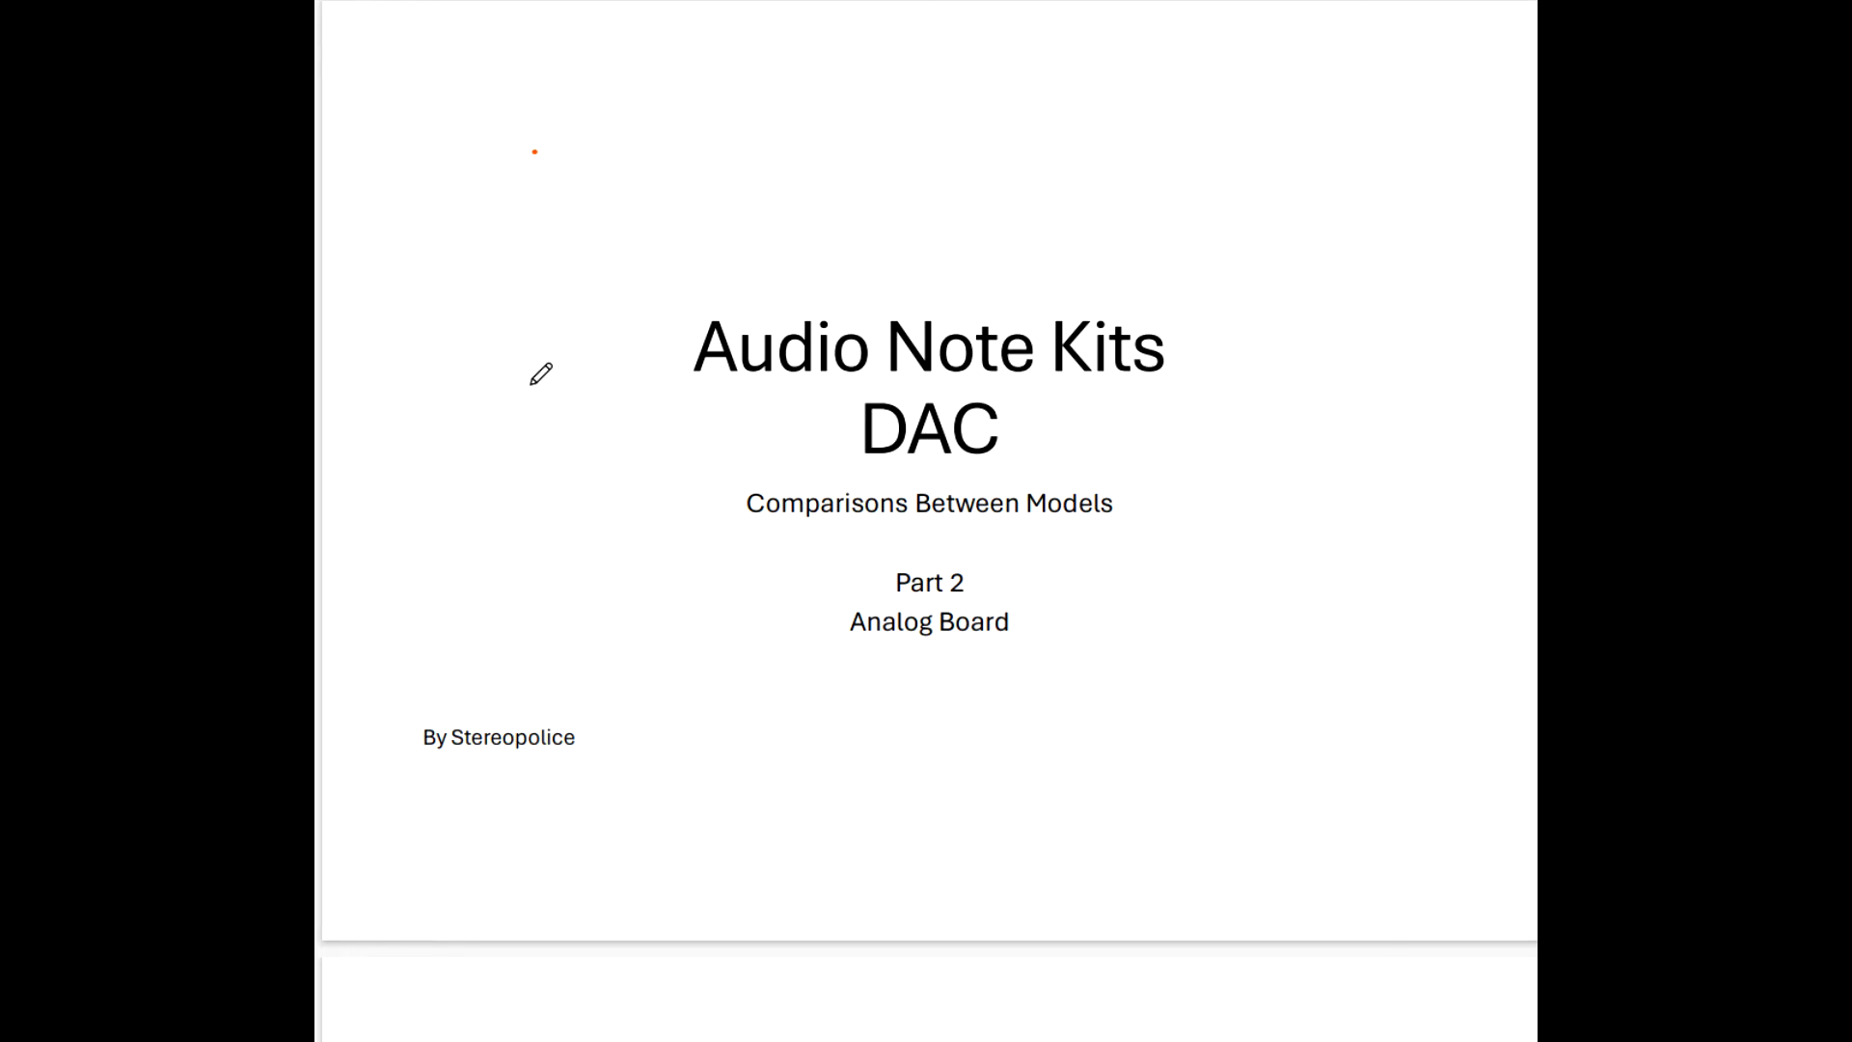
# Draw an orange ink bracket beside the seven-model DAC R2R 24/96 list on The models page.
pyautogui.scroll(-3)
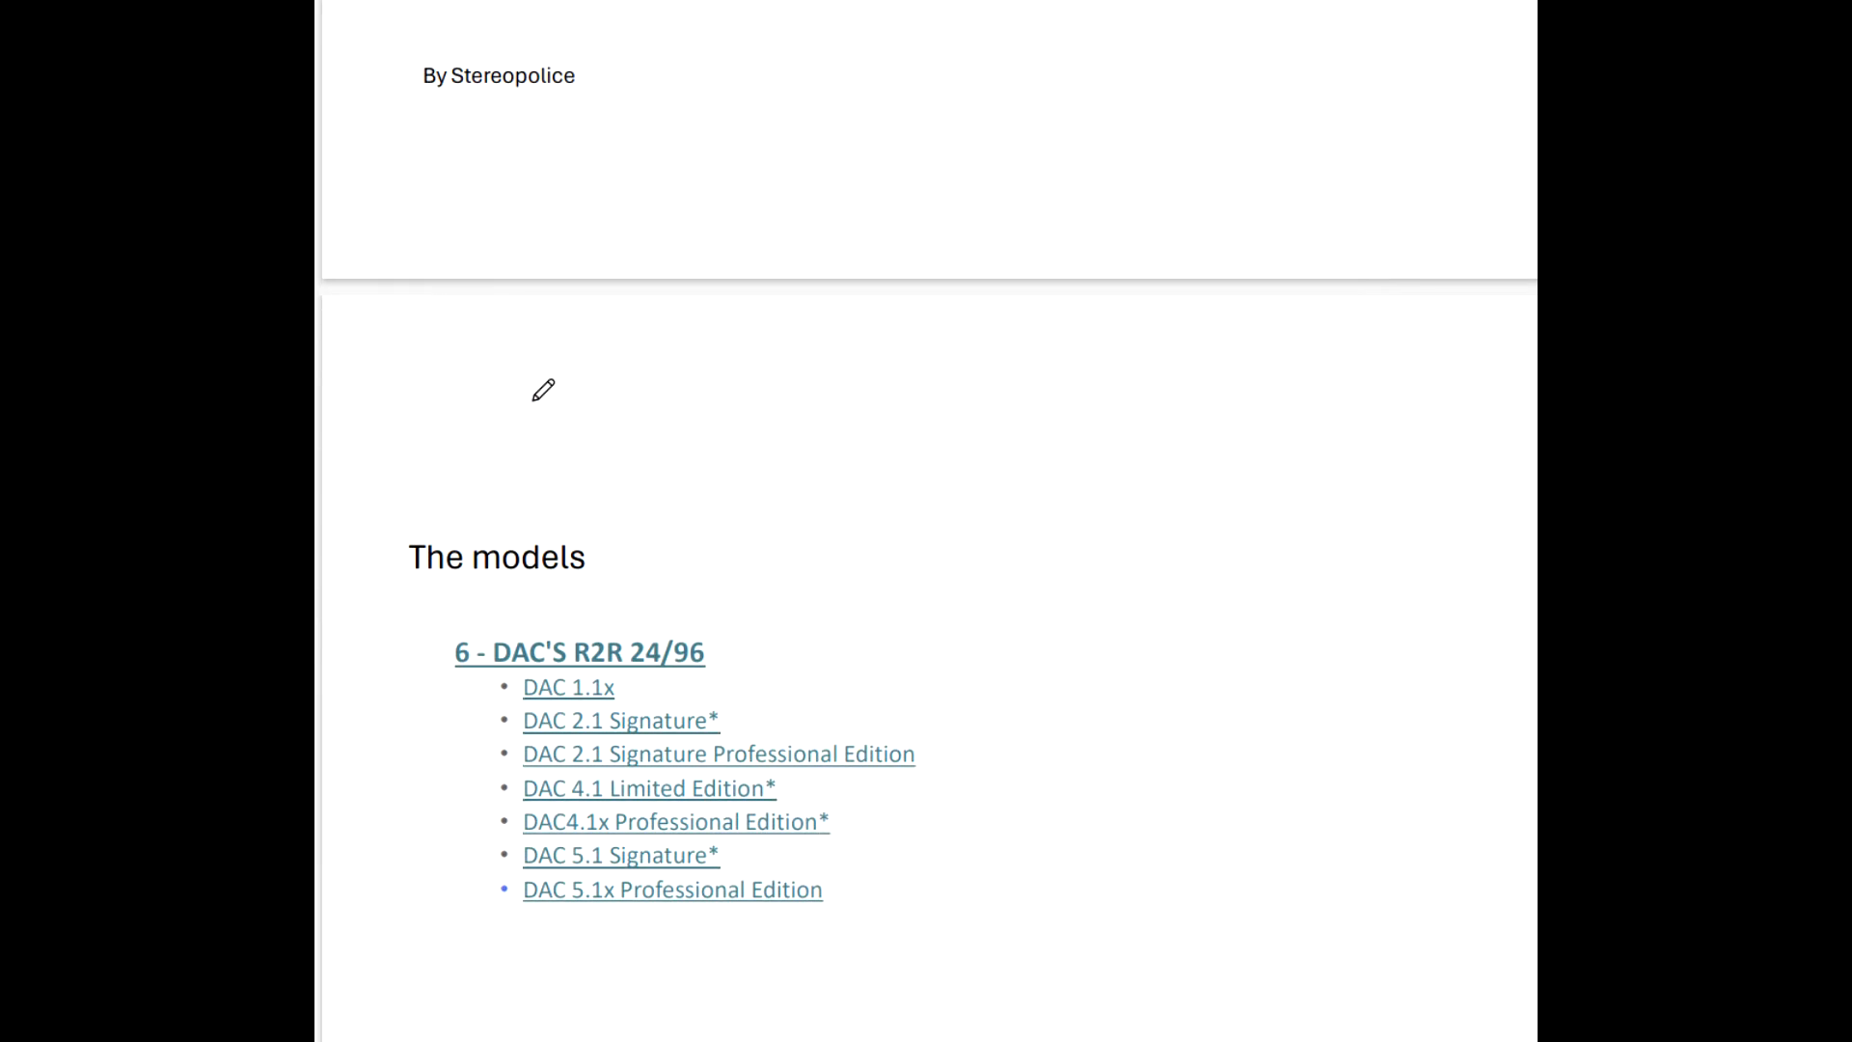
pyautogui.scroll(-3)
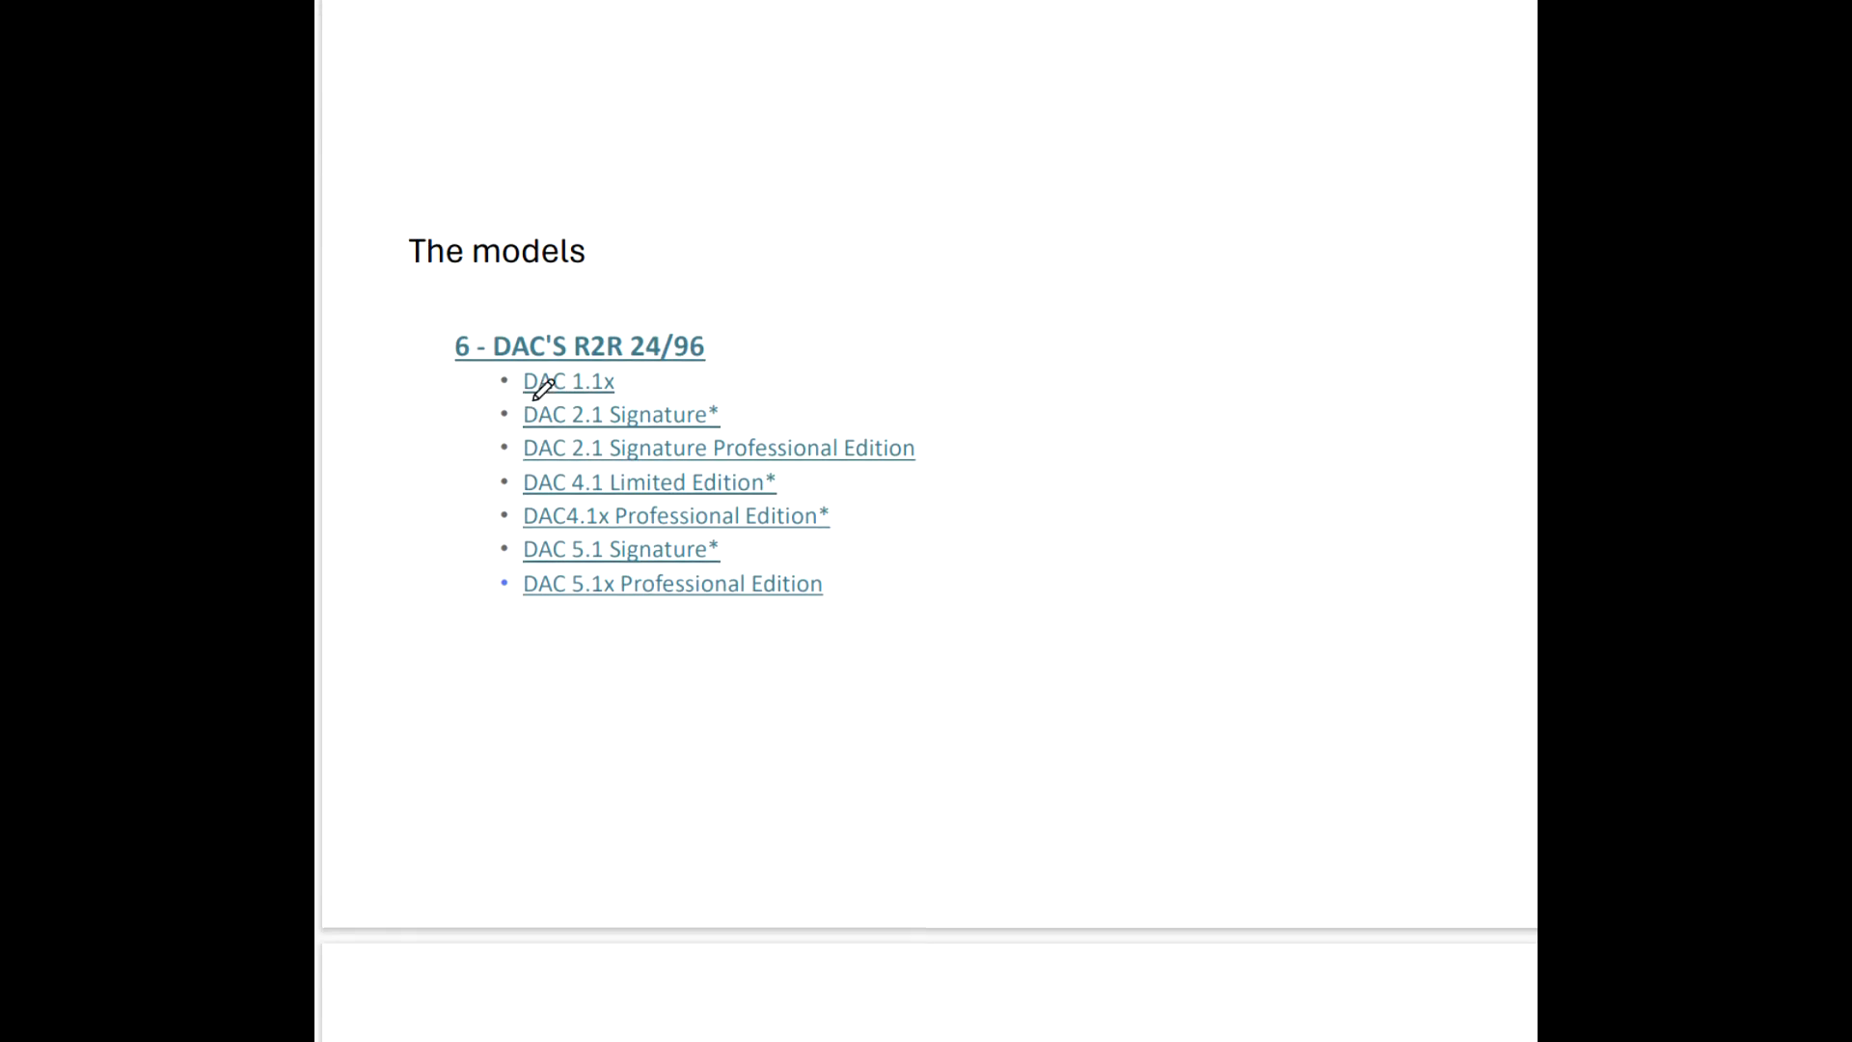
pyautogui.scroll(-3)
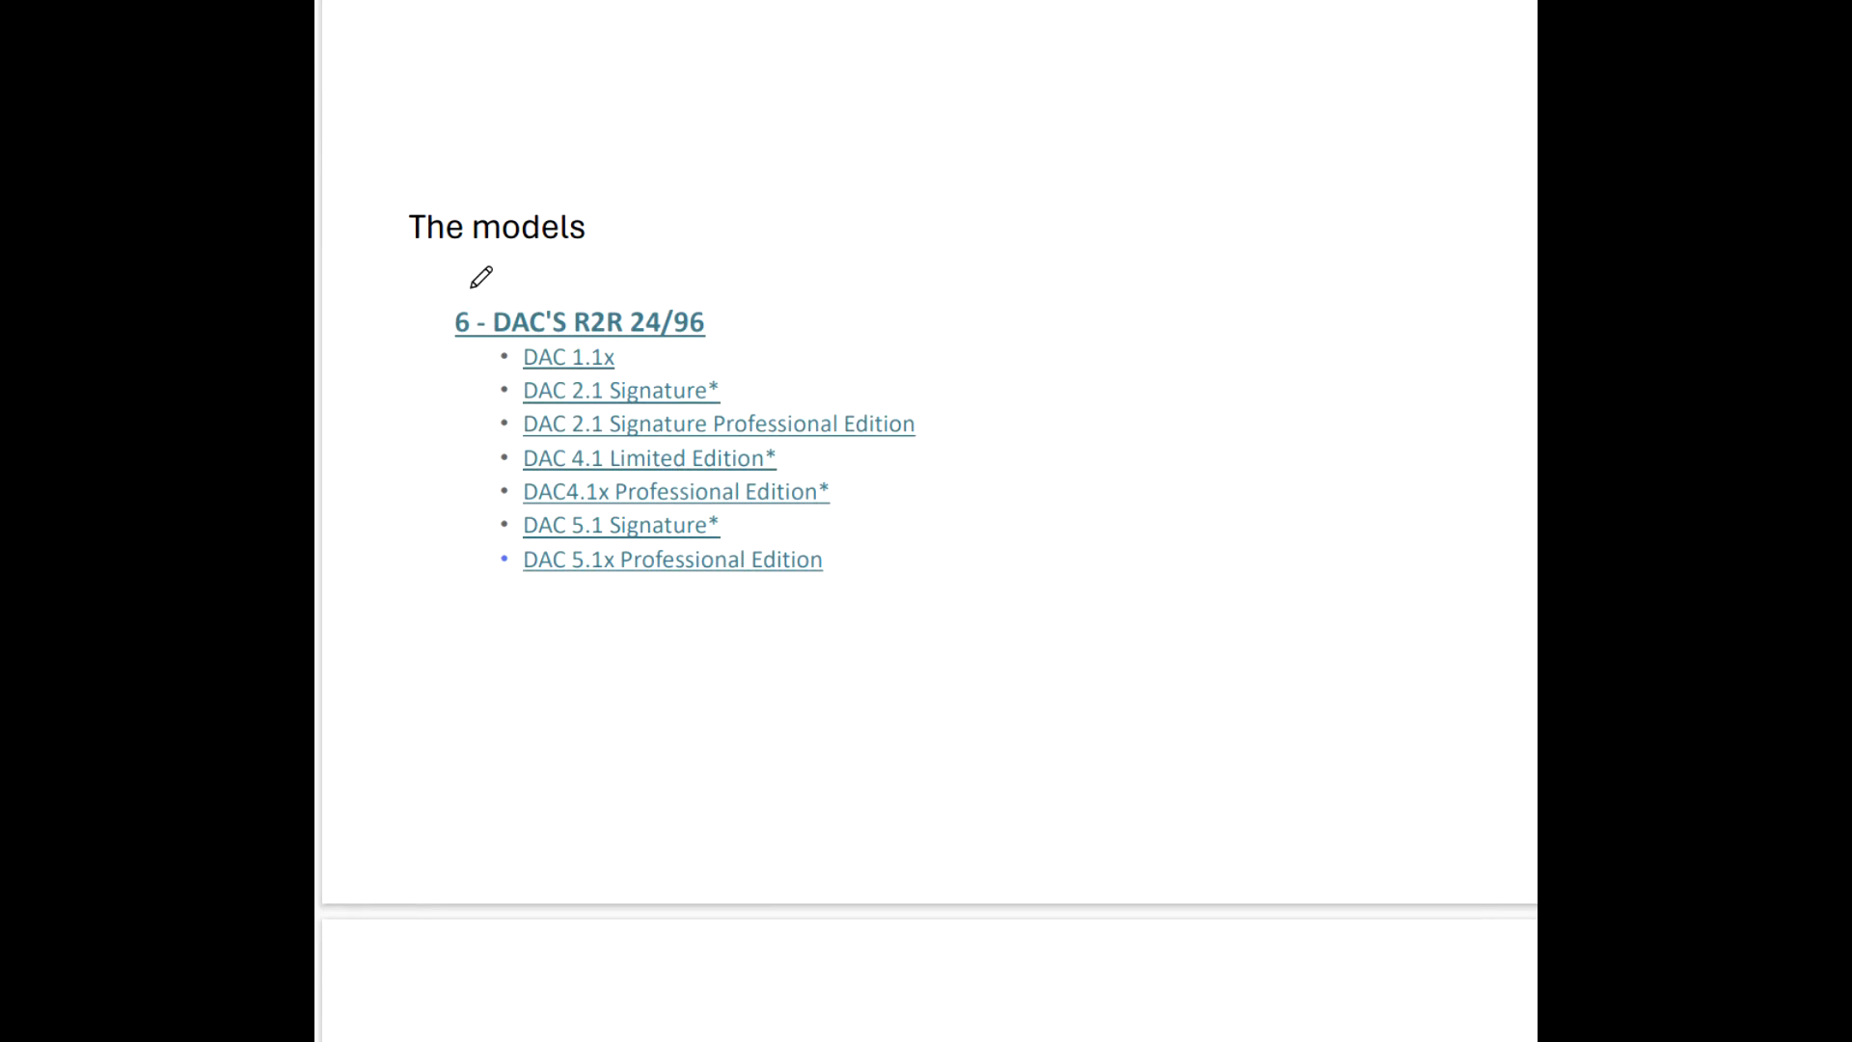
pyautogui.moveTo(465, 277); pyautogui.dragTo(419, 538)
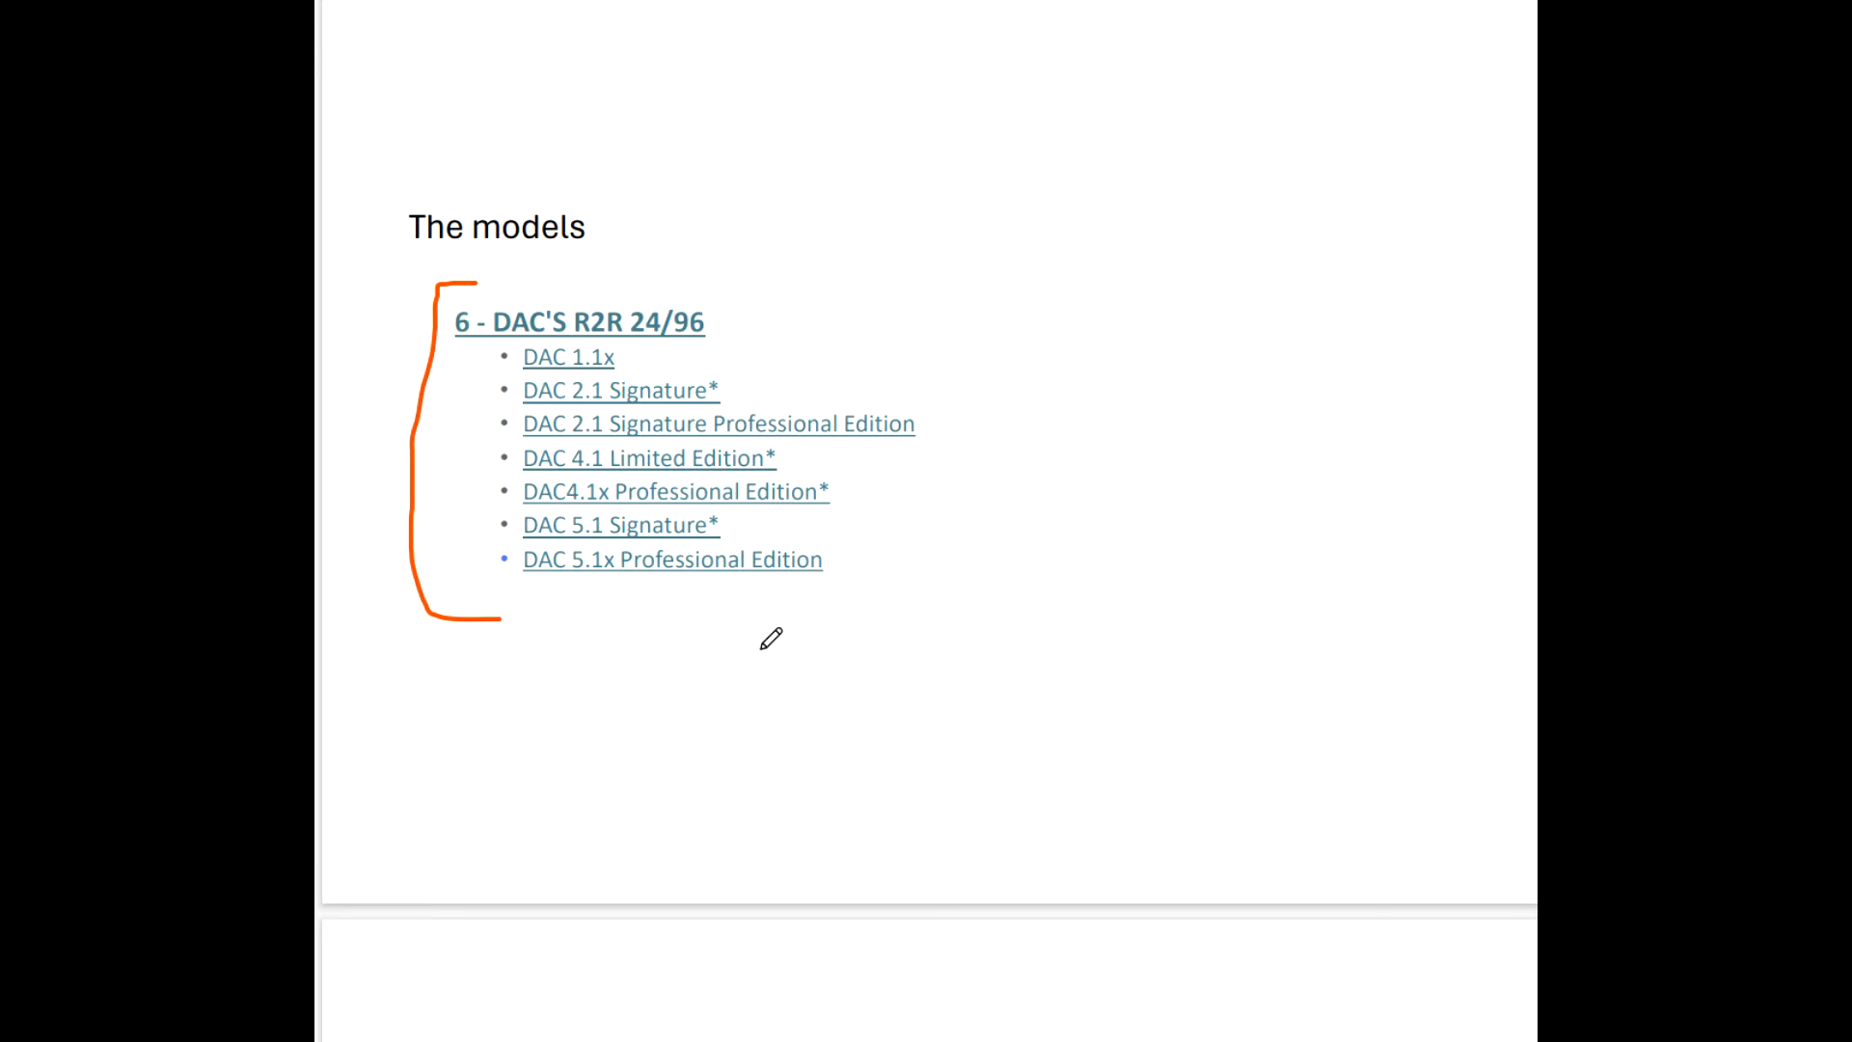
pyautogui.moveTo(623, 533)
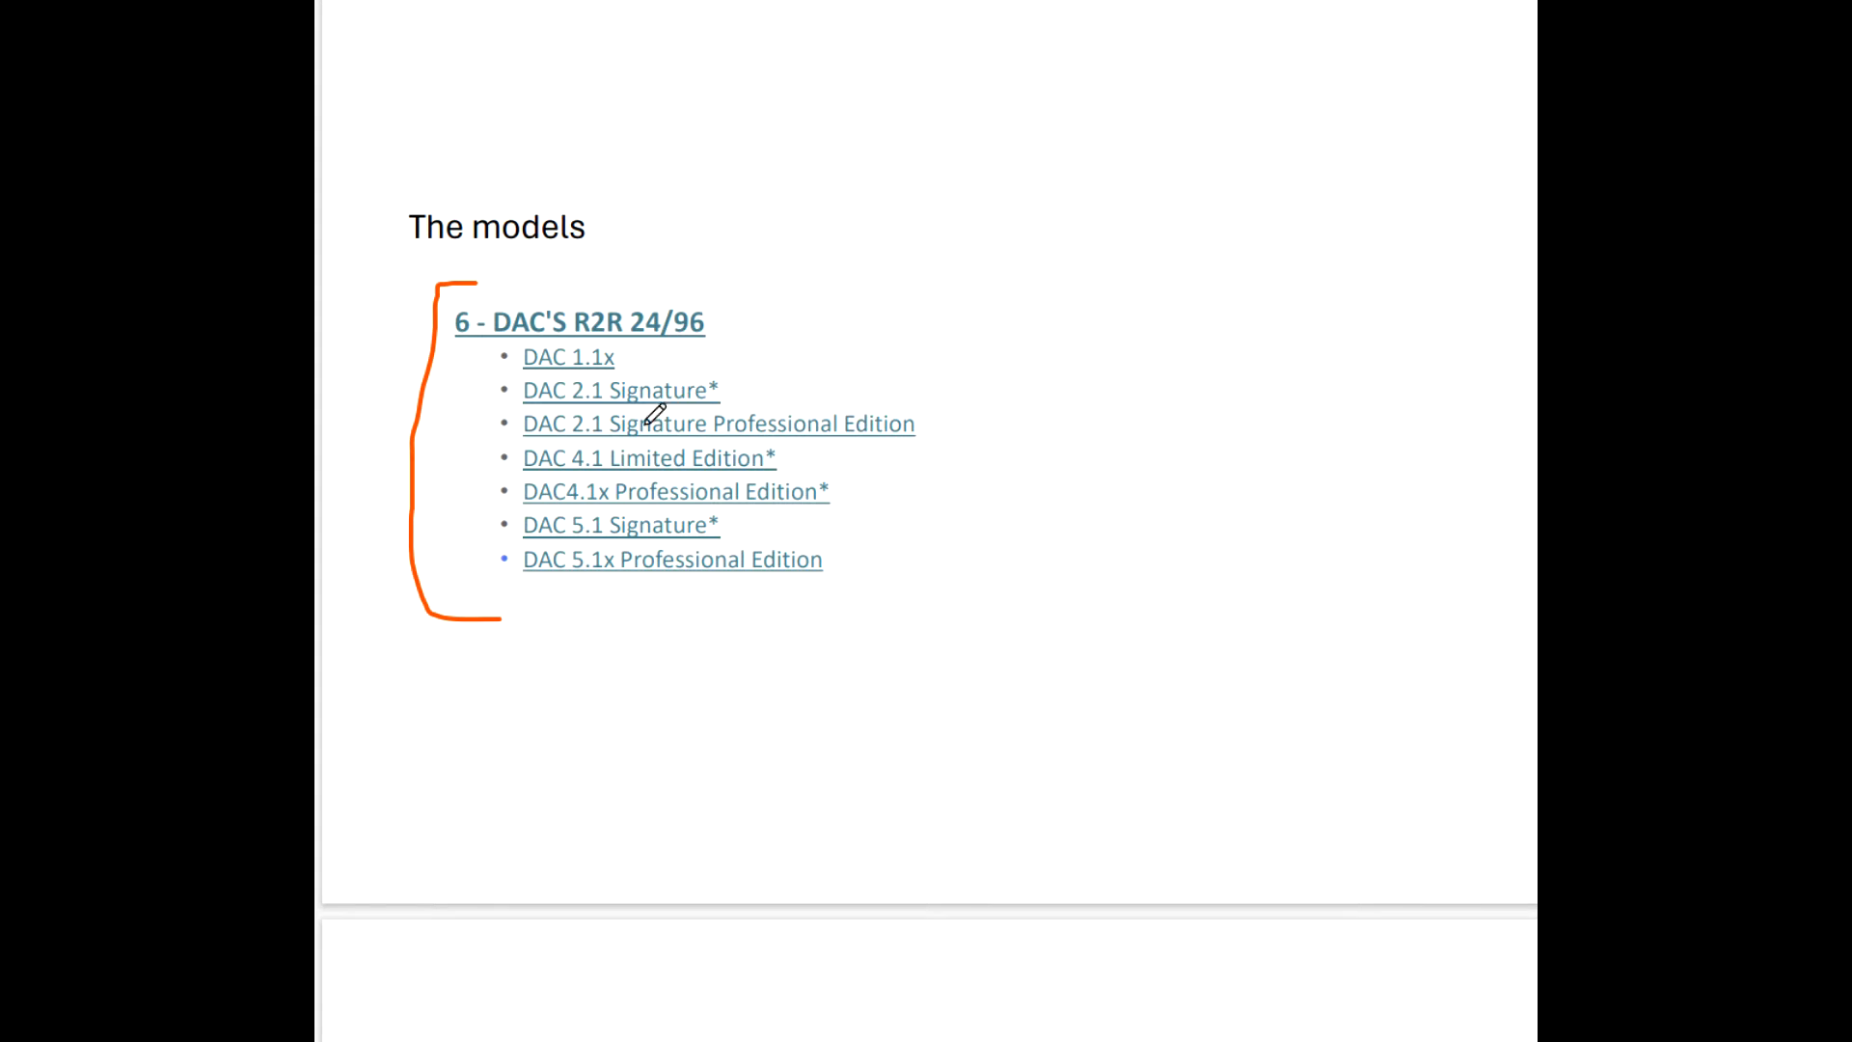
pyautogui.moveTo(729, 361)
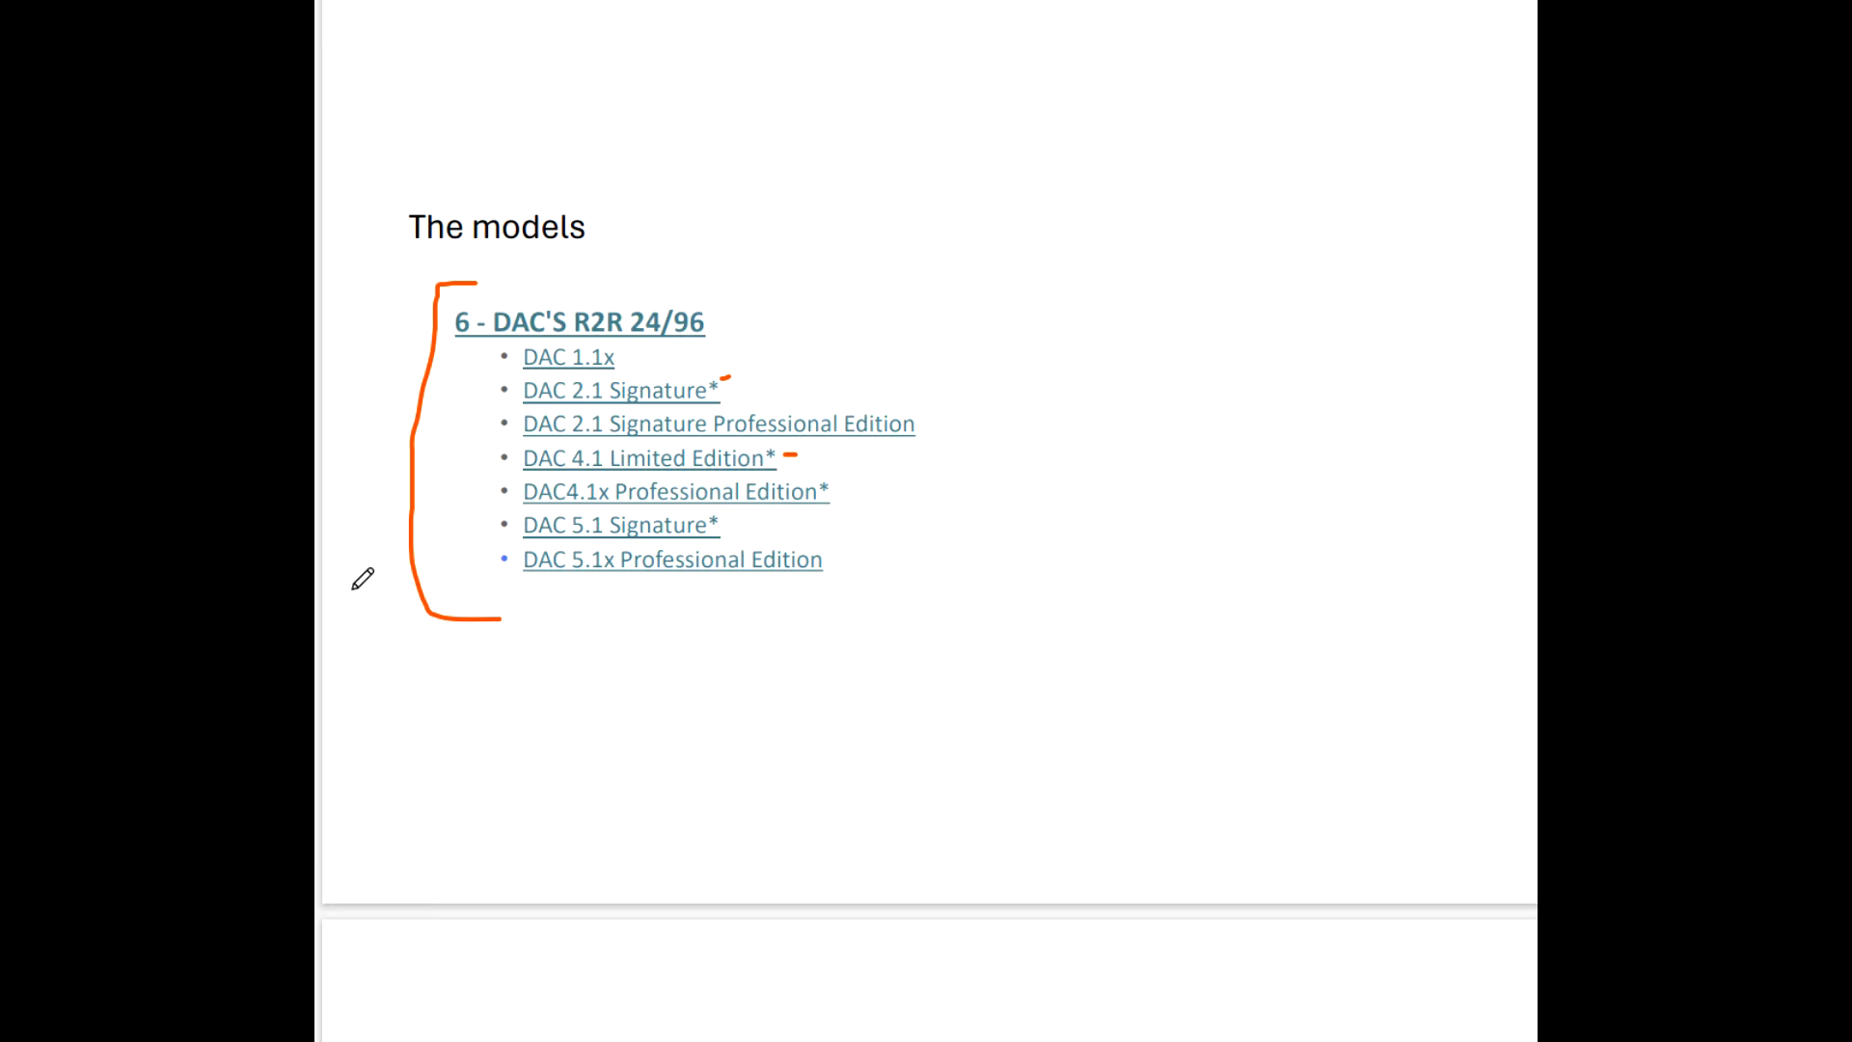
pyautogui.moveTo(376, 439)
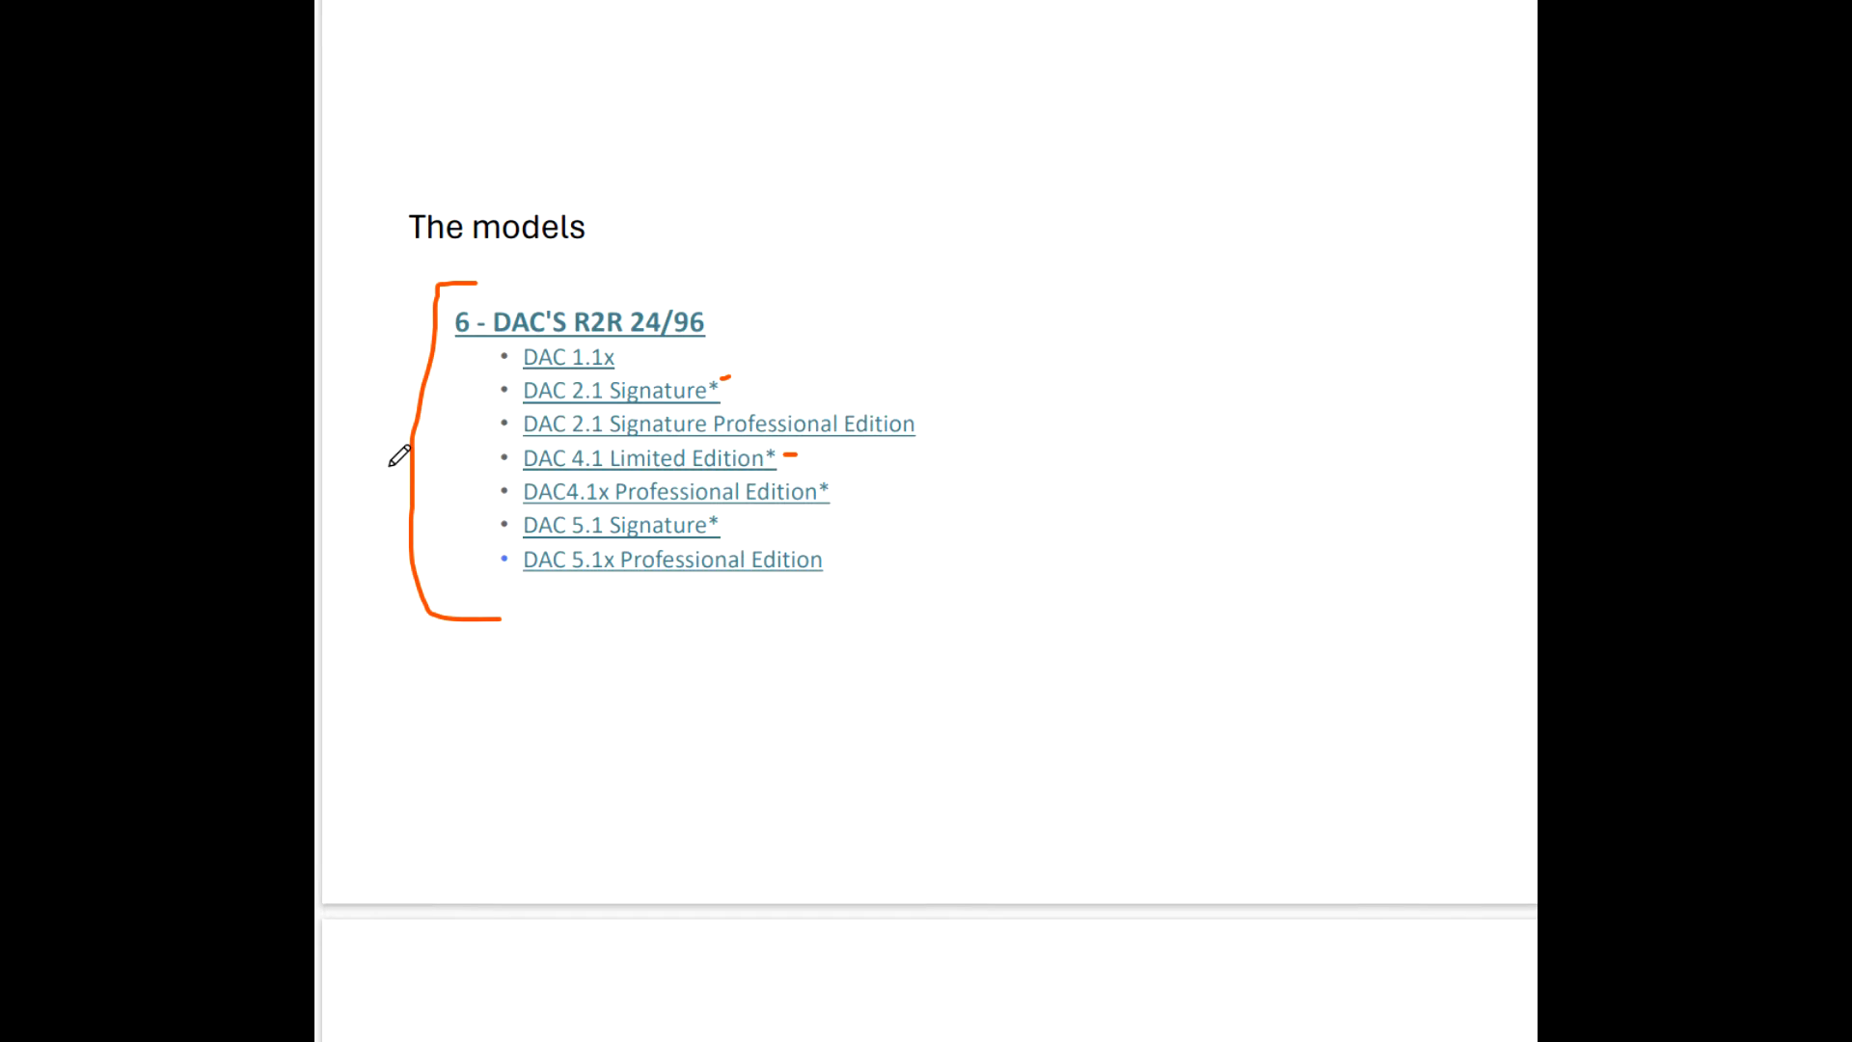
pyautogui.moveTo(413, 444)
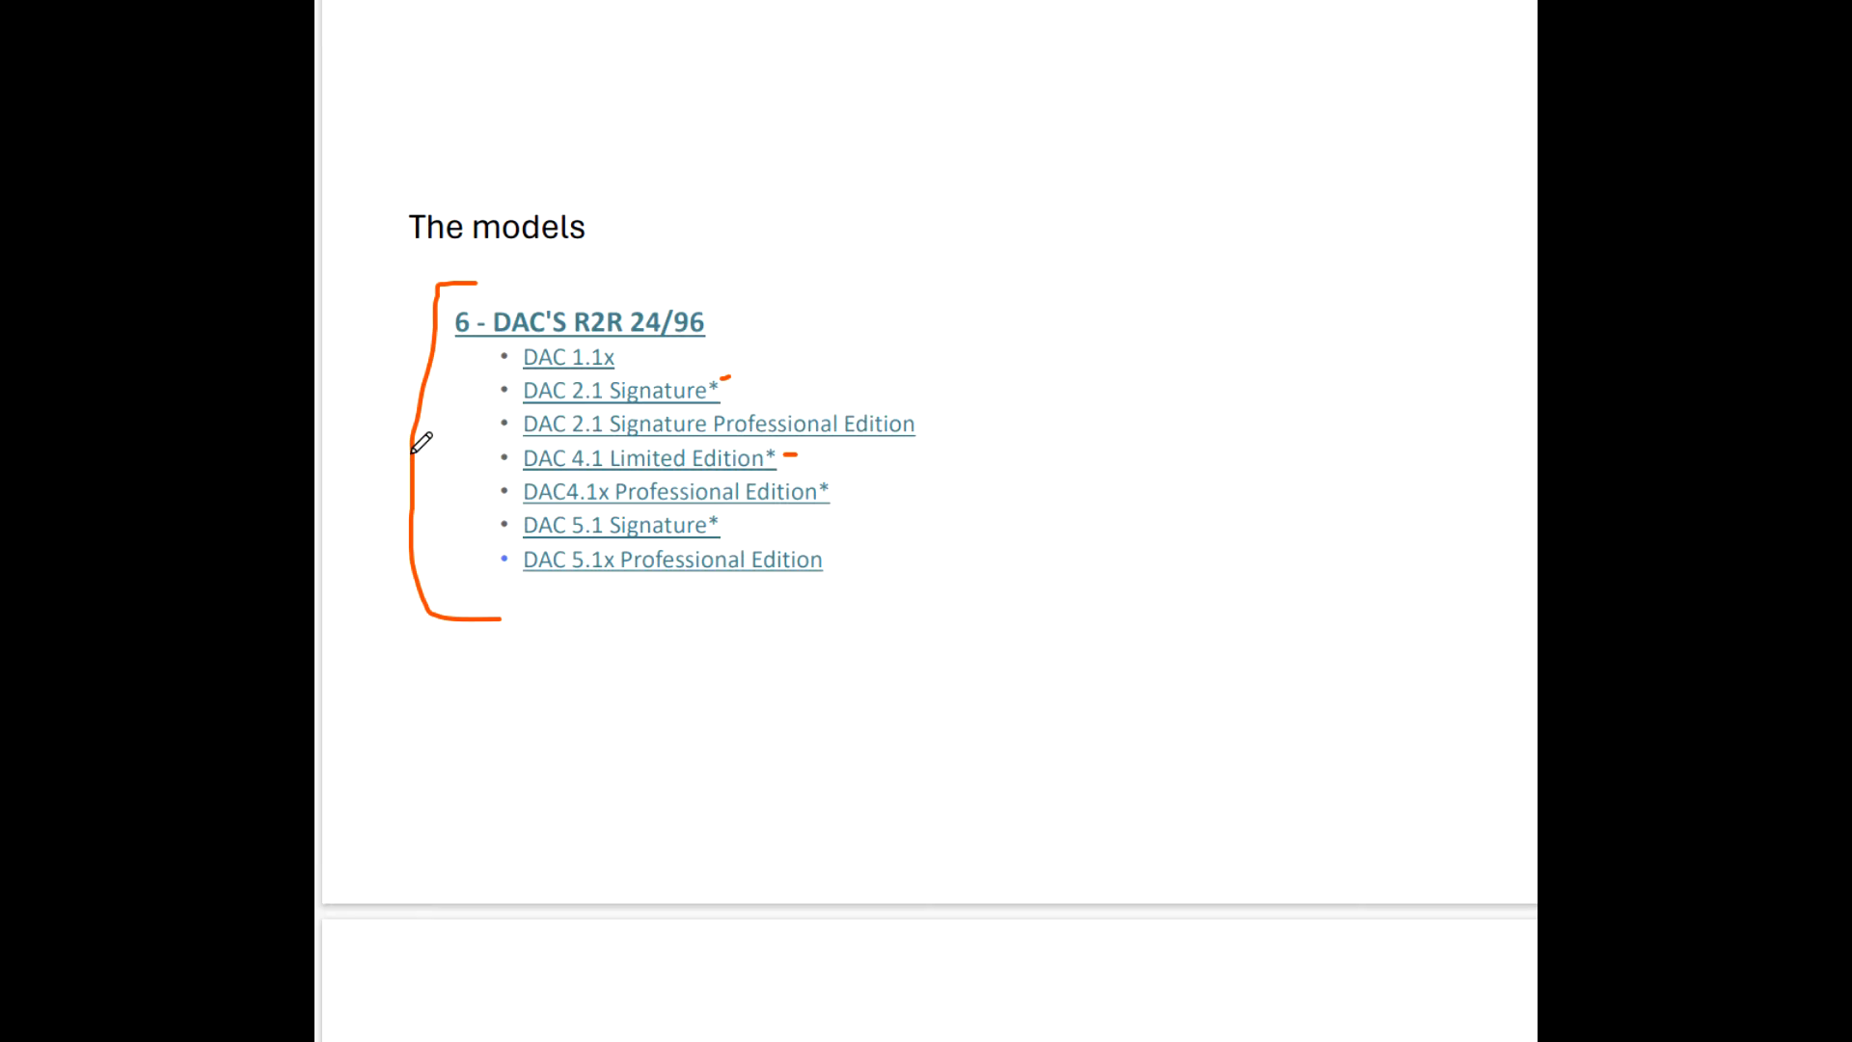
pyautogui.moveTo(428, 470)
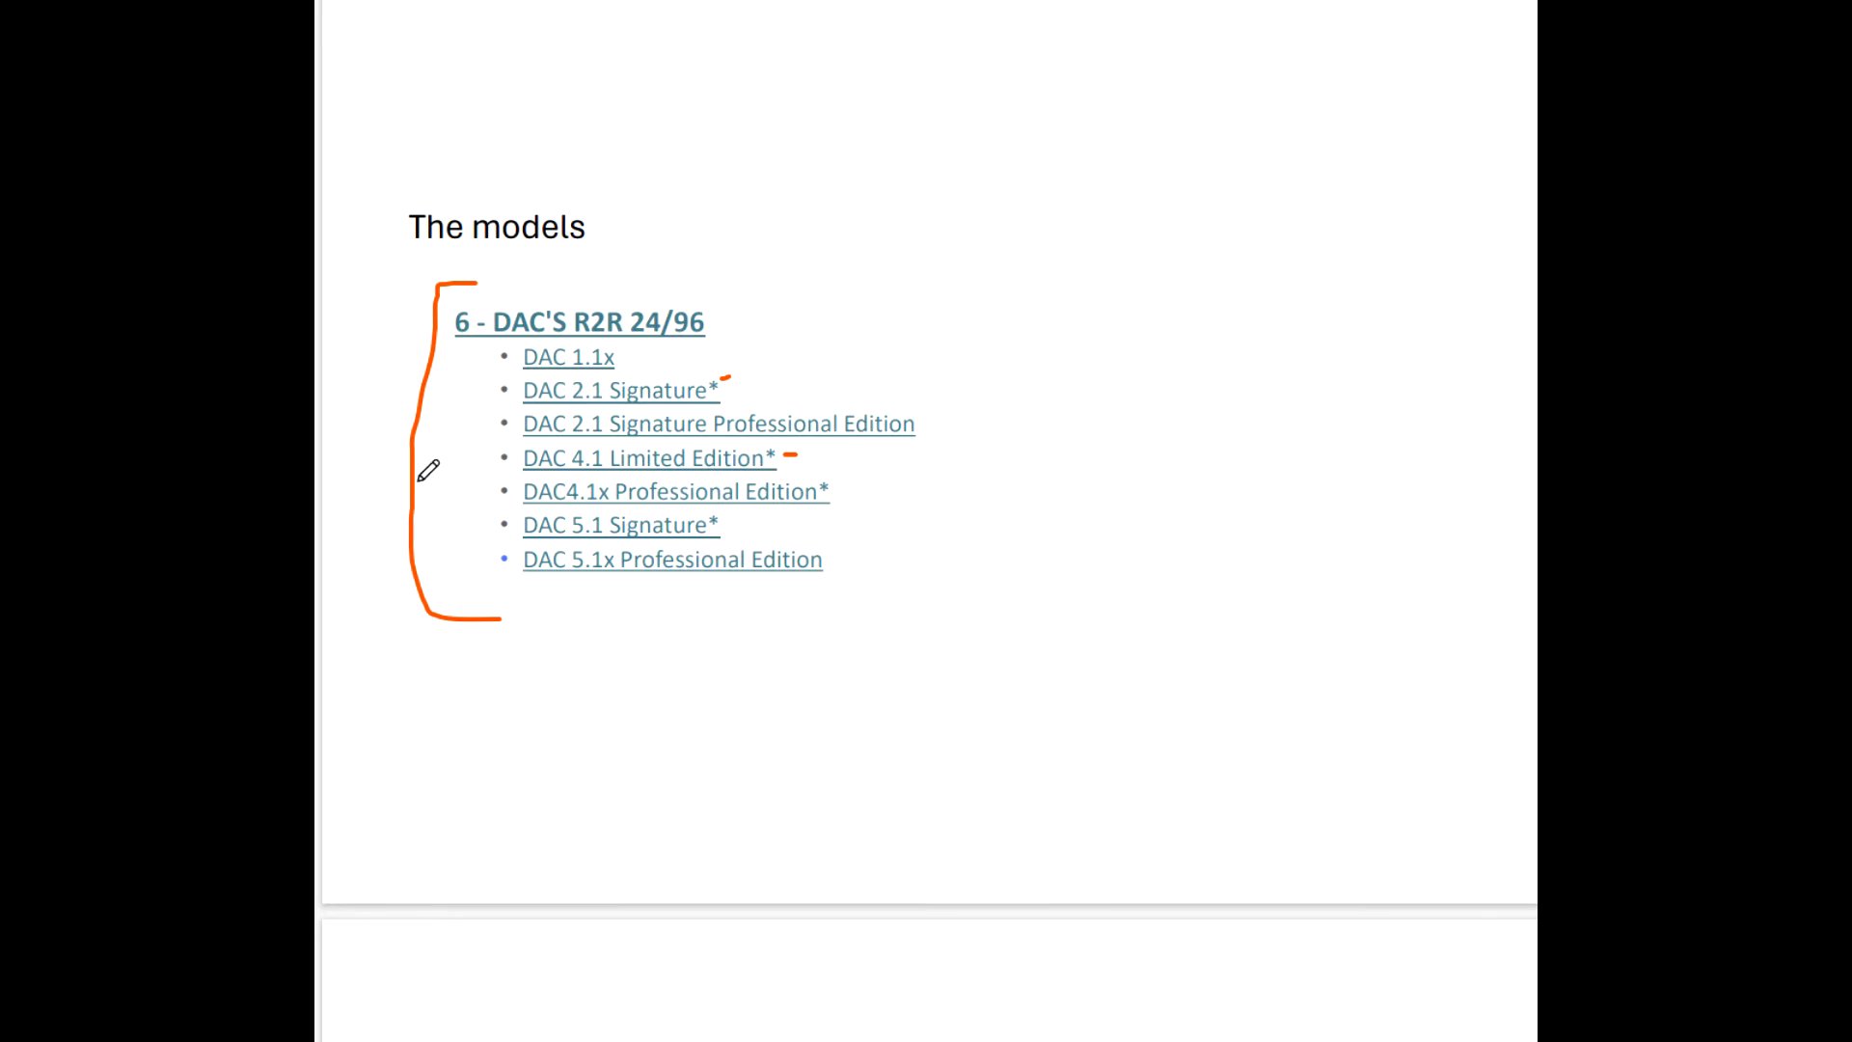
pyautogui.moveTo(451, 550)
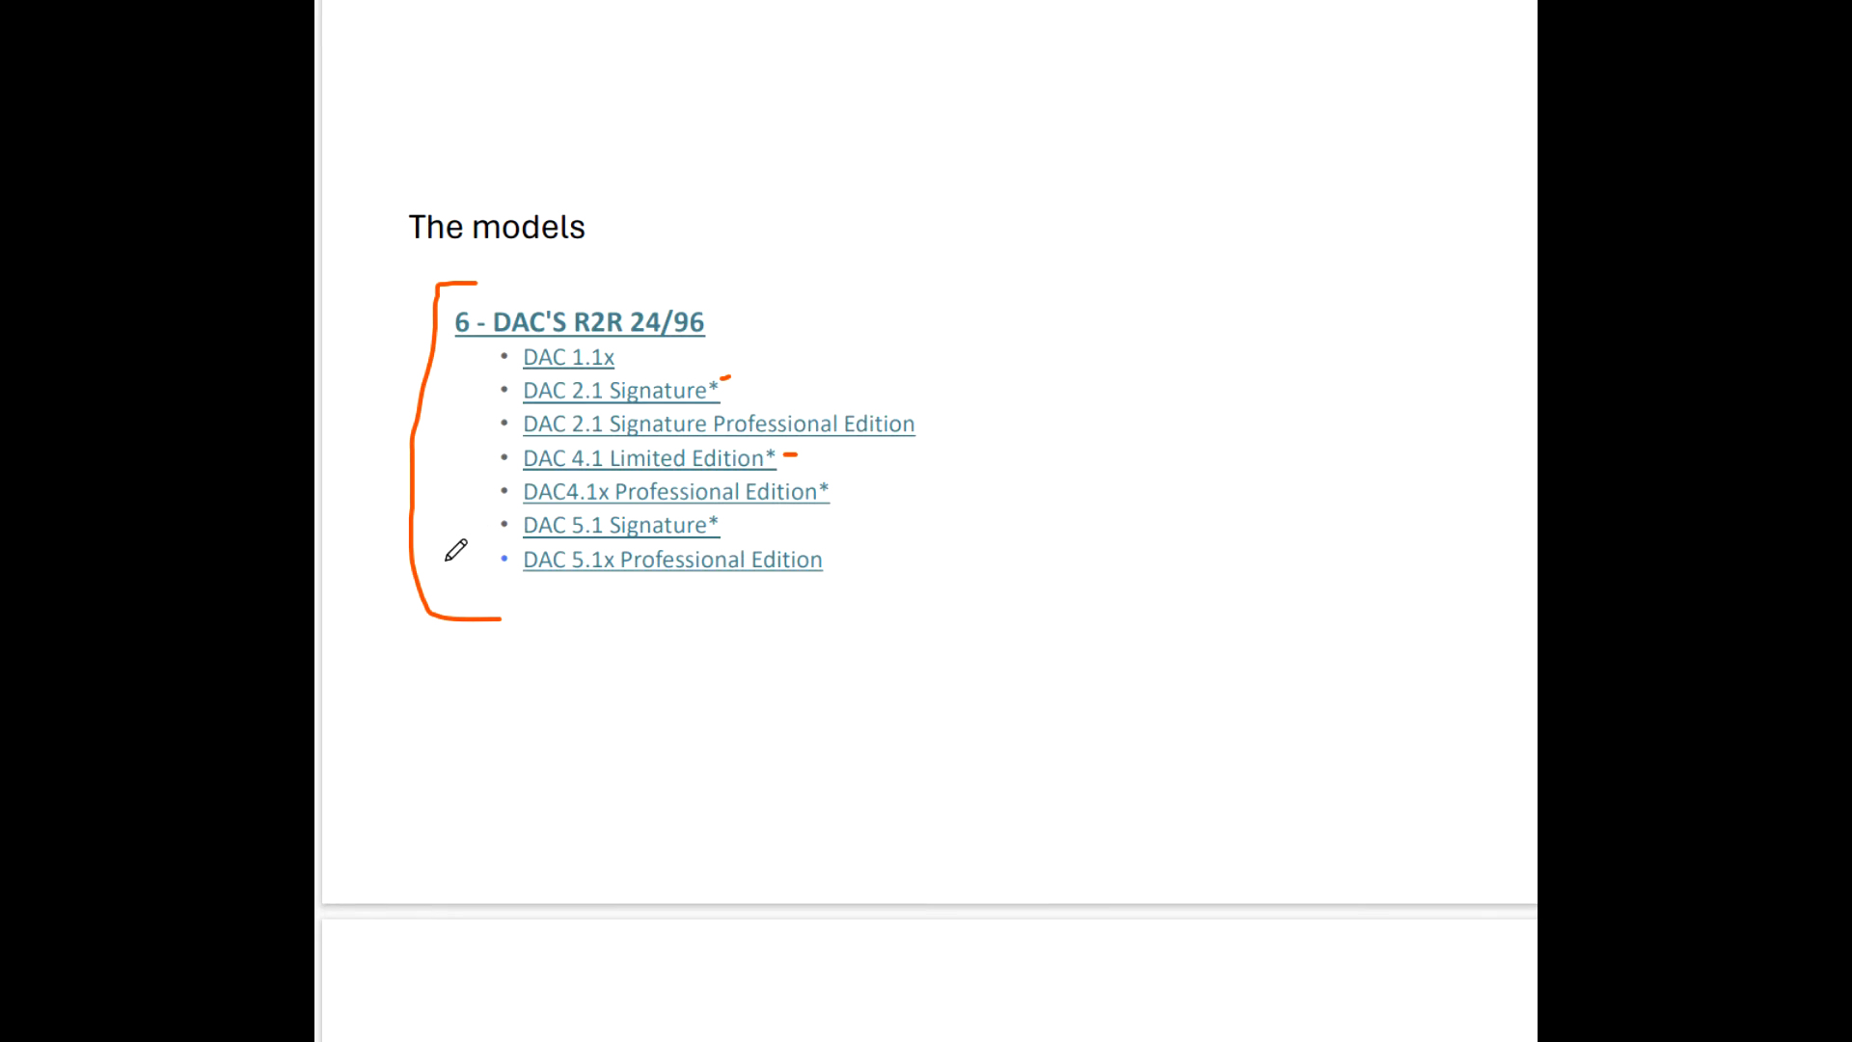
pyautogui.moveTo(575, 561)
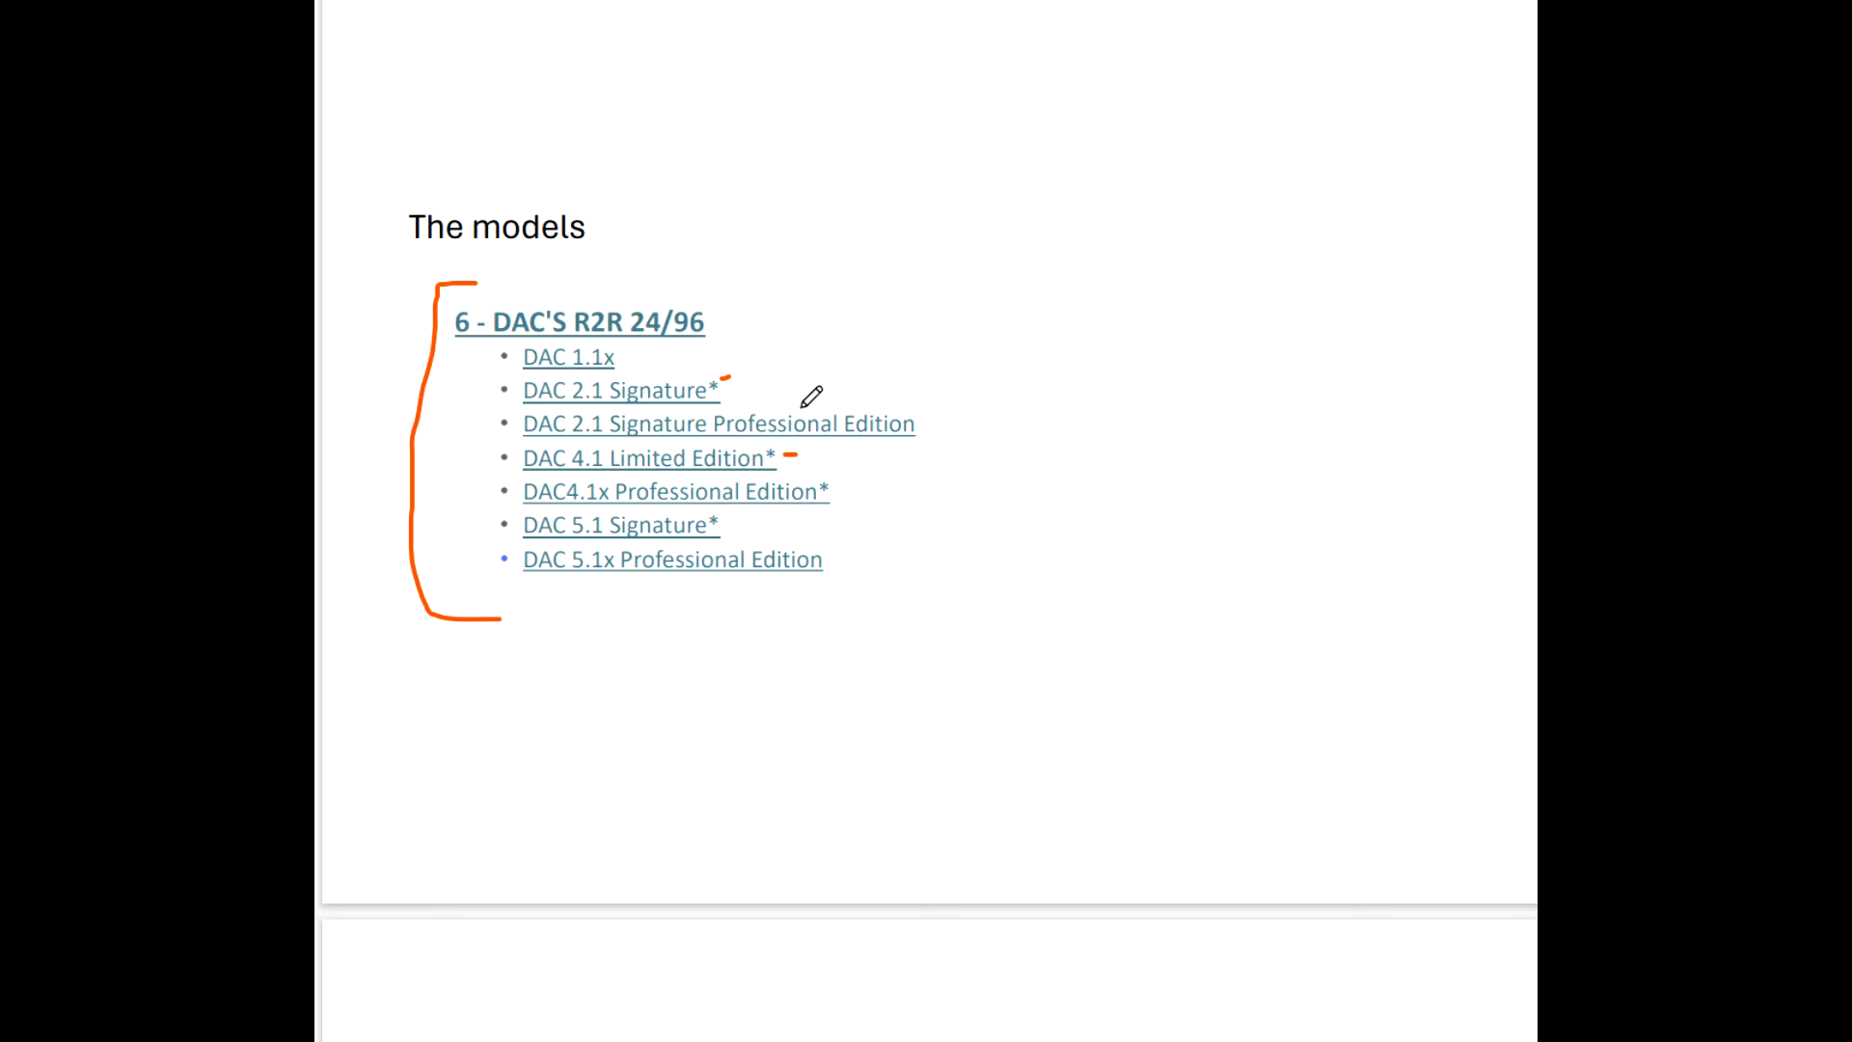
pyautogui.moveTo(809, 409)
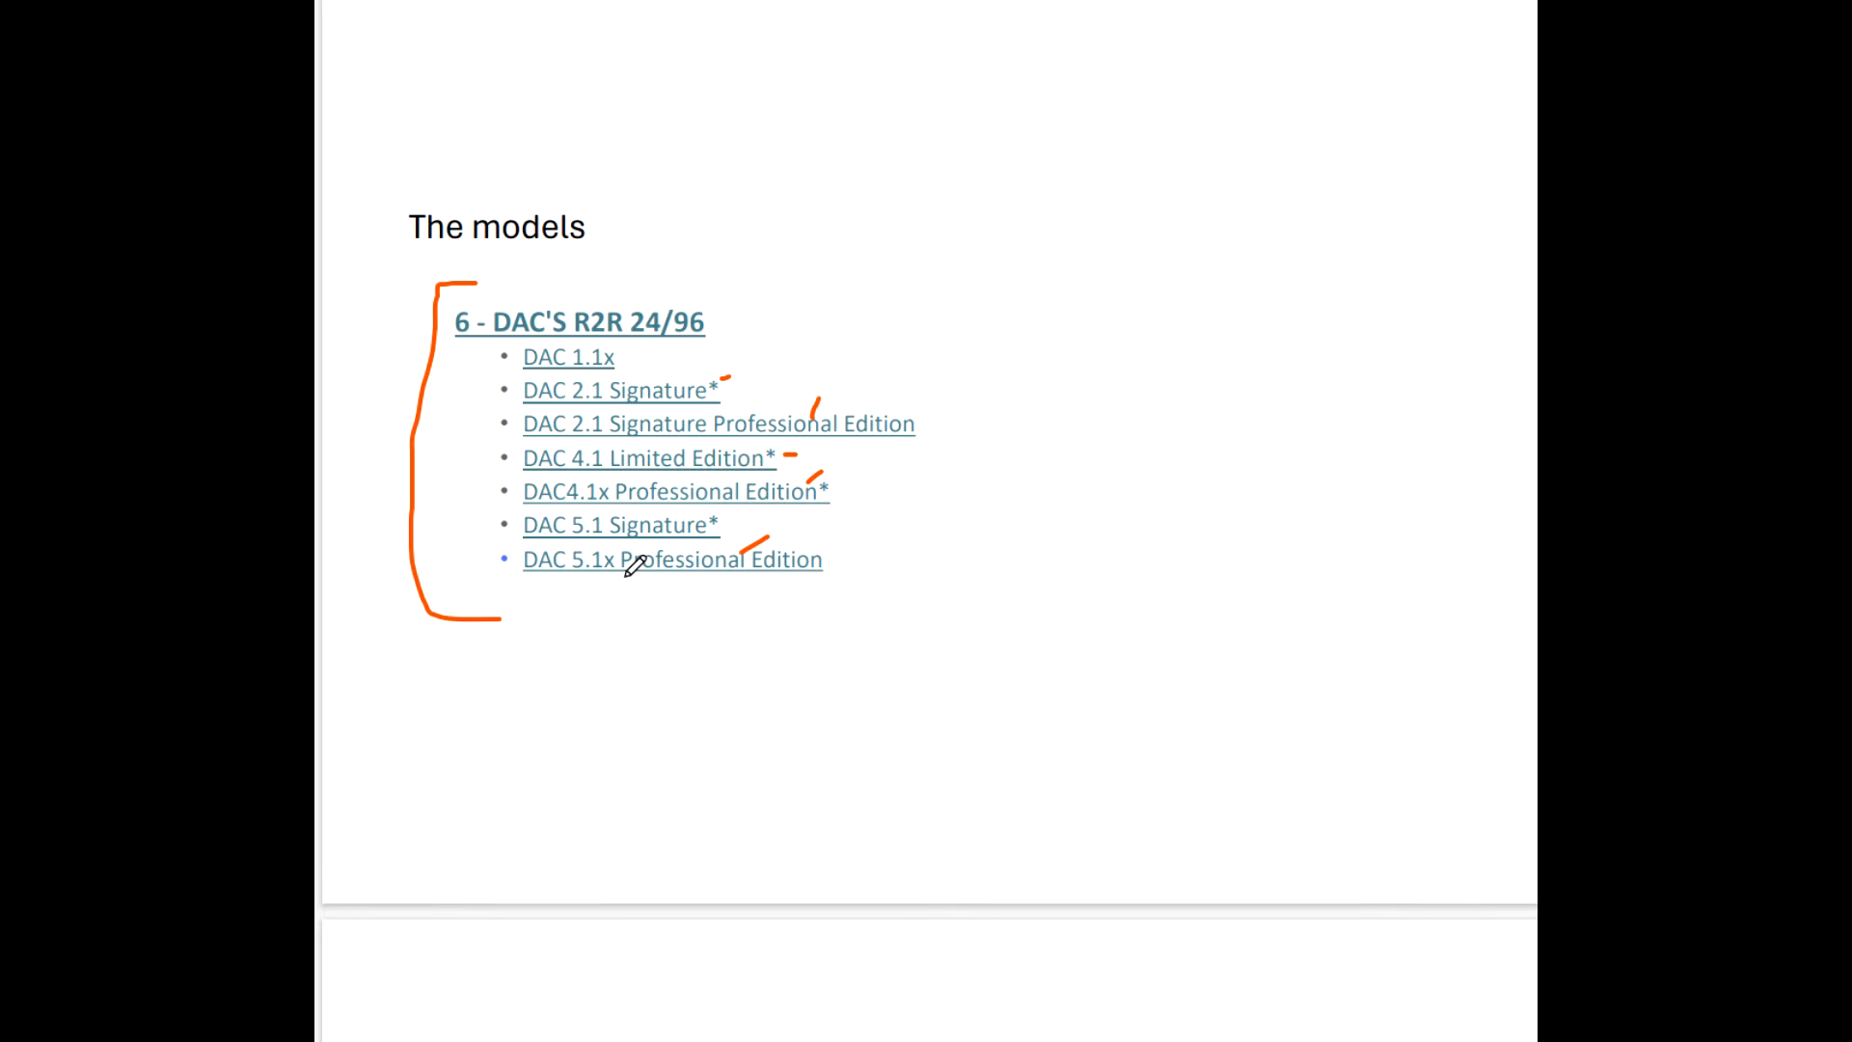
# Circle the Output Xformers block in orange ink on the signal-flow diagram.
pyautogui.scroll(-3)
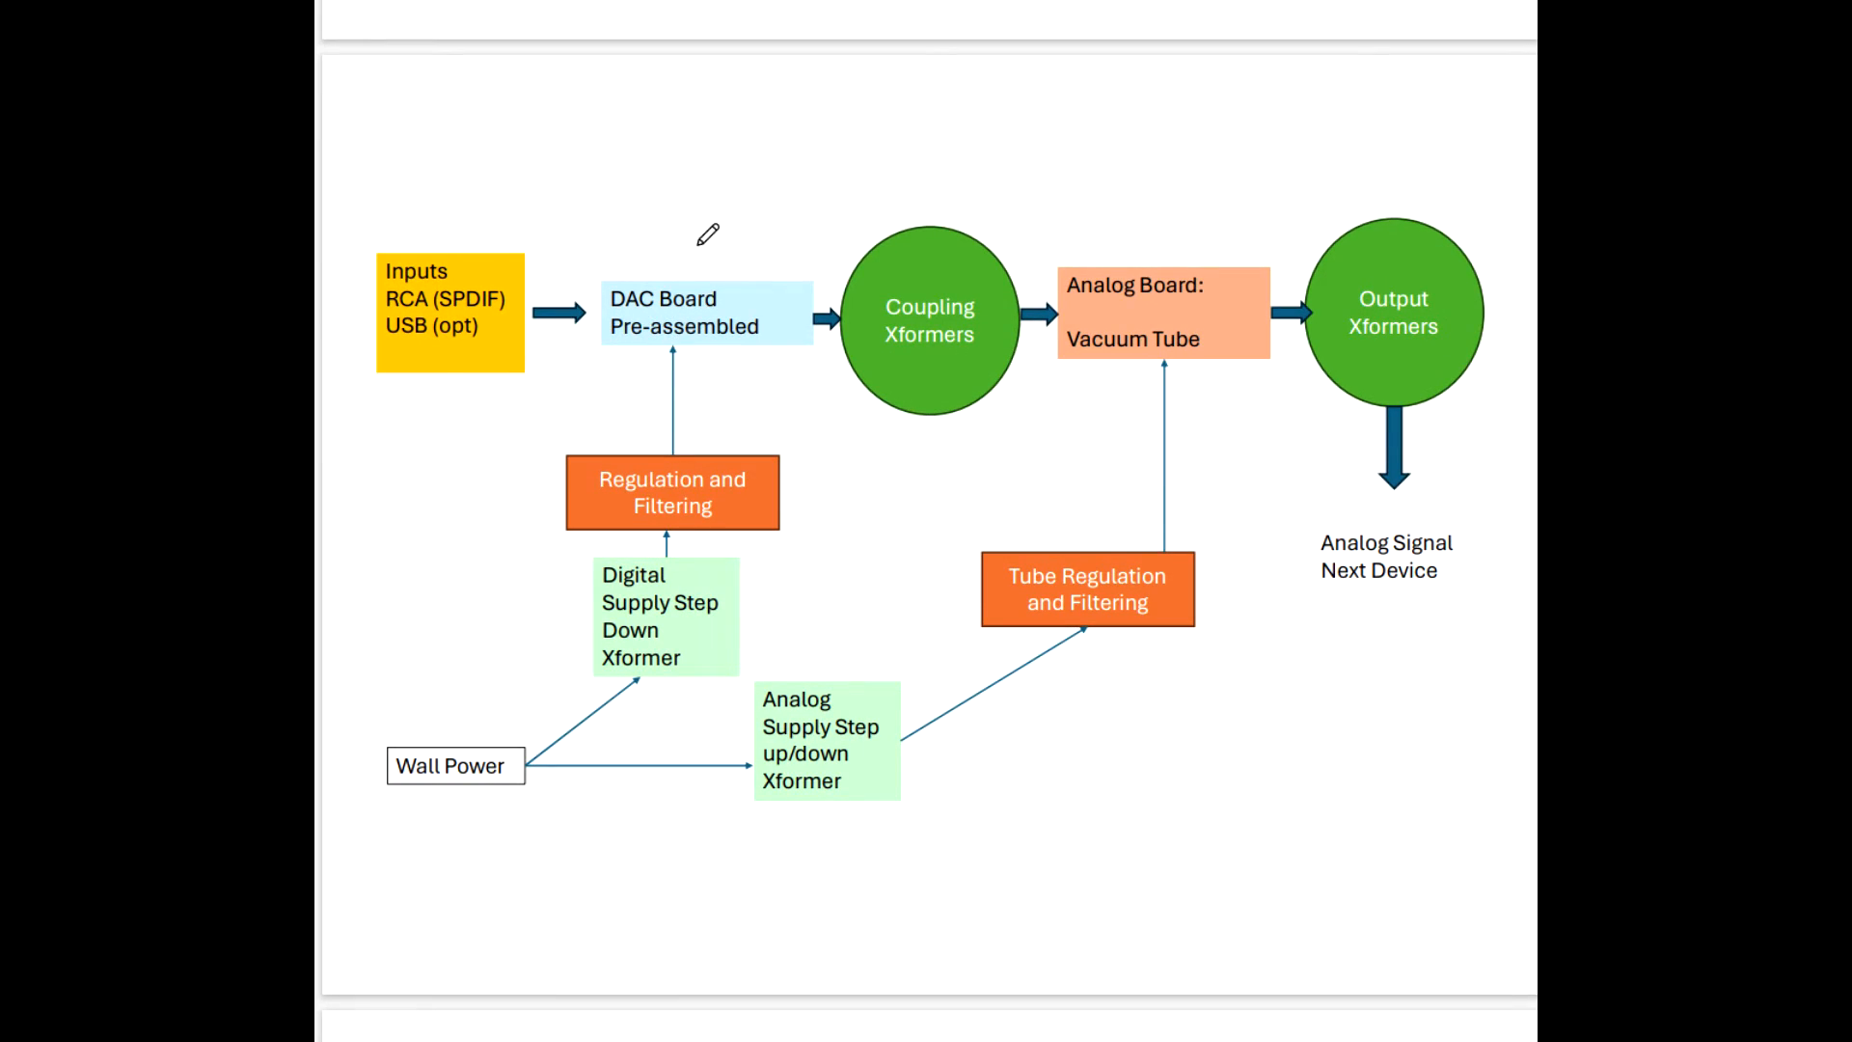
pyautogui.moveTo(772, 240)
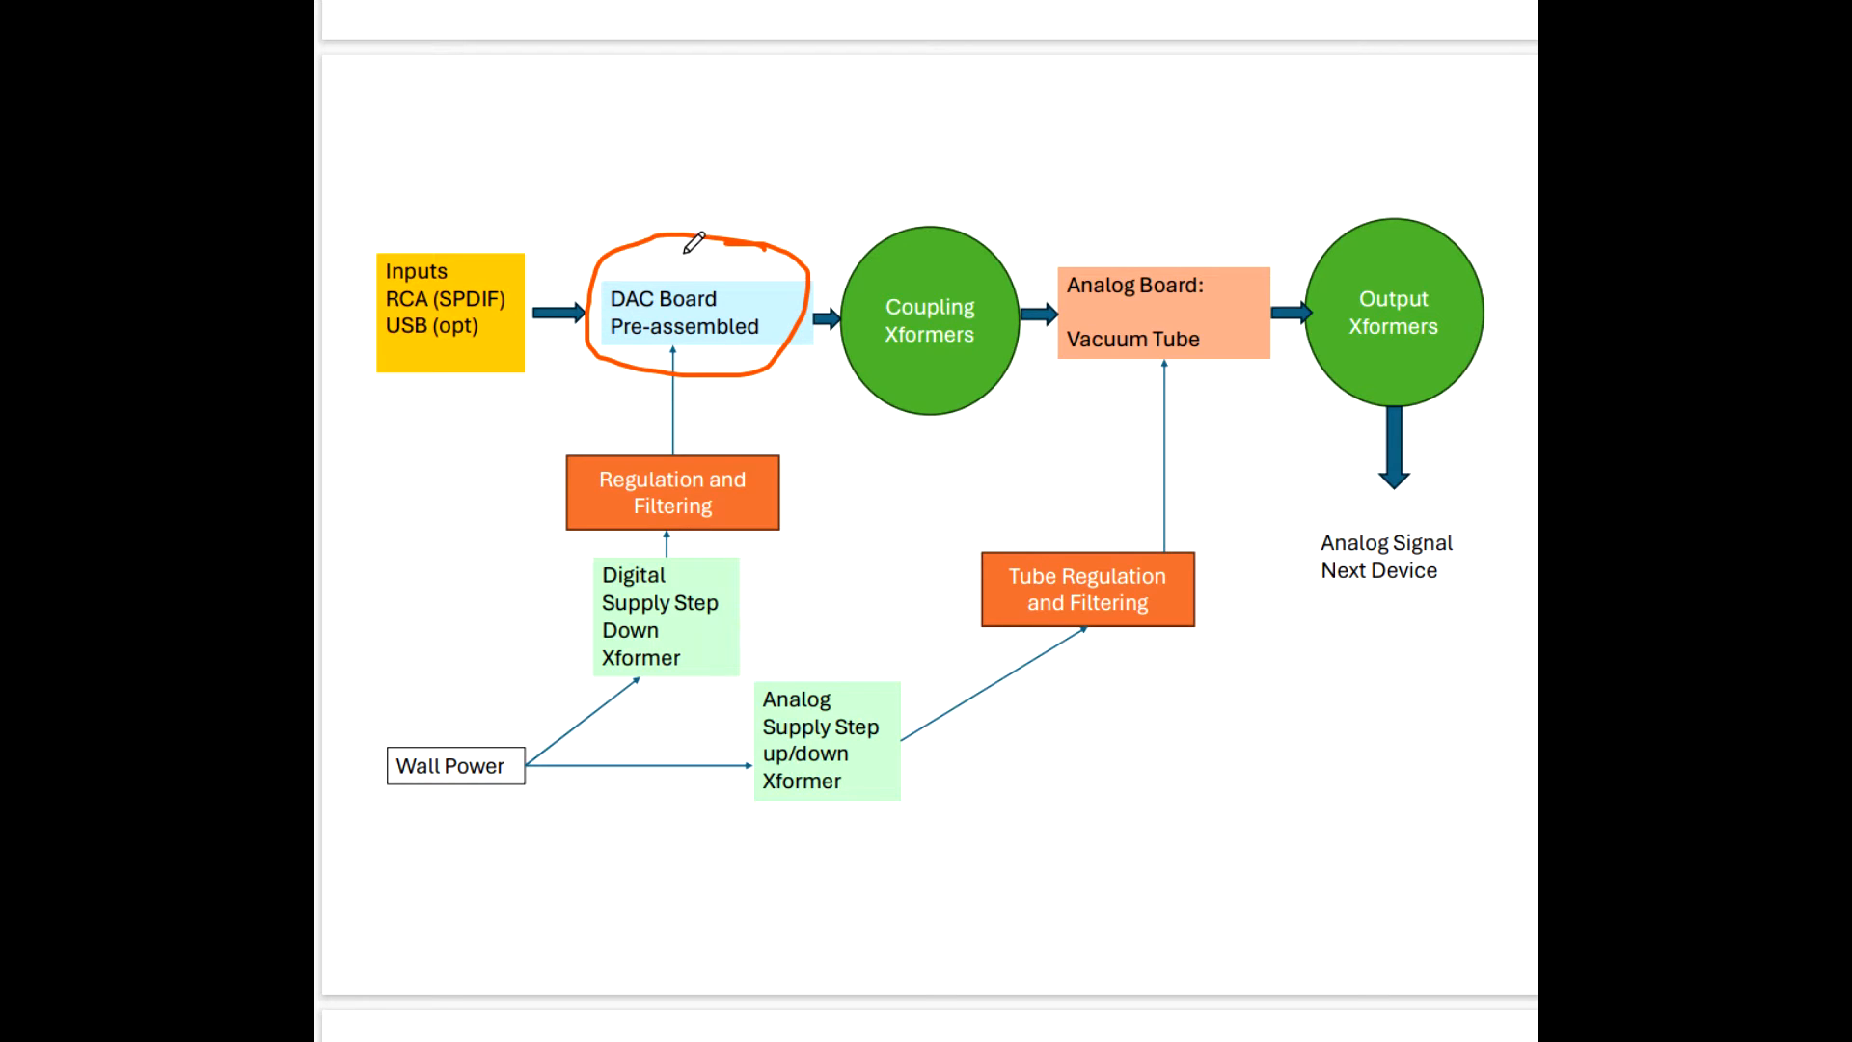
pyautogui.moveTo(971, 187)
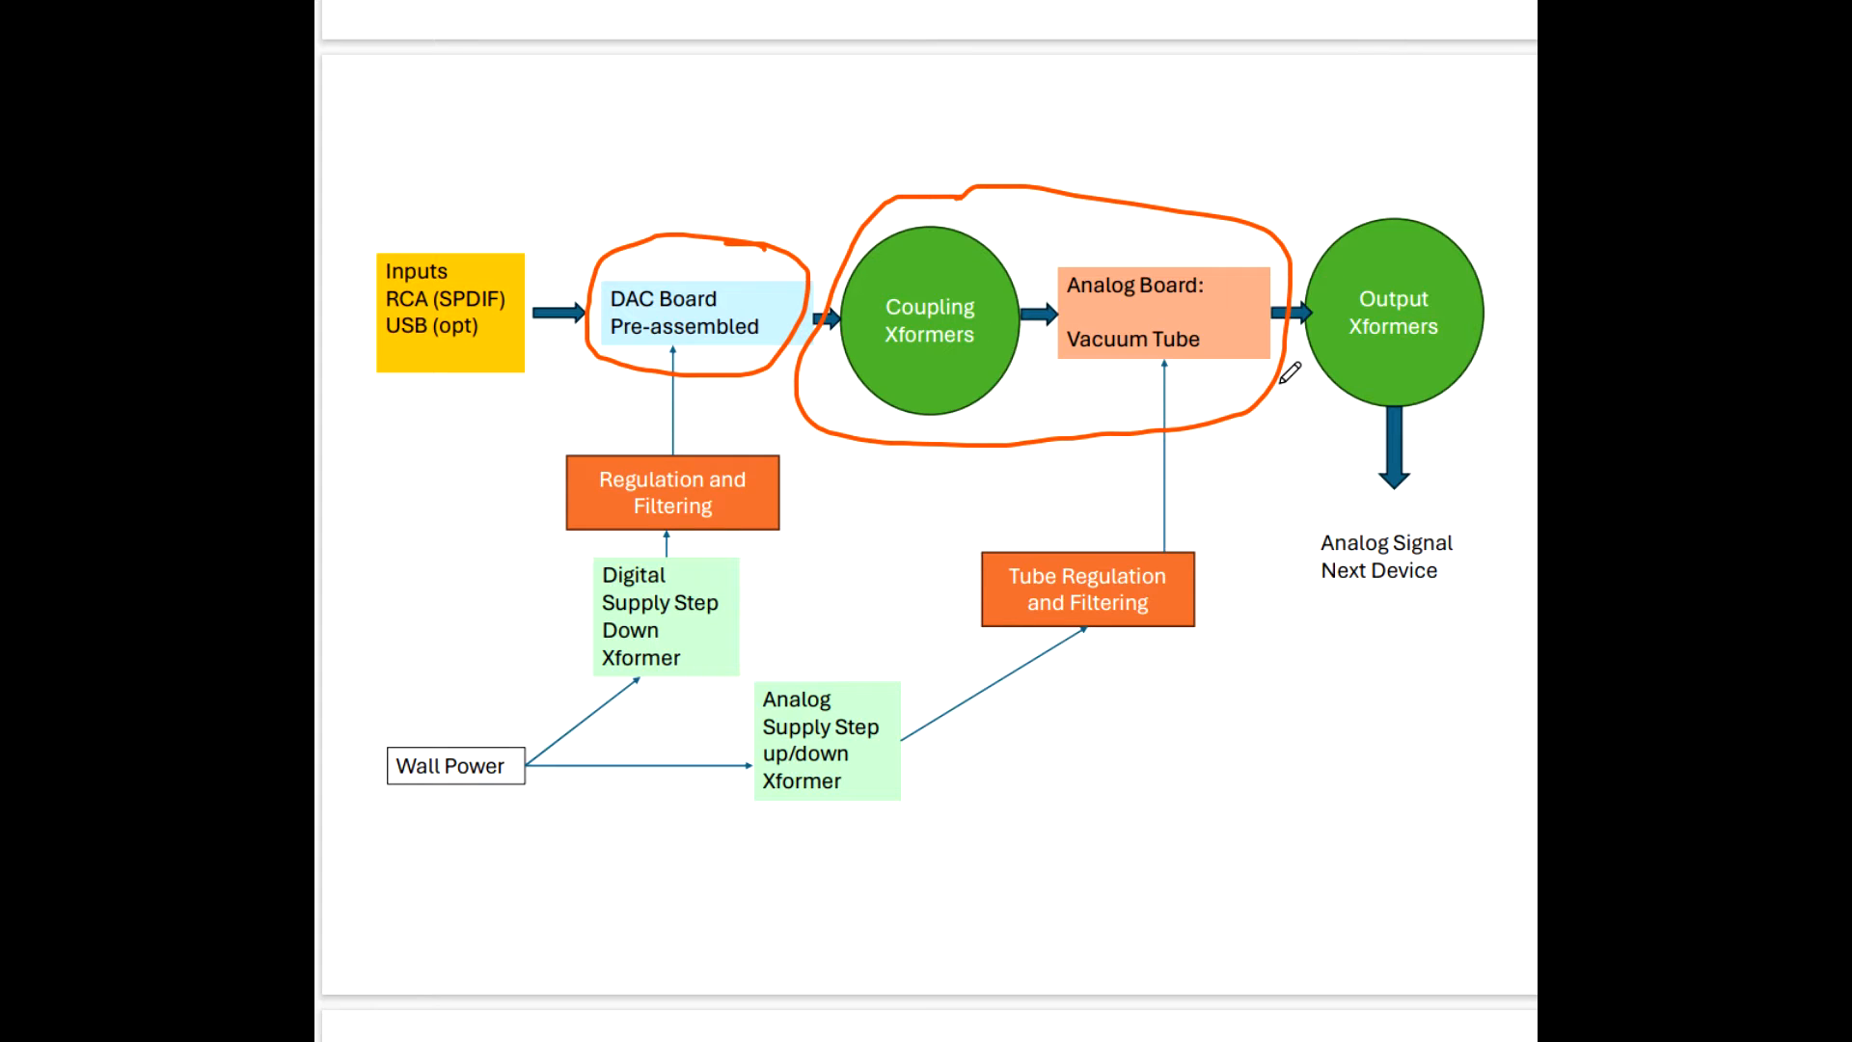
pyautogui.moveTo(1281, 372); pyautogui.dragTo(1393, 401)
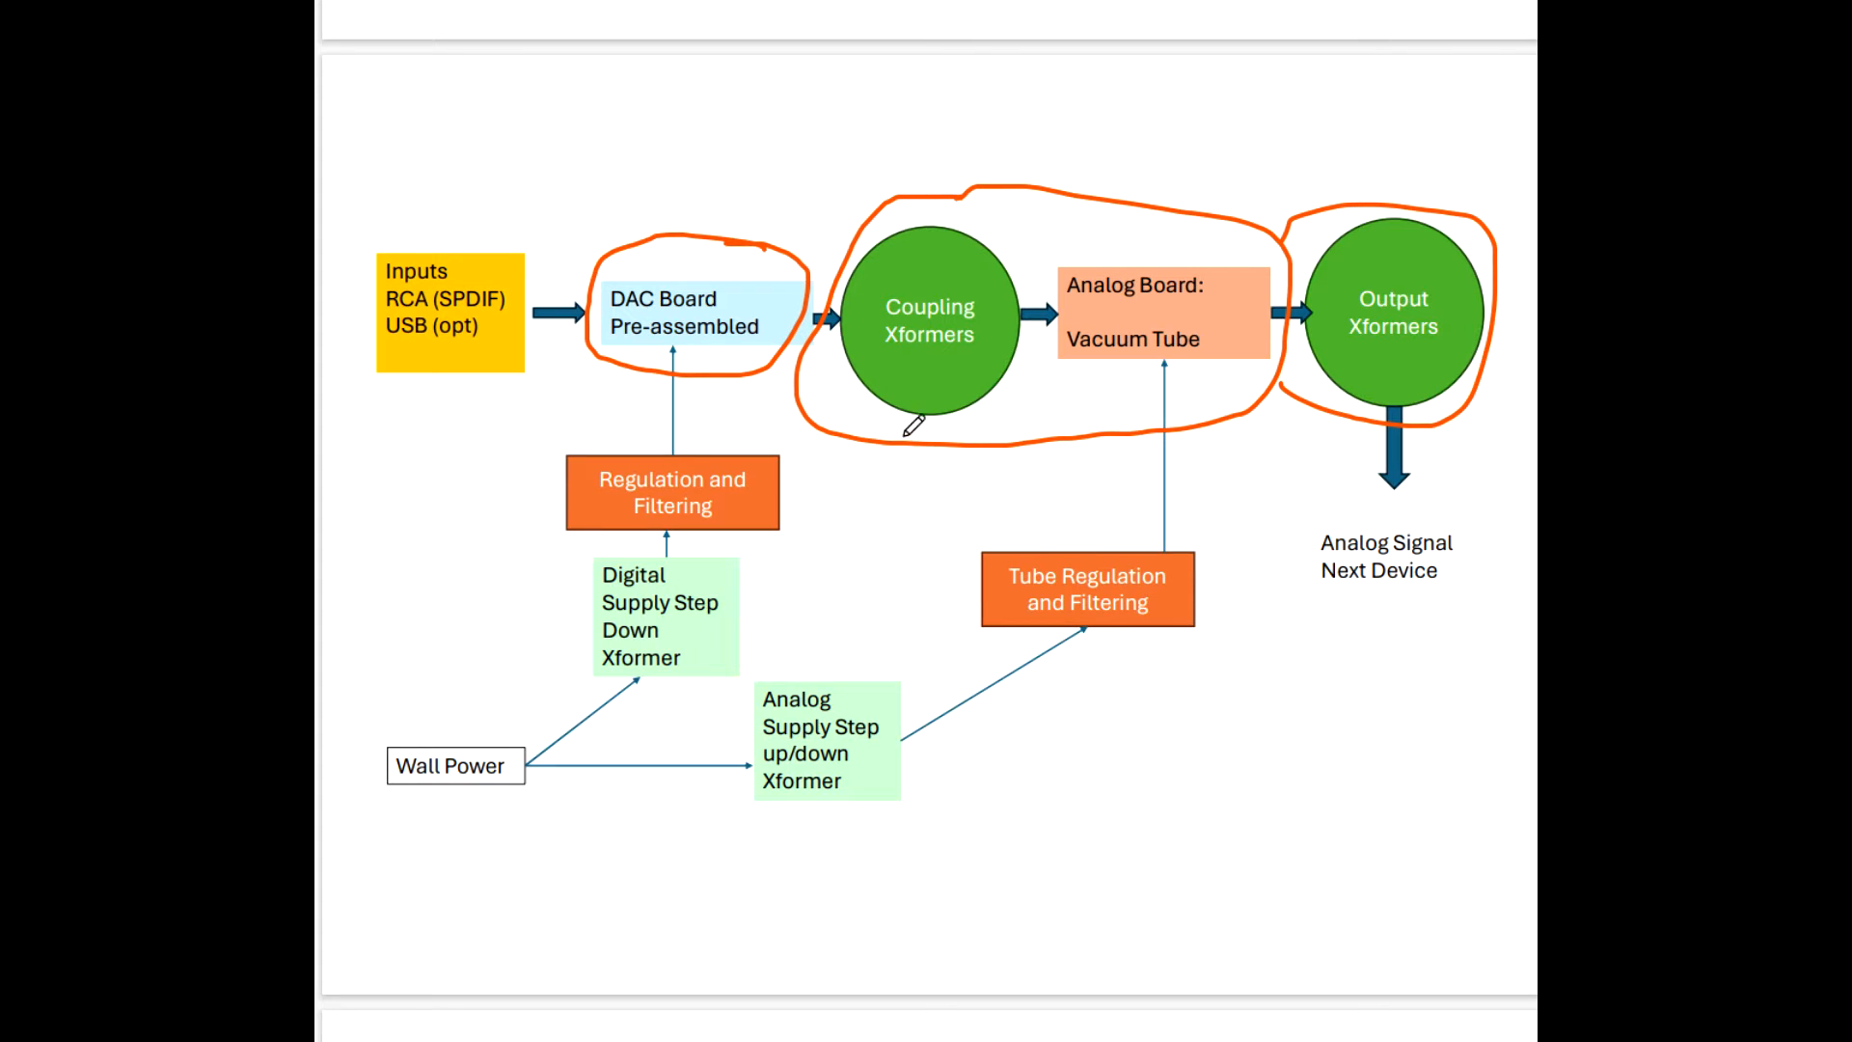
pyautogui.moveTo(957, 401)
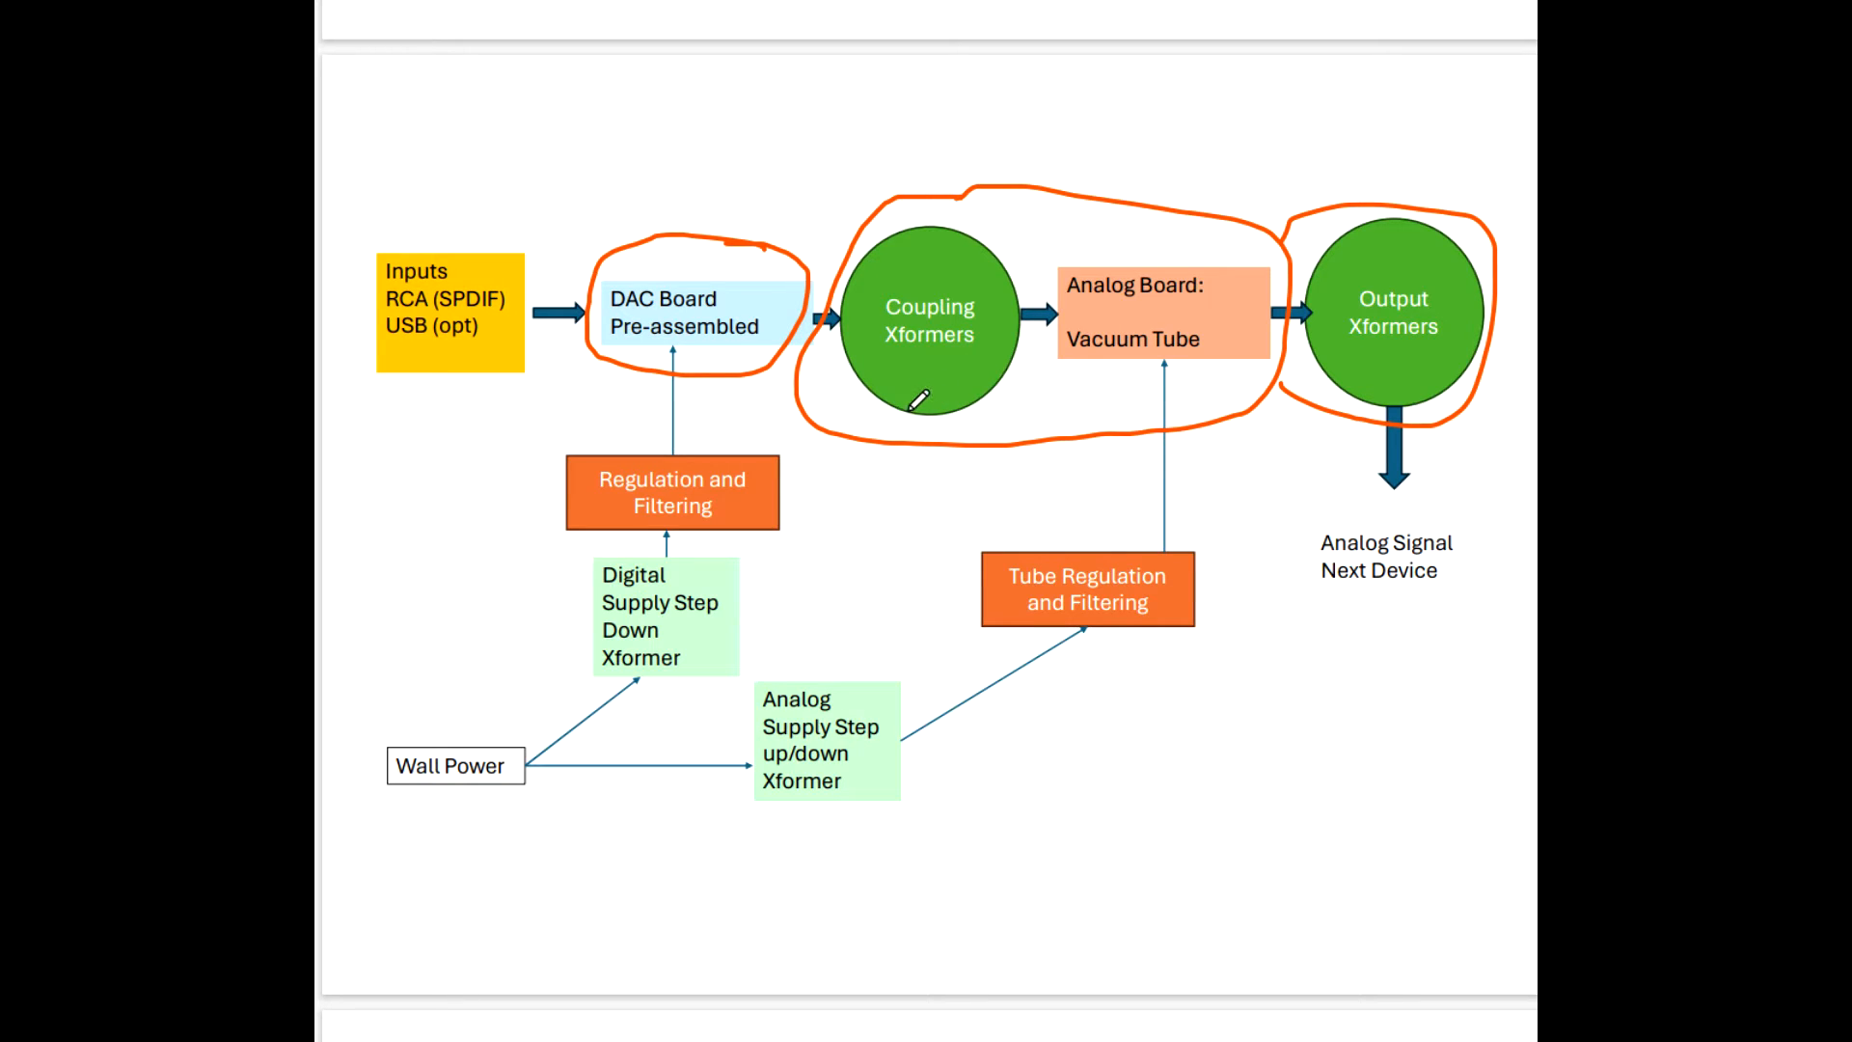
pyautogui.moveTo(893, 417)
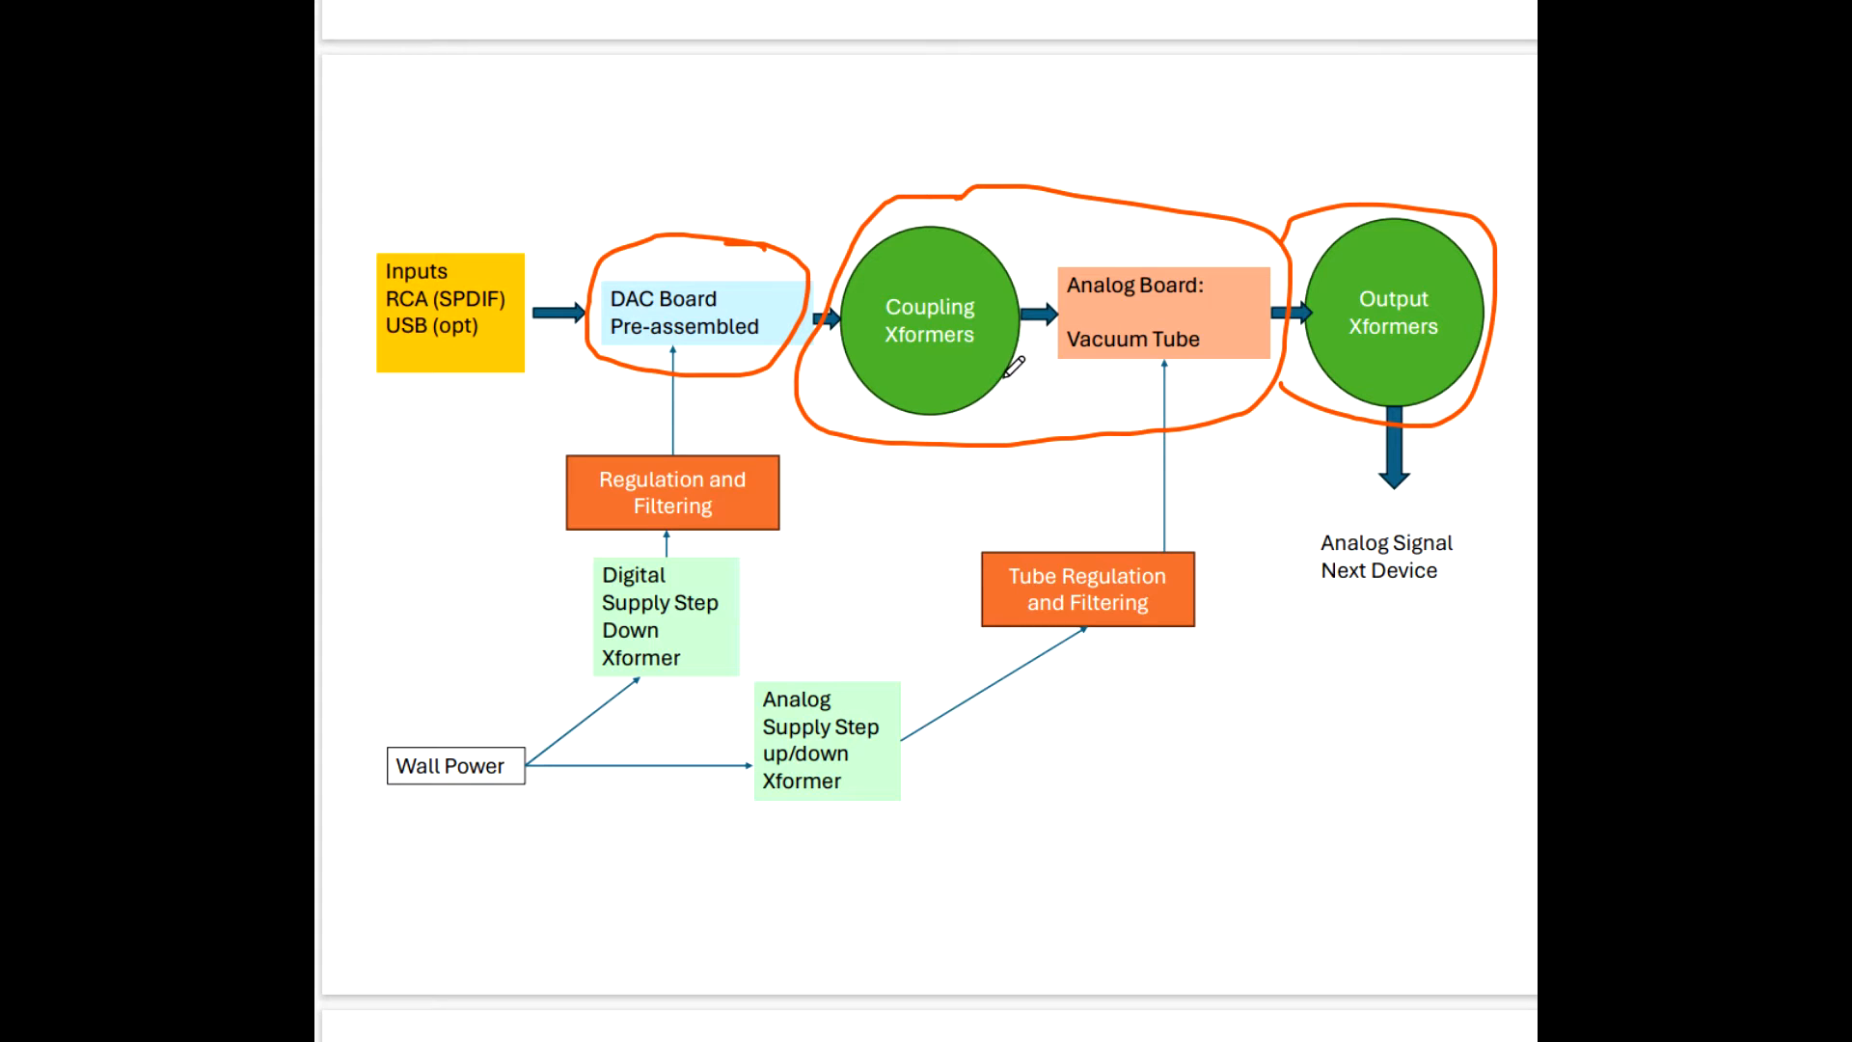
pyautogui.moveTo(496, 525)
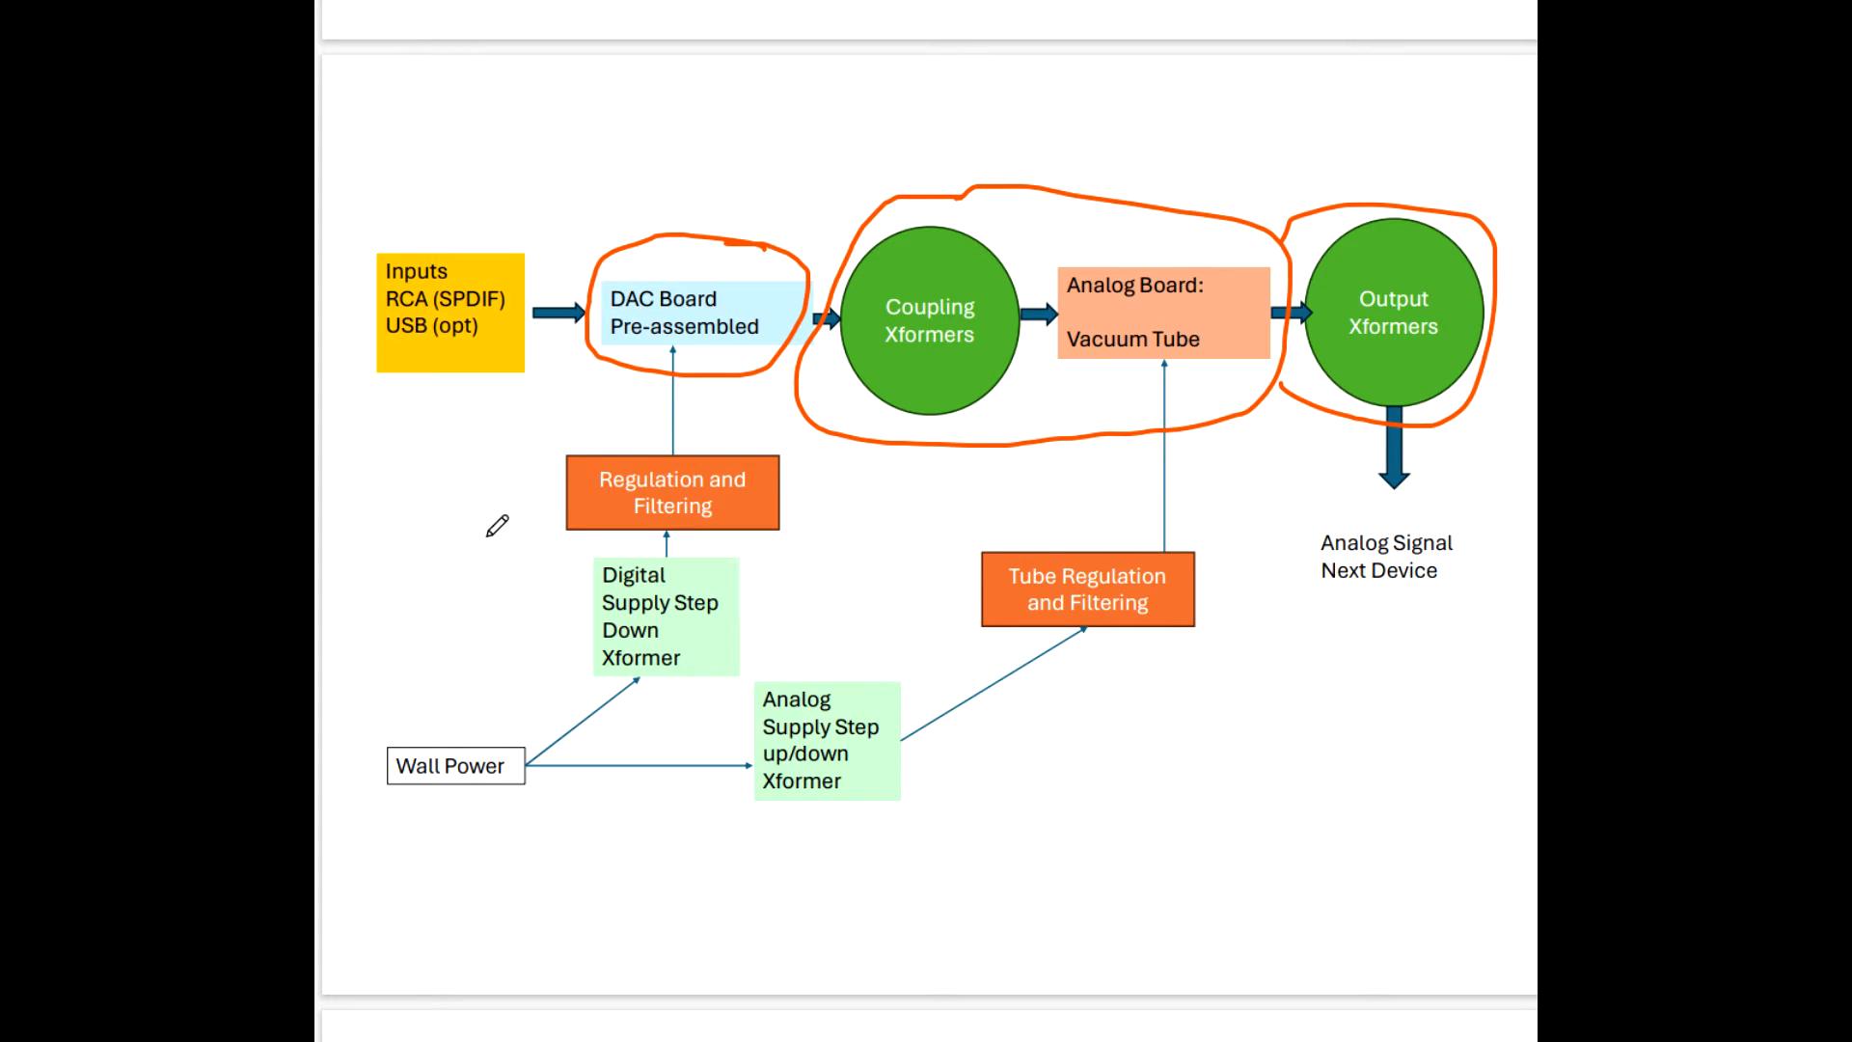
# Scroll past the block diagram to the labelled photo of the DAC internals.
pyautogui.scroll(-3)
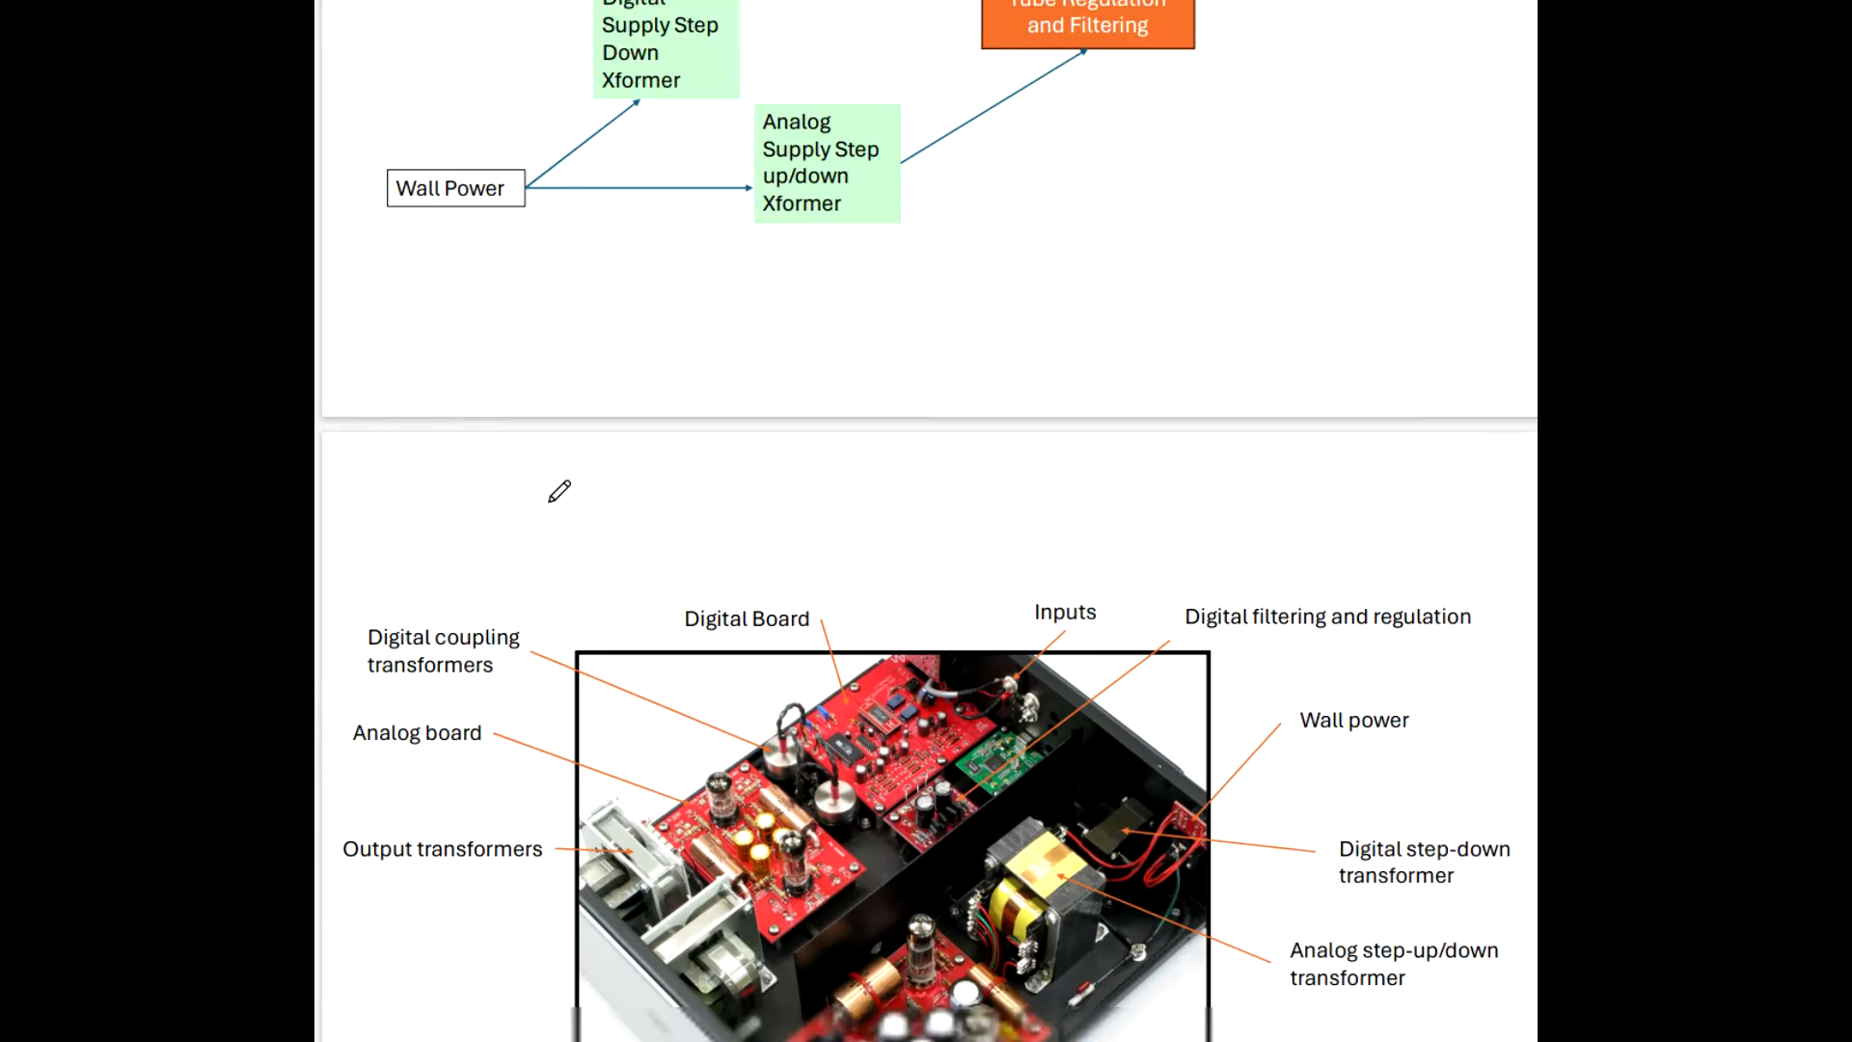
pyautogui.scroll(-3)
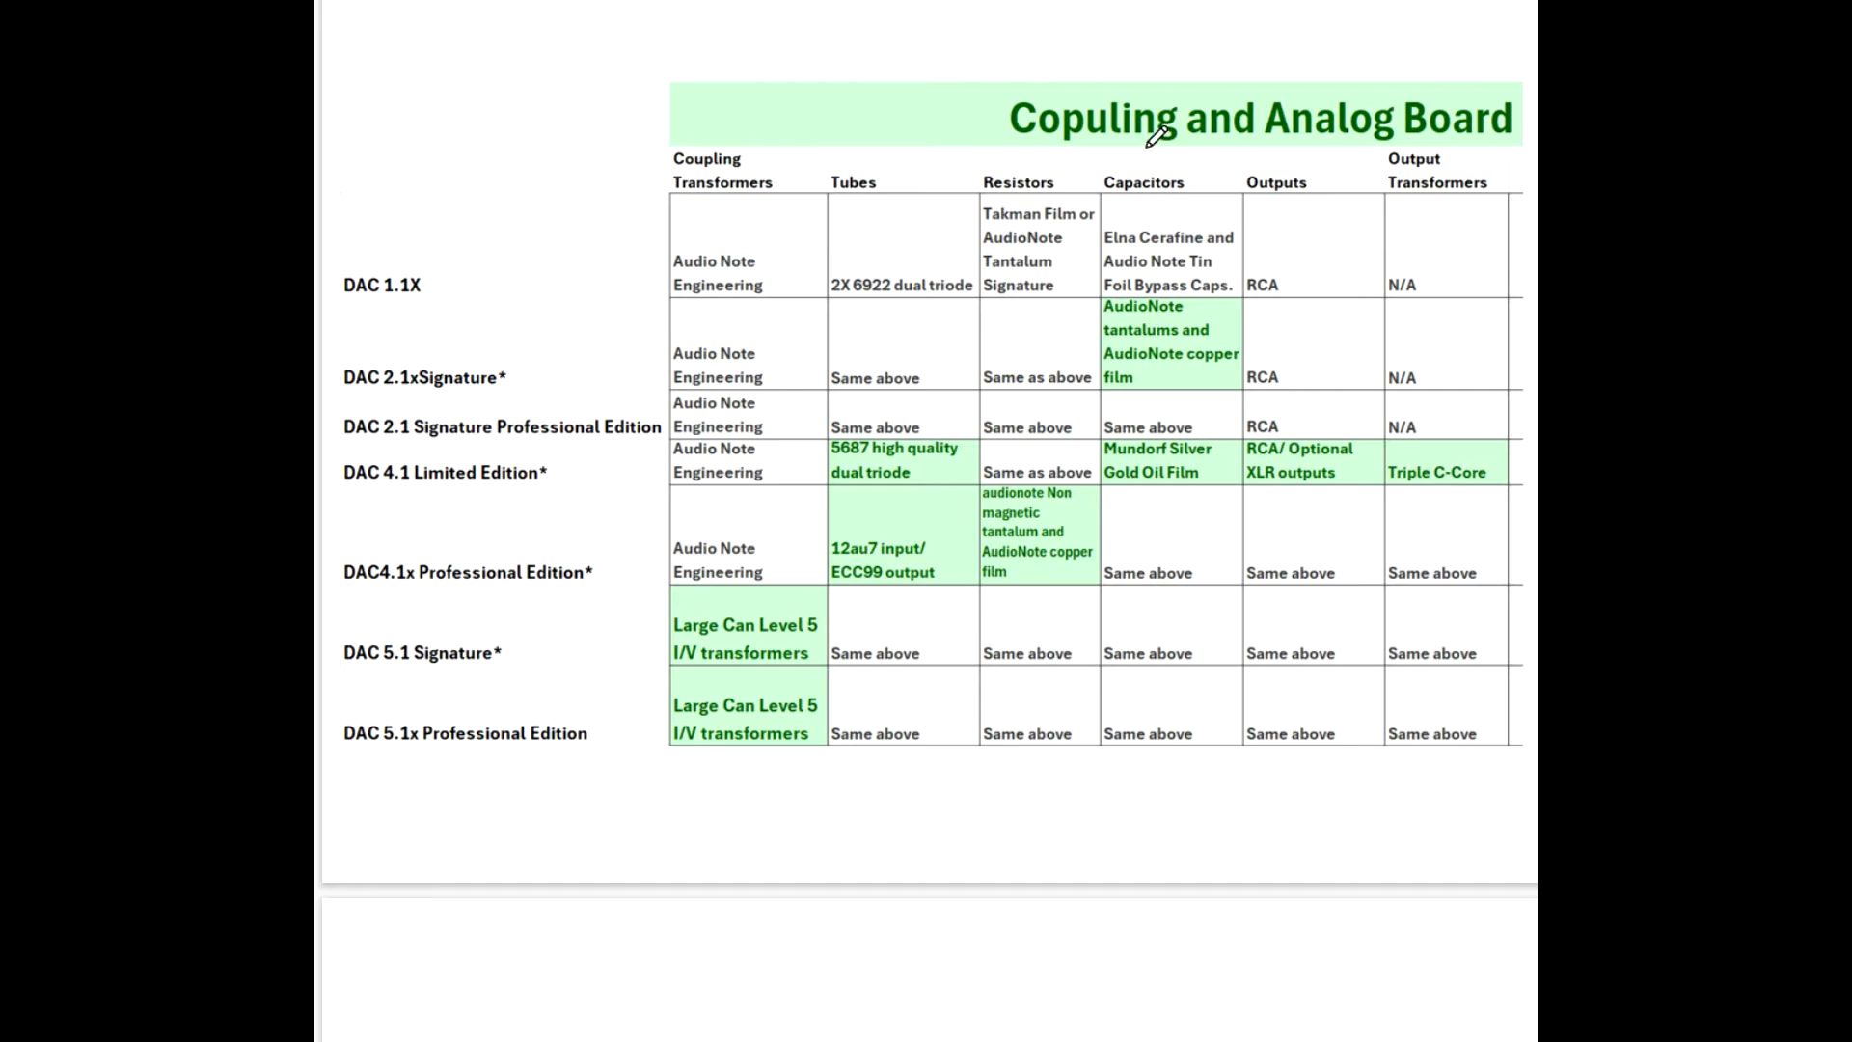
pyautogui.moveTo(835, 560)
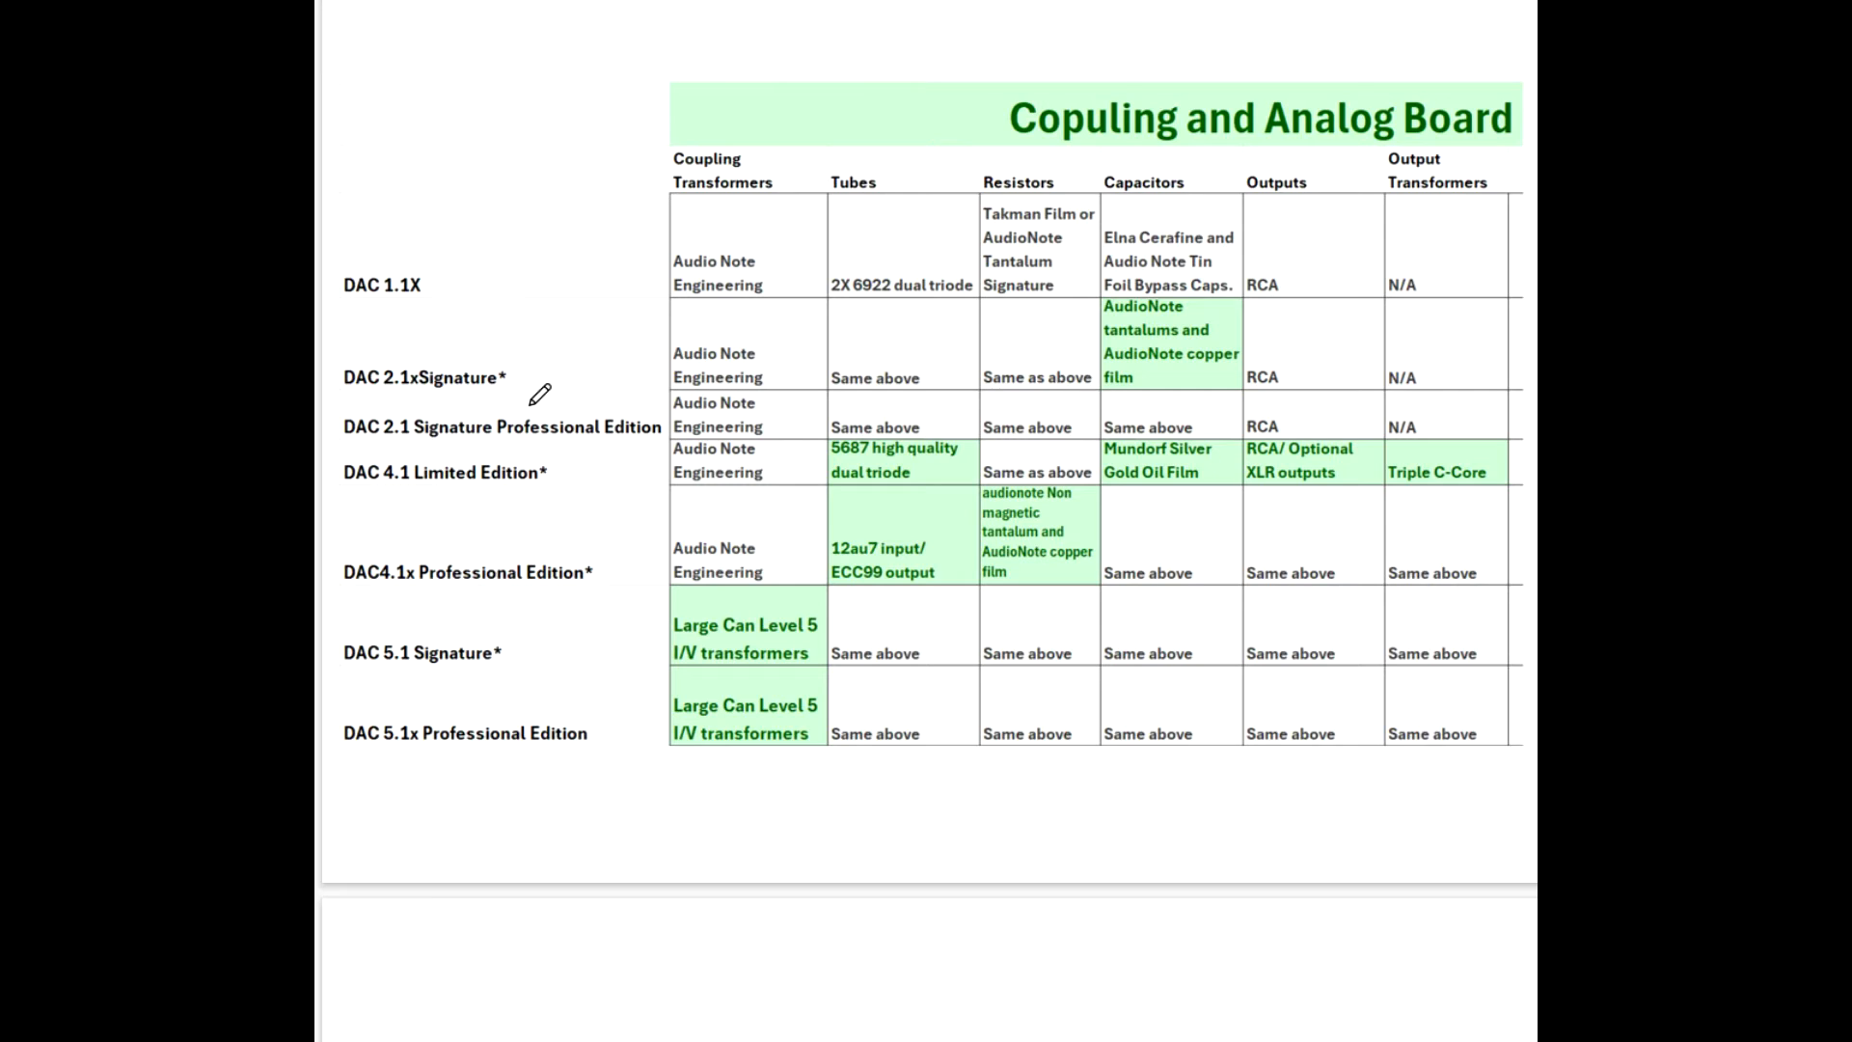
pyautogui.moveTo(546, 386)
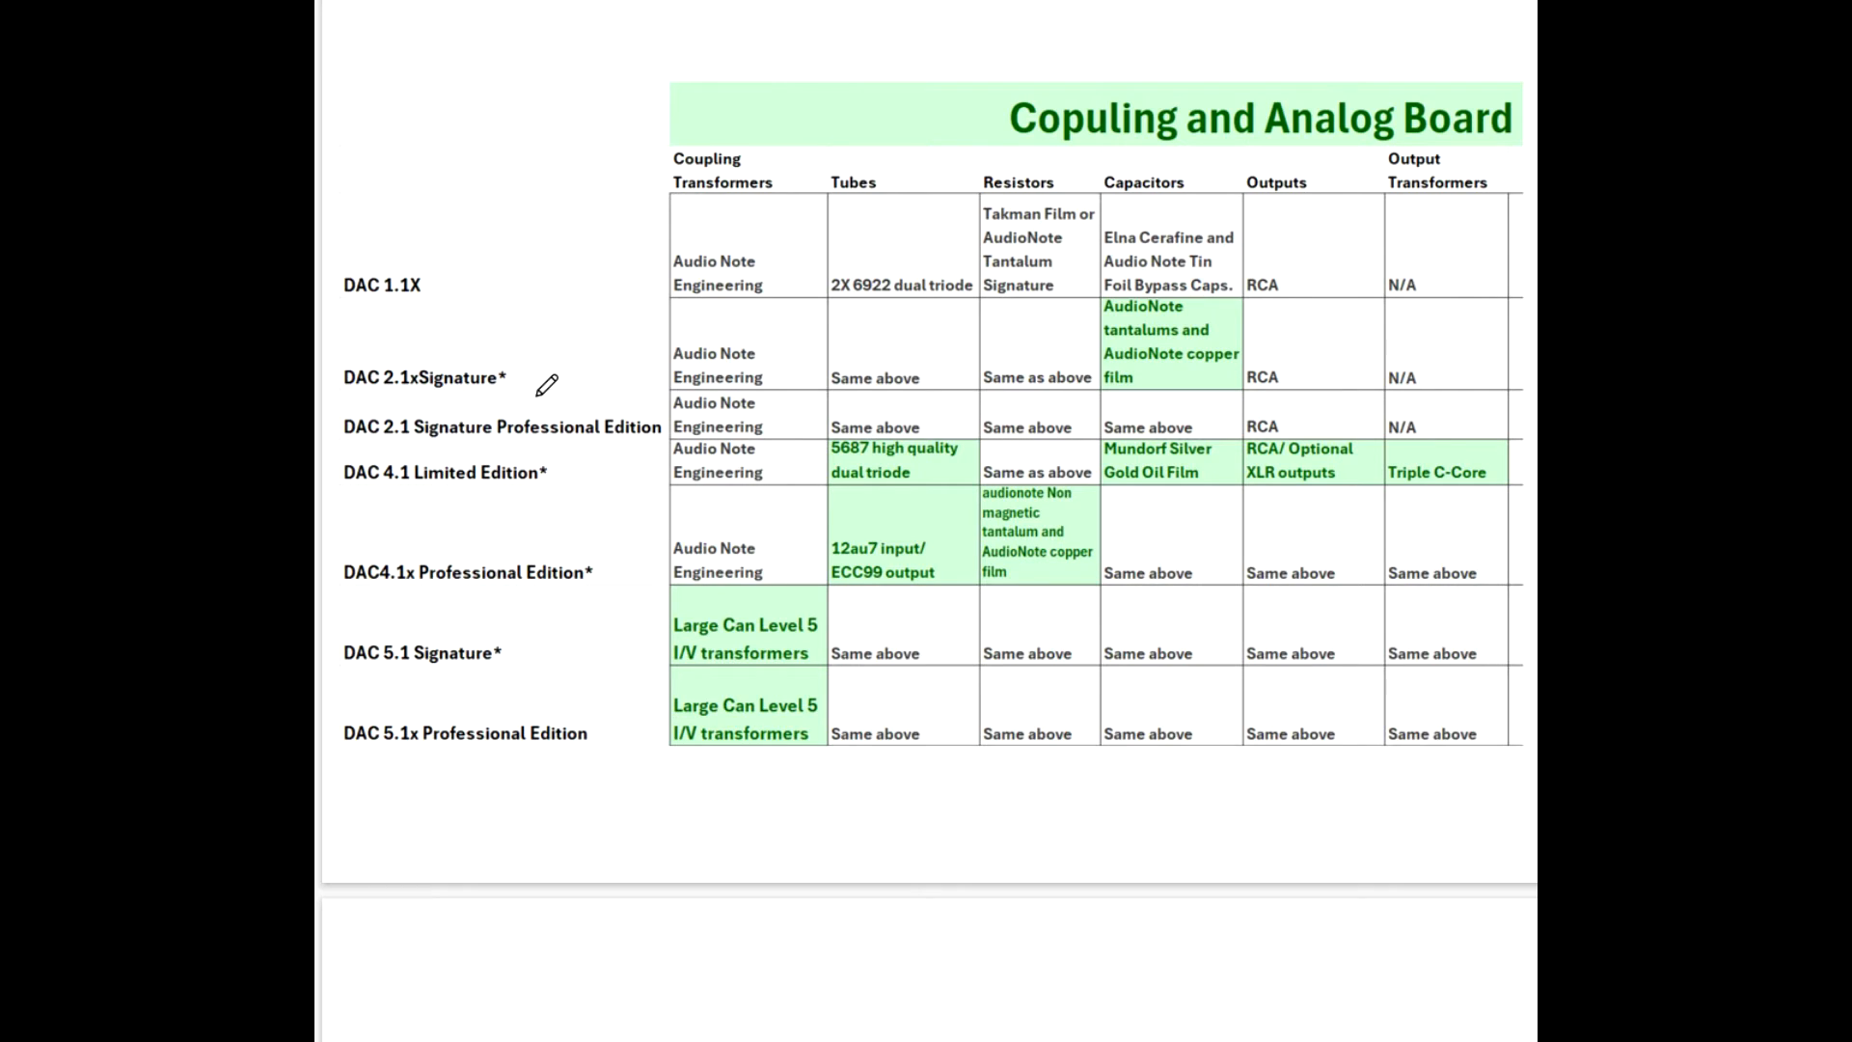
pyautogui.moveTo(694, 442)
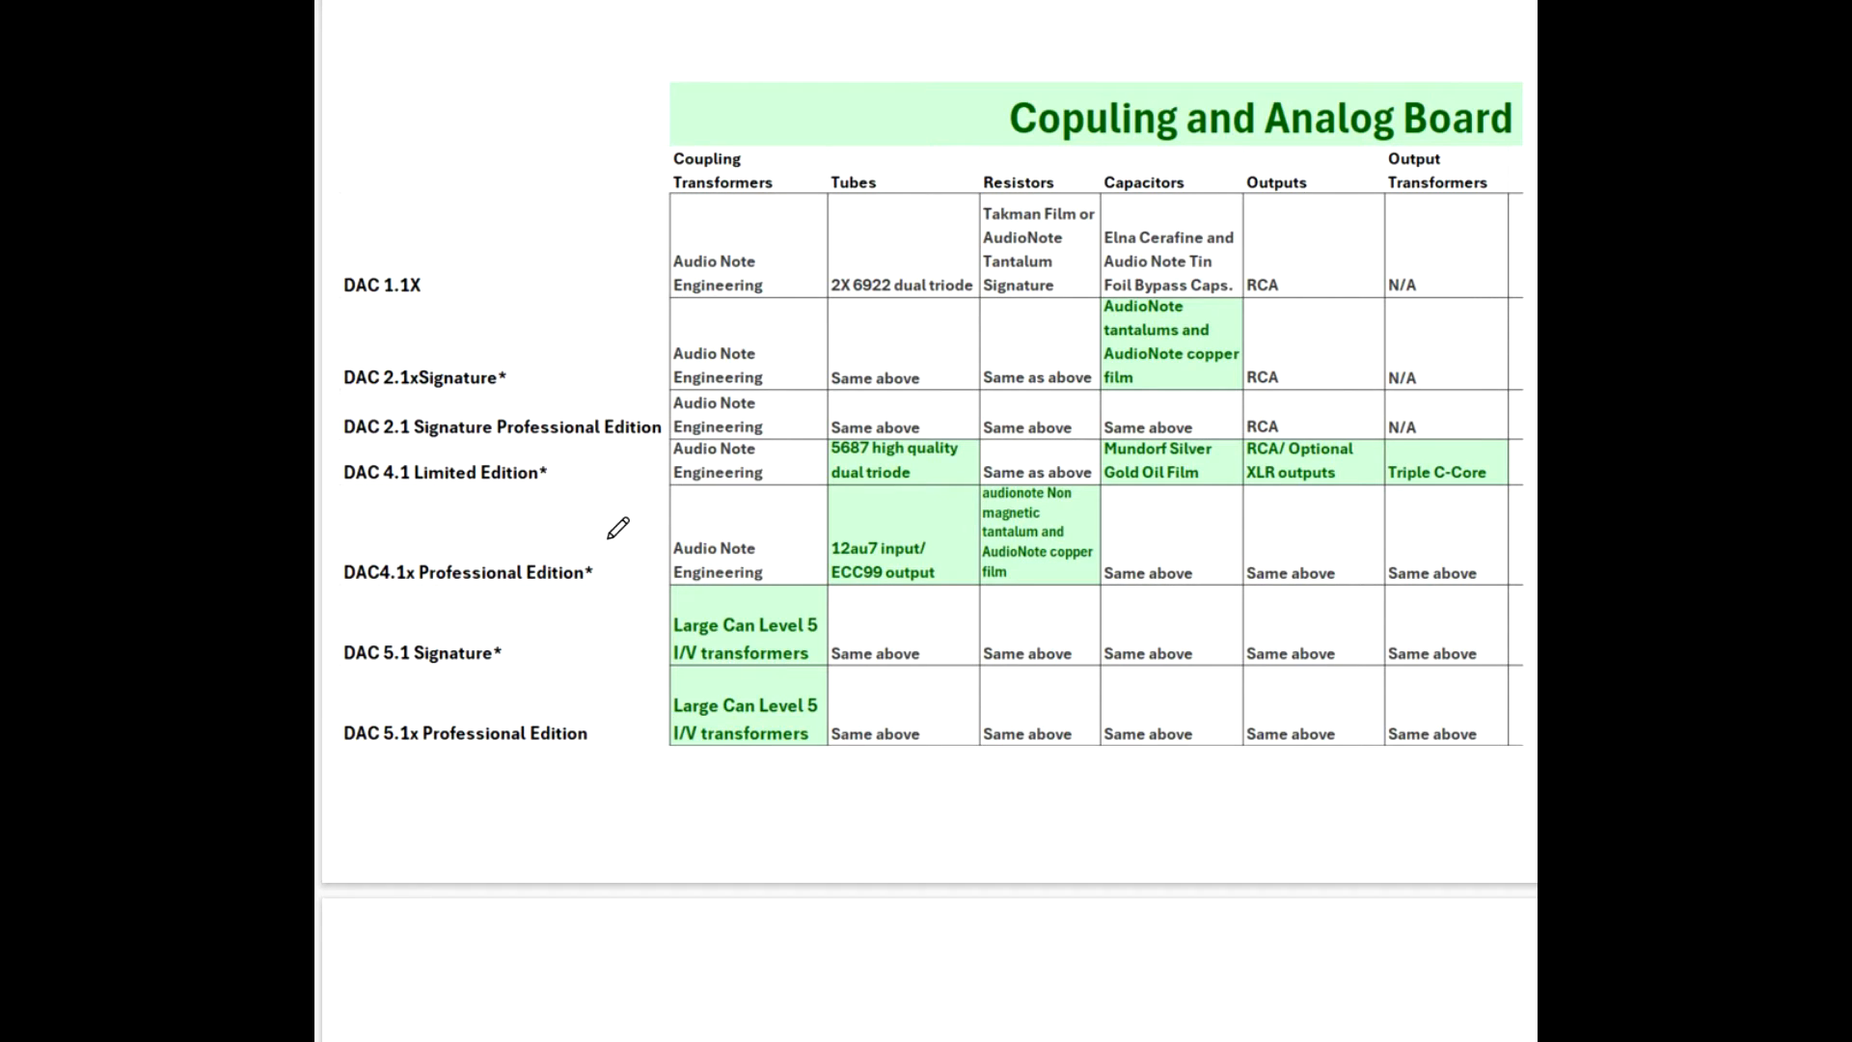
pyautogui.moveTo(624, 506)
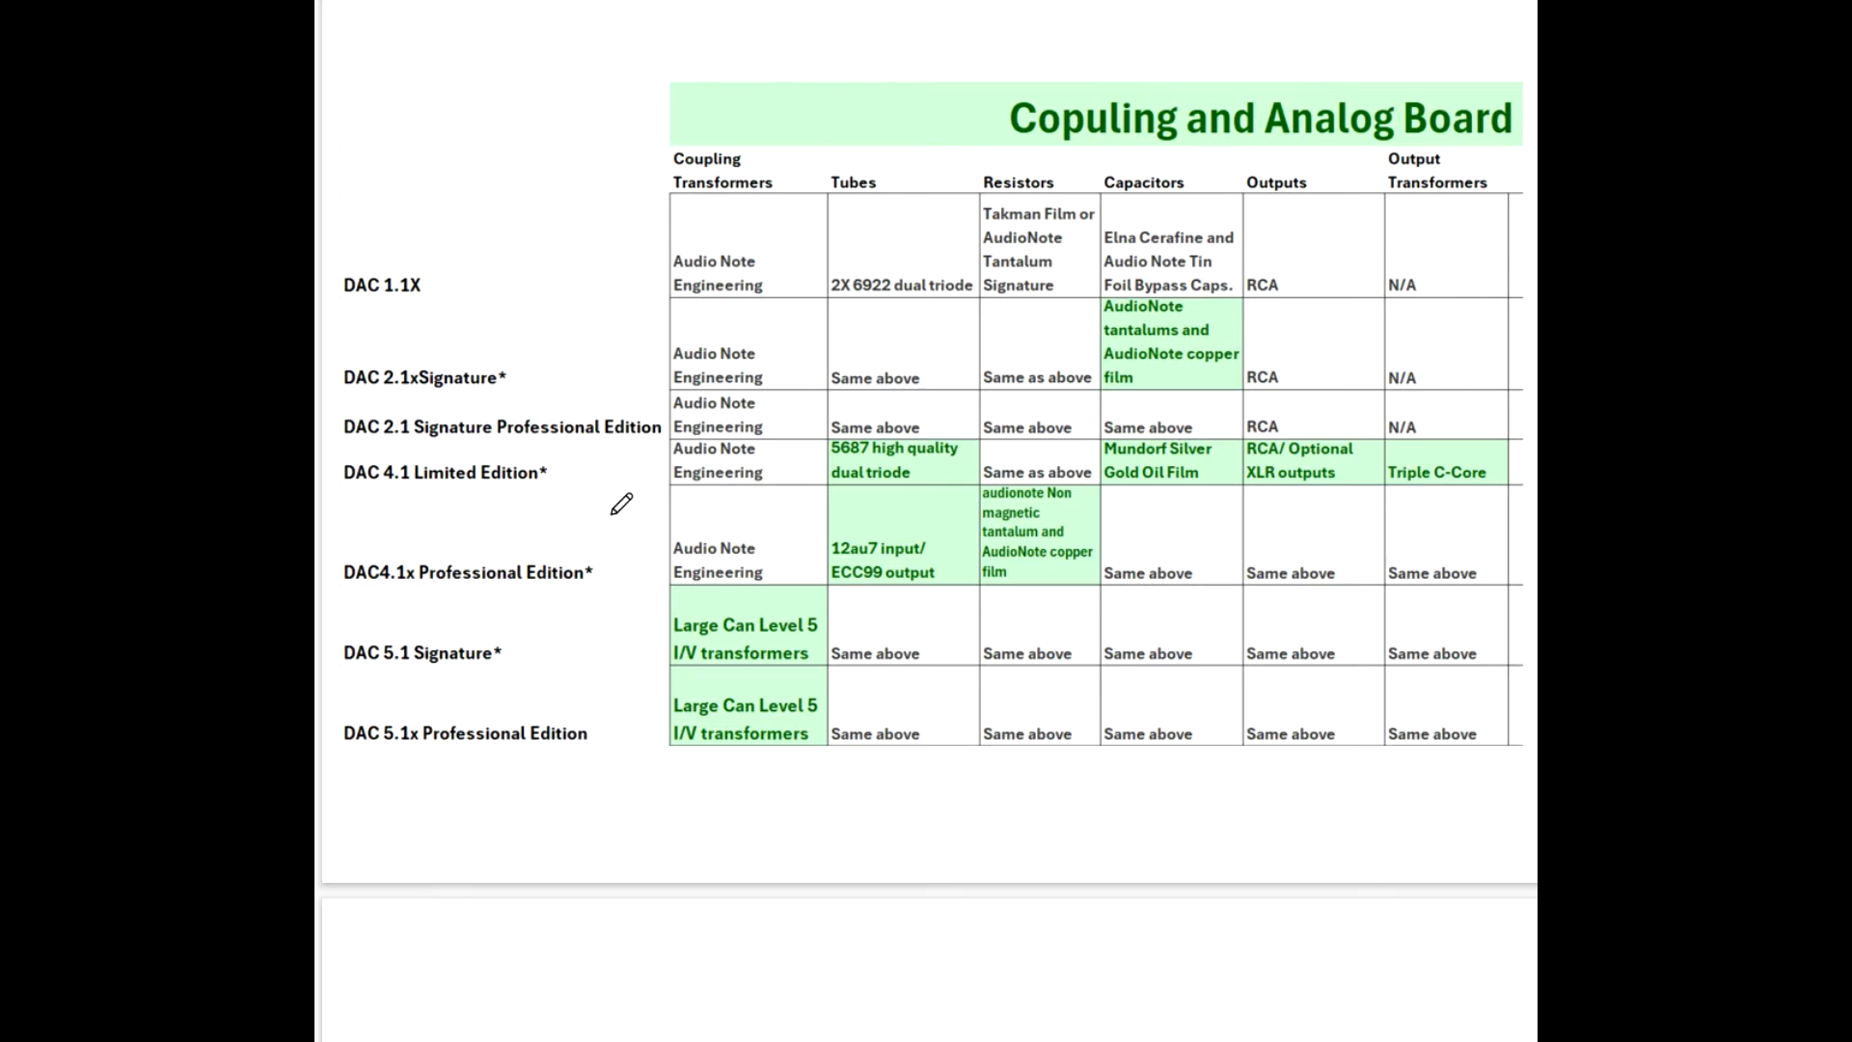
pyautogui.moveTo(581, 397)
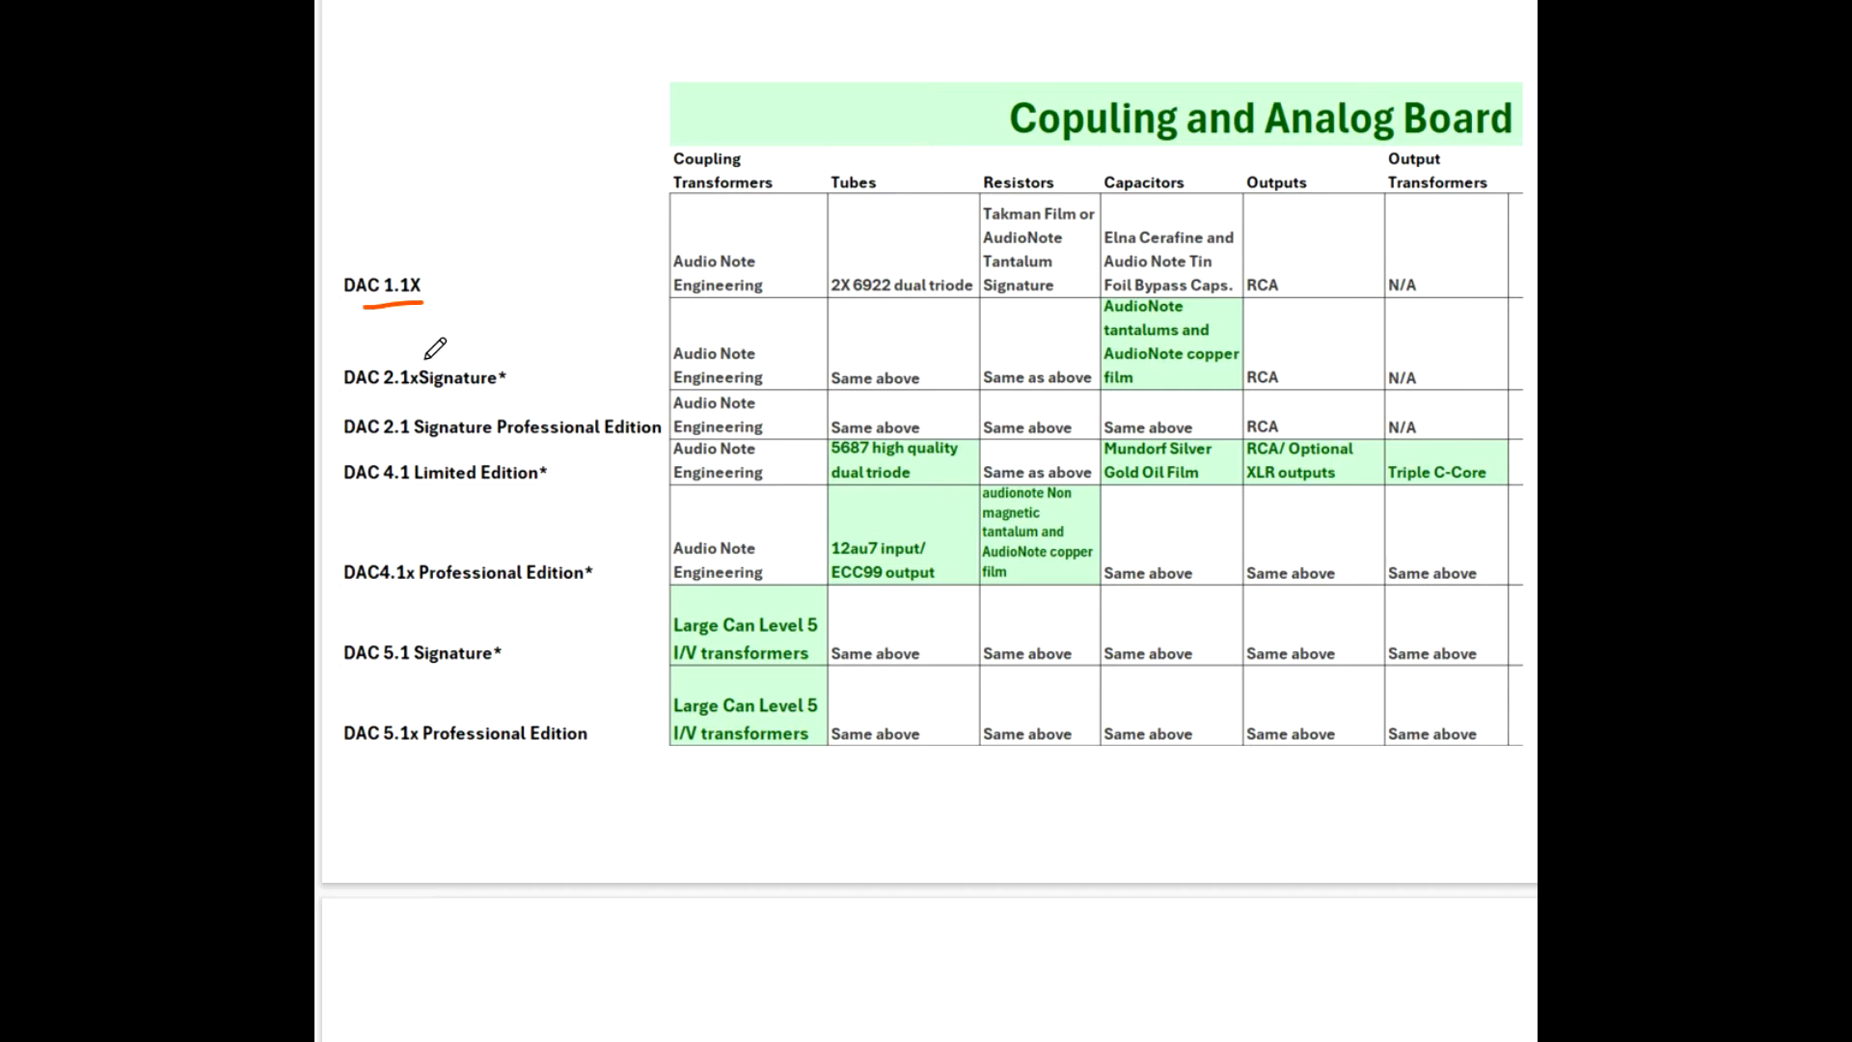
pyautogui.moveTo(639, 428)
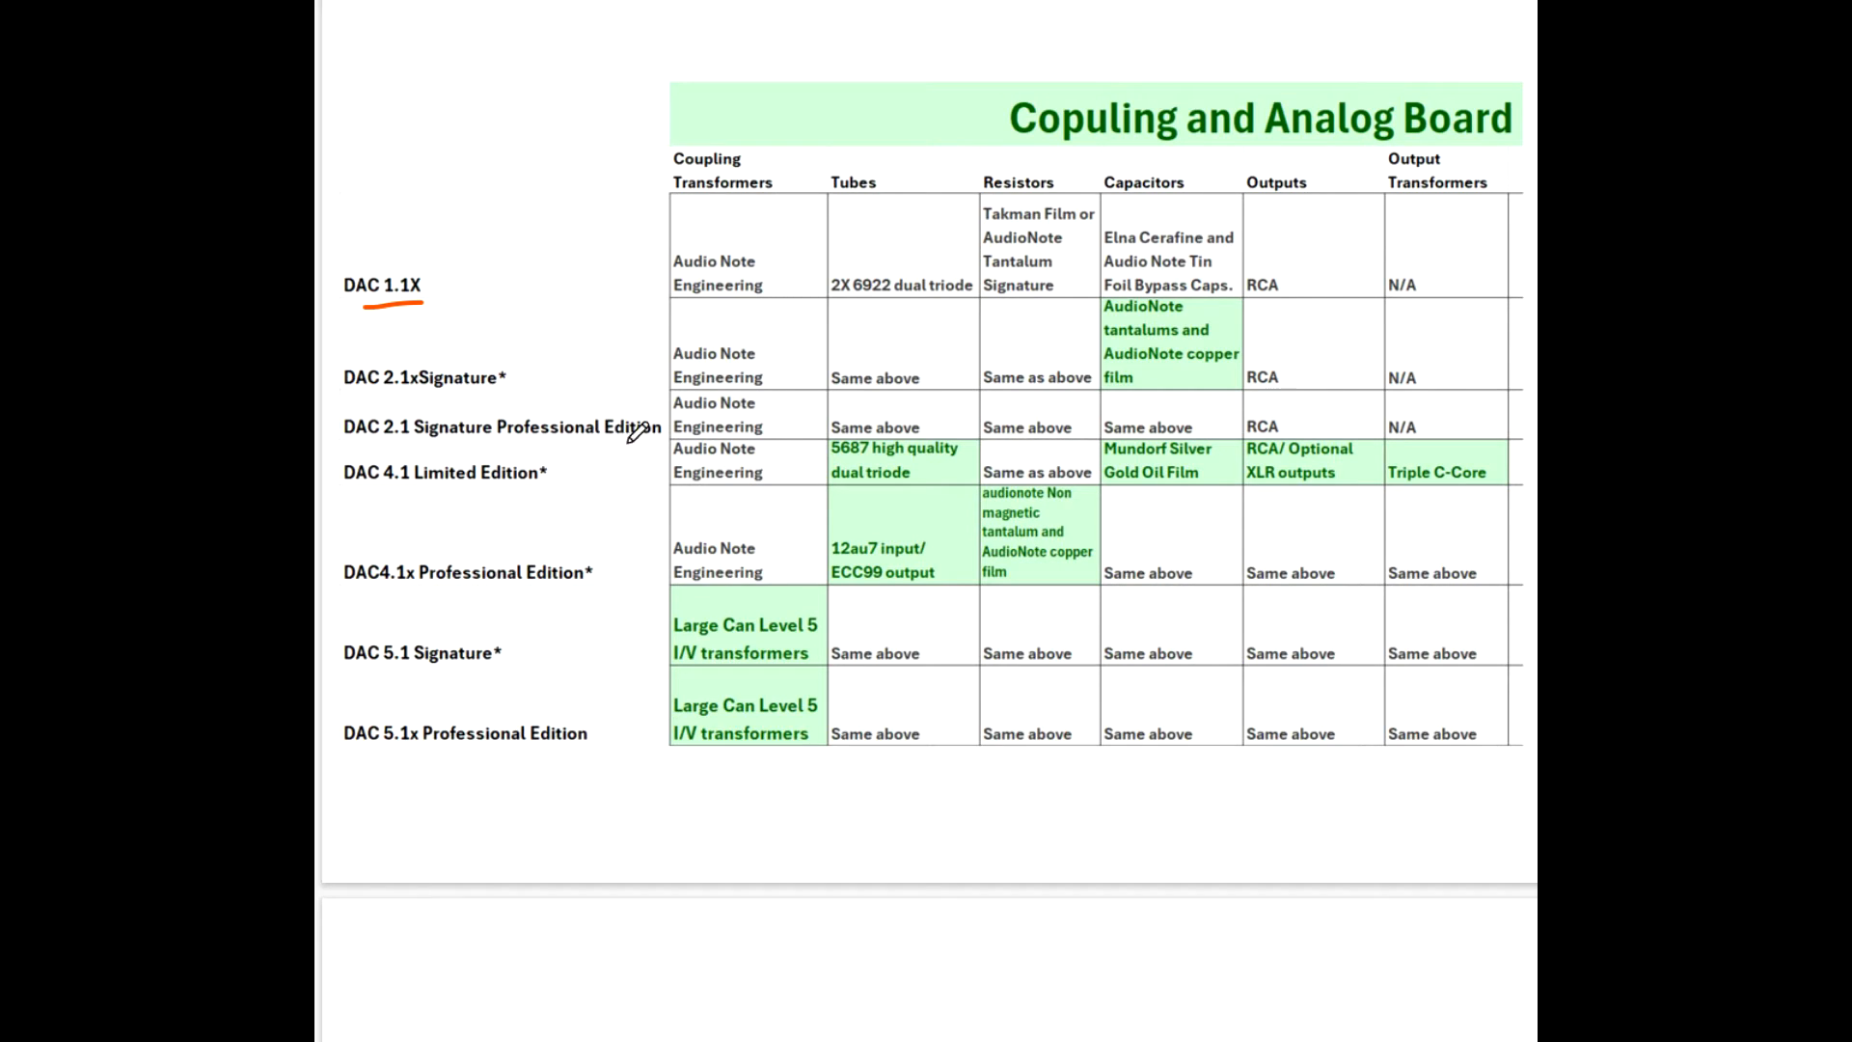
pyautogui.moveTo(756, 230)
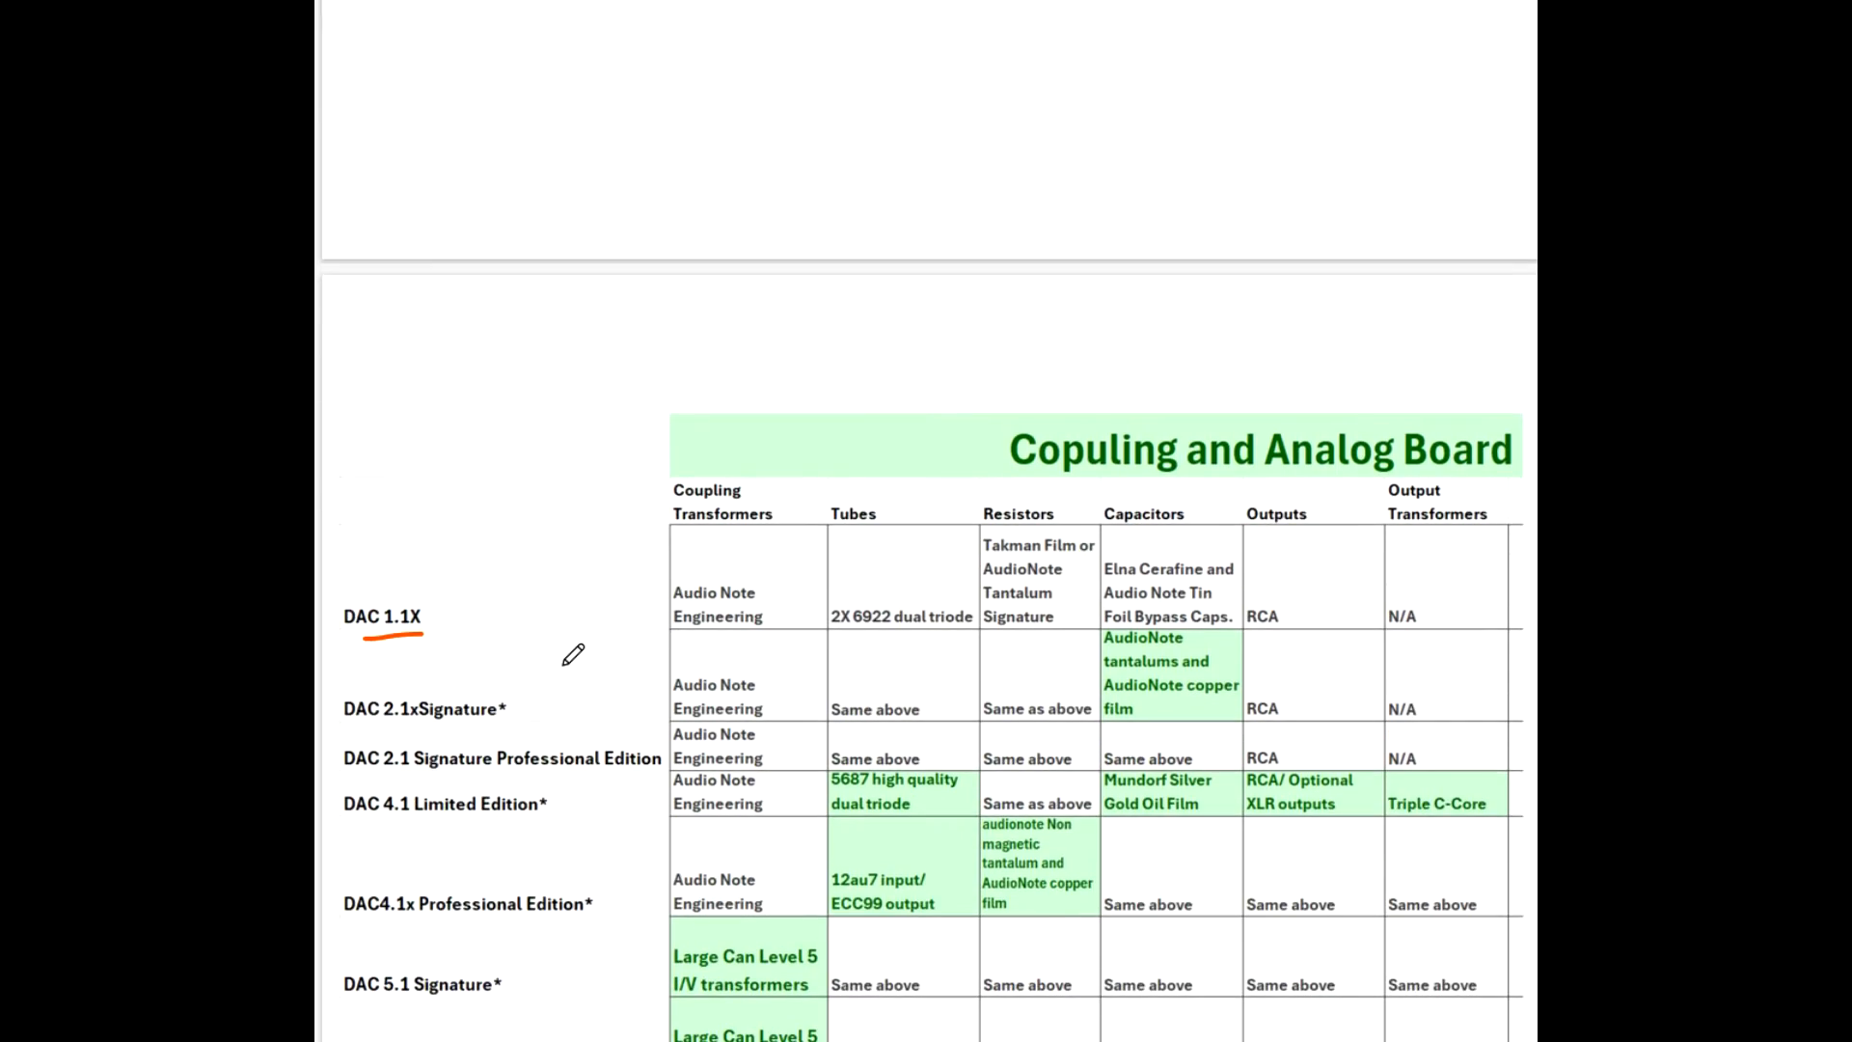
# Rule an orange ink line along the DAC 1.1X row of the comparison table.
pyautogui.scroll(-3)
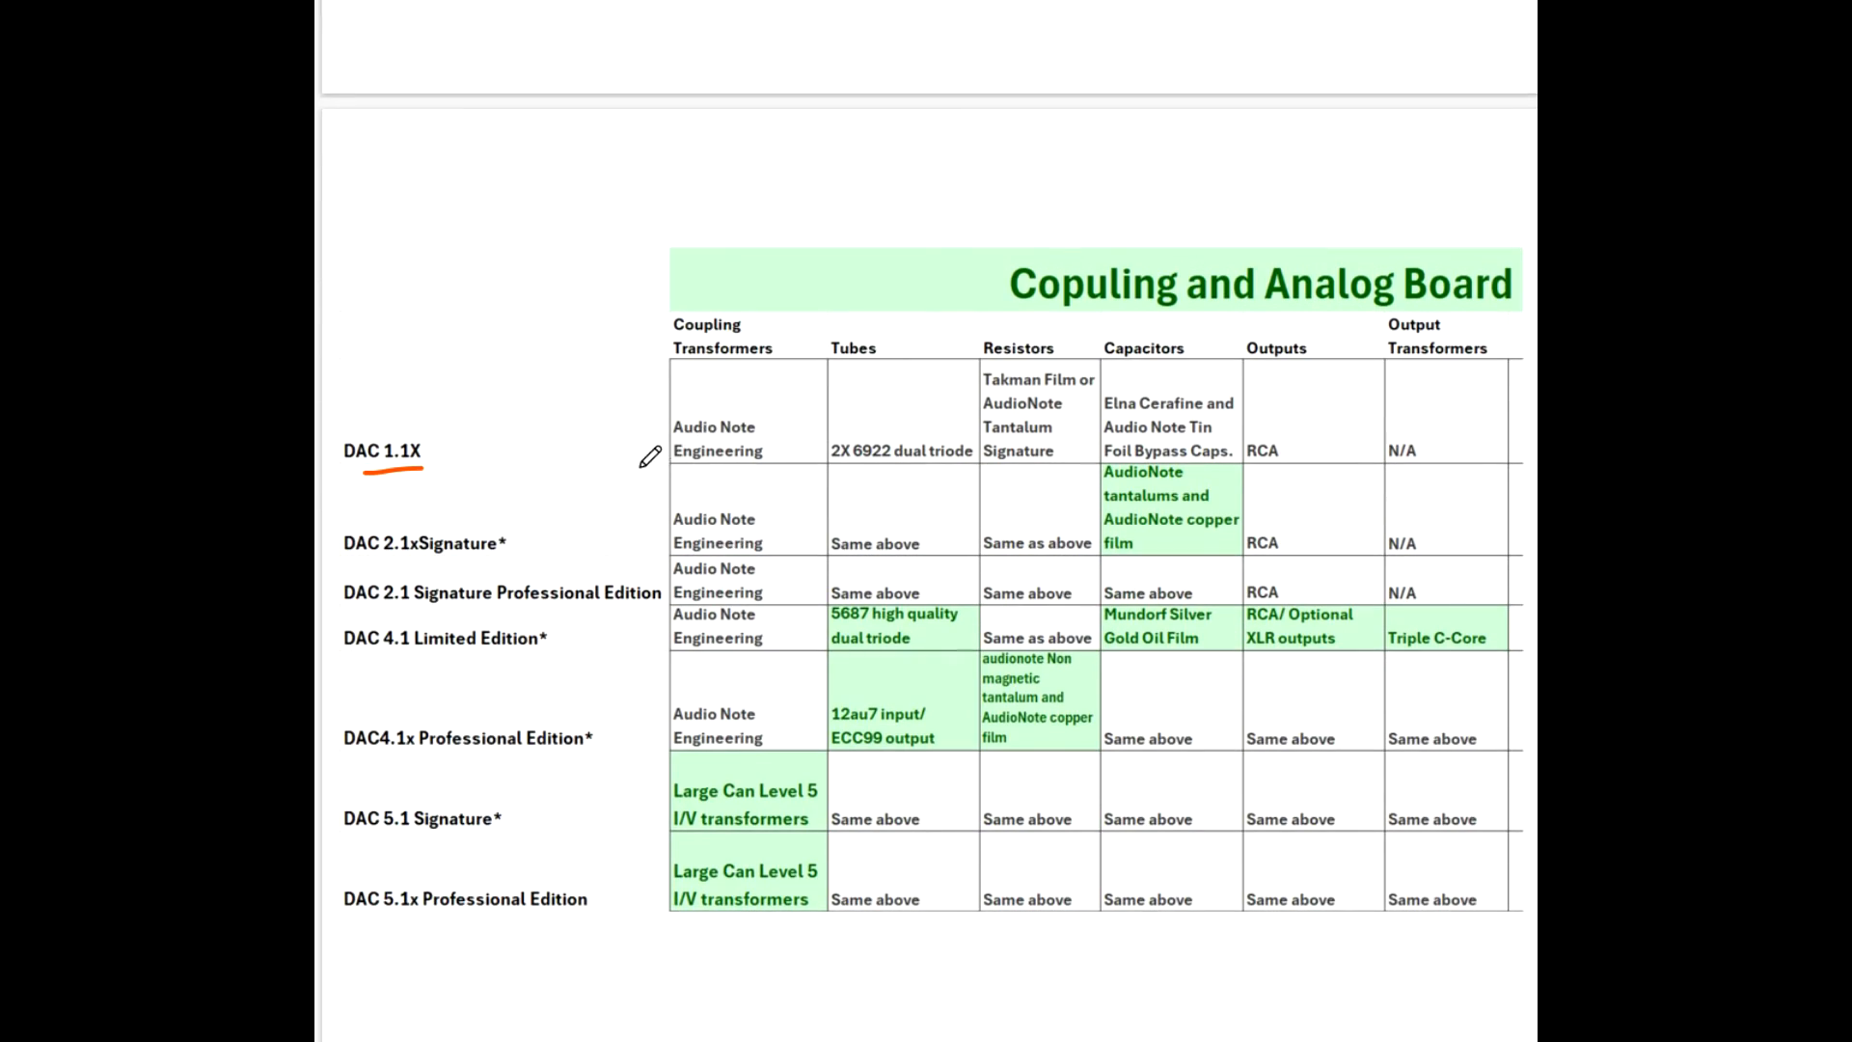
pyautogui.moveTo(668, 465); pyautogui.dragTo(1025, 450)
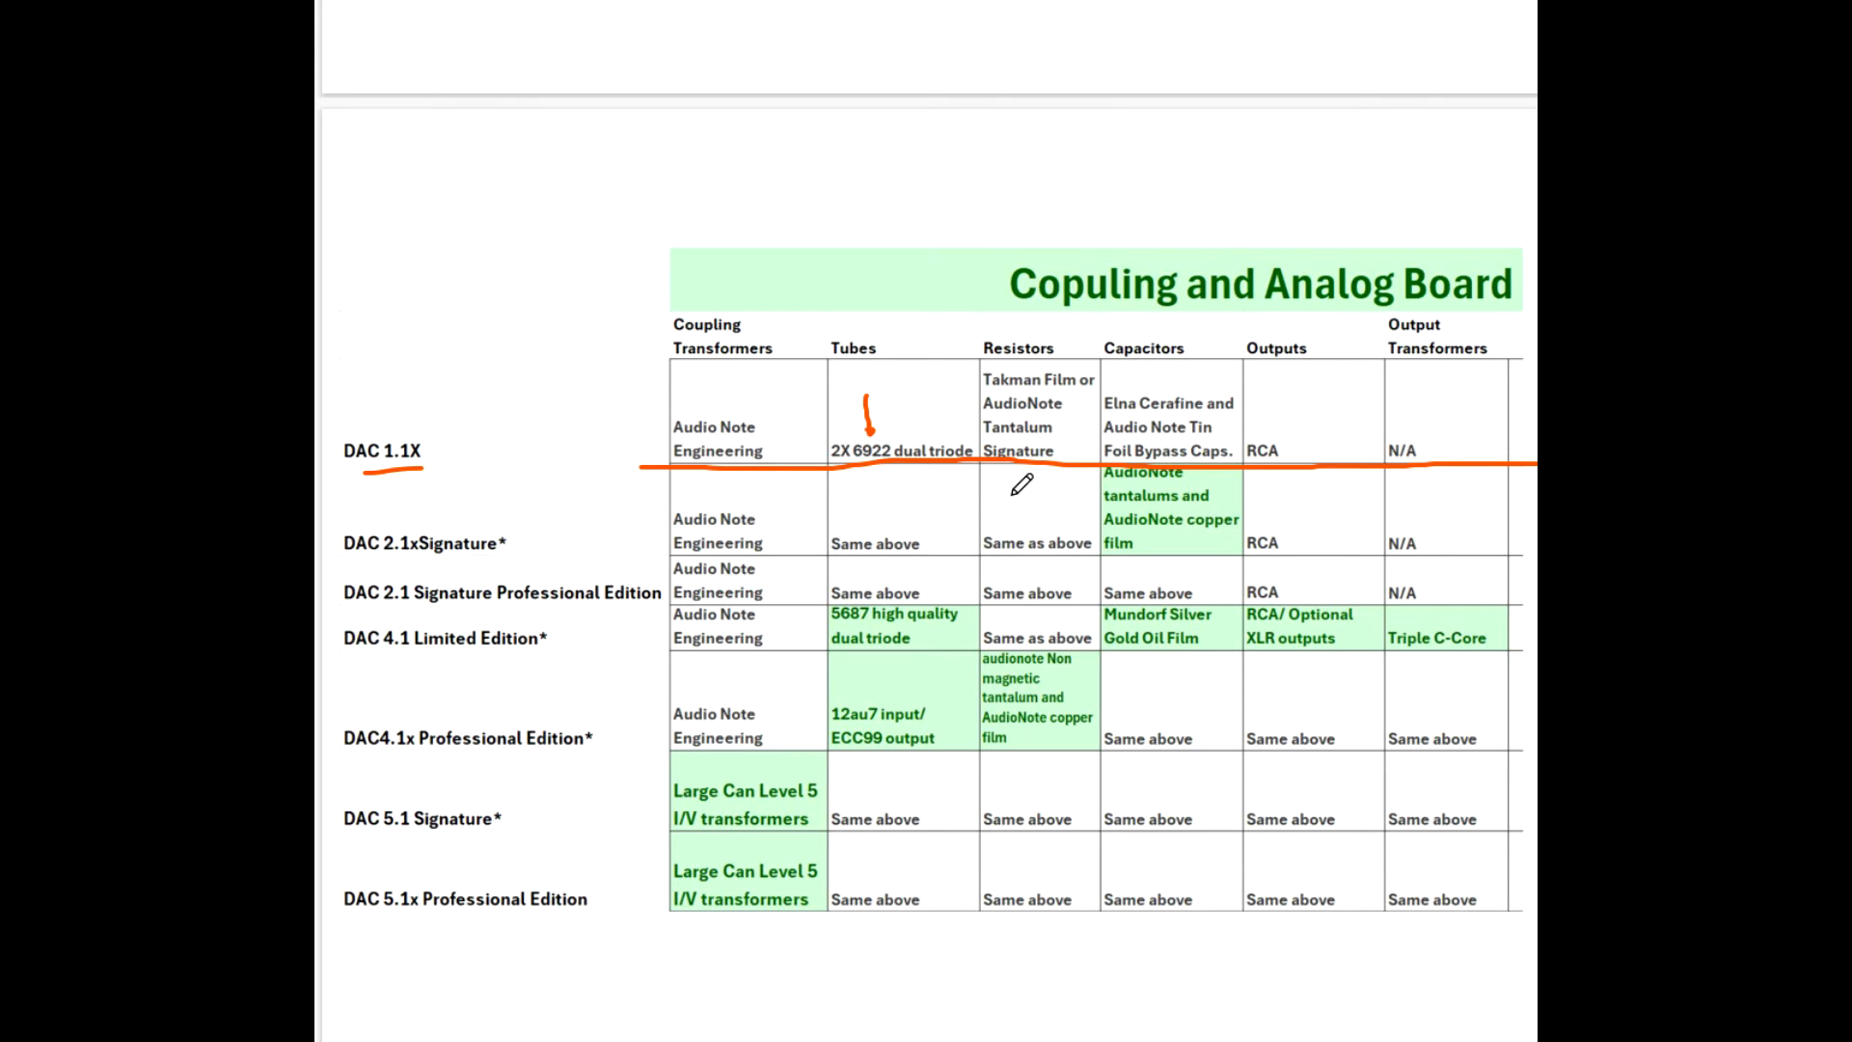
pyautogui.moveTo(1013, 482)
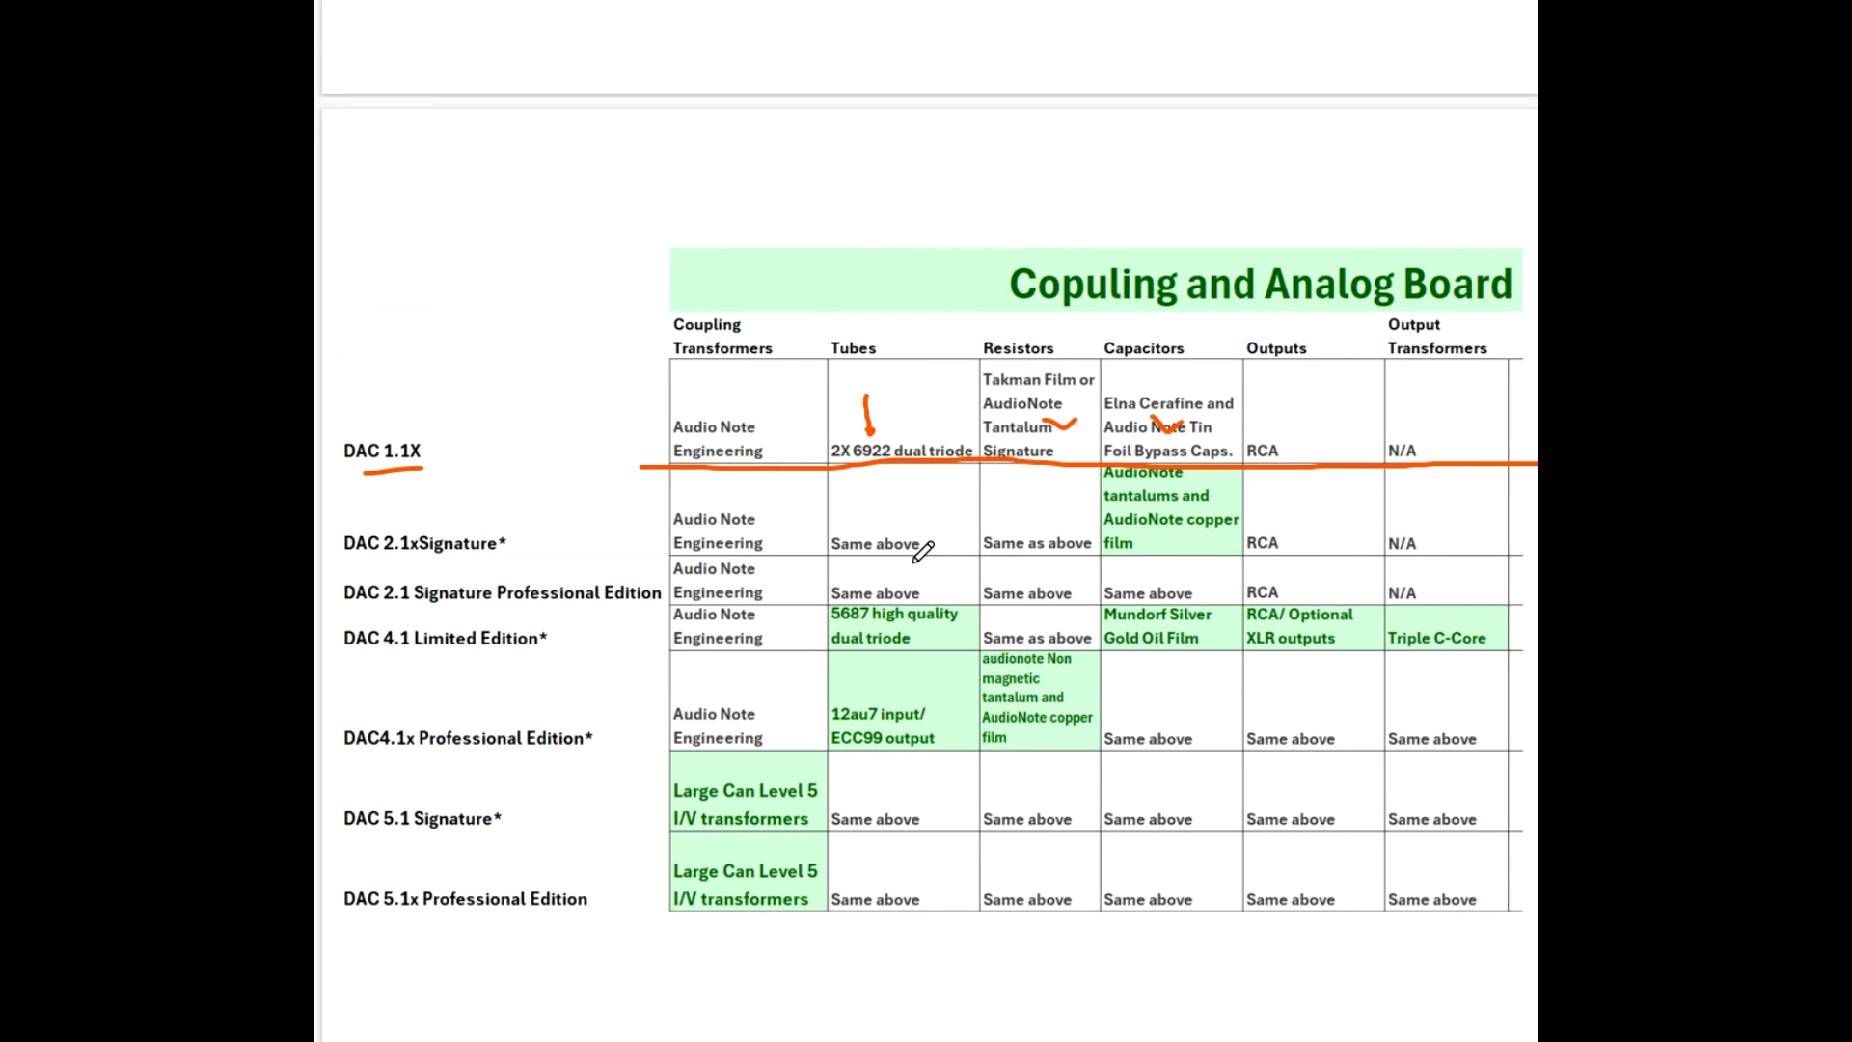
pyautogui.moveTo(930, 524)
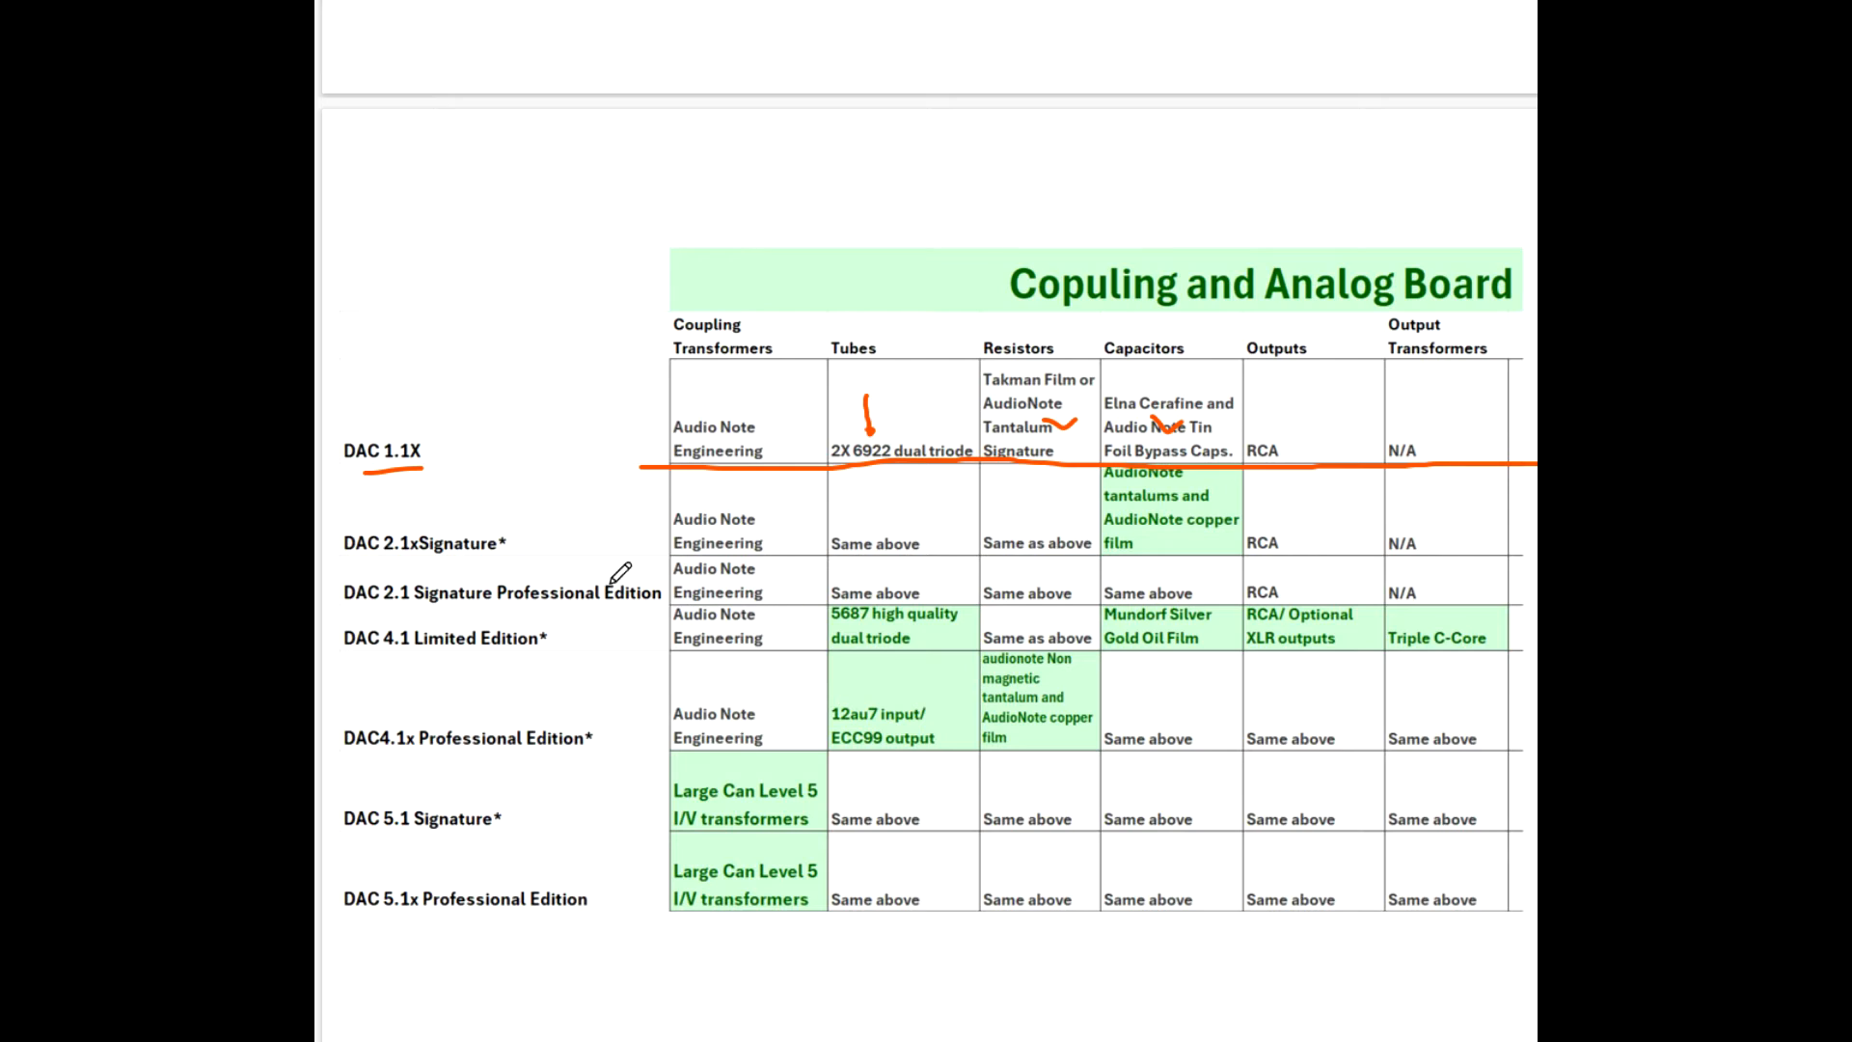
# Tick the DAC 2.1xSignature model name in orange ink.
pyautogui.moveTo(544, 550); pyautogui.dragTo(608, 508)
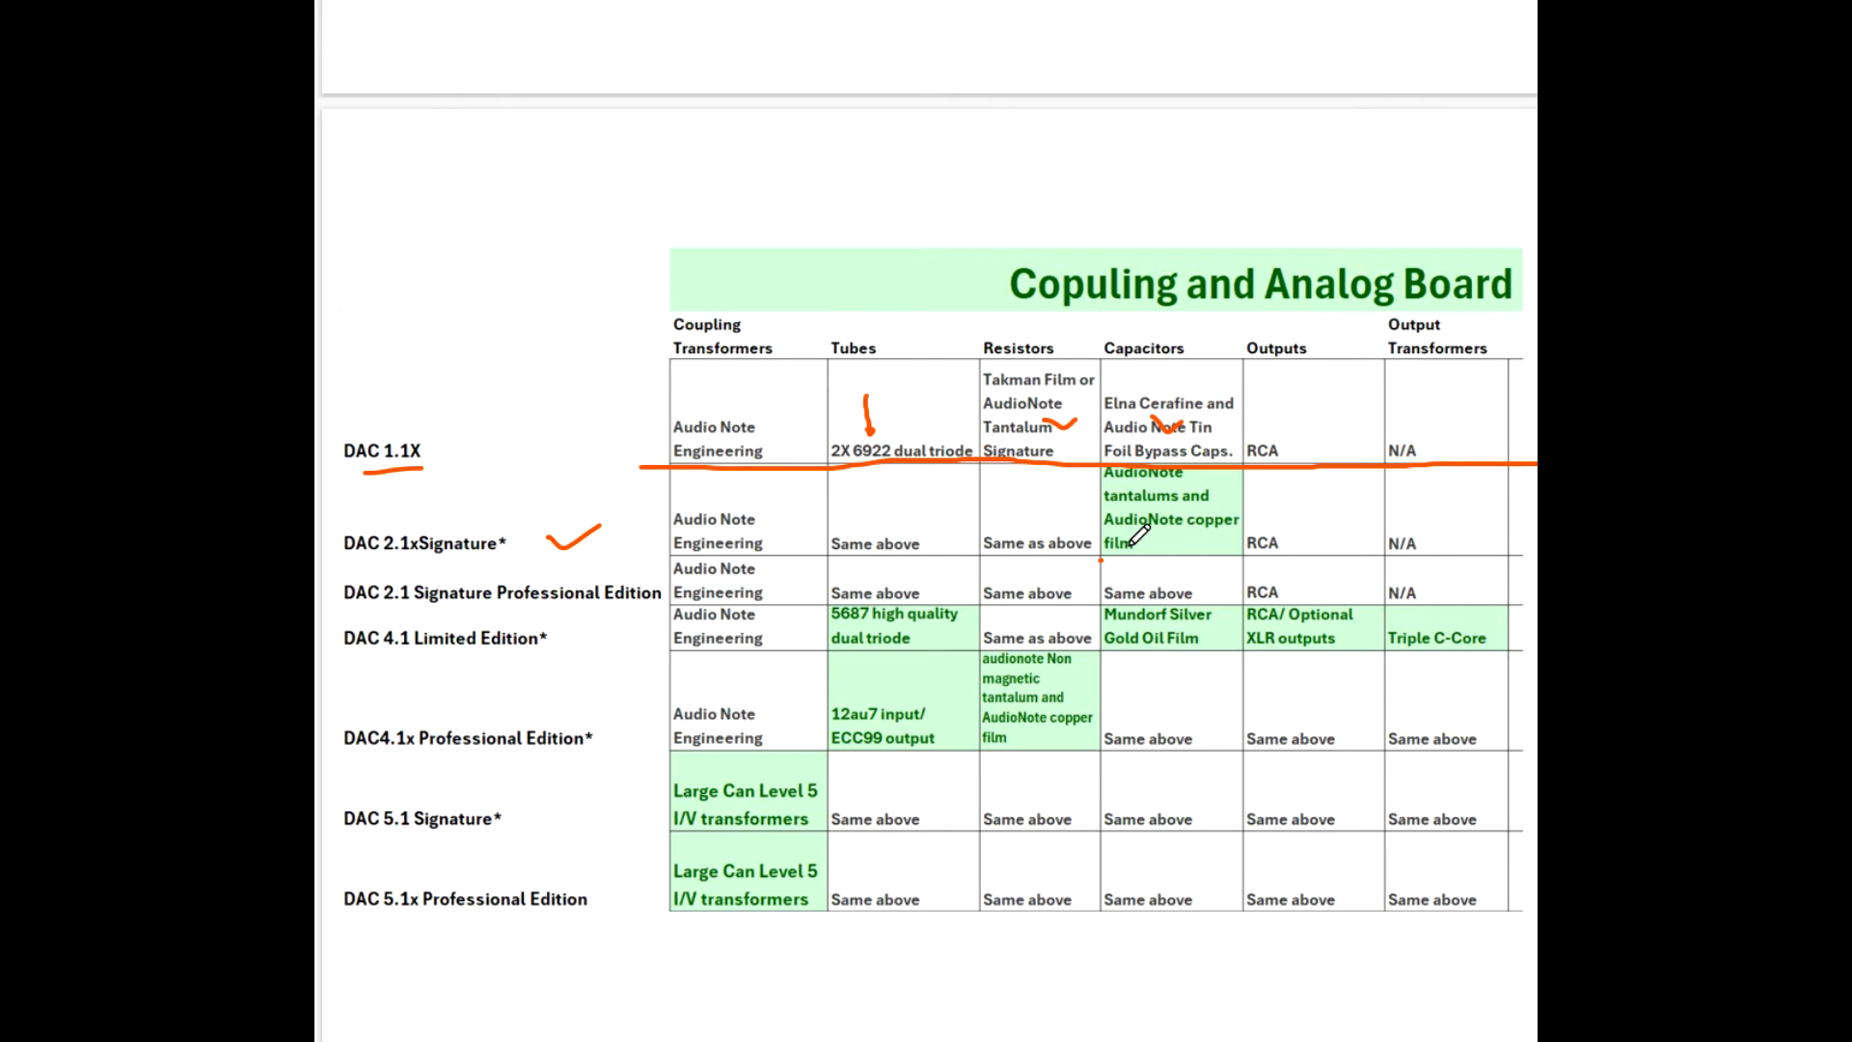
pyautogui.moveTo(1138, 534)
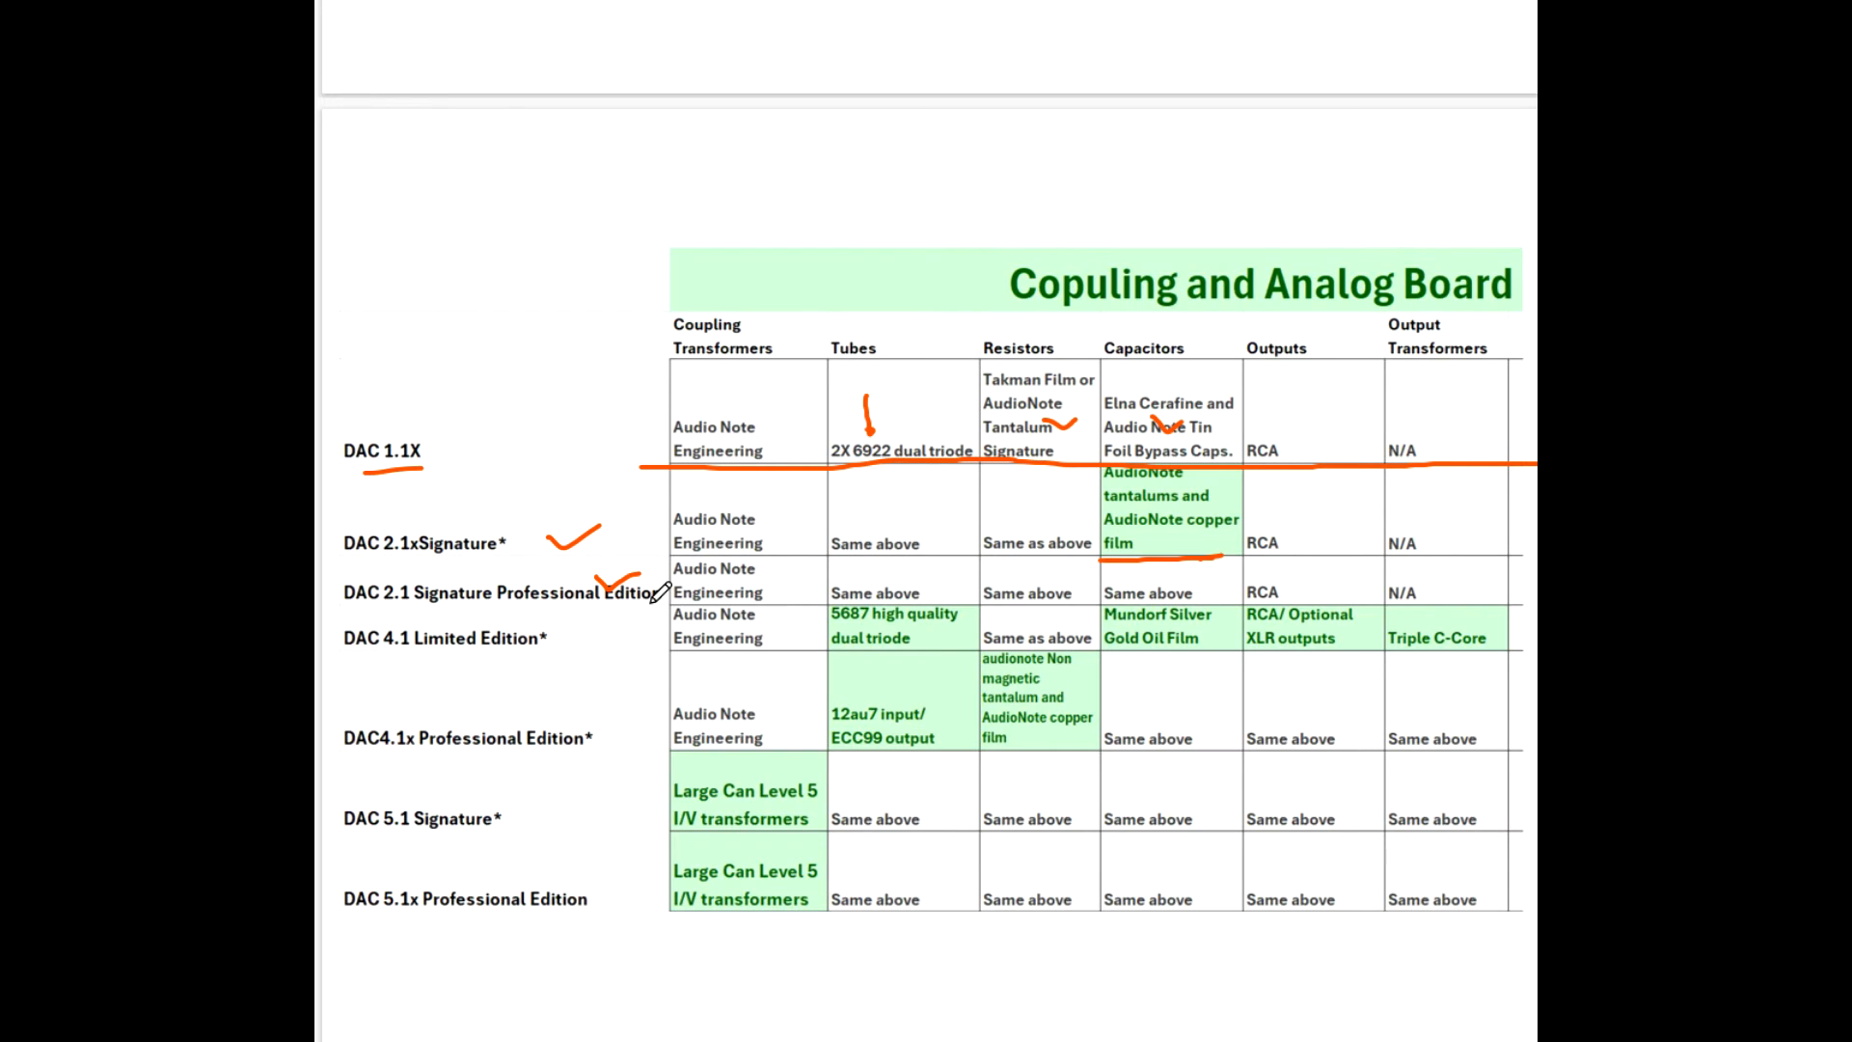
pyautogui.moveTo(639, 617)
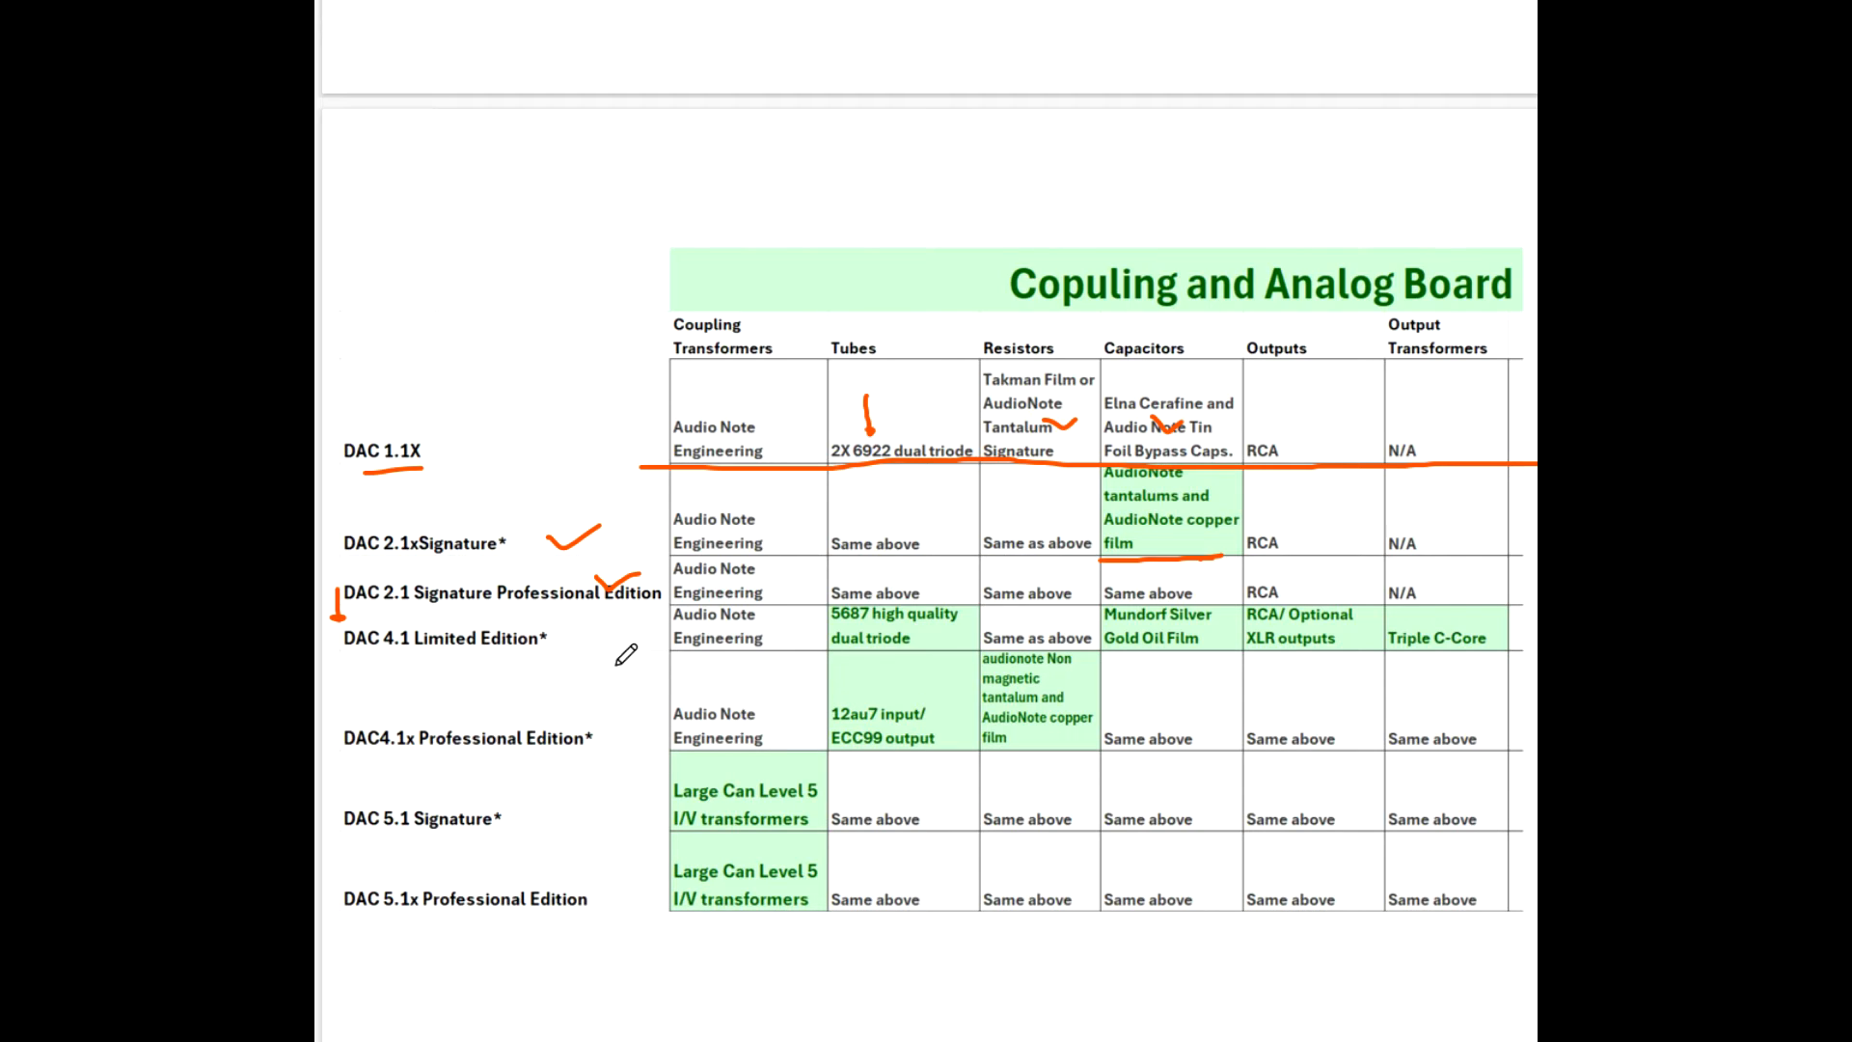
pyautogui.moveTo(824, 649)
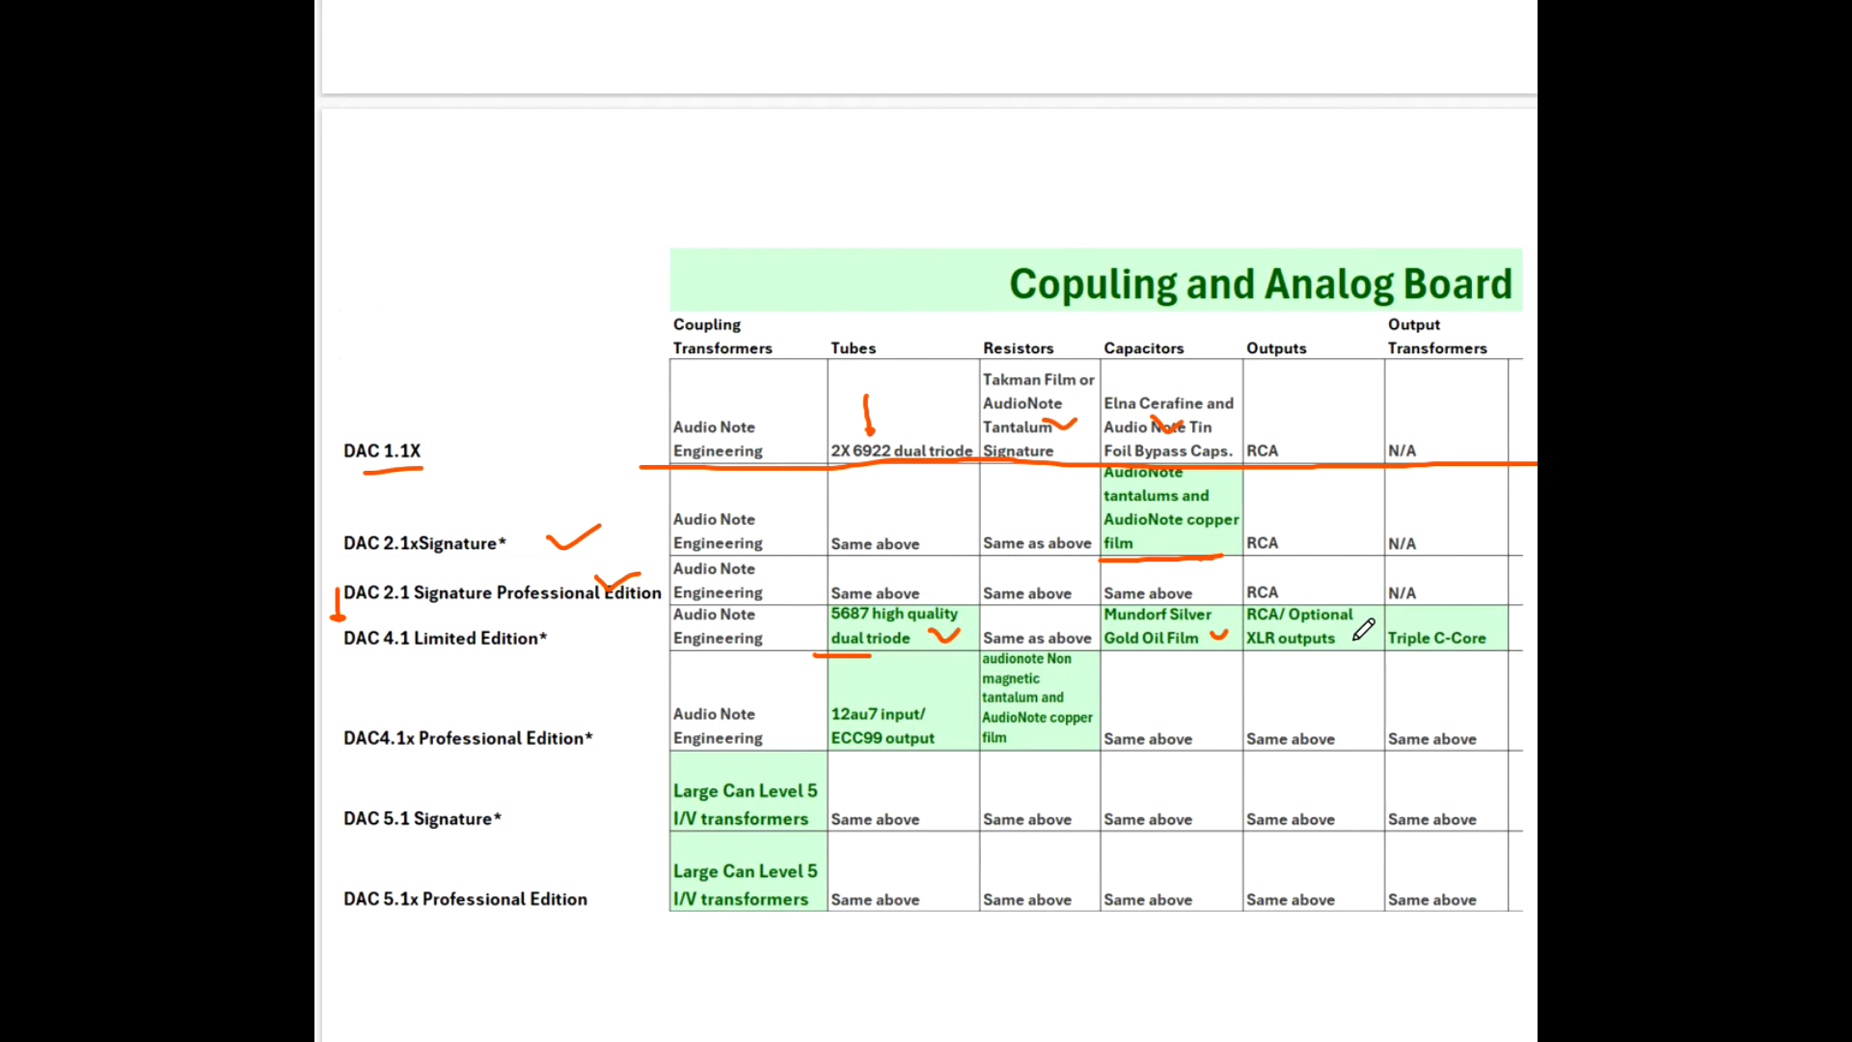
# Tick the XLR outputs entry in the DAC 4.1 Limited Edition row.
pyautogui.moveTo(1364, 629); pyautogui.dragTo(1343, 666)
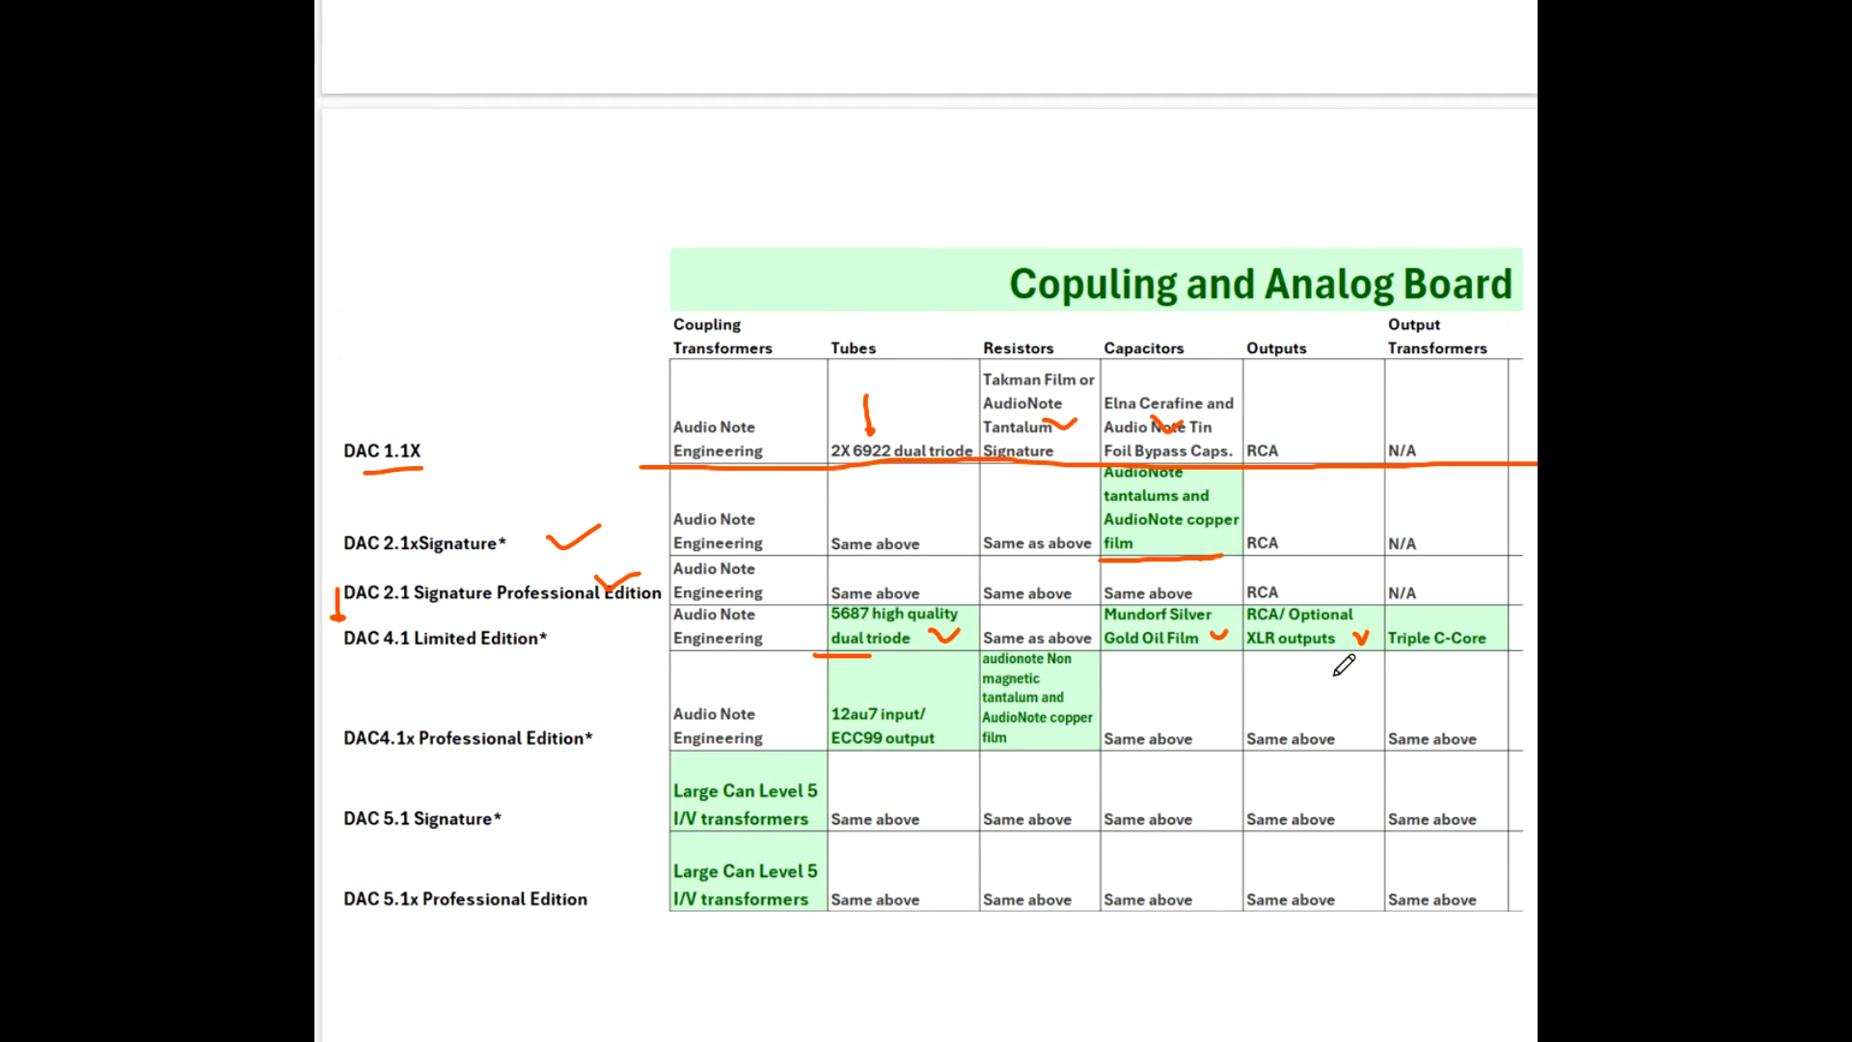
pyautogui.moveTo(1493, 613)
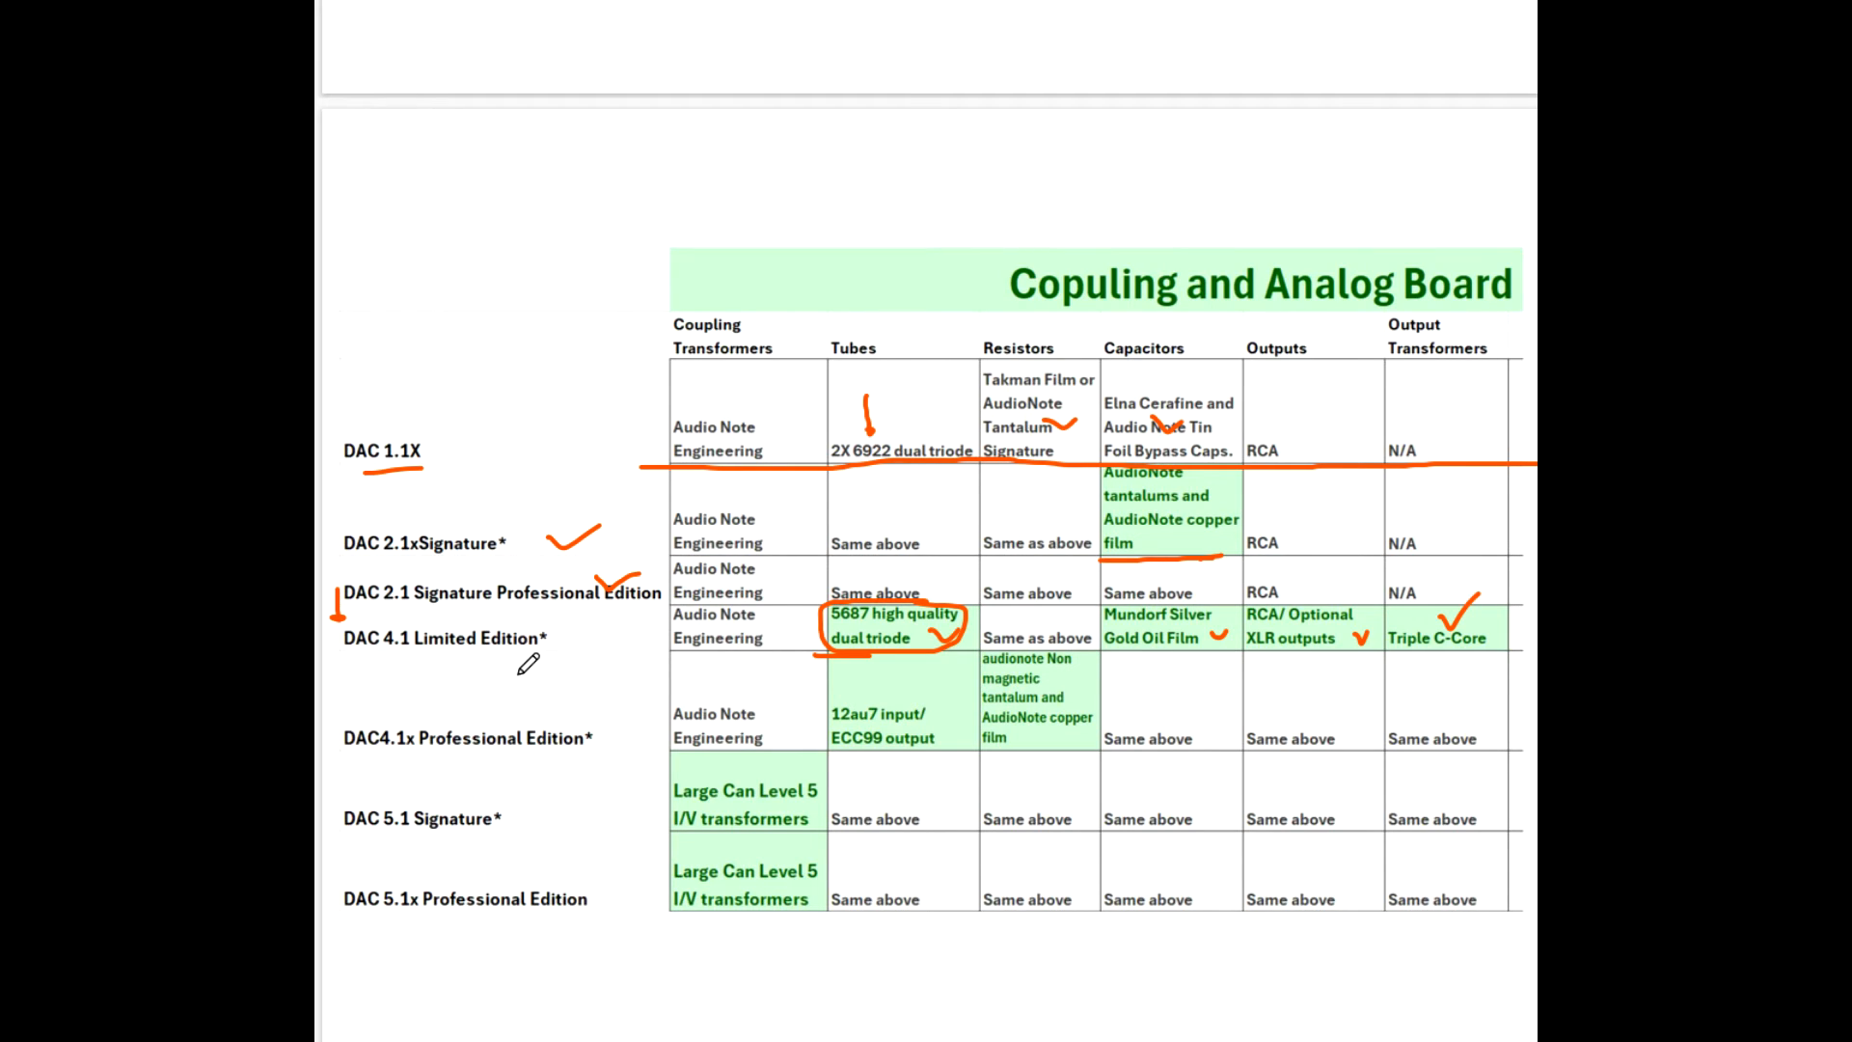
pyautogui.moveTo(606, 660)
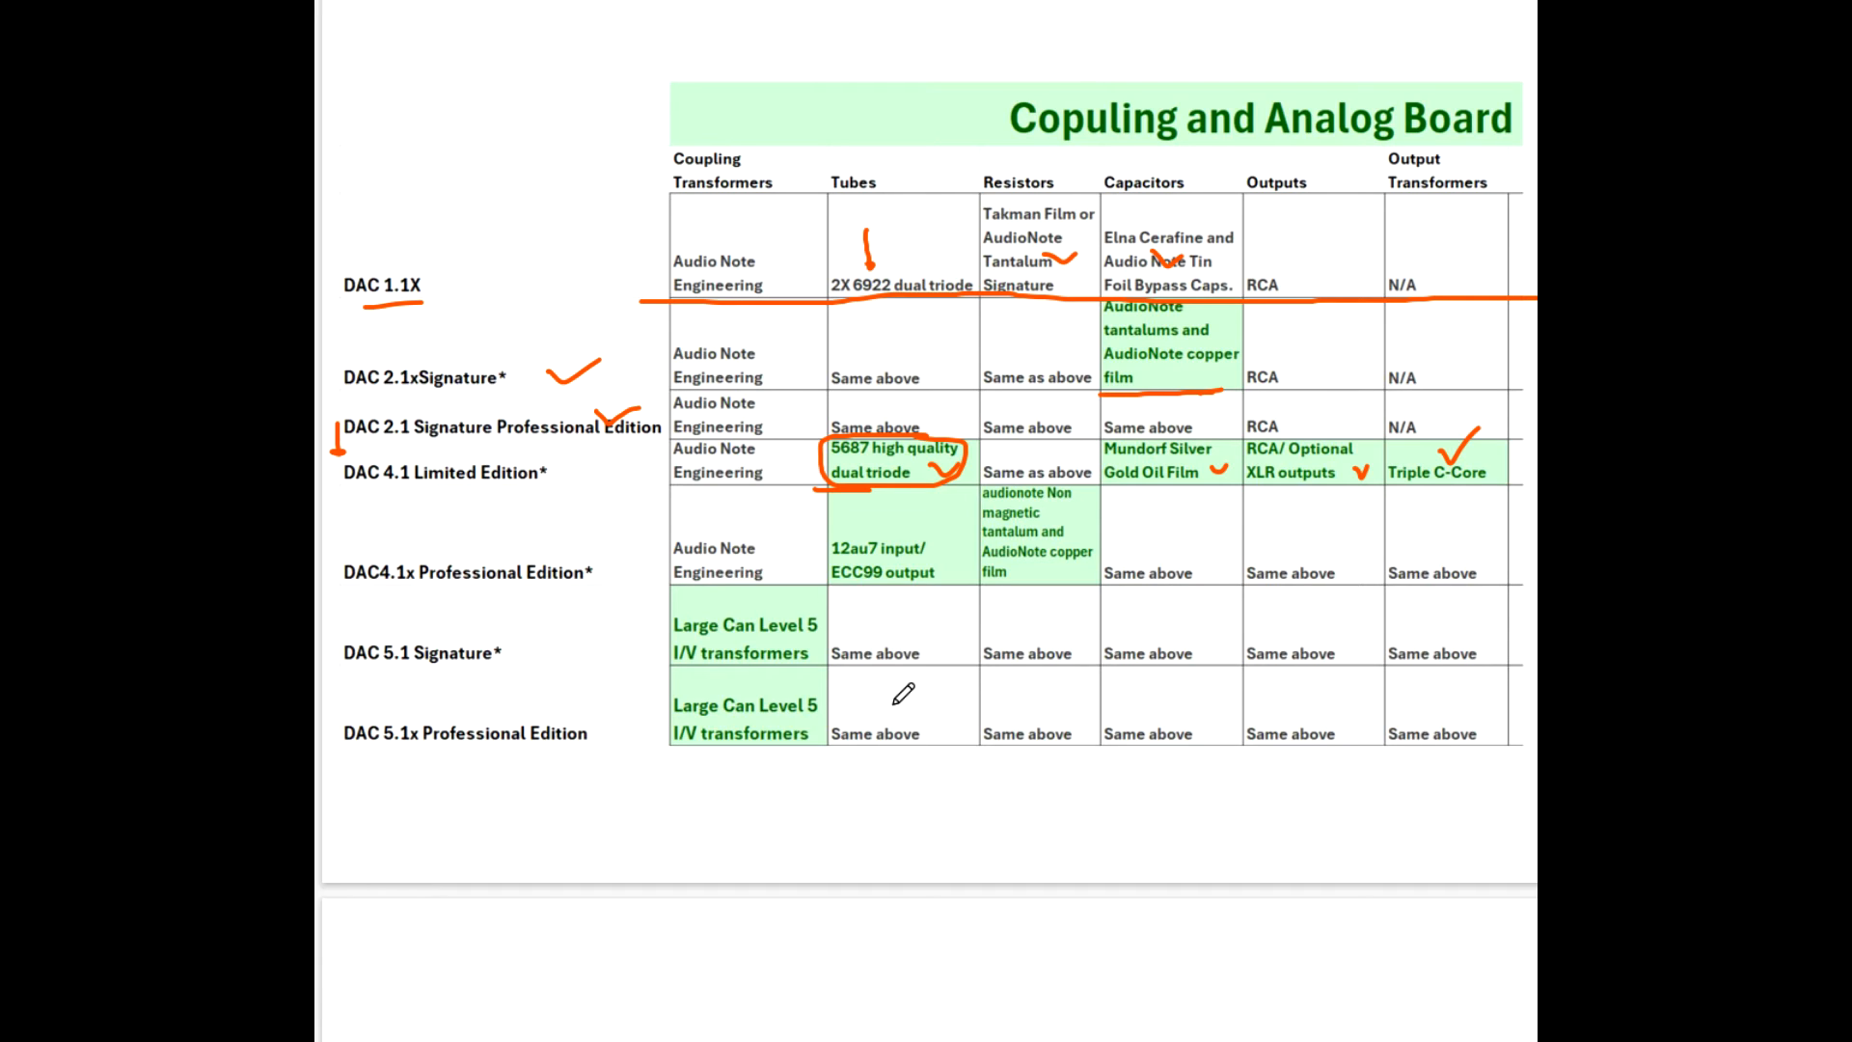
pyautogui.moveTo(1086, 648)
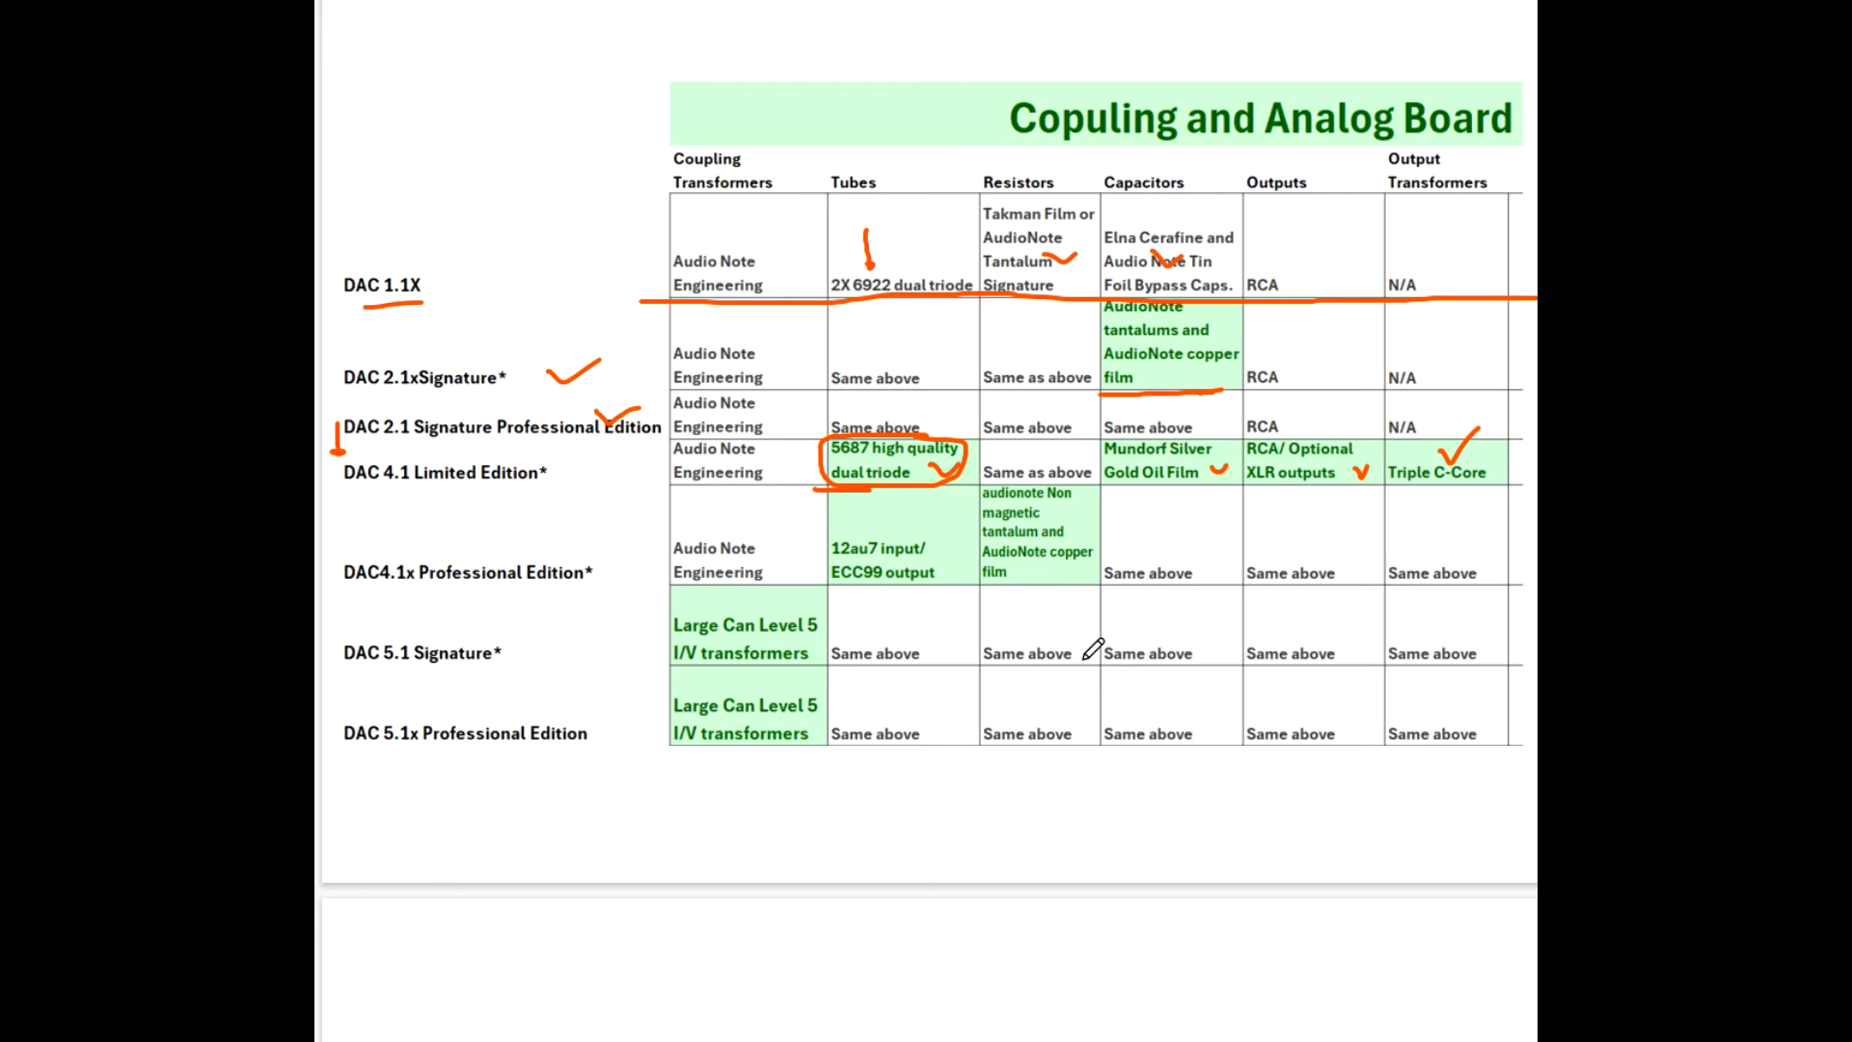
pyautogui.moveTo(952, 688)
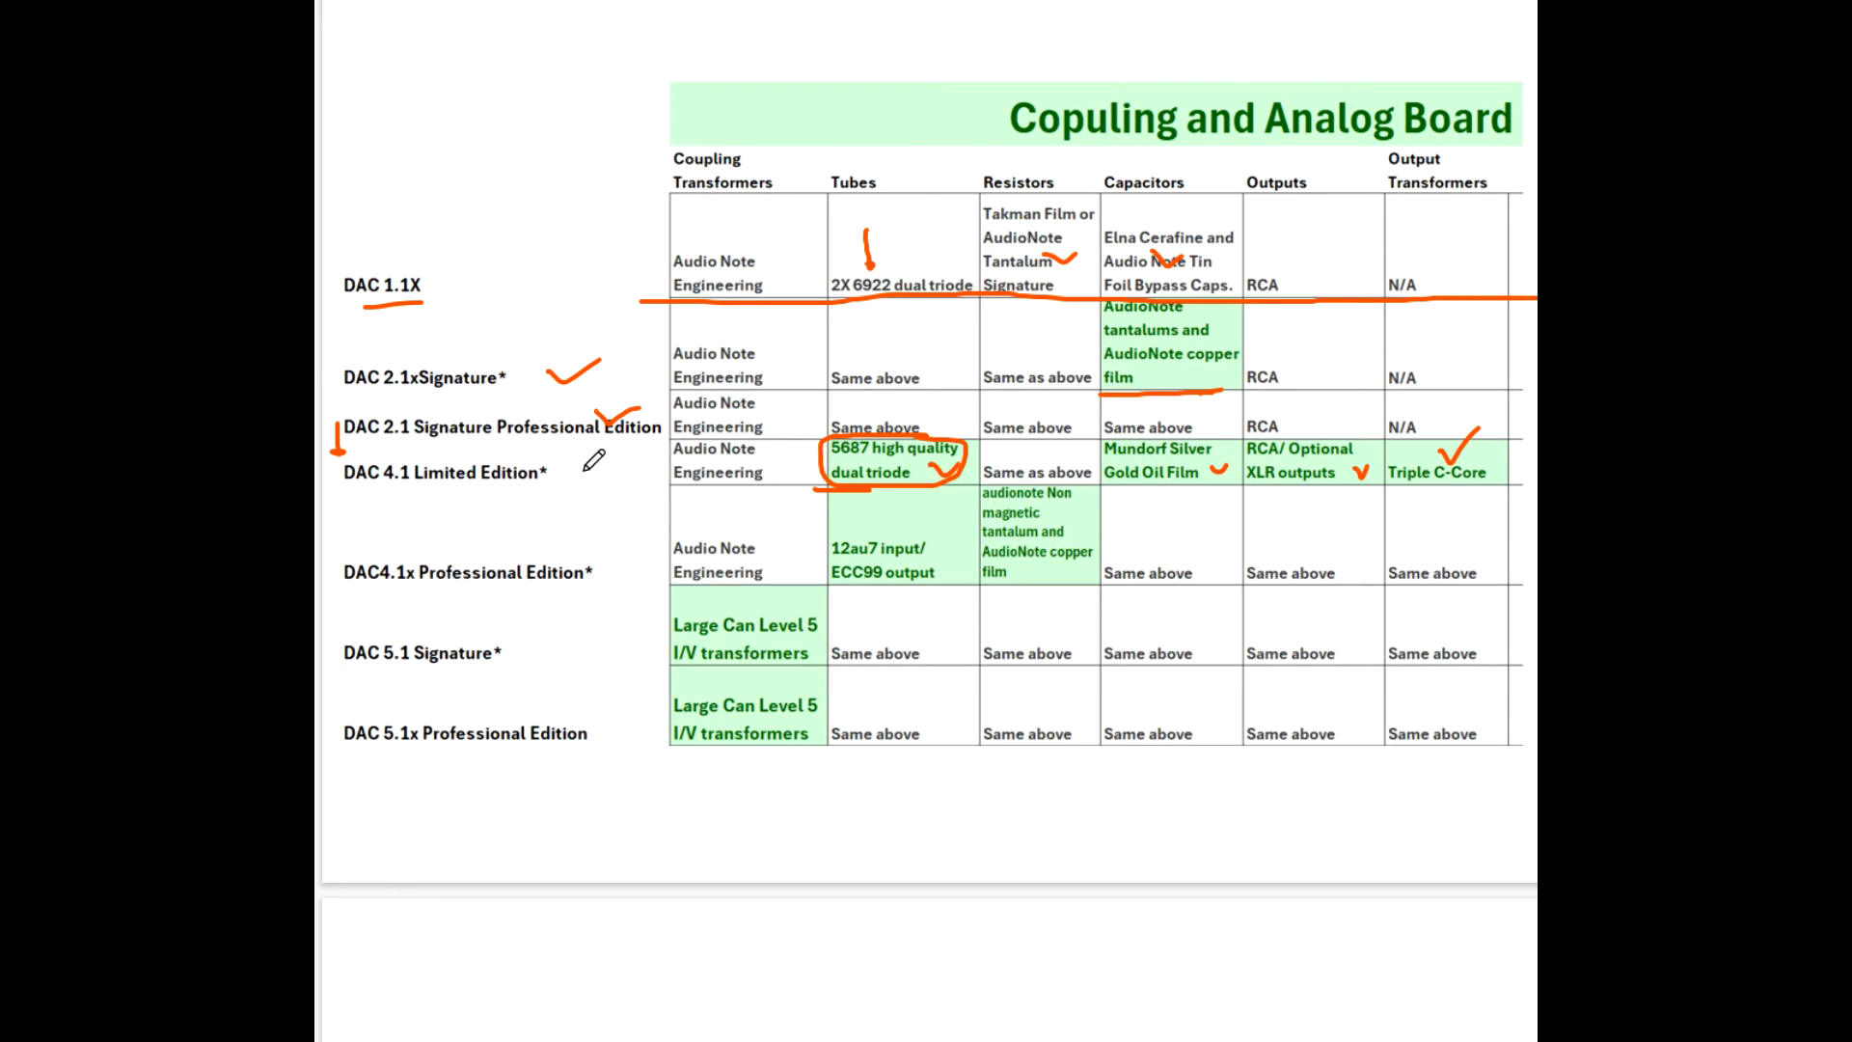
pyautogui.moveTo(614, 430)
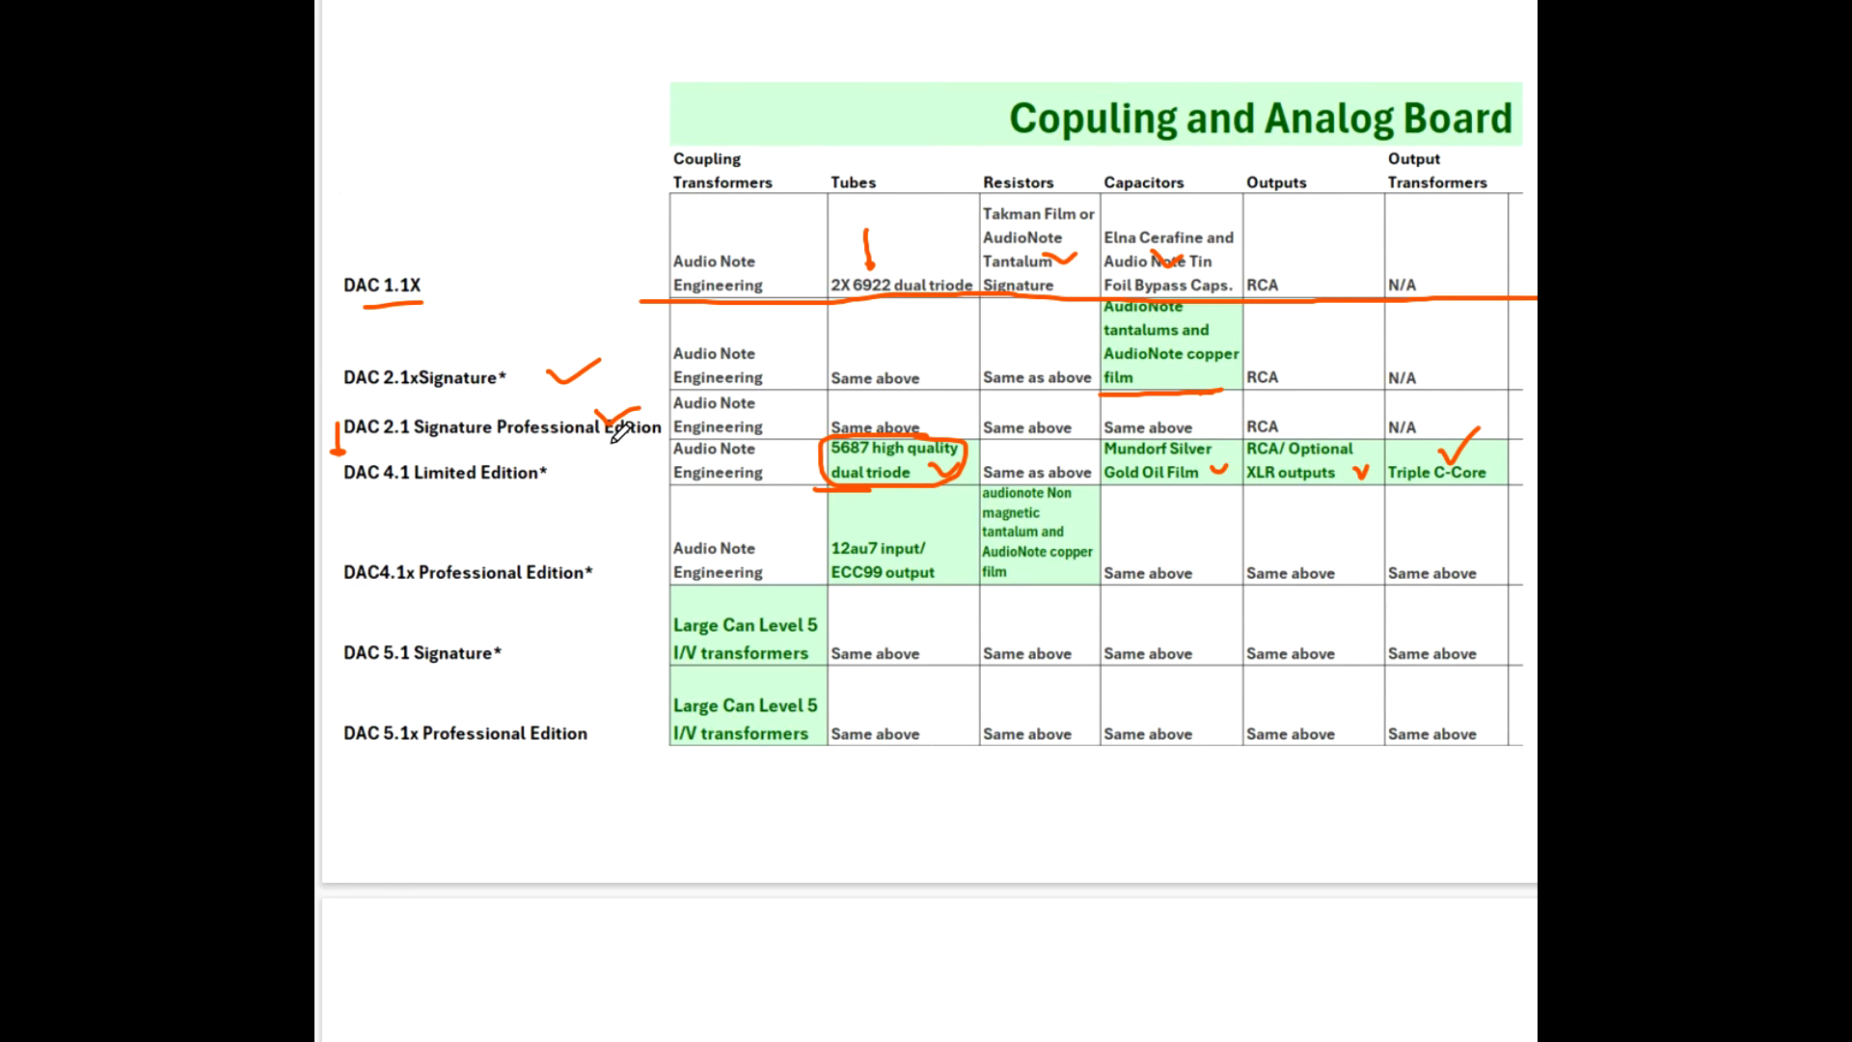
# Draw a line bracketing DAC 4.1–5.1x and circle the Triple C-Core output transformers.
pyautogui.moveTo(623, 430); pyautogui.dragTo(635, 573)
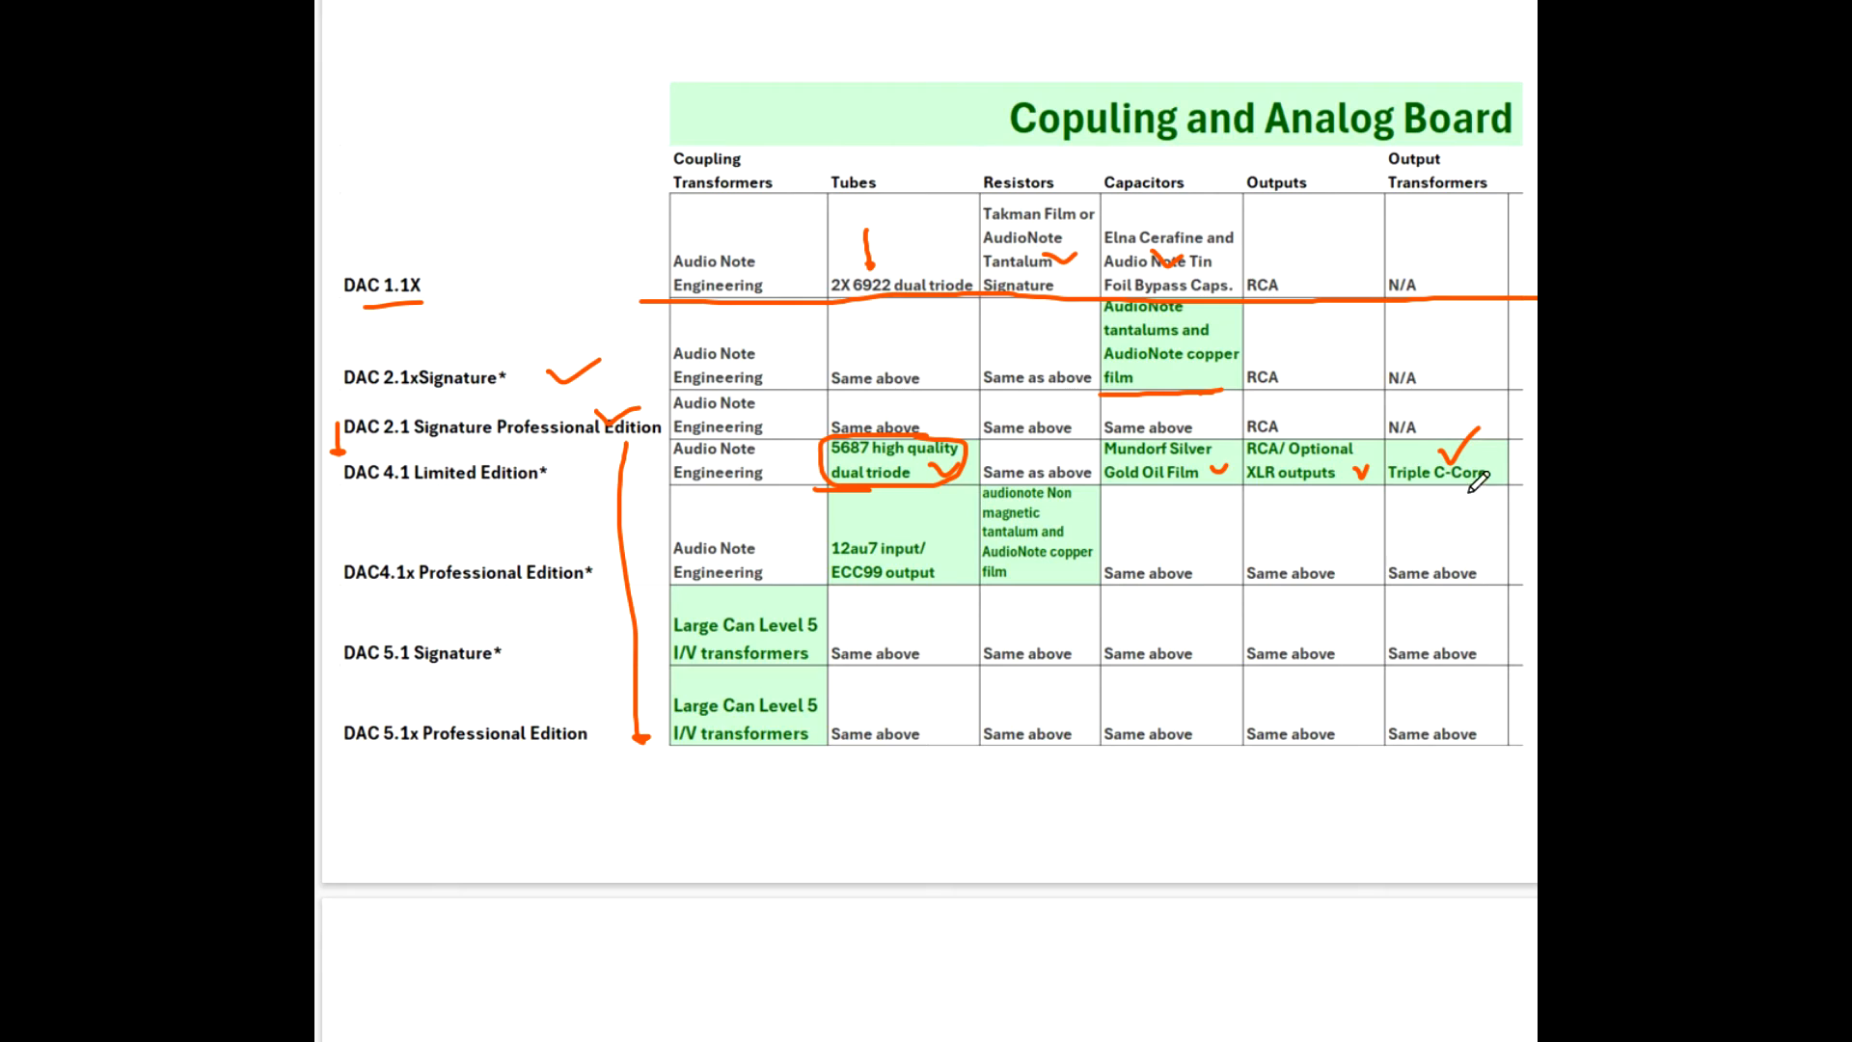
pyautogui.moveTo(1452, 449); pyautogui.dragTo(1418, 496)
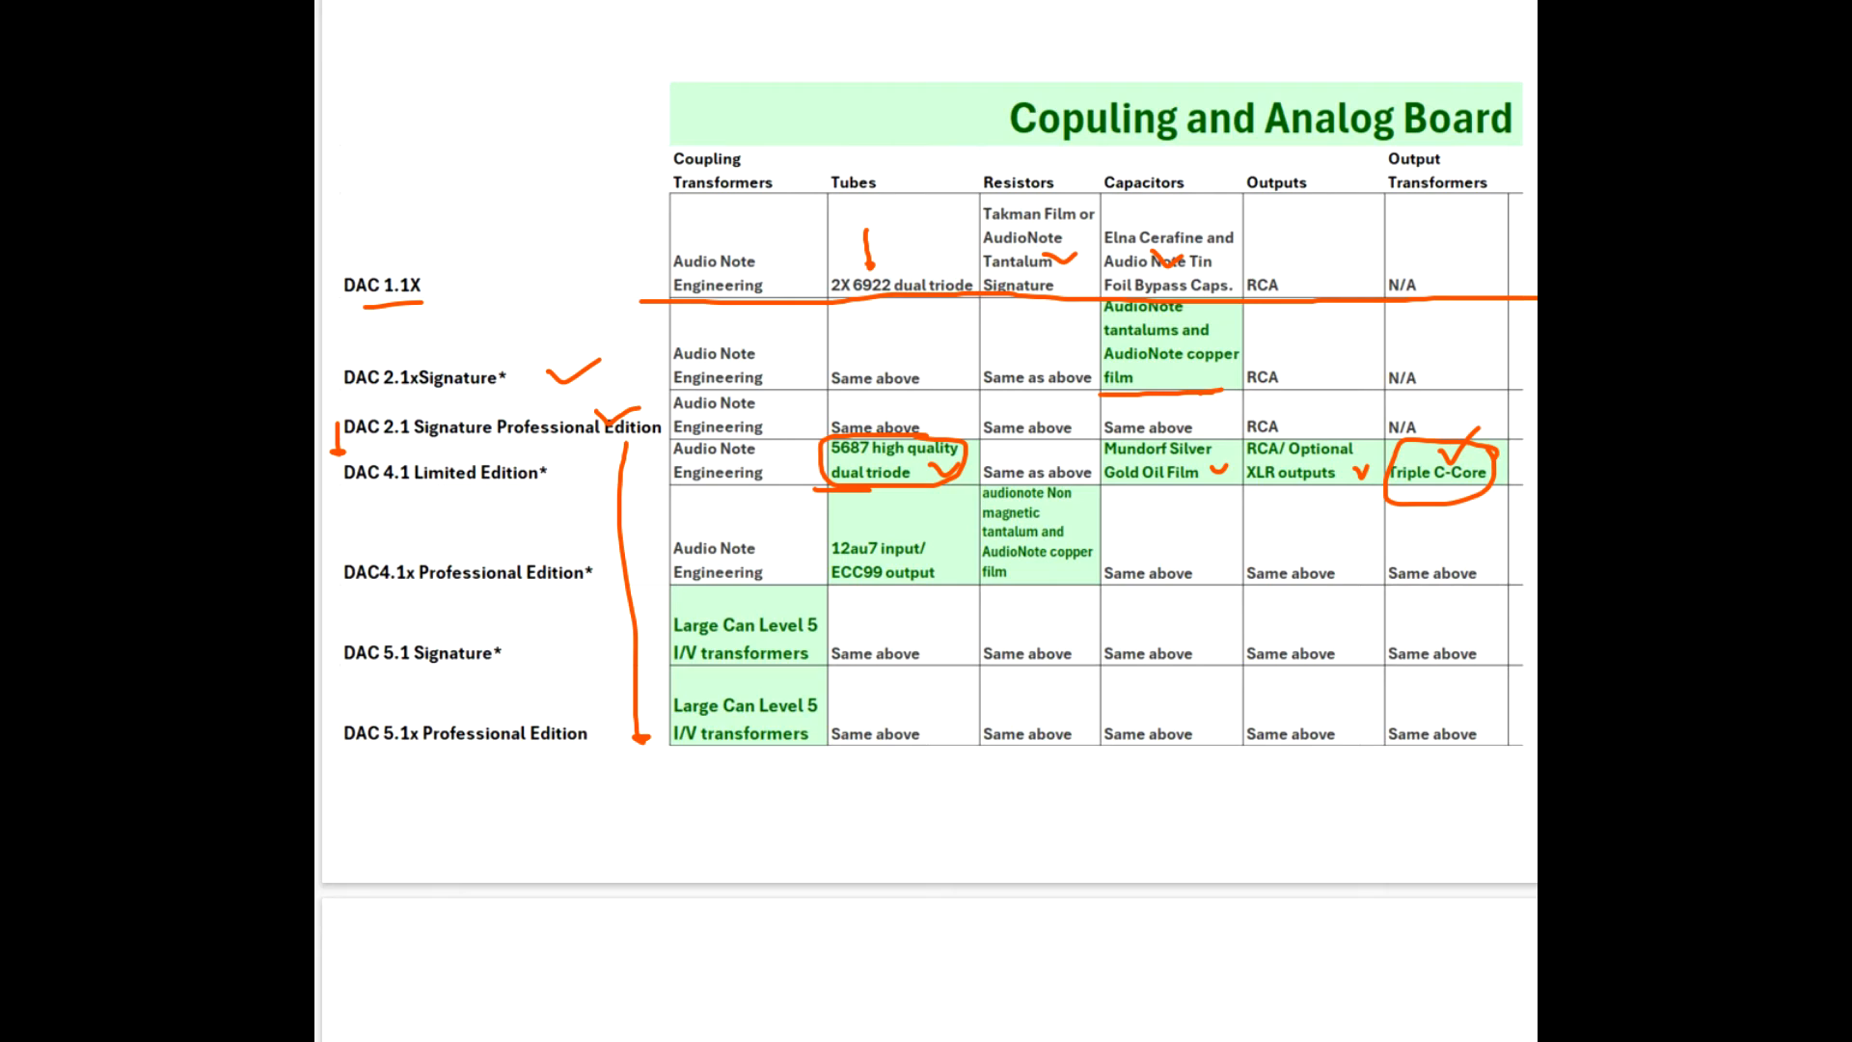
pyautogui.moveTo(861, 504)
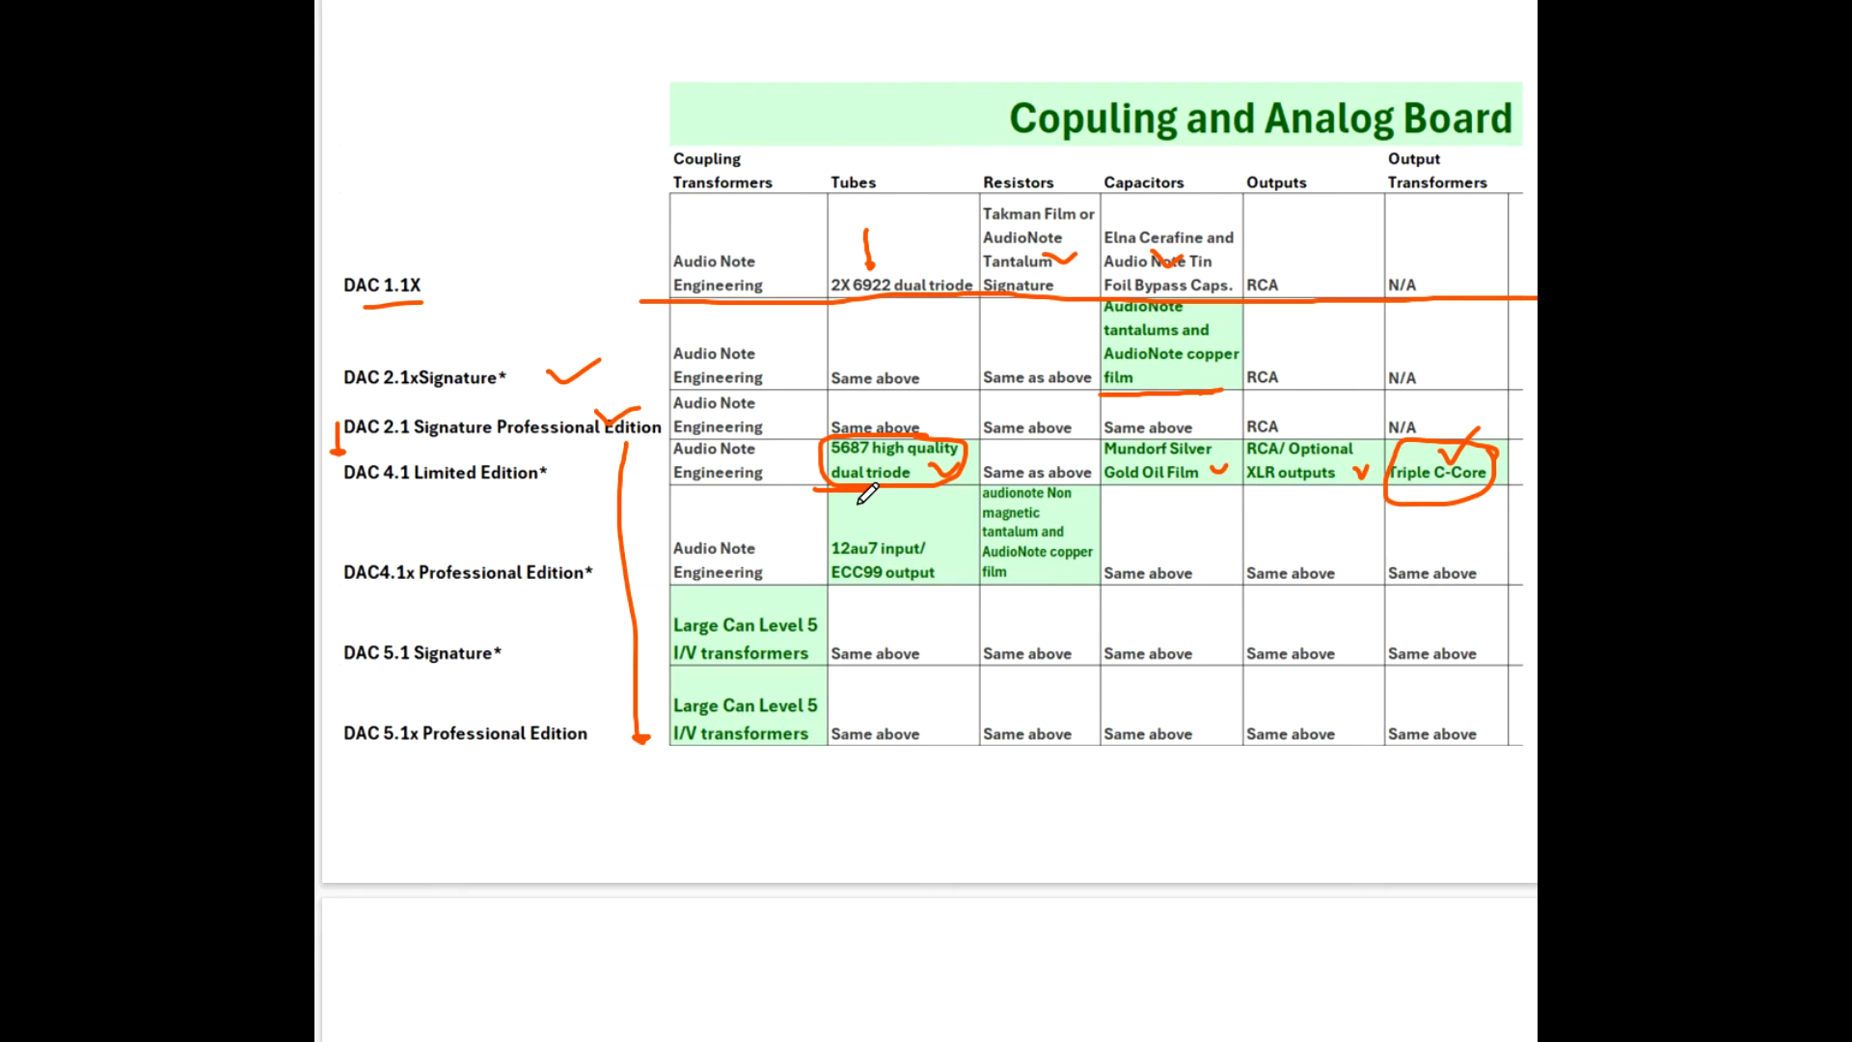
pyautogui.moveTo(585, 554)
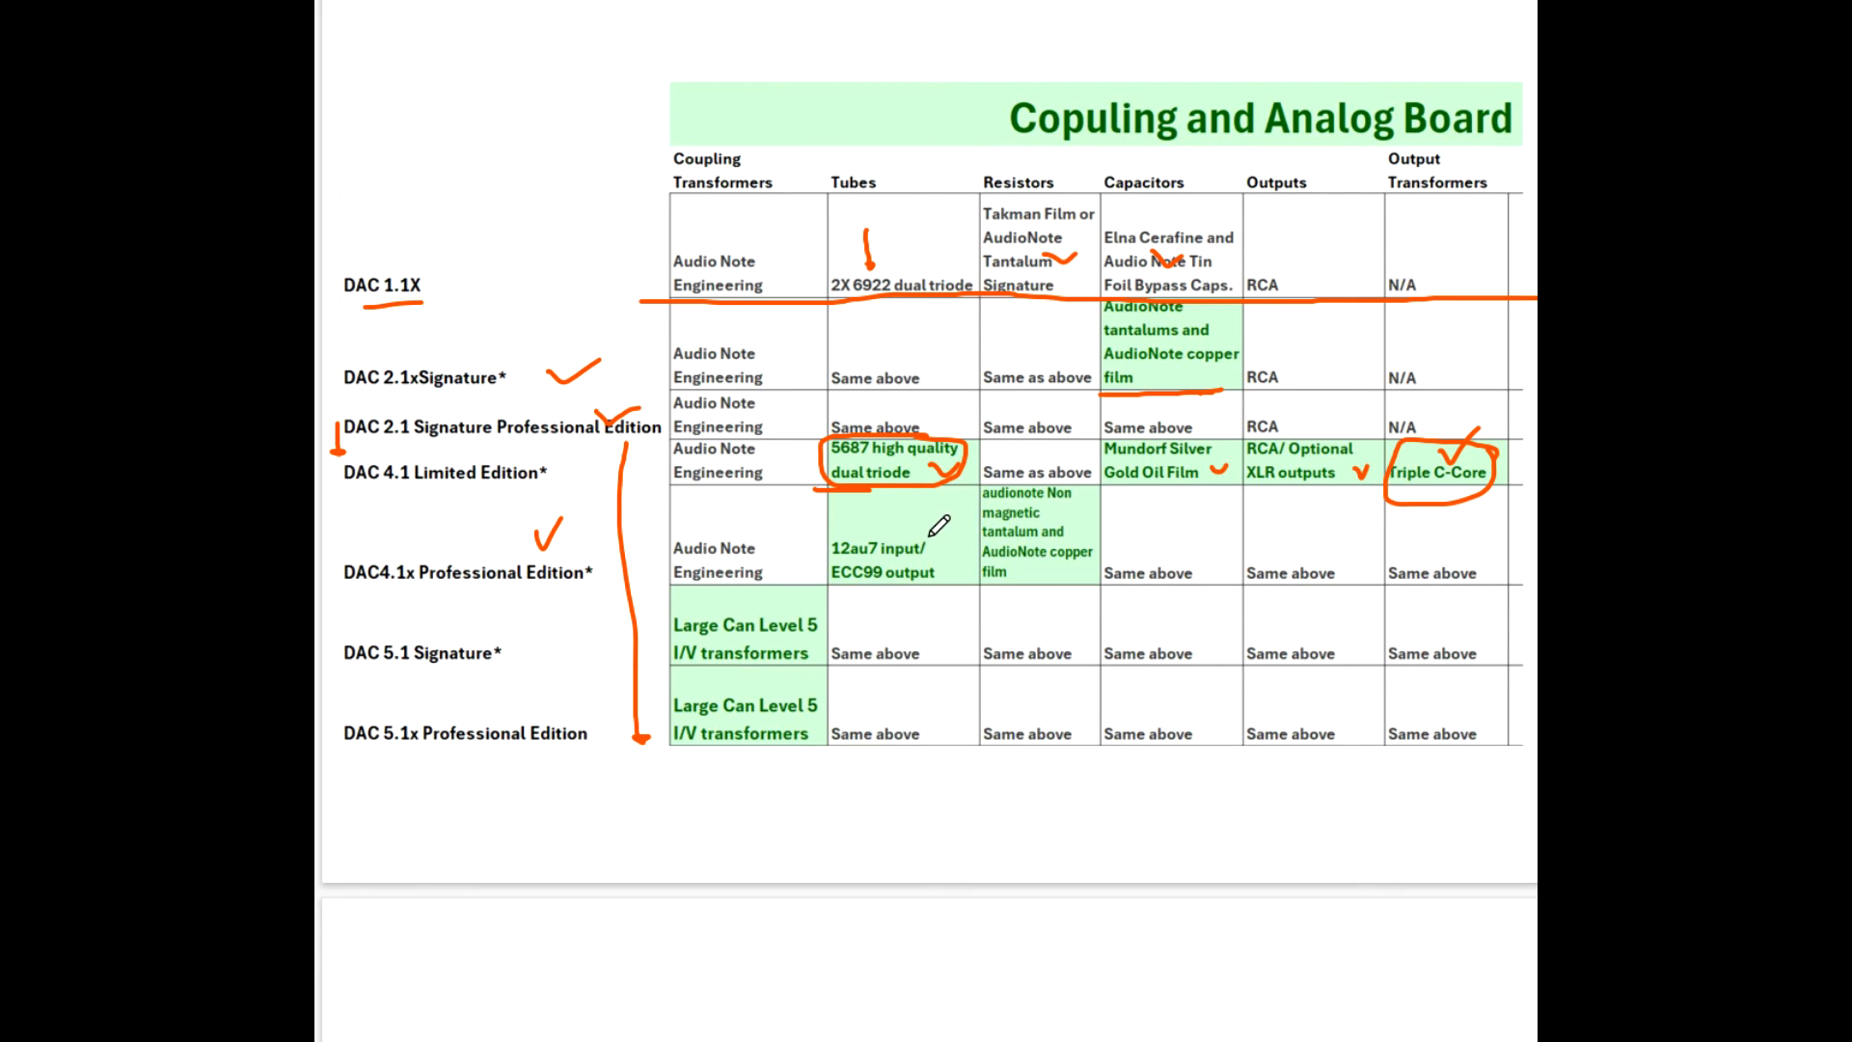
# Circle the 12au7 input/ECC99 output tubes entry in orange ink.
pyautogui.moveTo(940, 525); pyautogui.dragTo(822, 567)
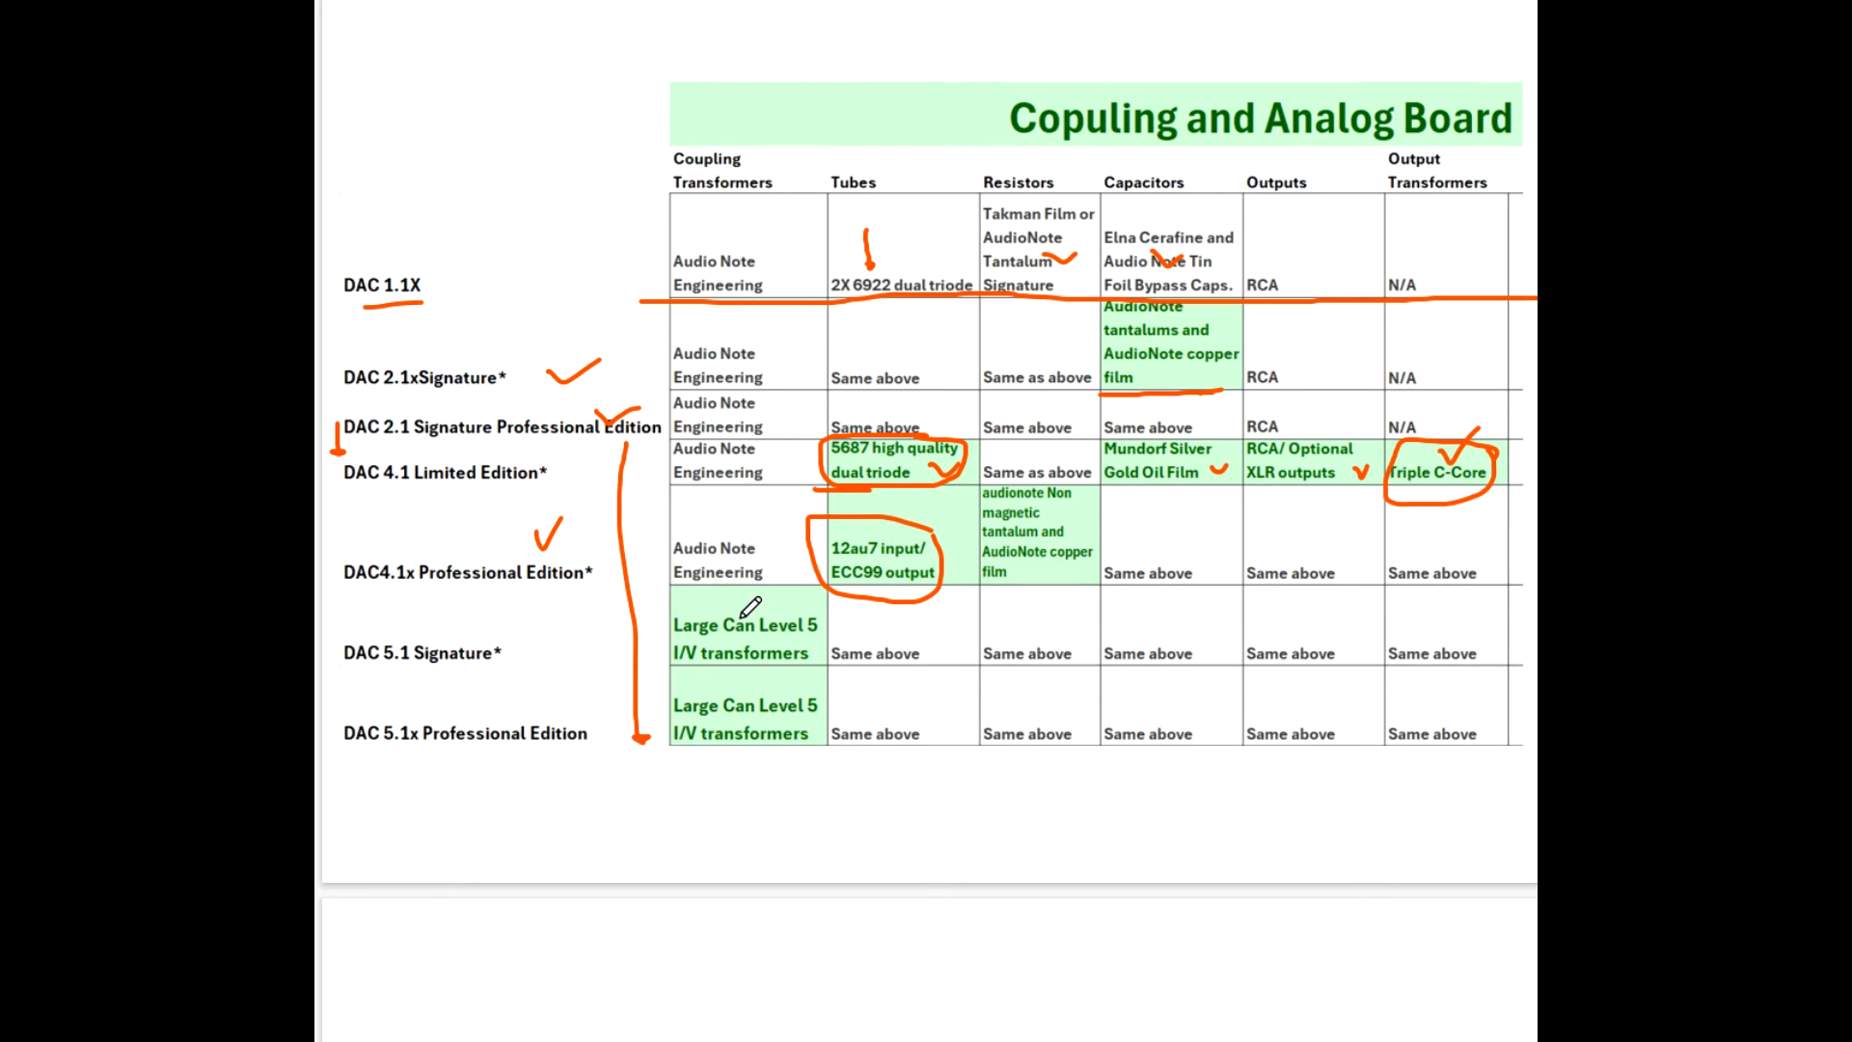
pyautogui.moveTo(782, 581)
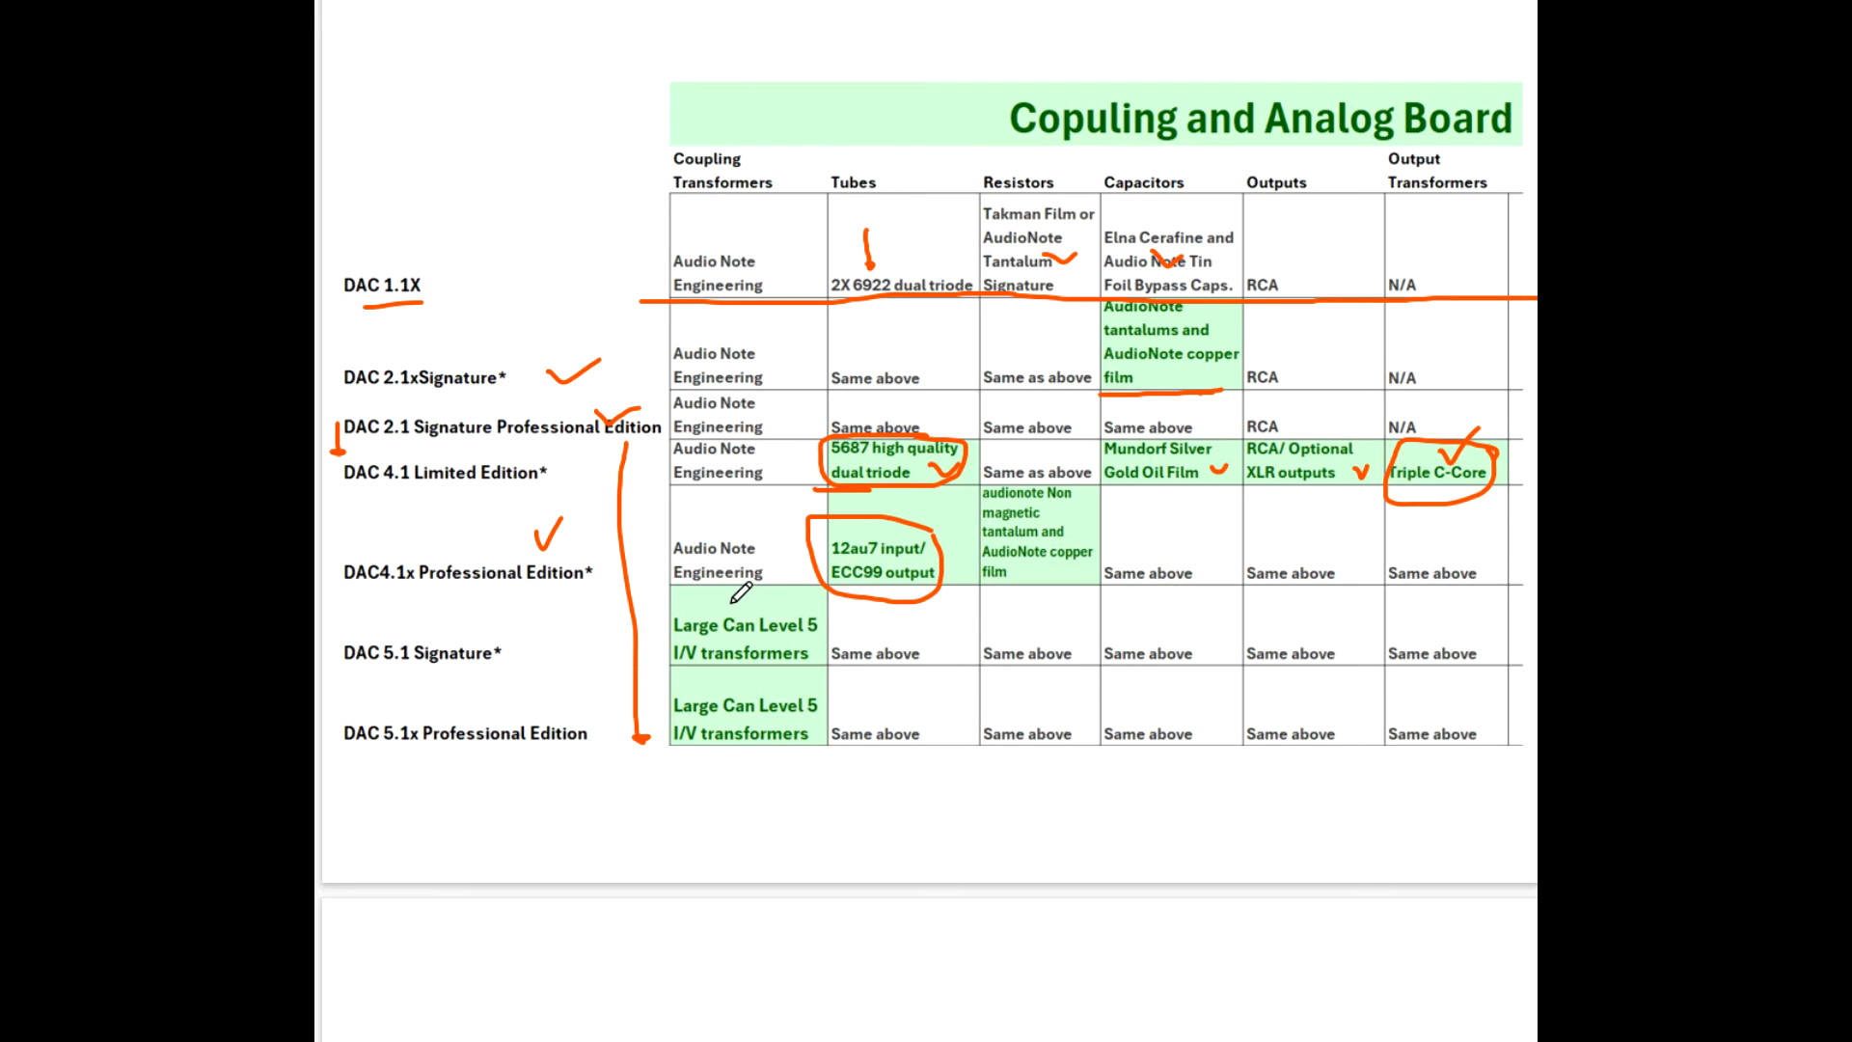
pyautogui.moveTo(739, 592)
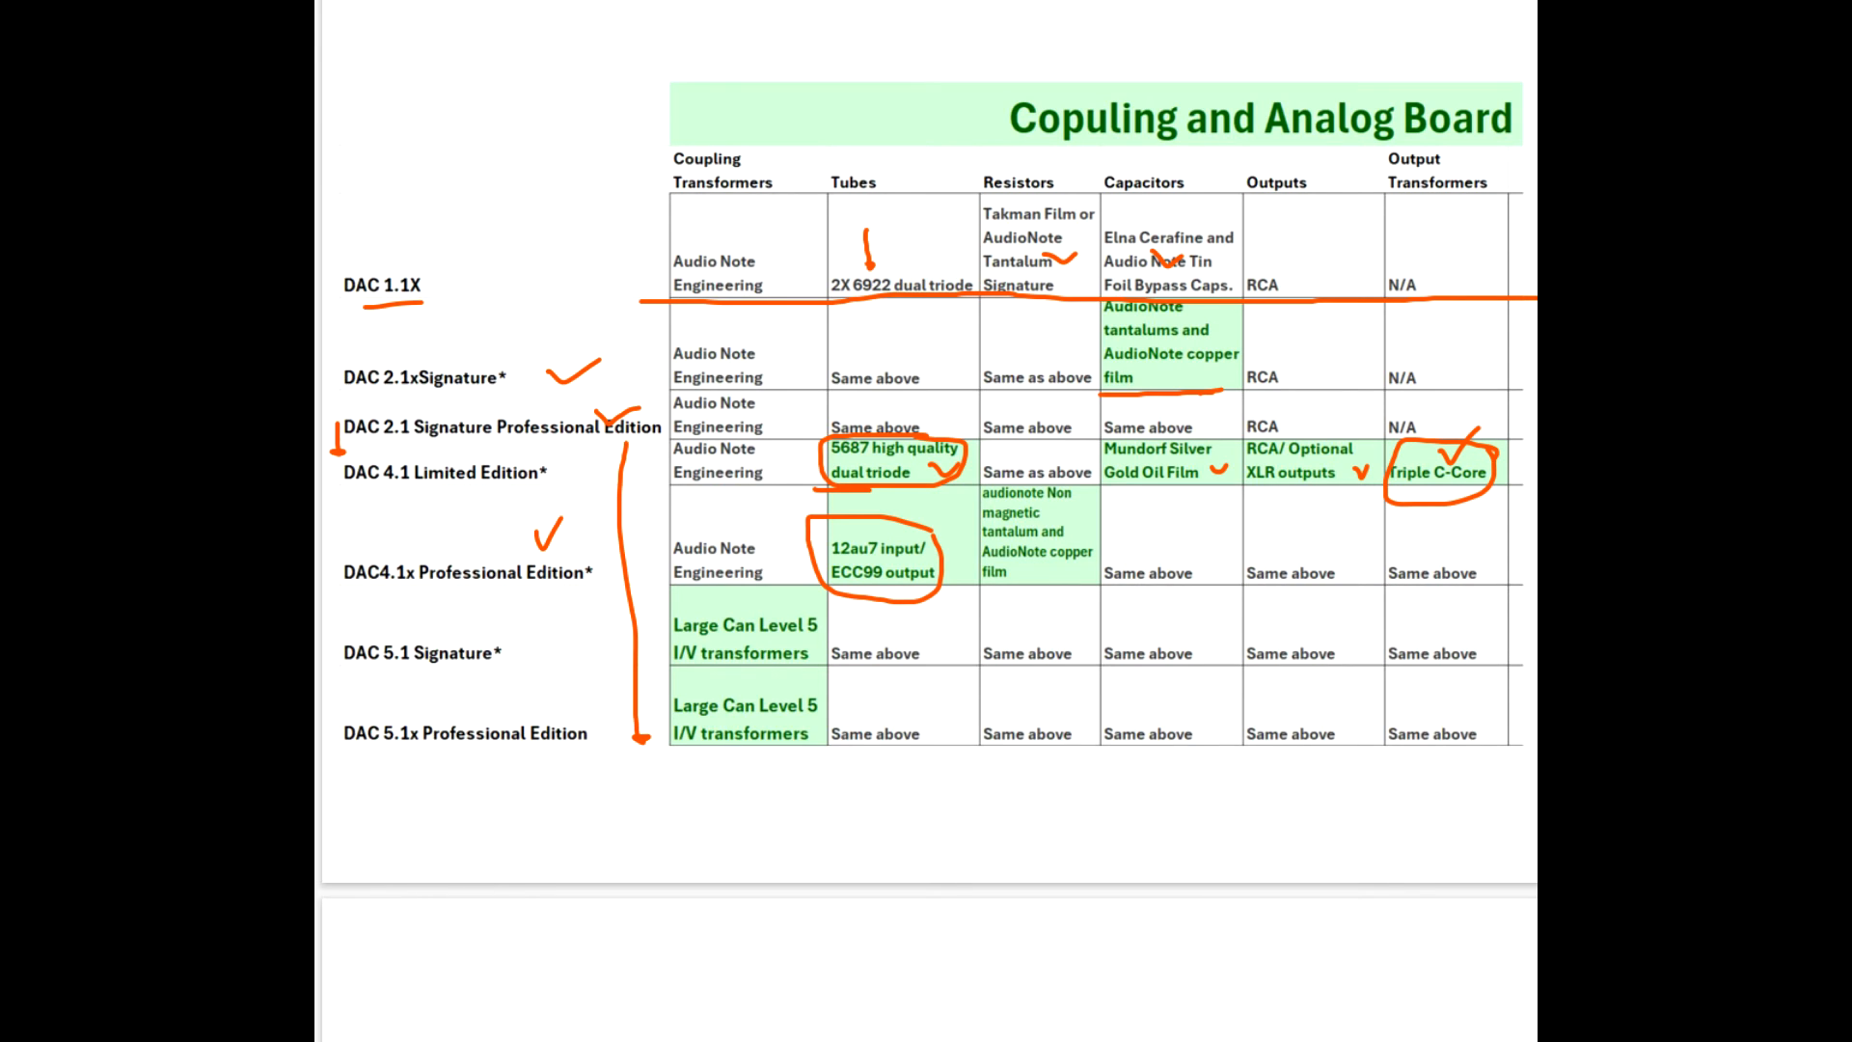
pyautogui.moveTo(459, 257)
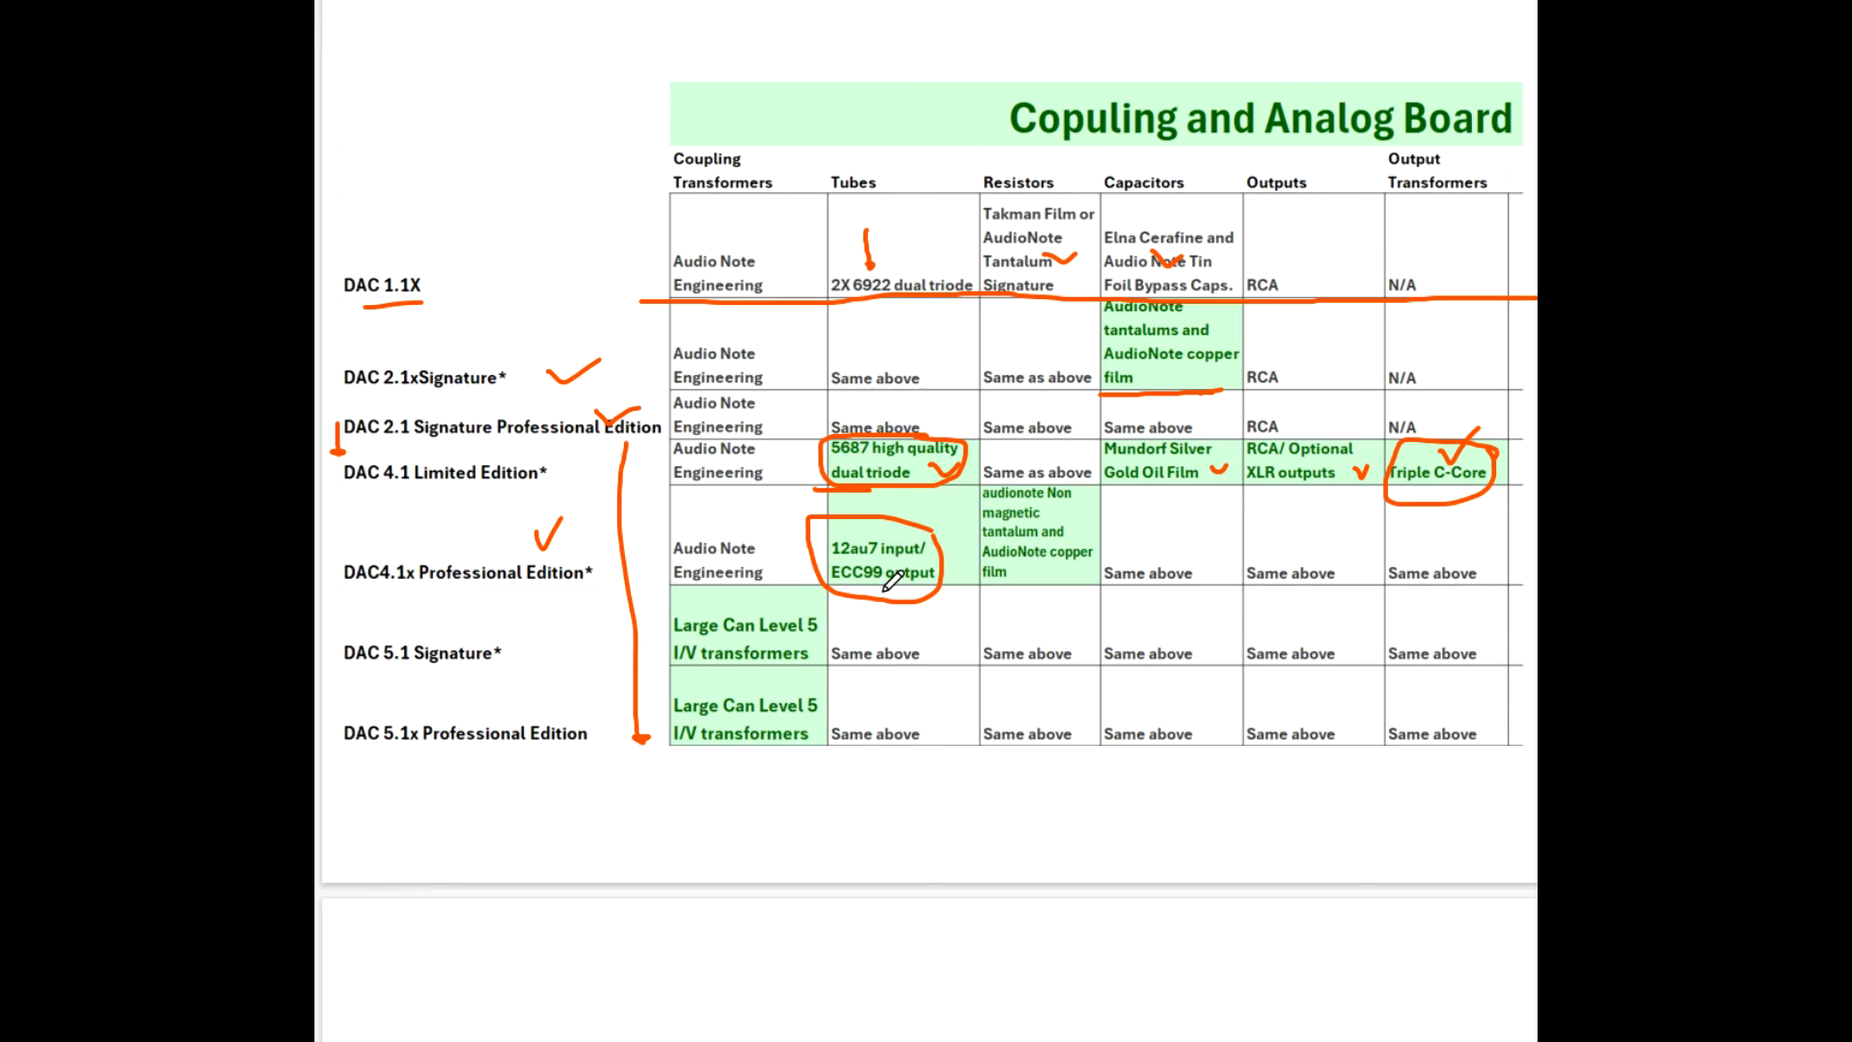
pyautogui.moveTo(801, 639)
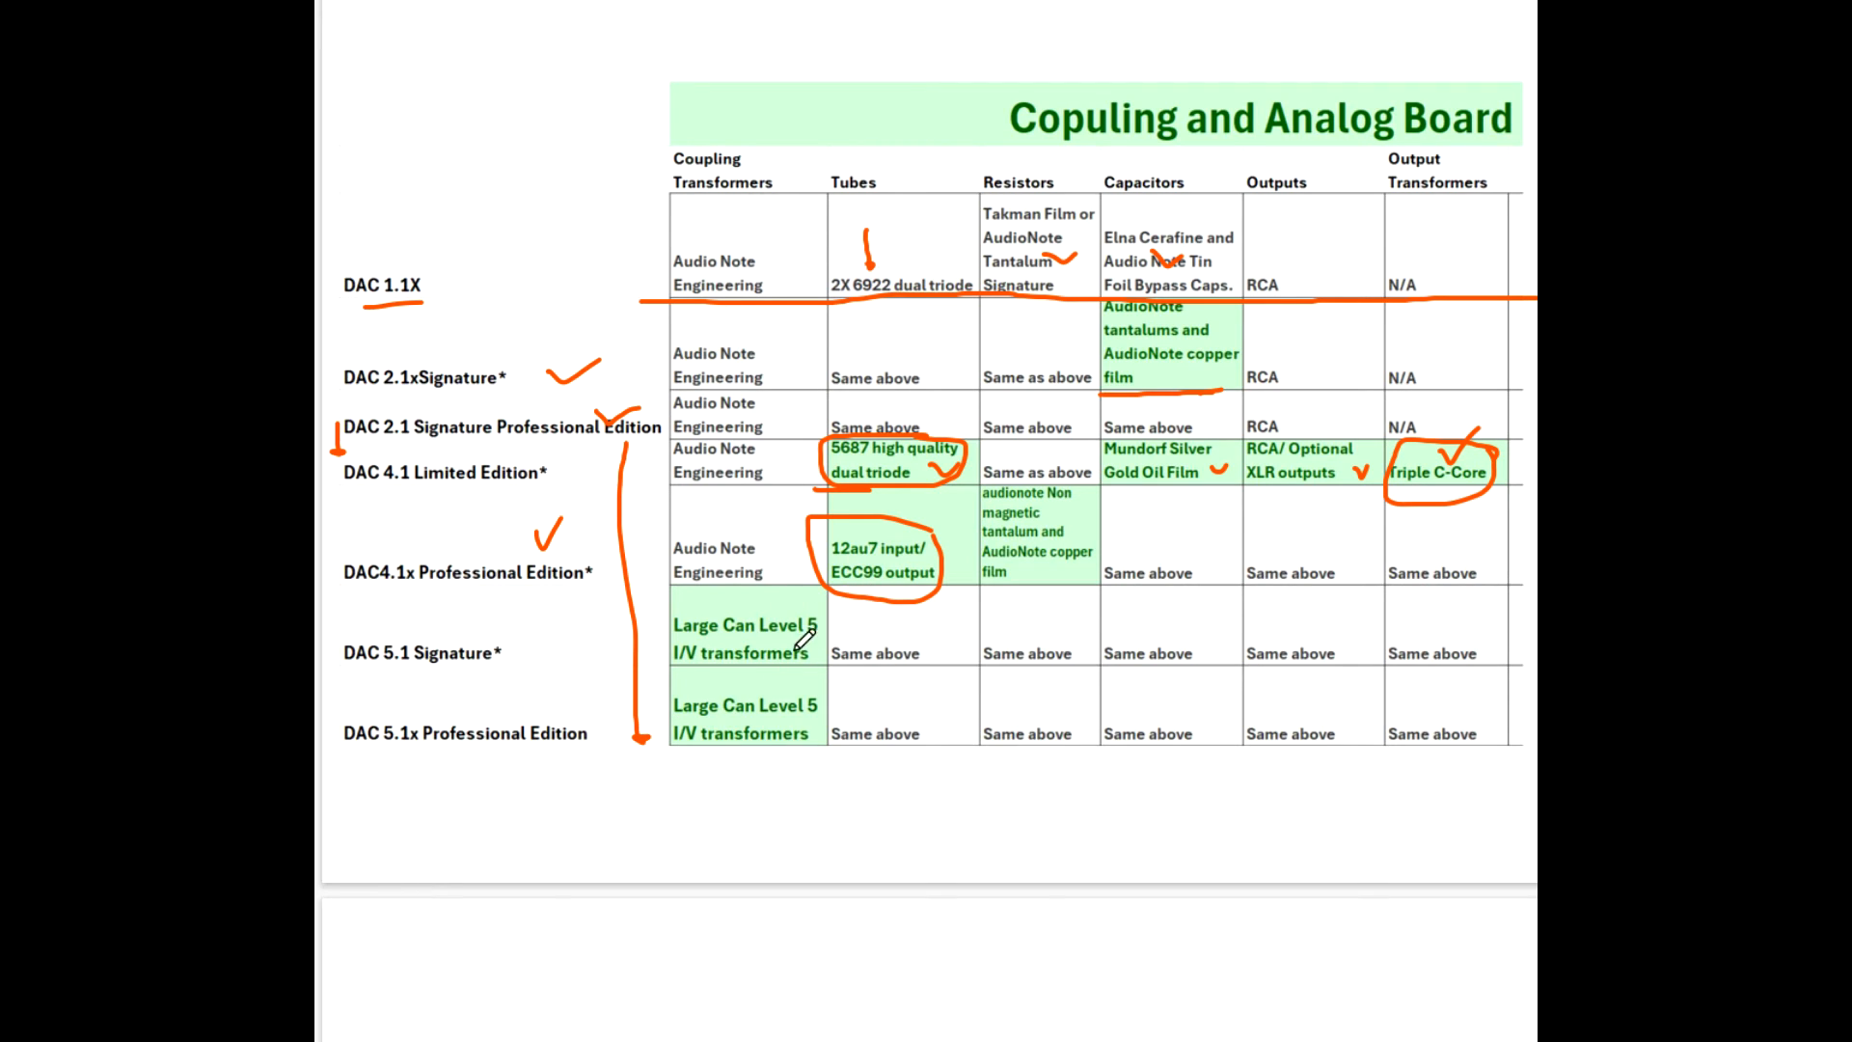
pyautogui.moveTo(885, 612)
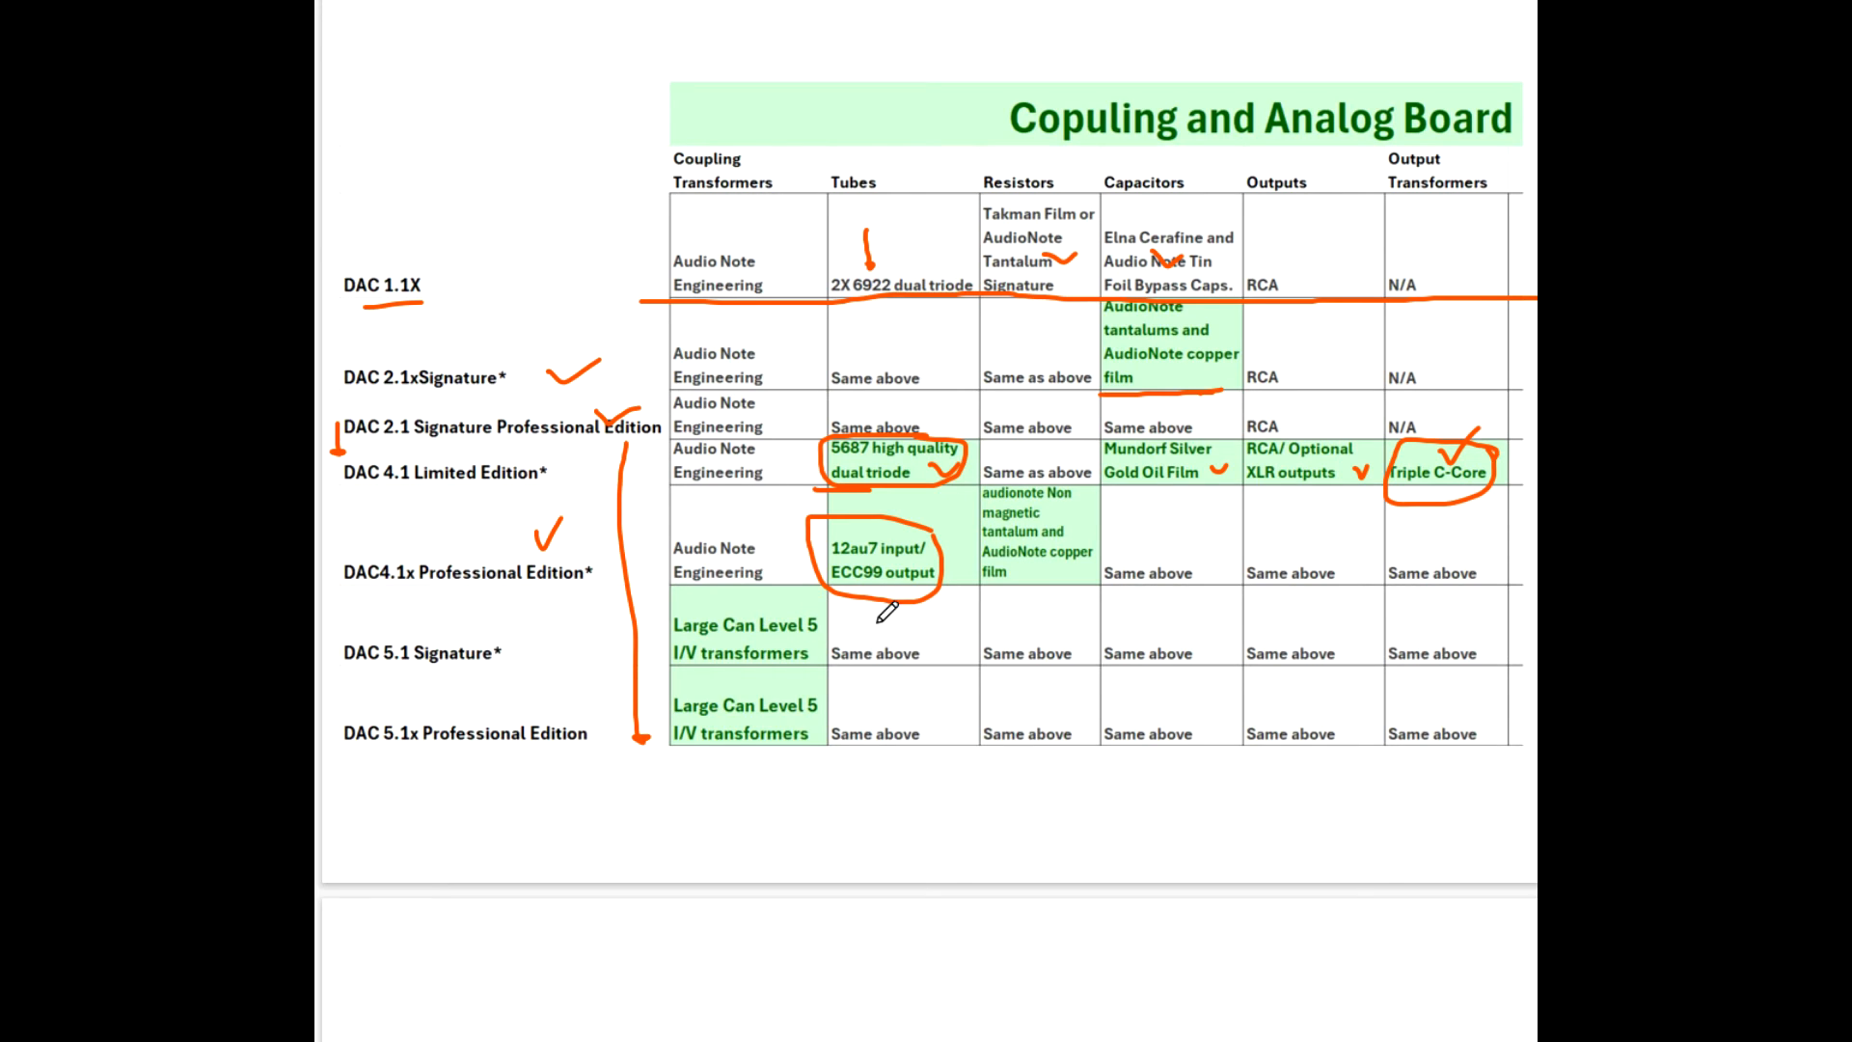
pyautogui.moveTo(951, 557)
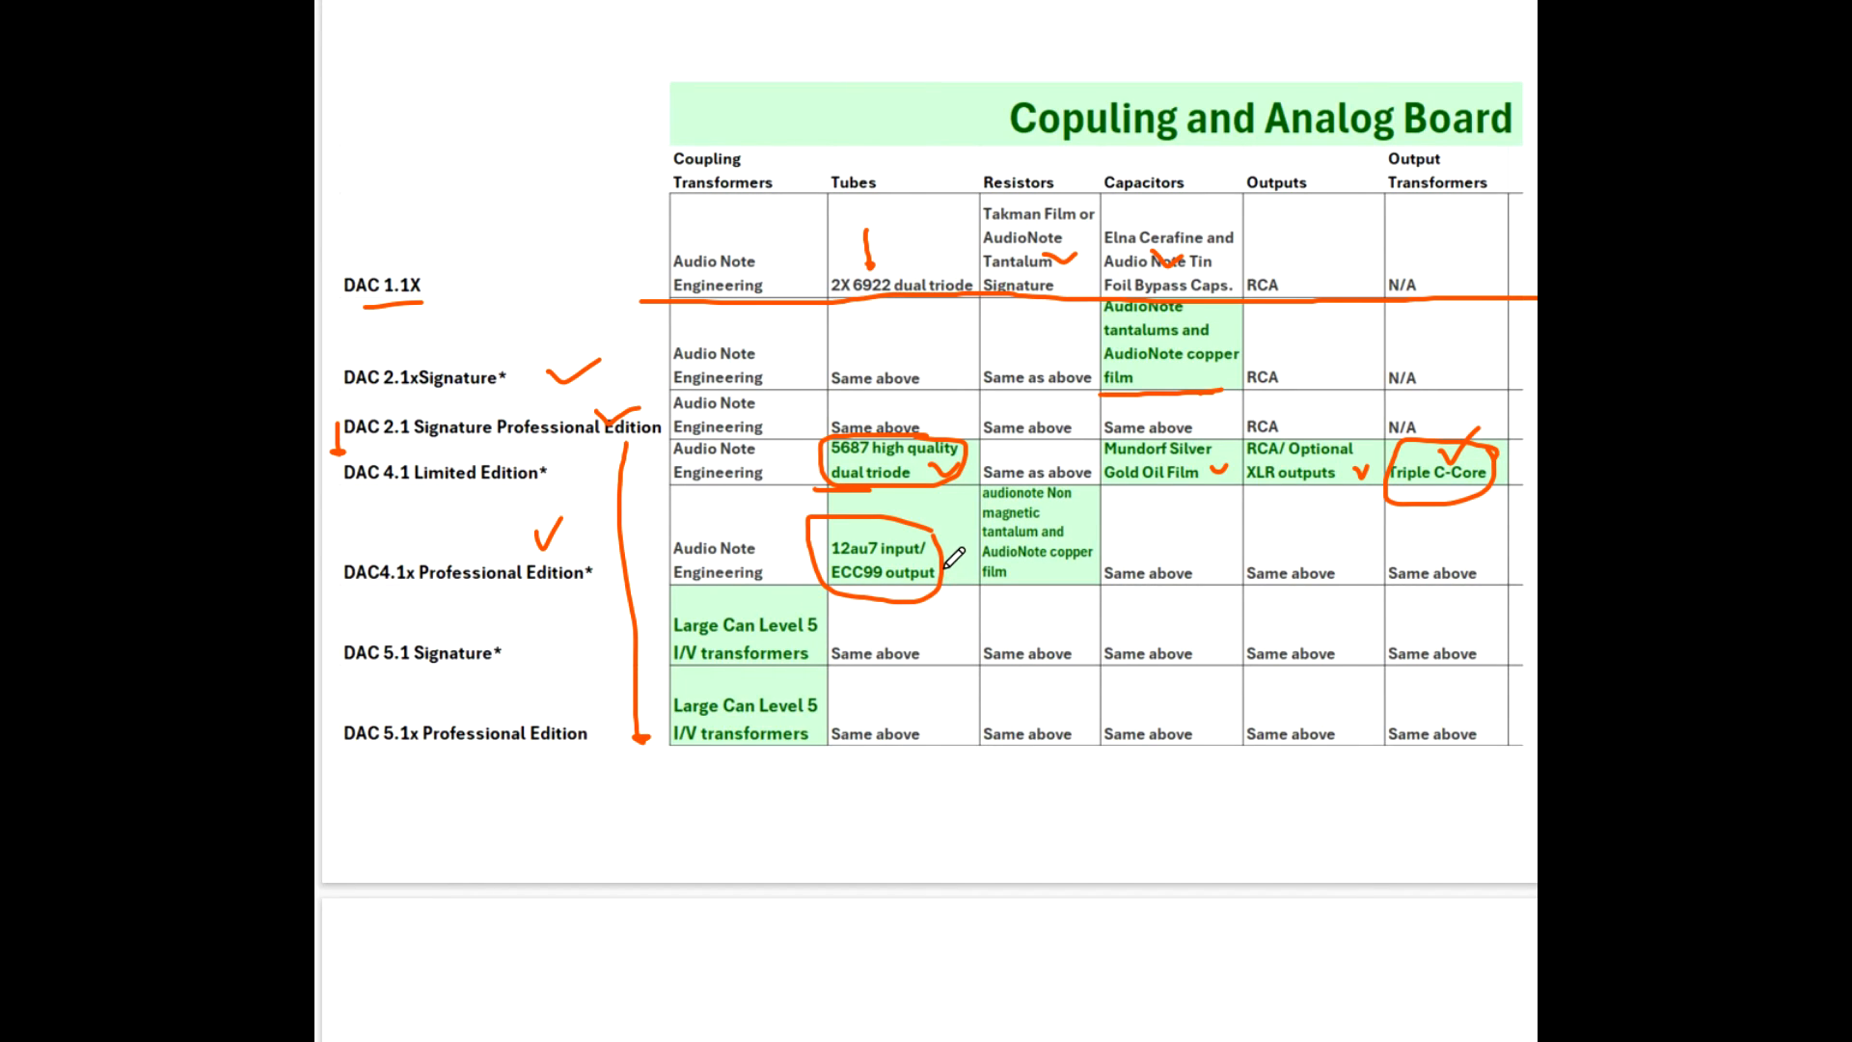
pyautogui.moveTo(1023, 596)
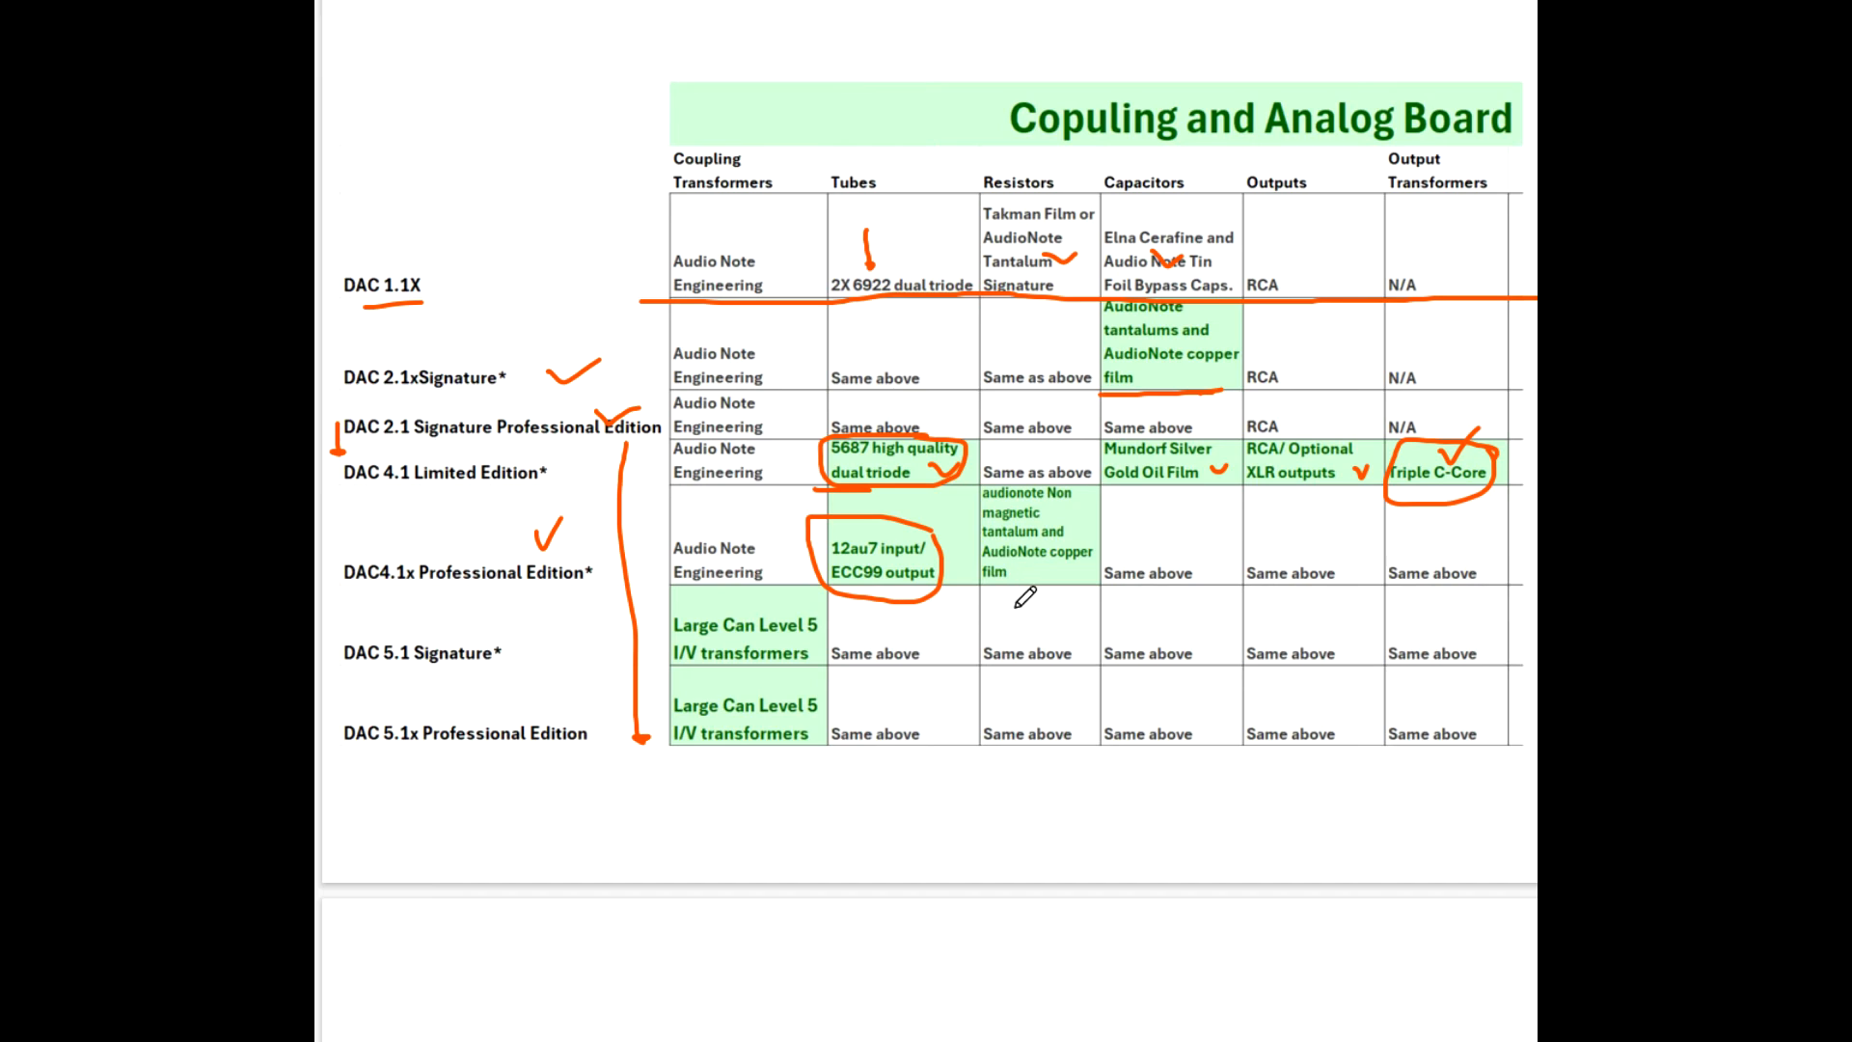
pyautogui.moveTo(1073, 507)
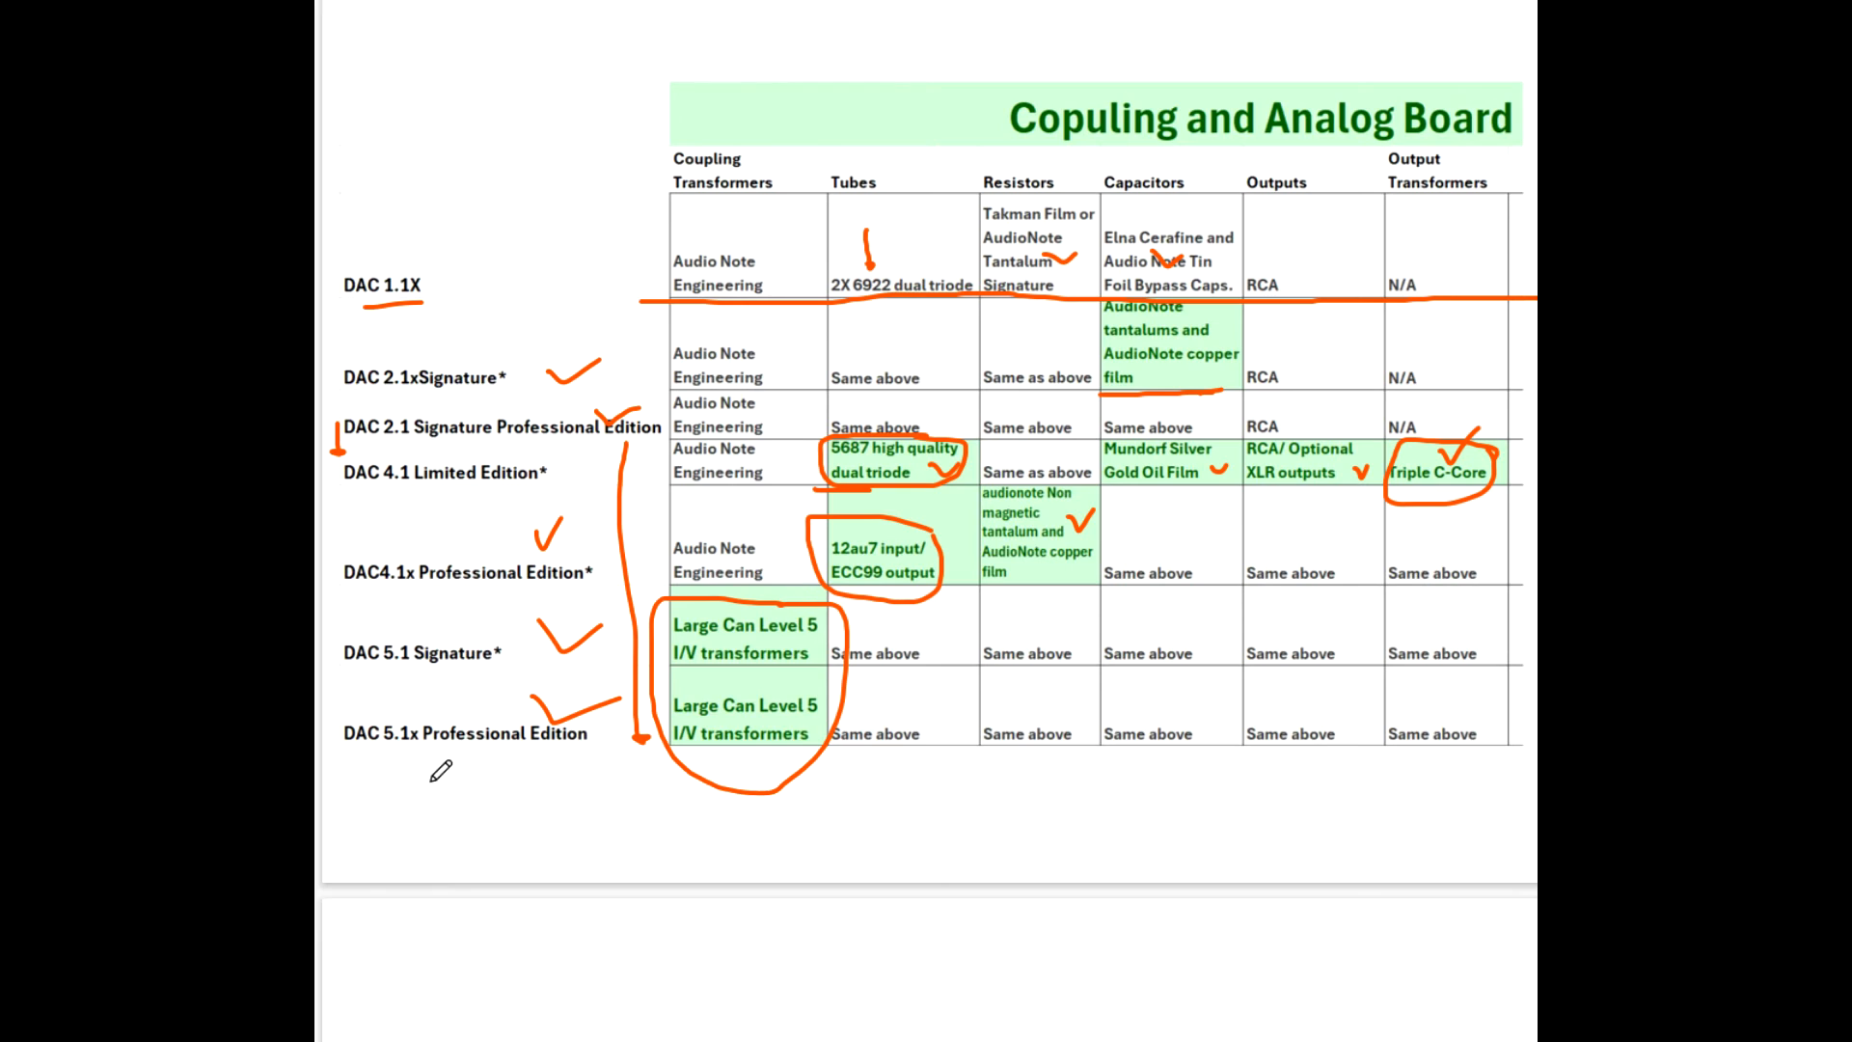
pyautogui.moveTo(478, 756)
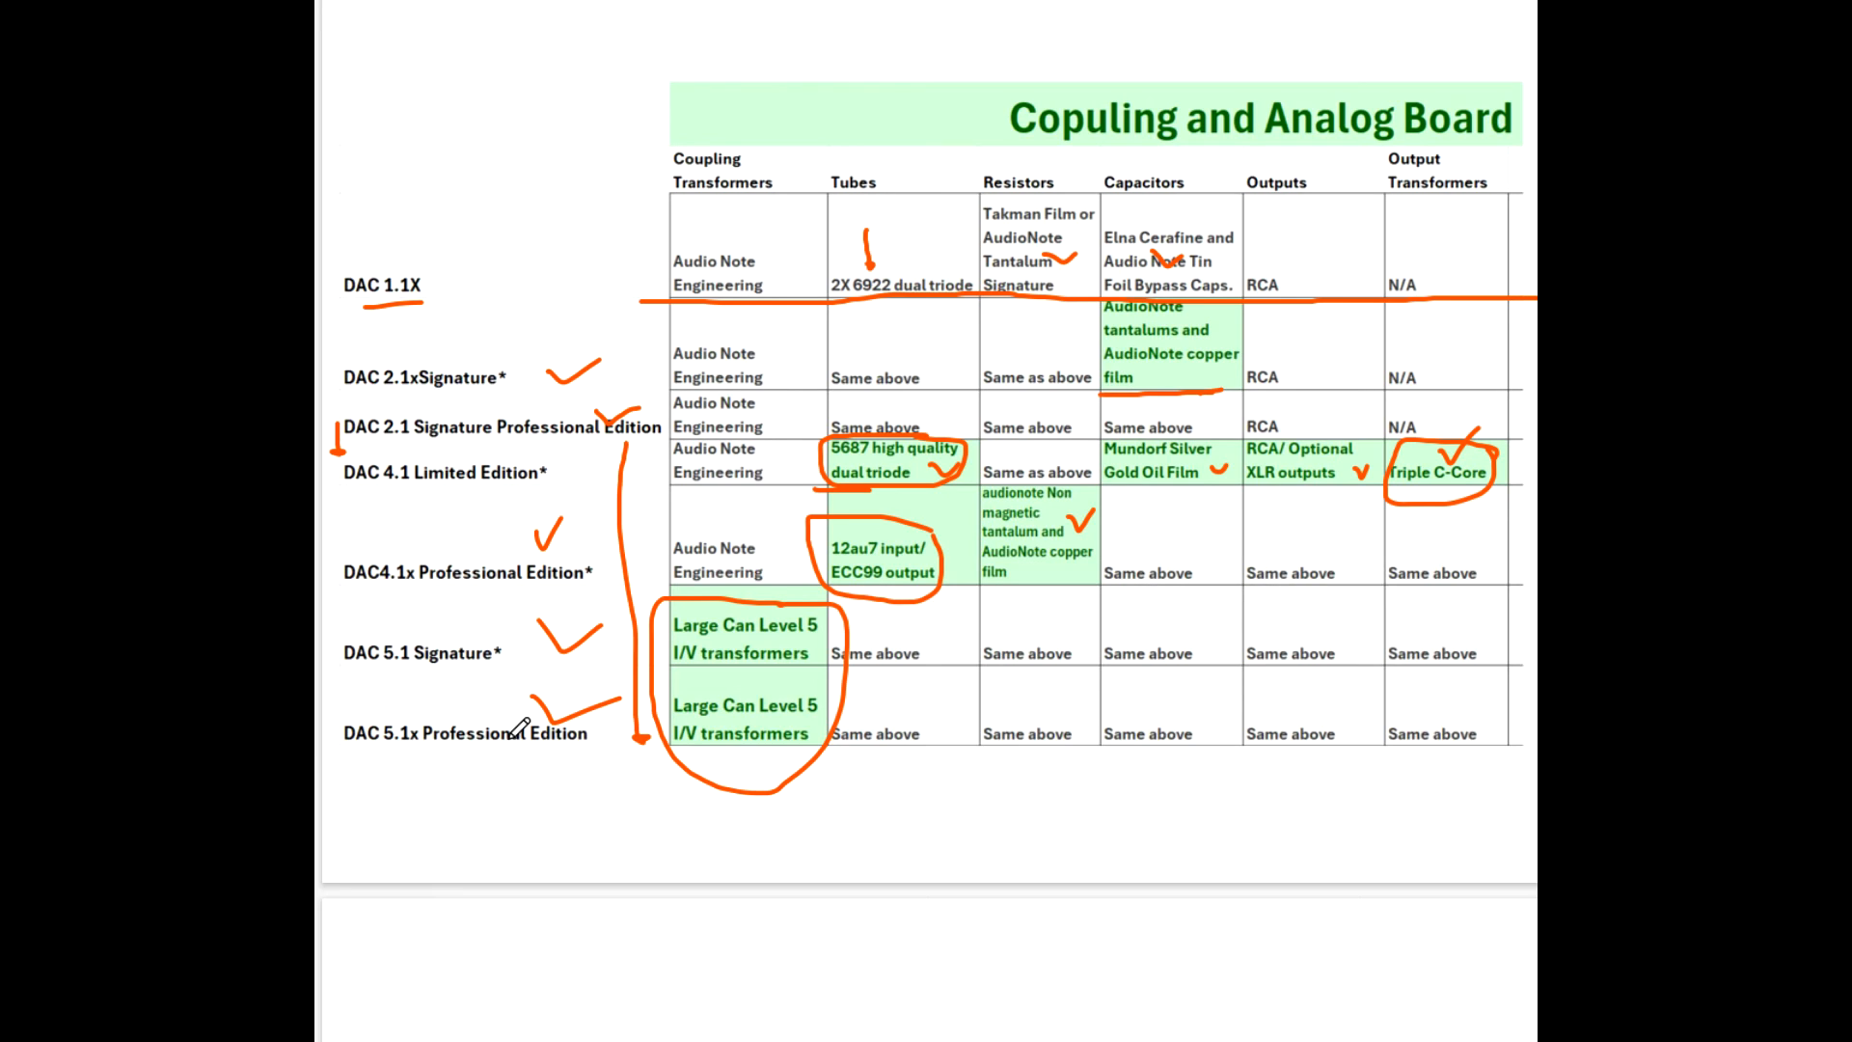
pyautogui.scroll(-3)
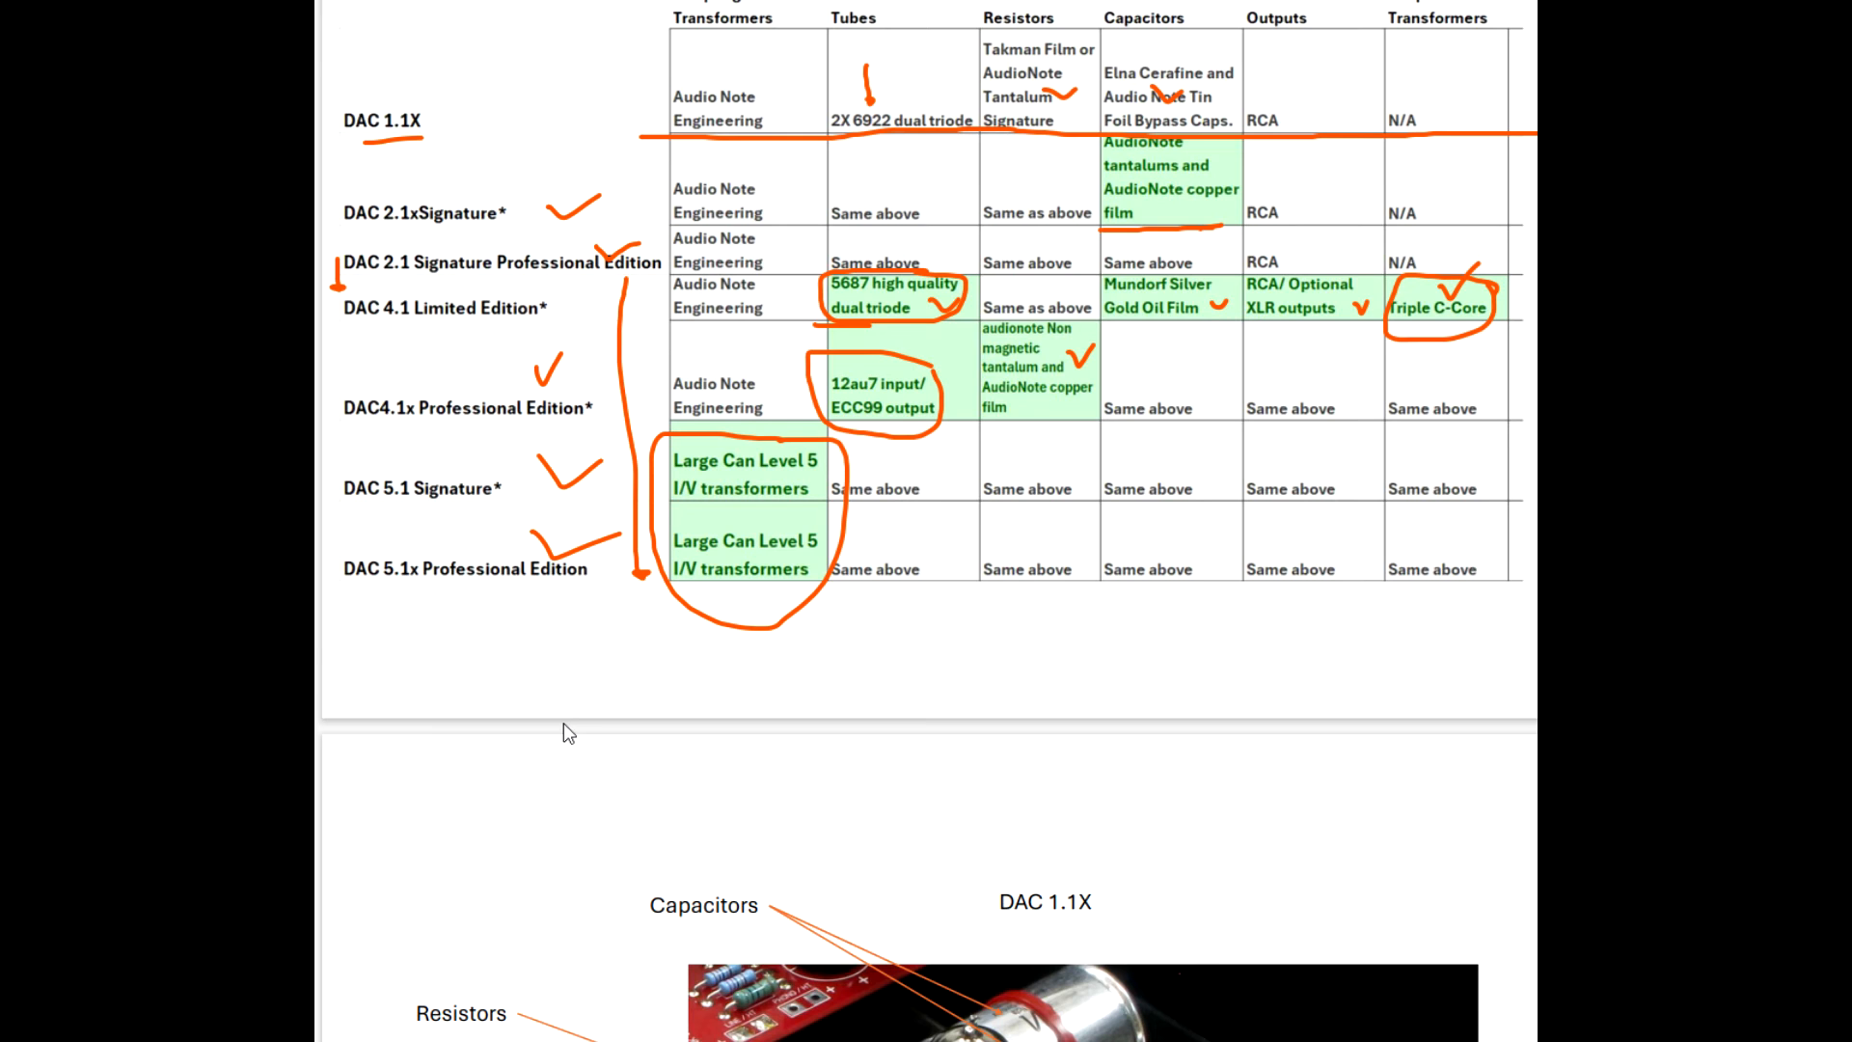
# Scroll down to the labelled DAC 1.1X board photo of capacitors and coupling transformers.
pyautogui.scroll(-3)
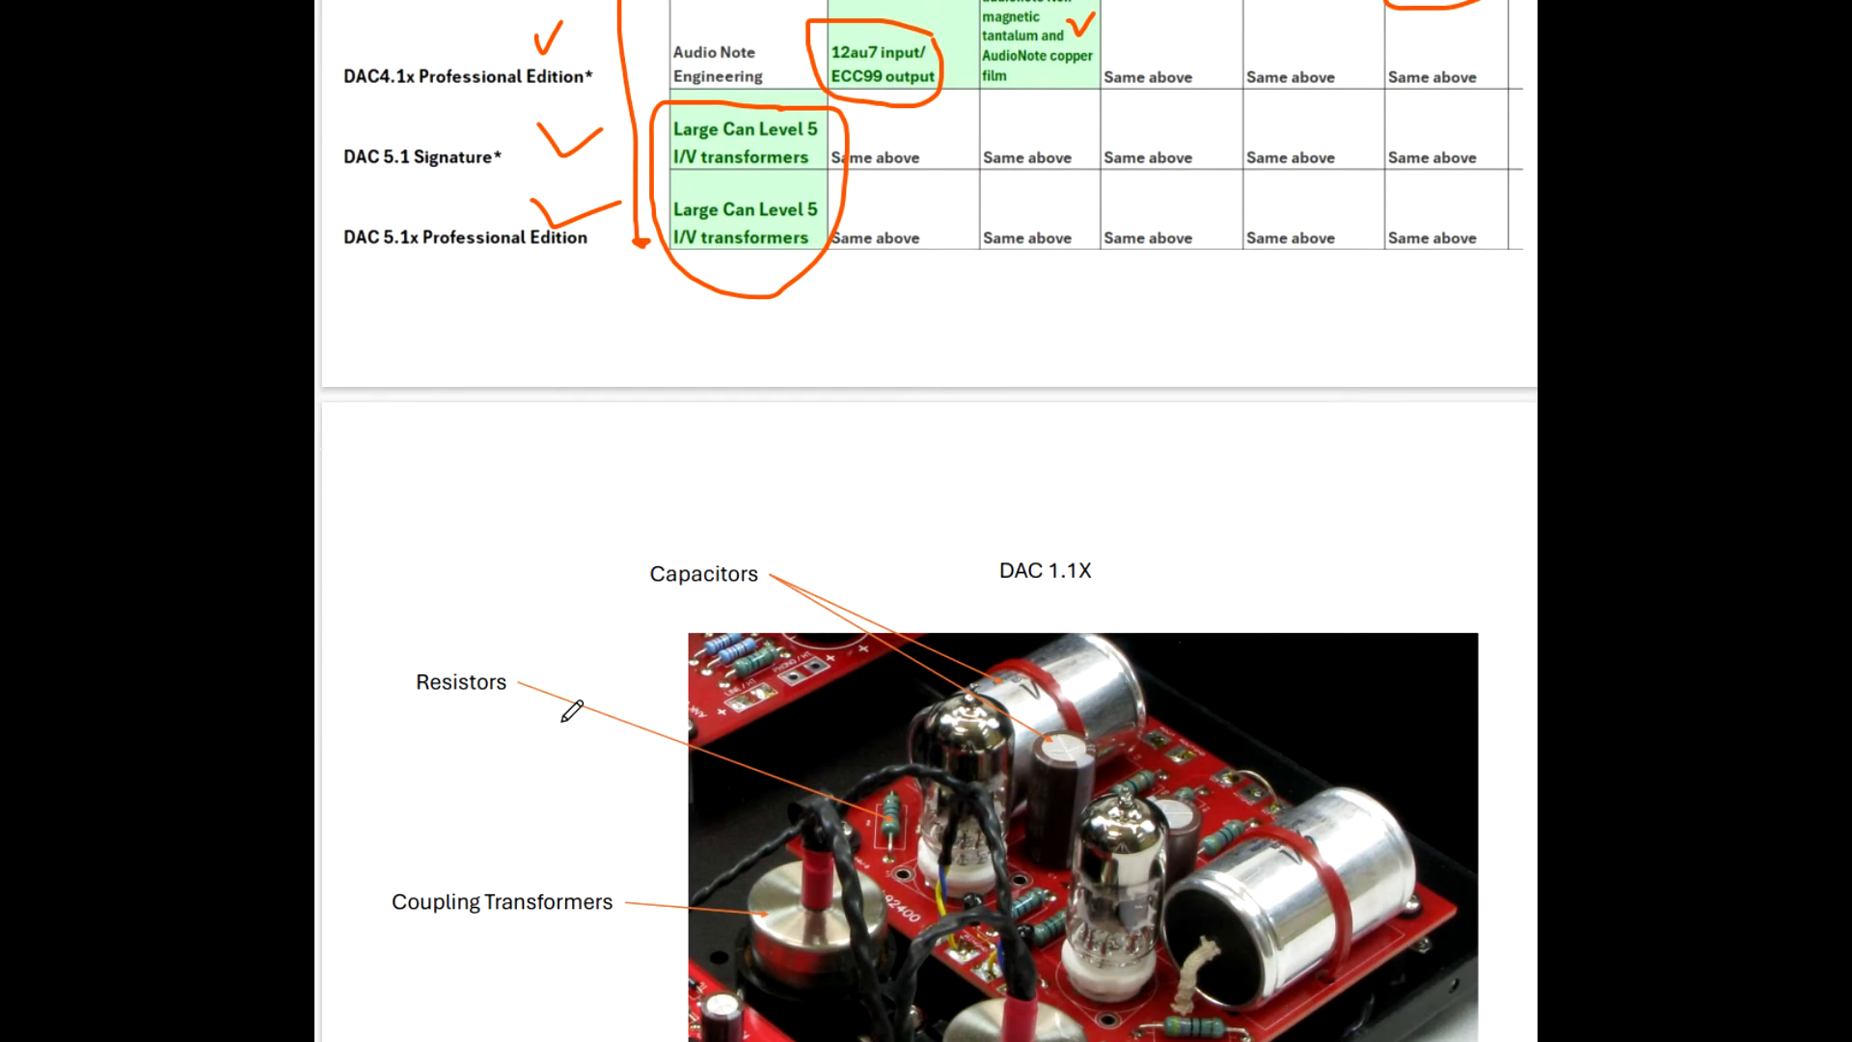
pyautogui.scroll(-3)
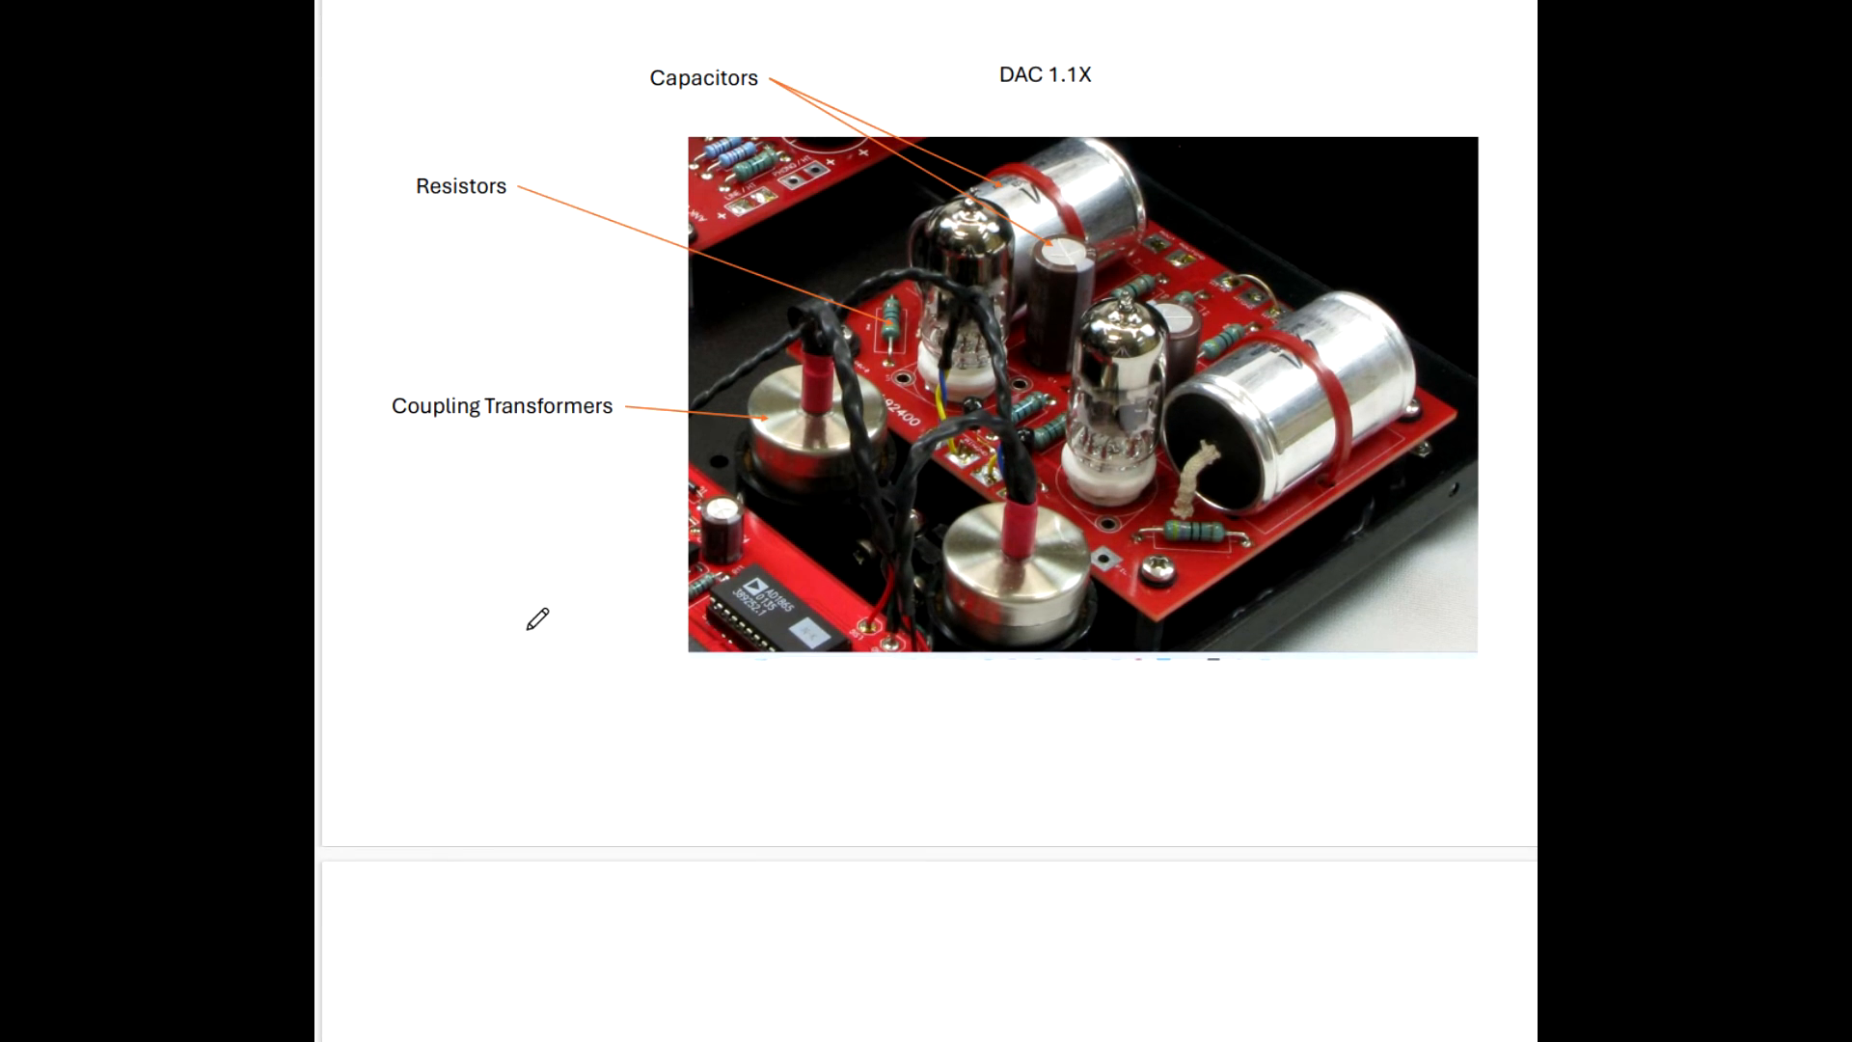
pyautogui.moveTo(1077, 166)
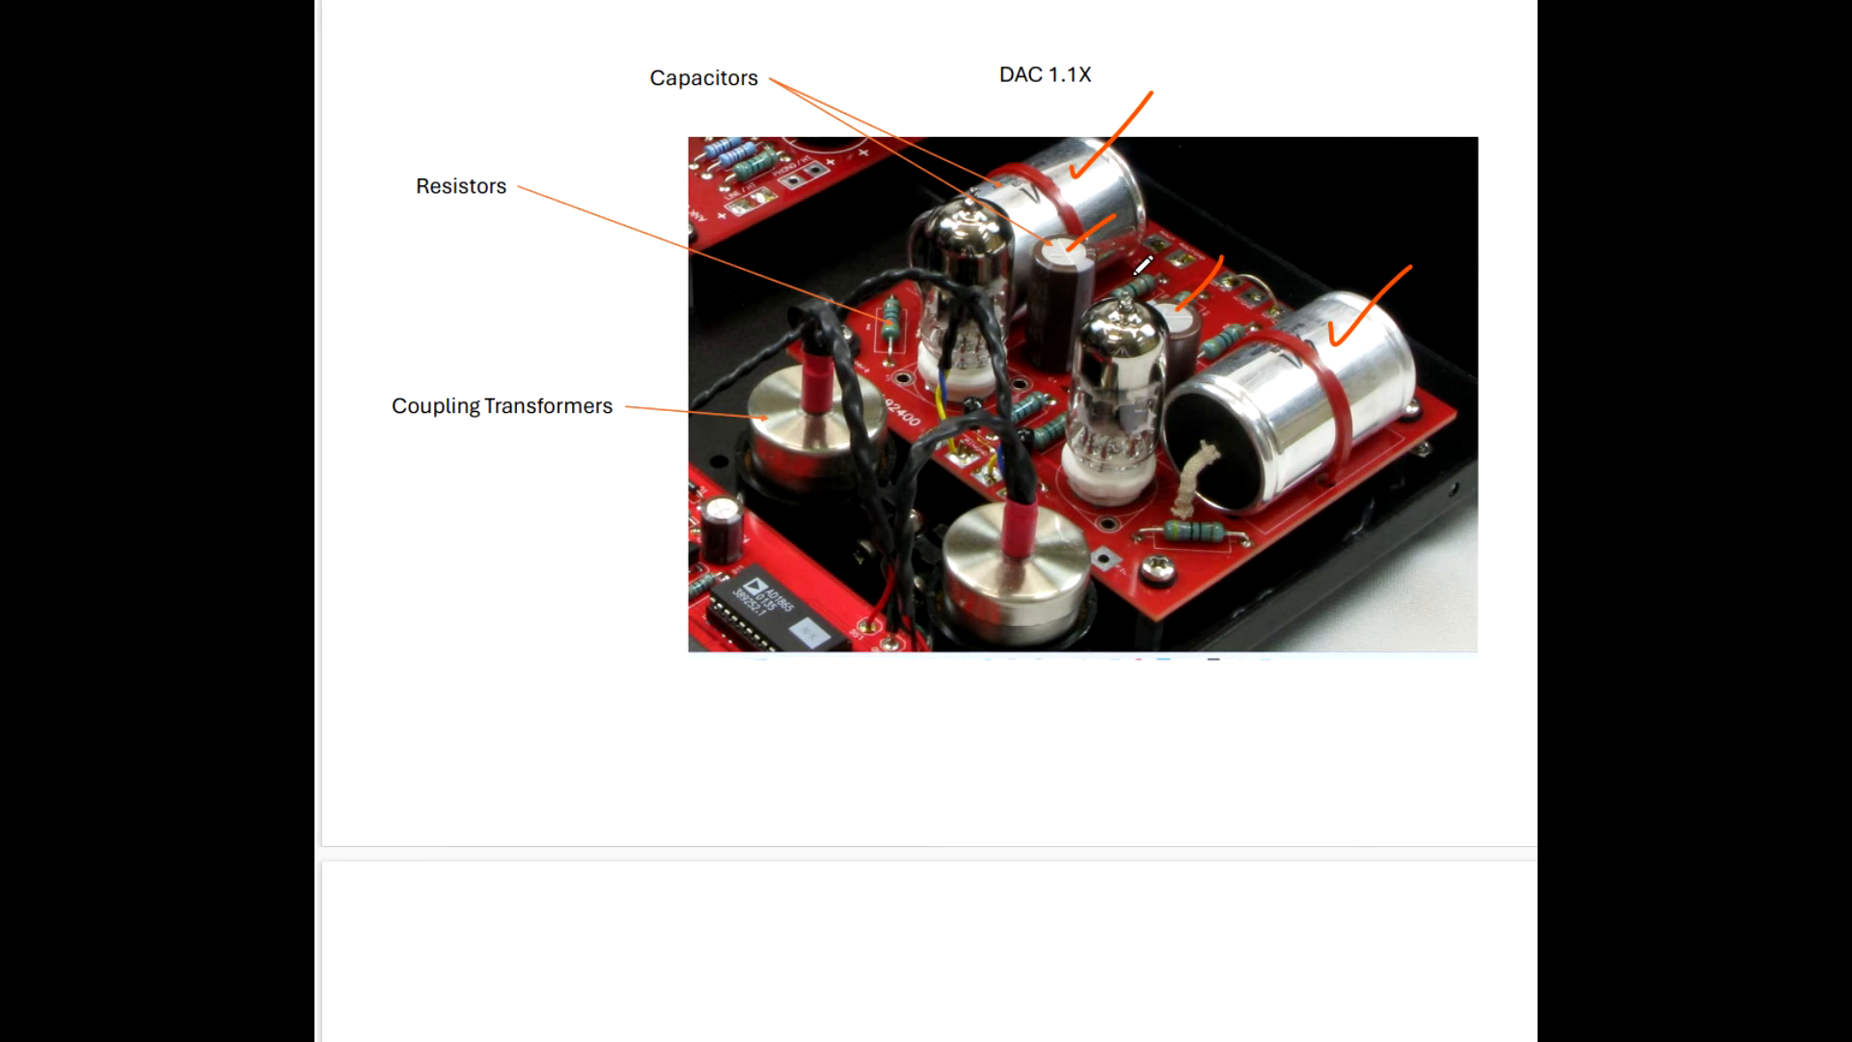
pyautogui.moveTo(975, 396)
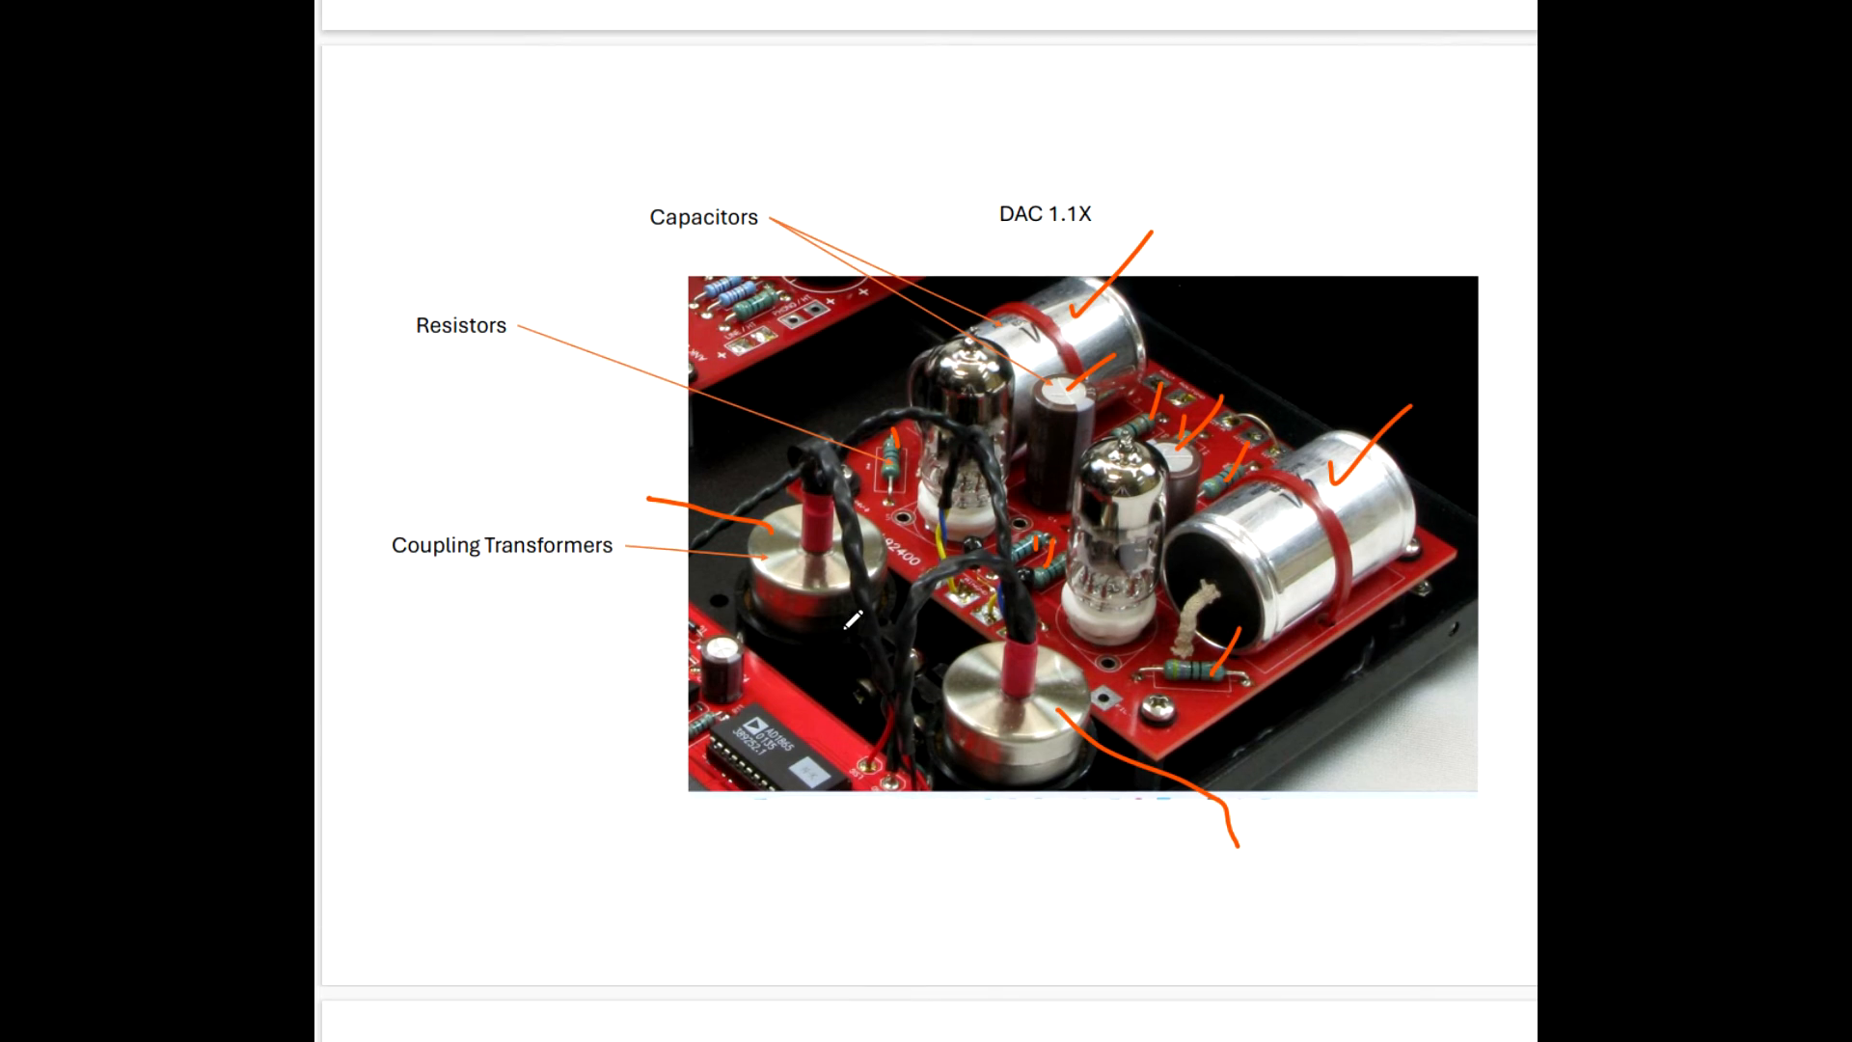
pyautogui.scroll(-3)
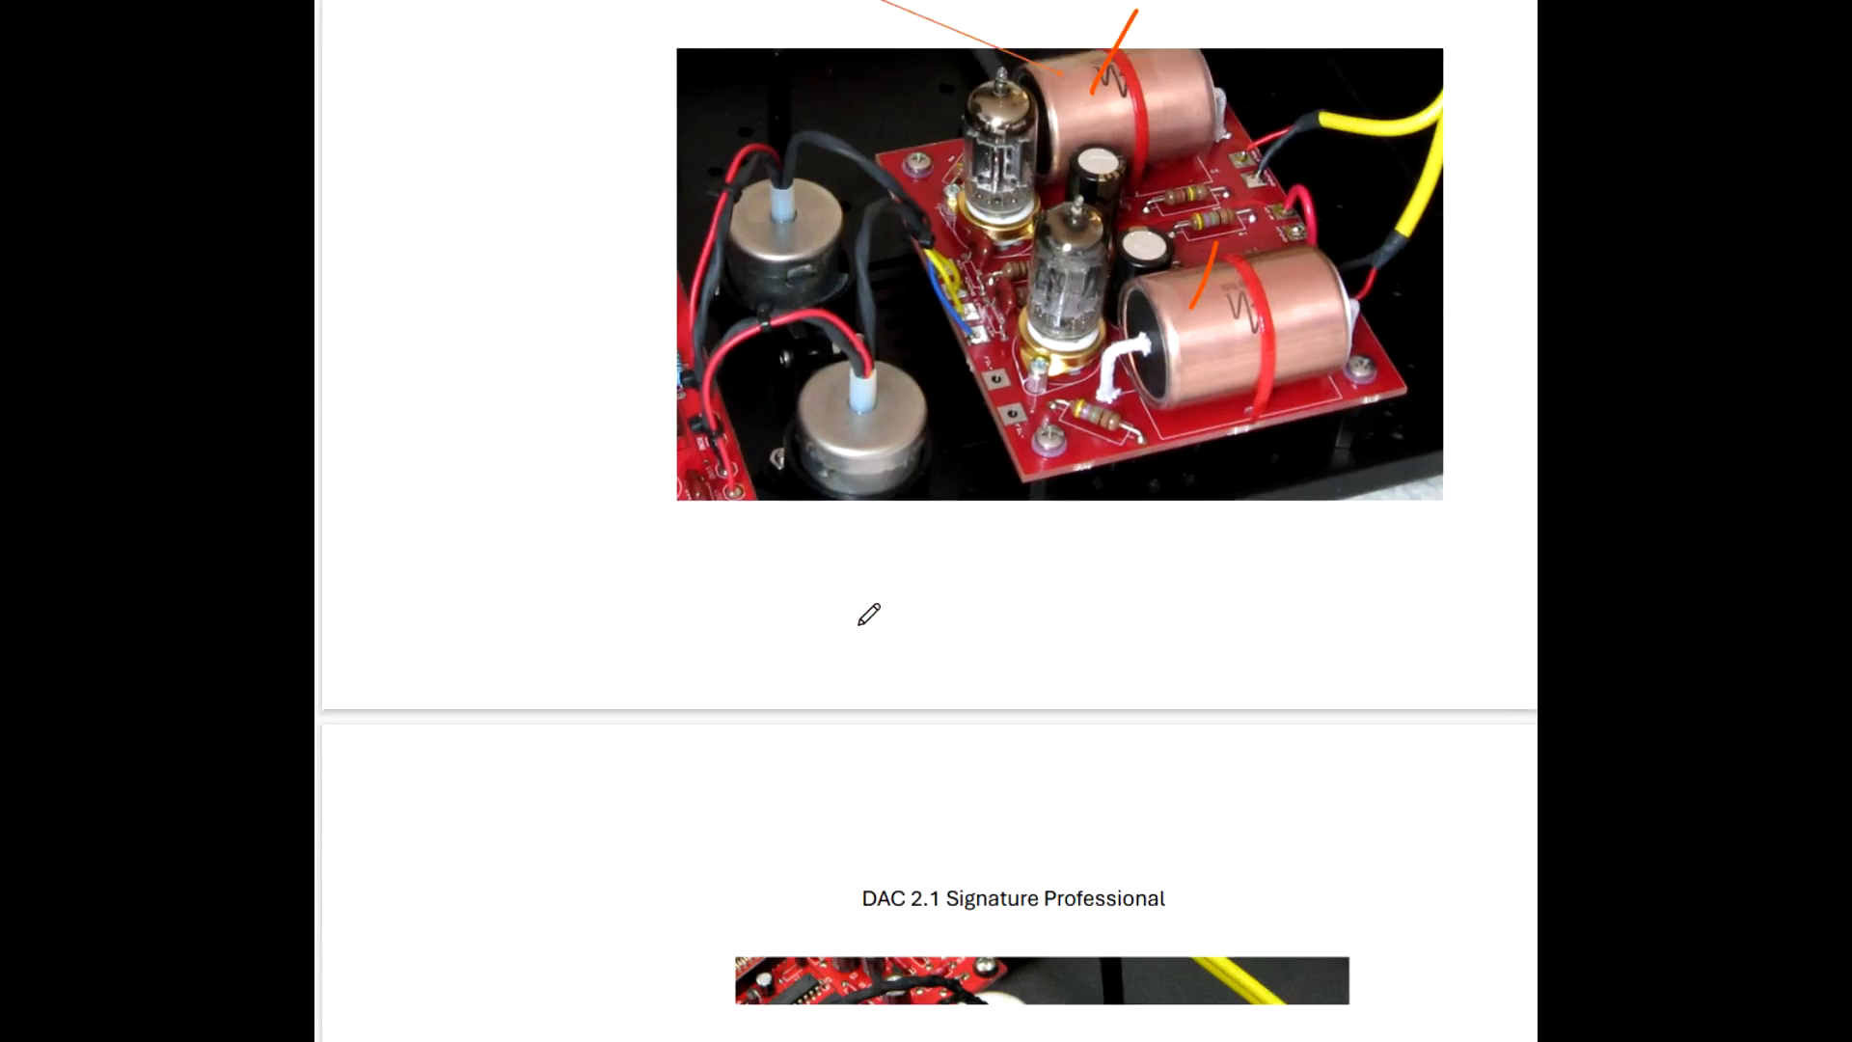
pyautogui.scroll(-3)
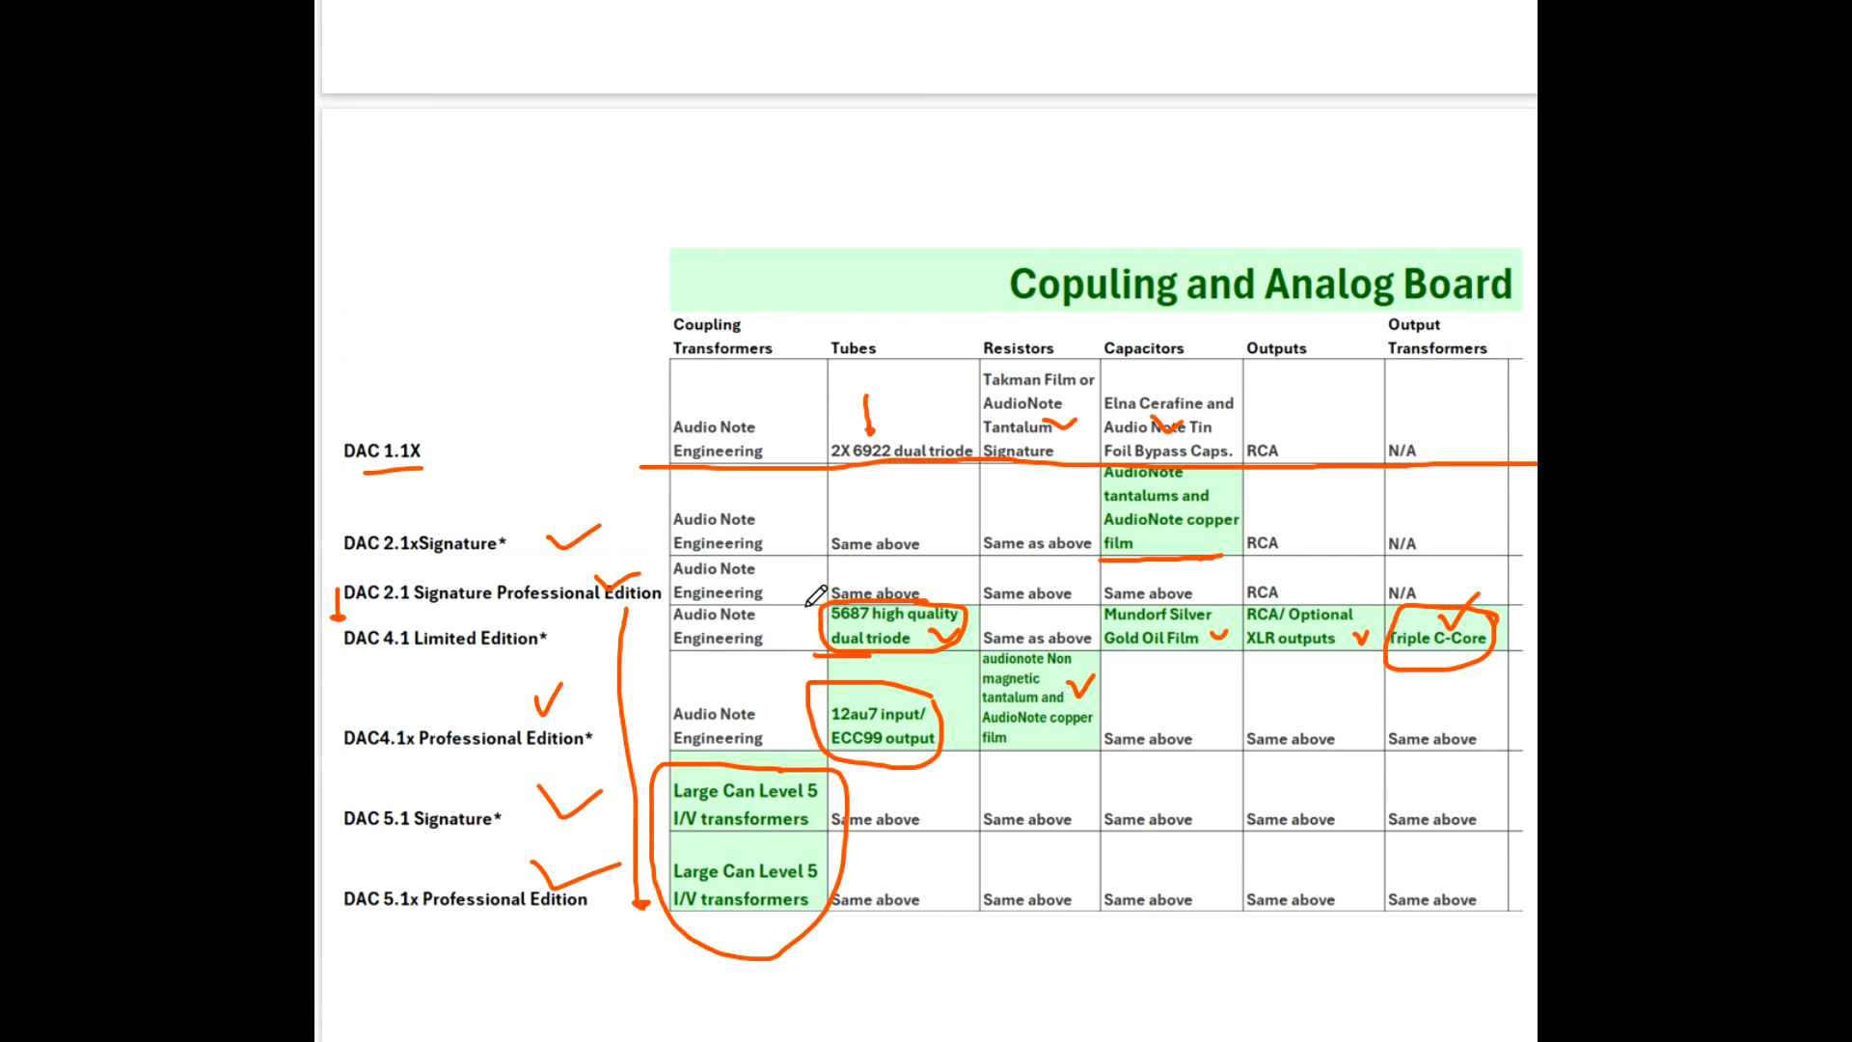
pyautogui.moveTo(799, 575)
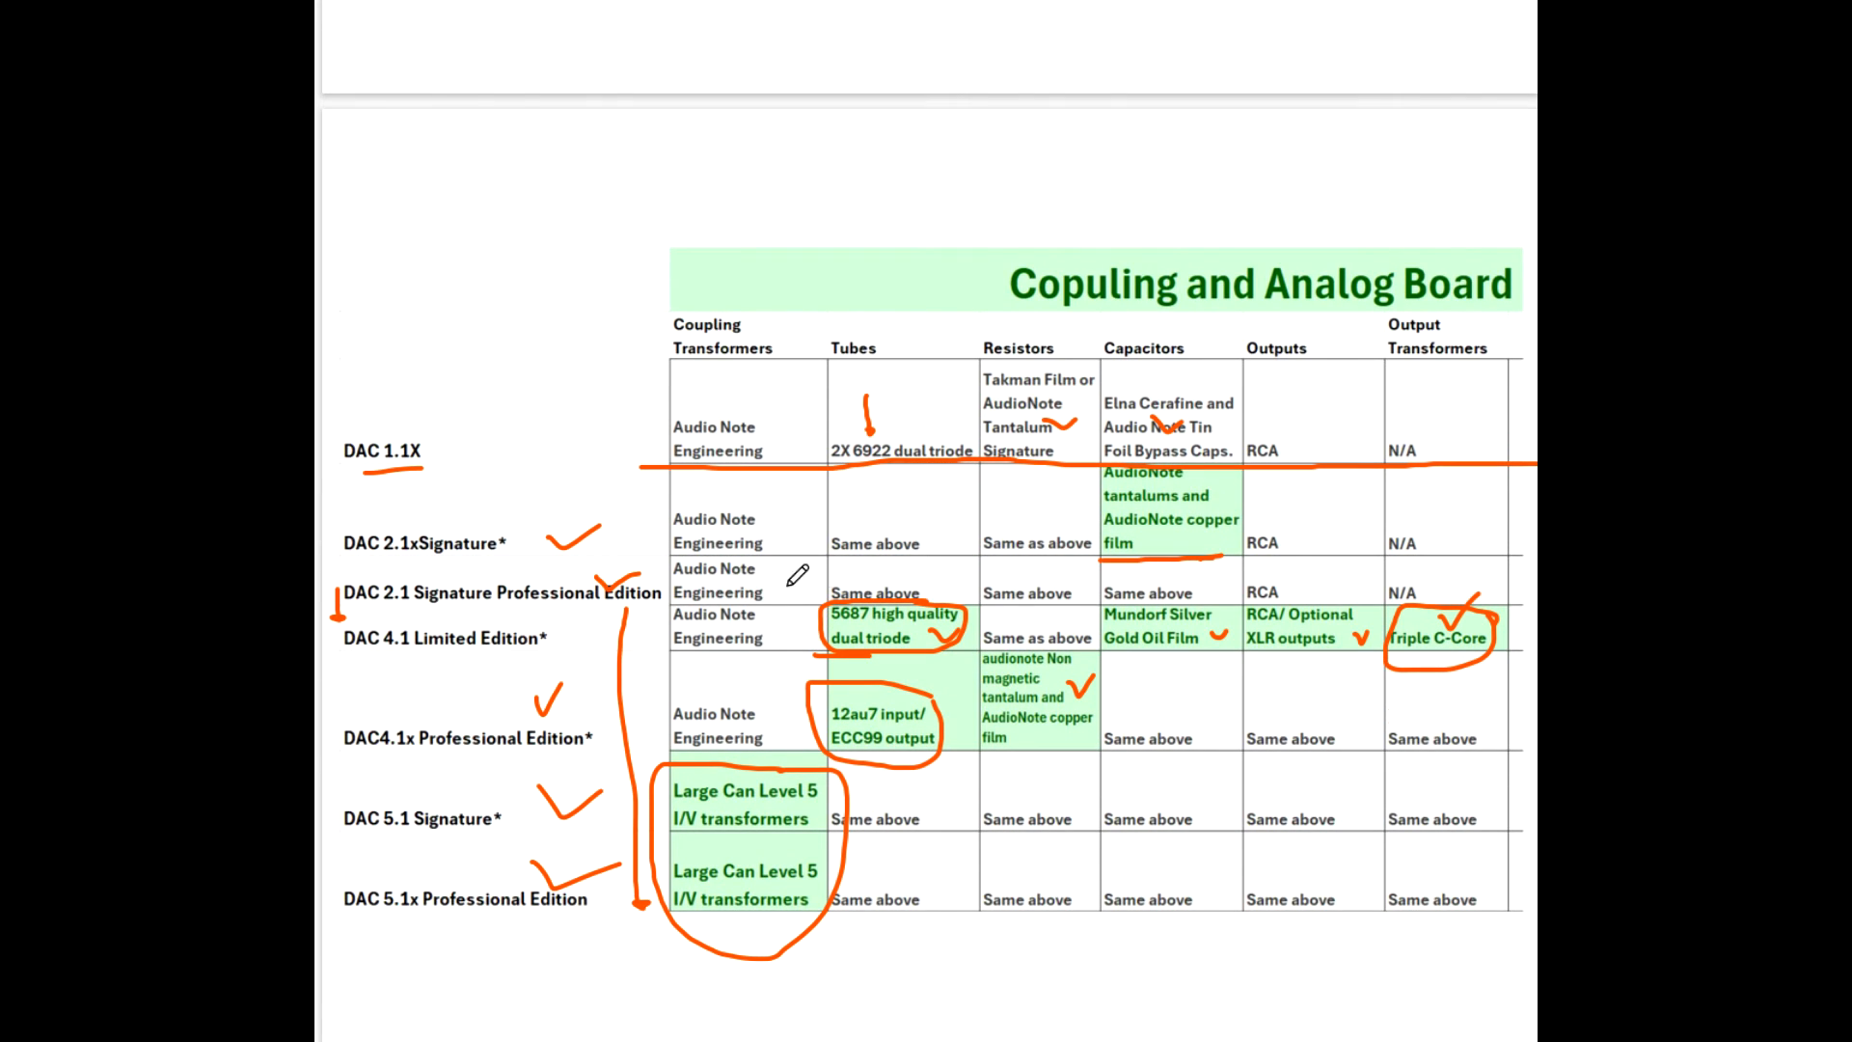
pyautogui.scroll(-3)
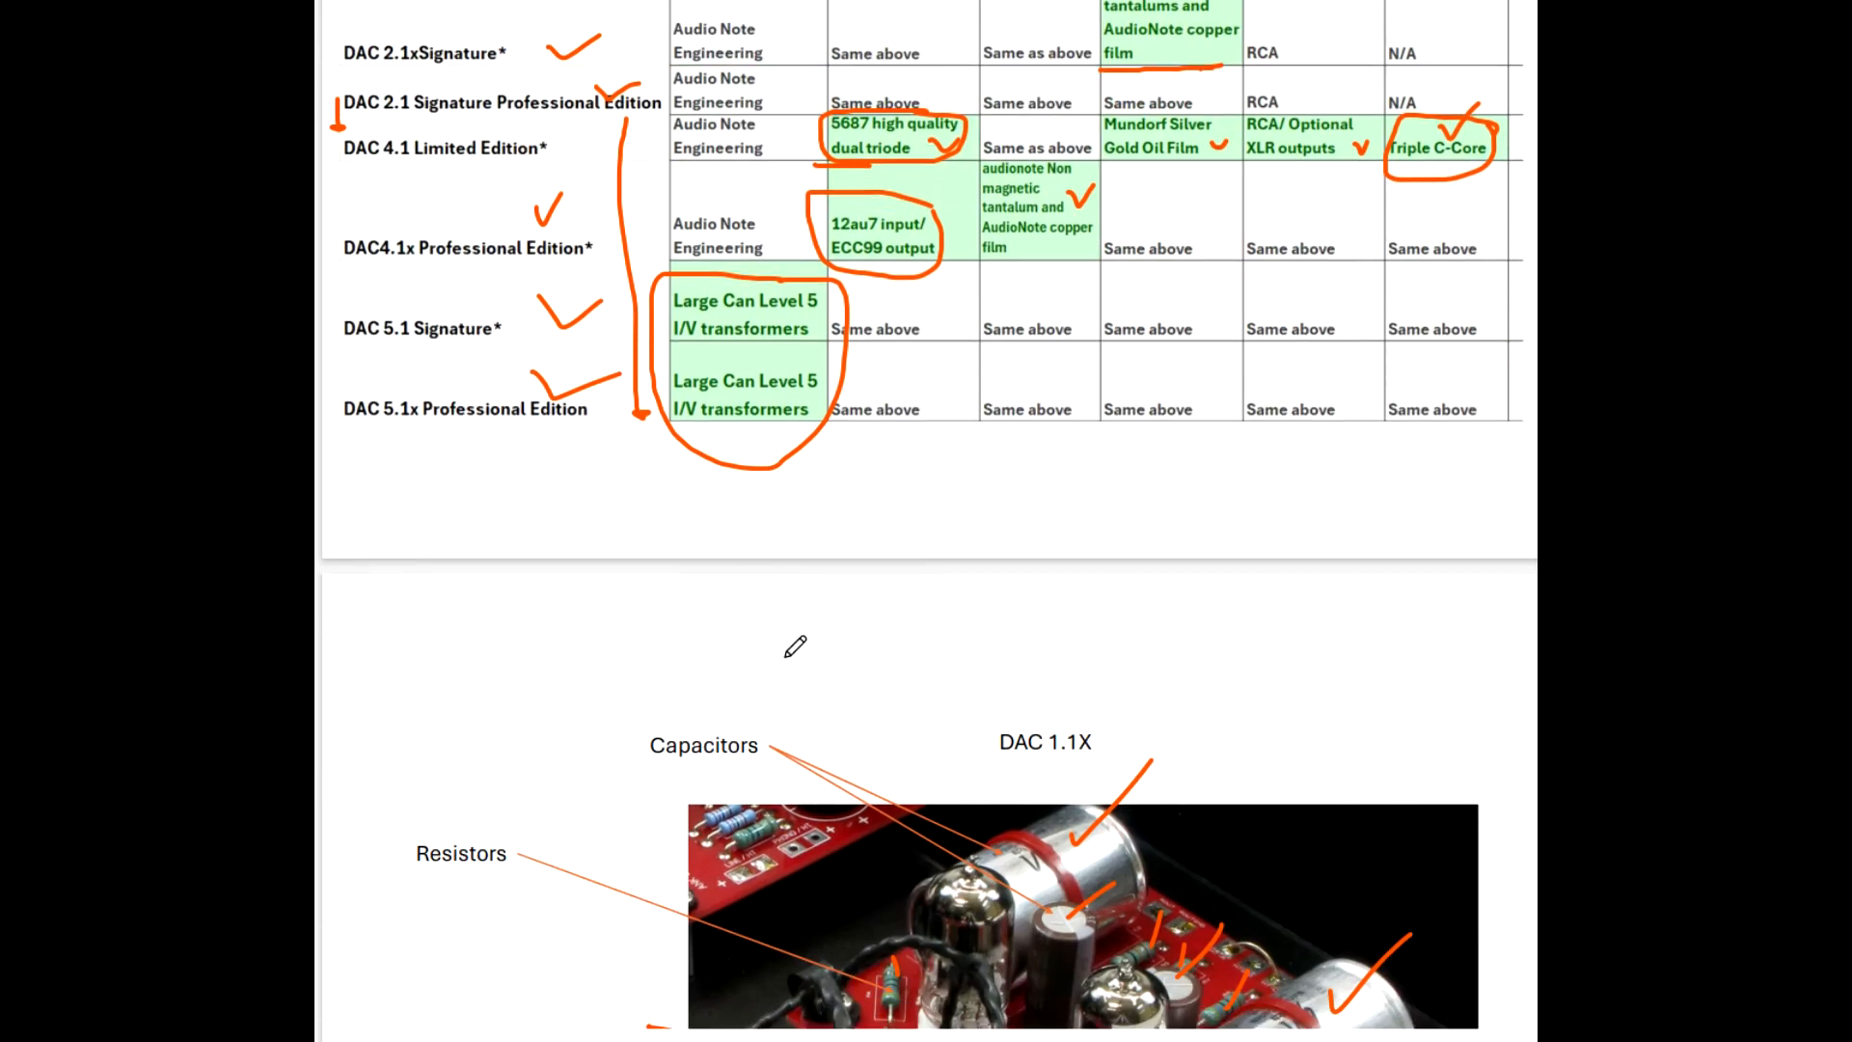
# Scroll down to the DAC 2.1 Signature Professional photo noted 'No changes'.
pyautogui.scroll(-3)
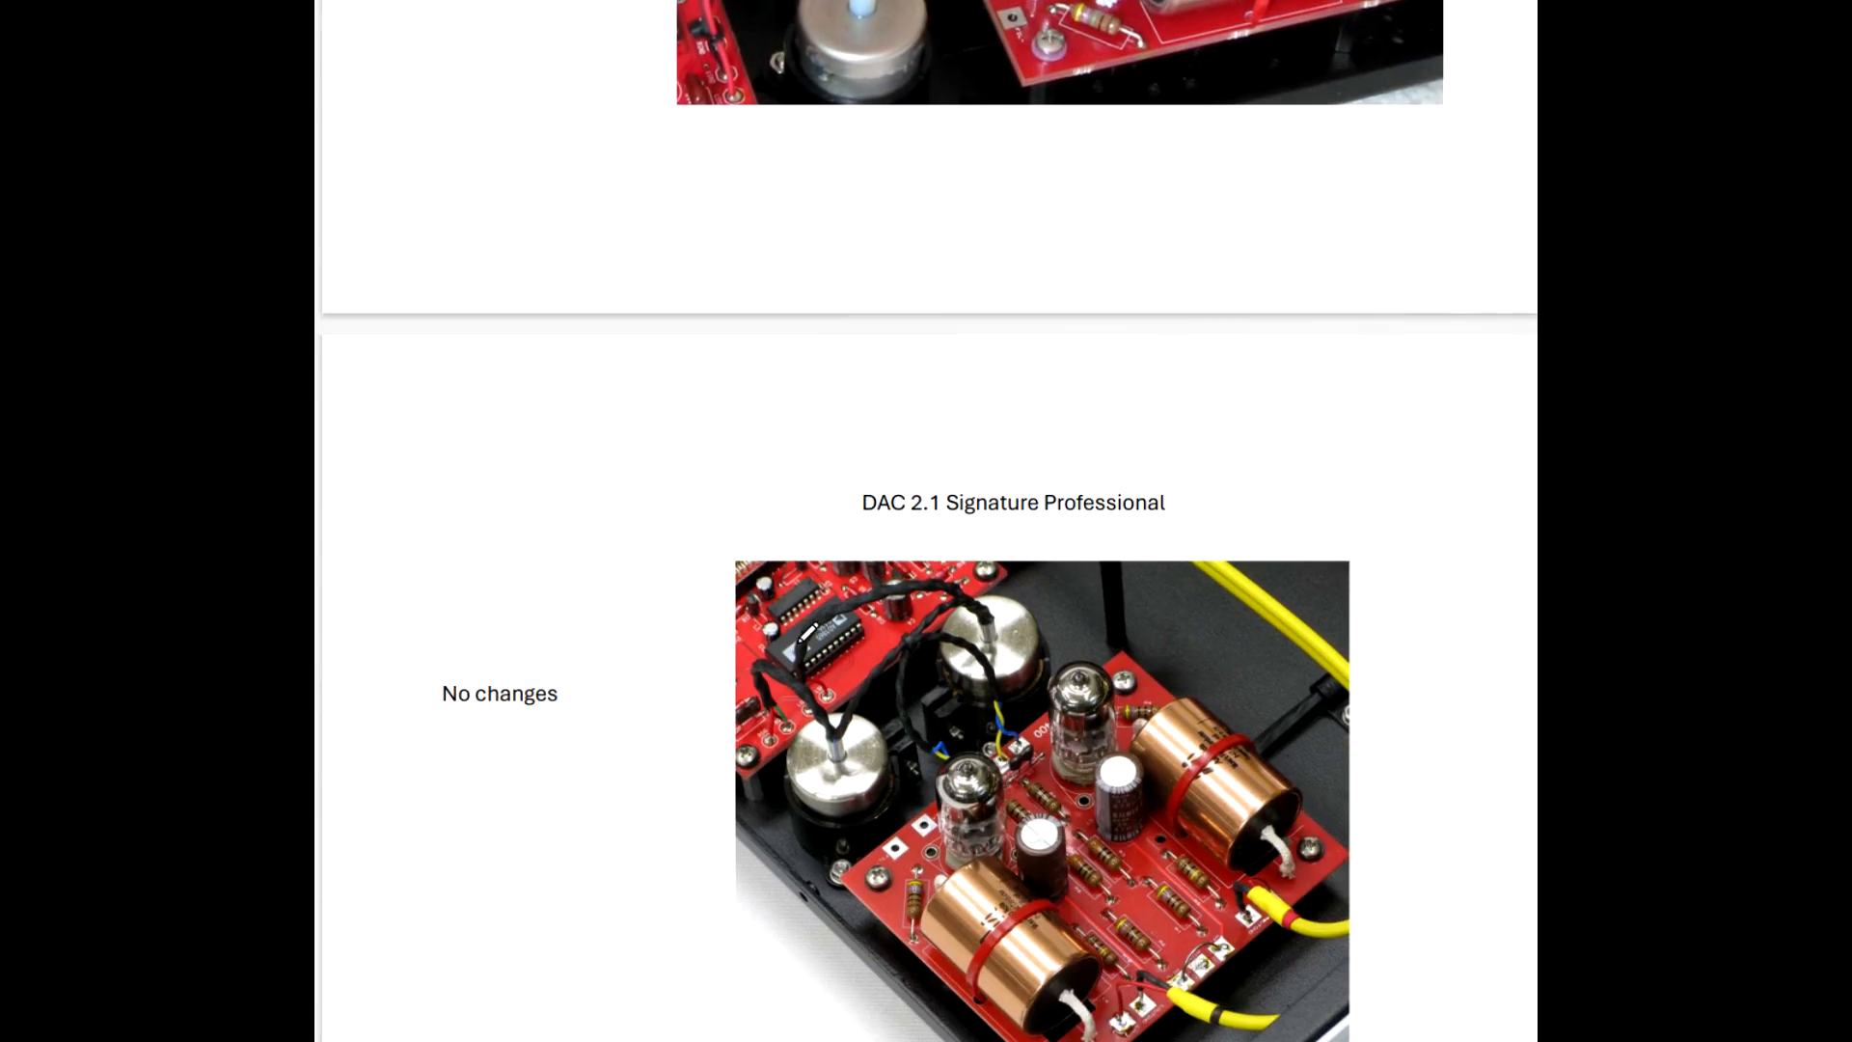
pyautogui.scroll(-3)
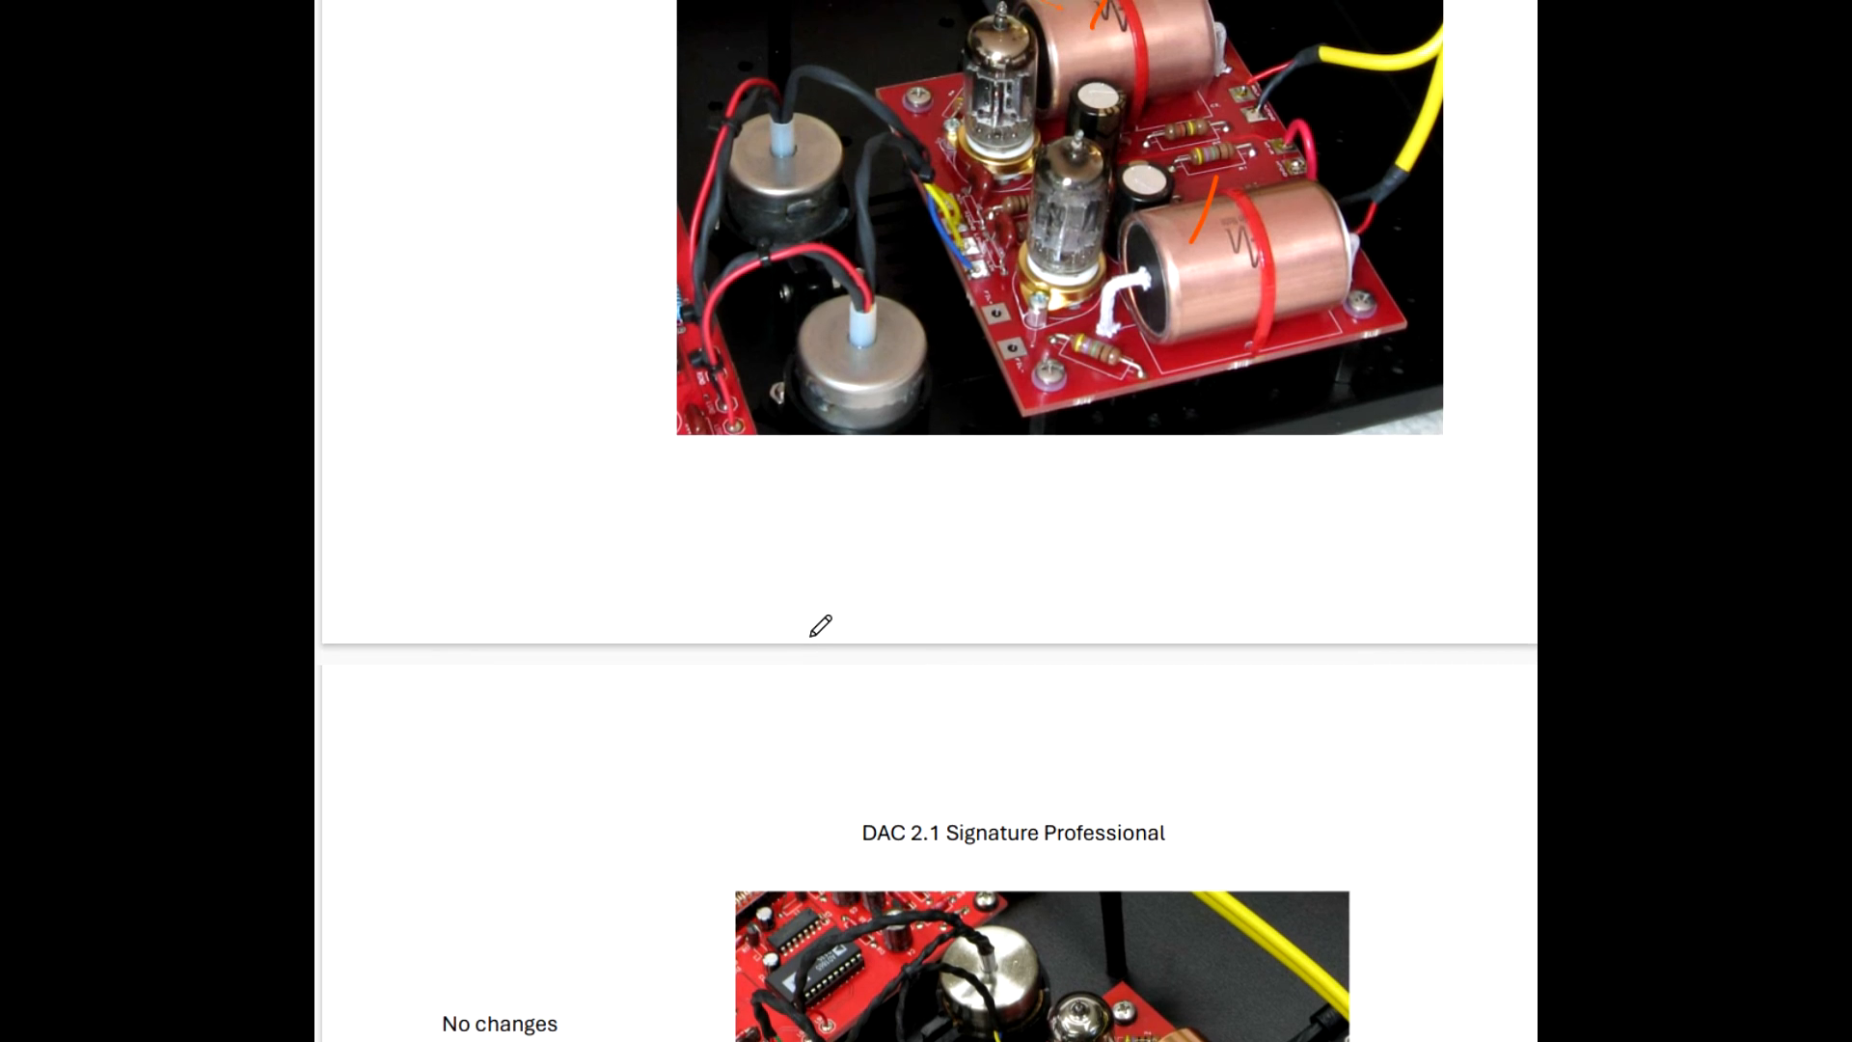
pyautogui.scroll(-3)
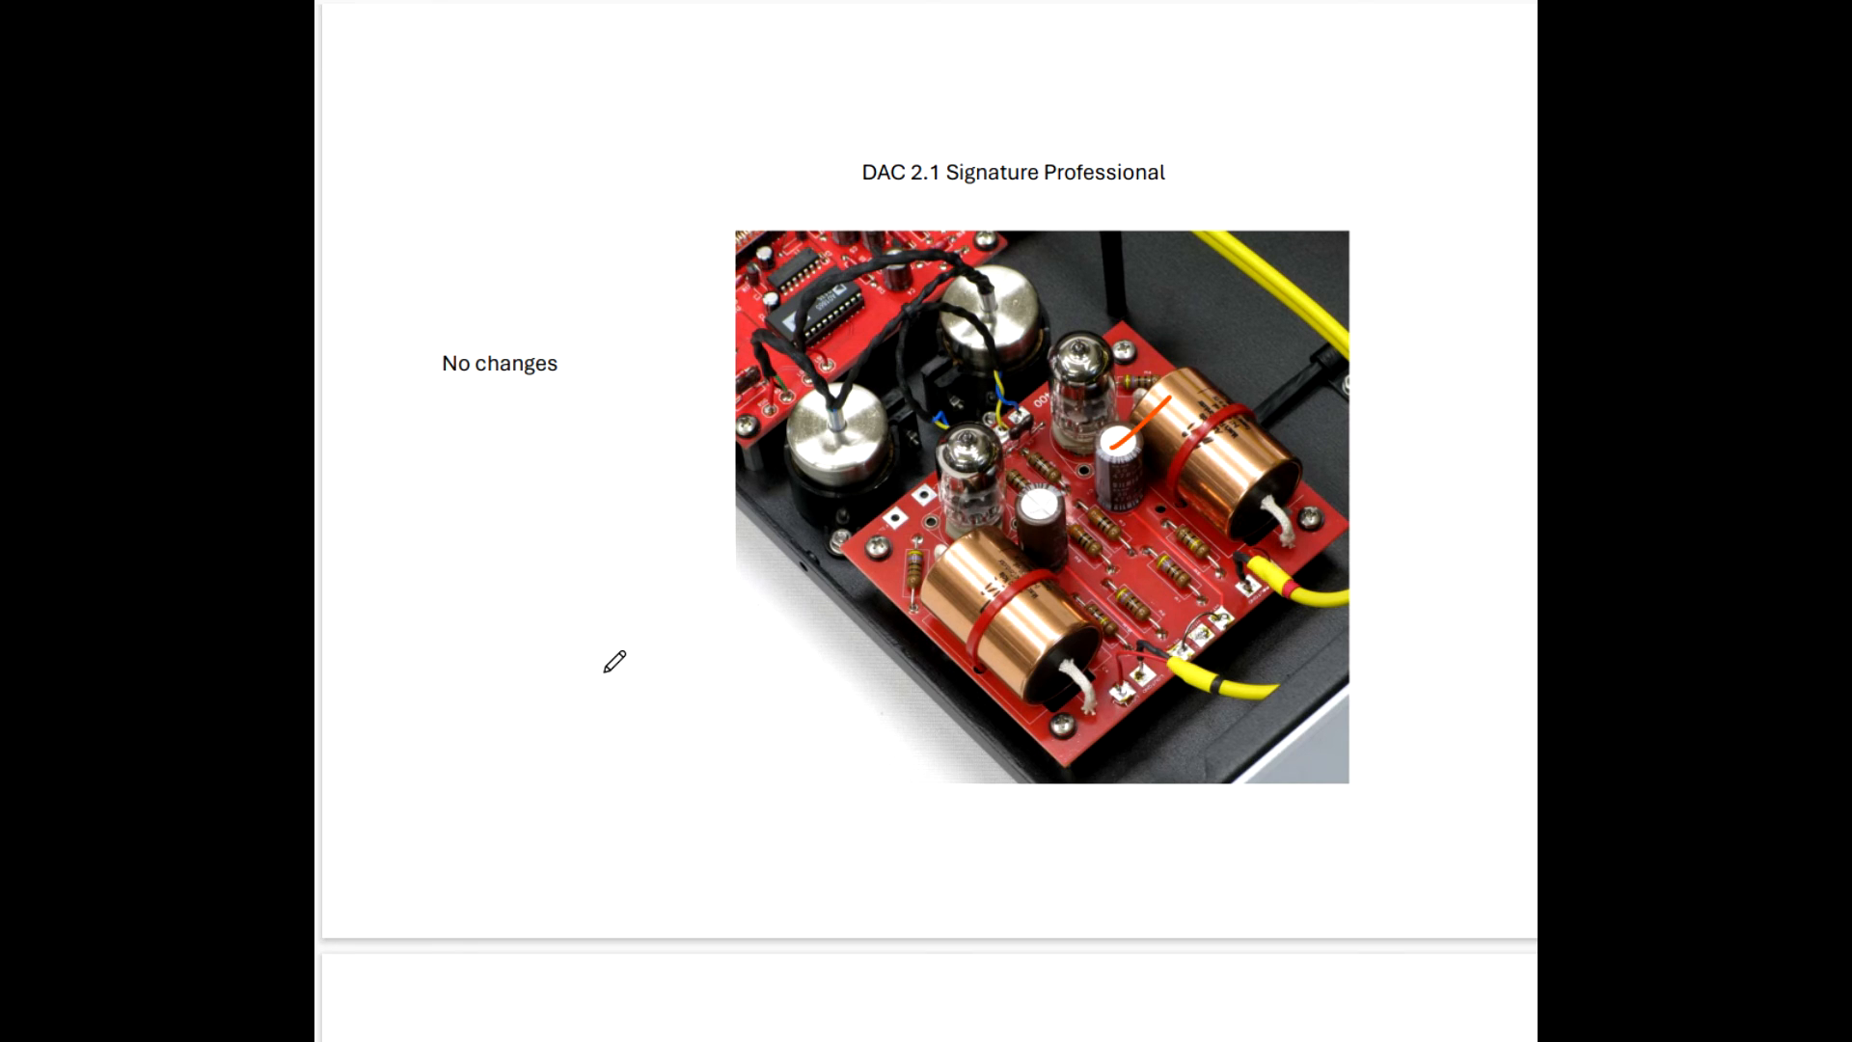
pyautogui.scroll(-3)
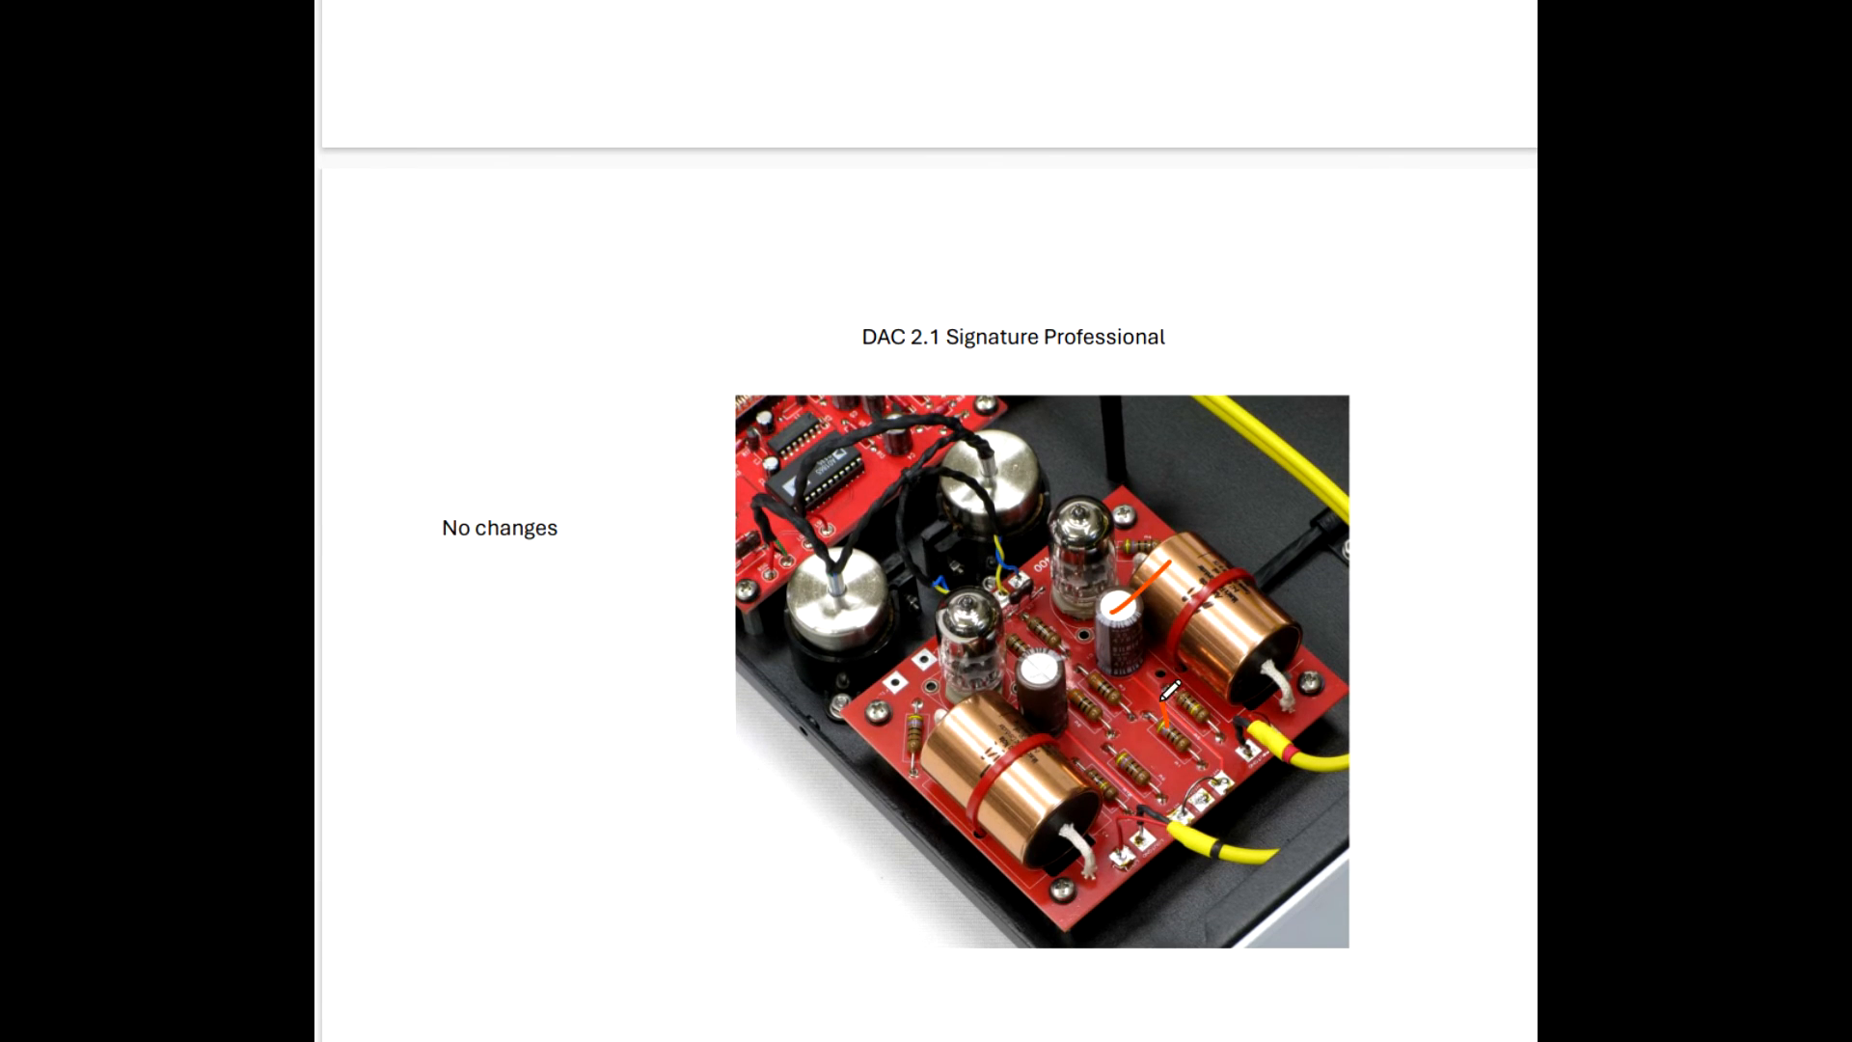
pyautogui.scroll(-3)
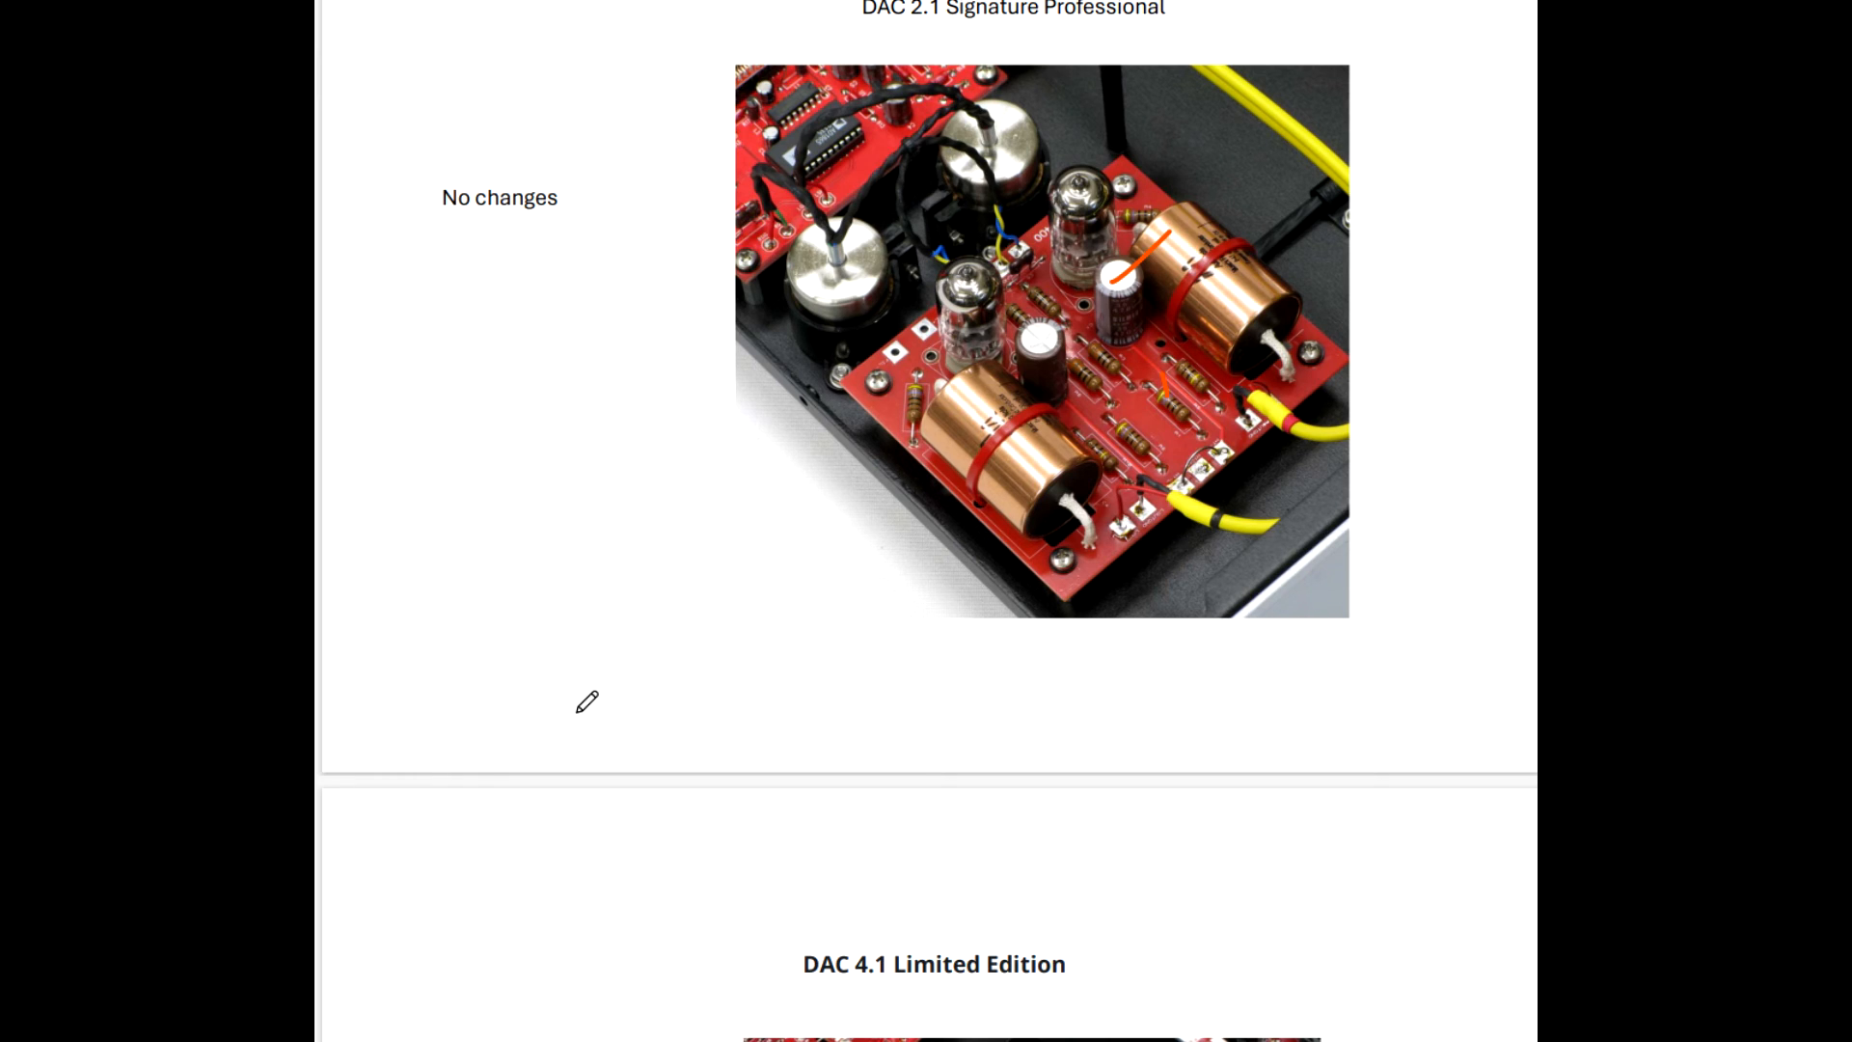
pyautogui.scroll(-3)
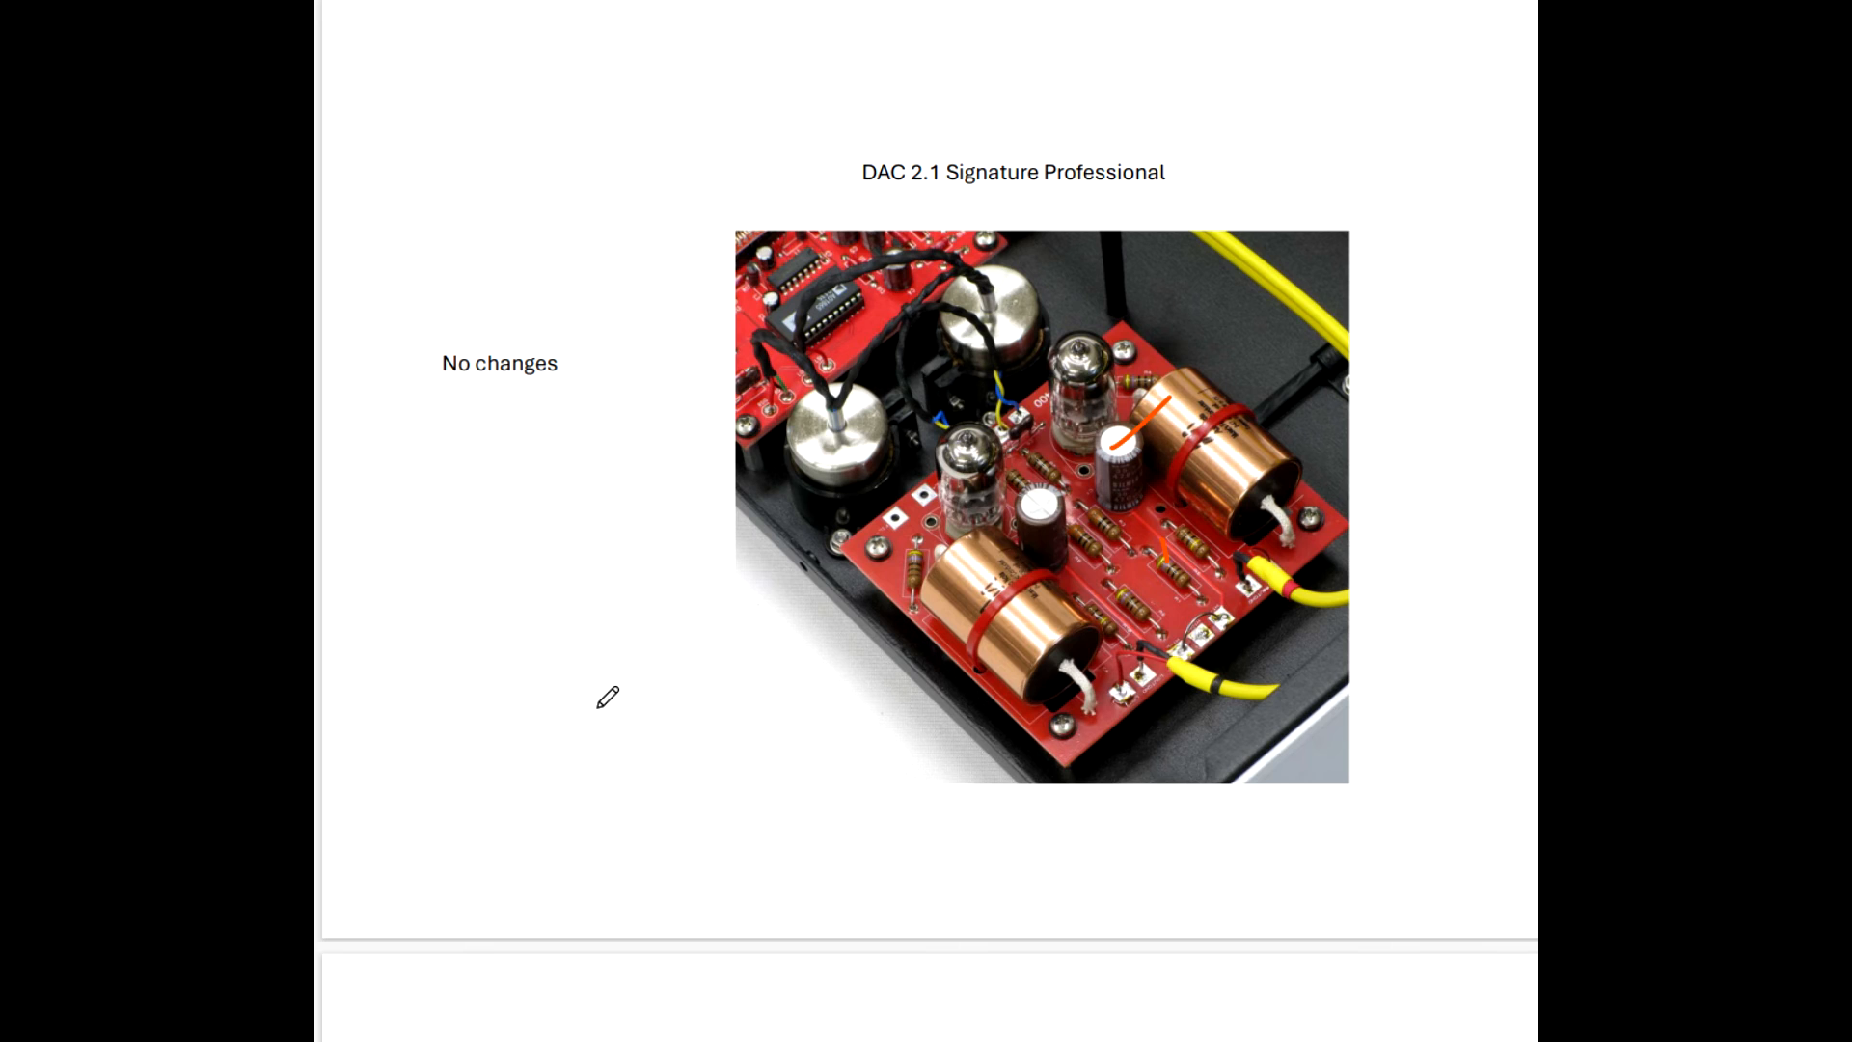
# Scroll down to the DAC 4.1 Limited Edition photo with its C-core output transformers.
pyautogui.scroll(-3)
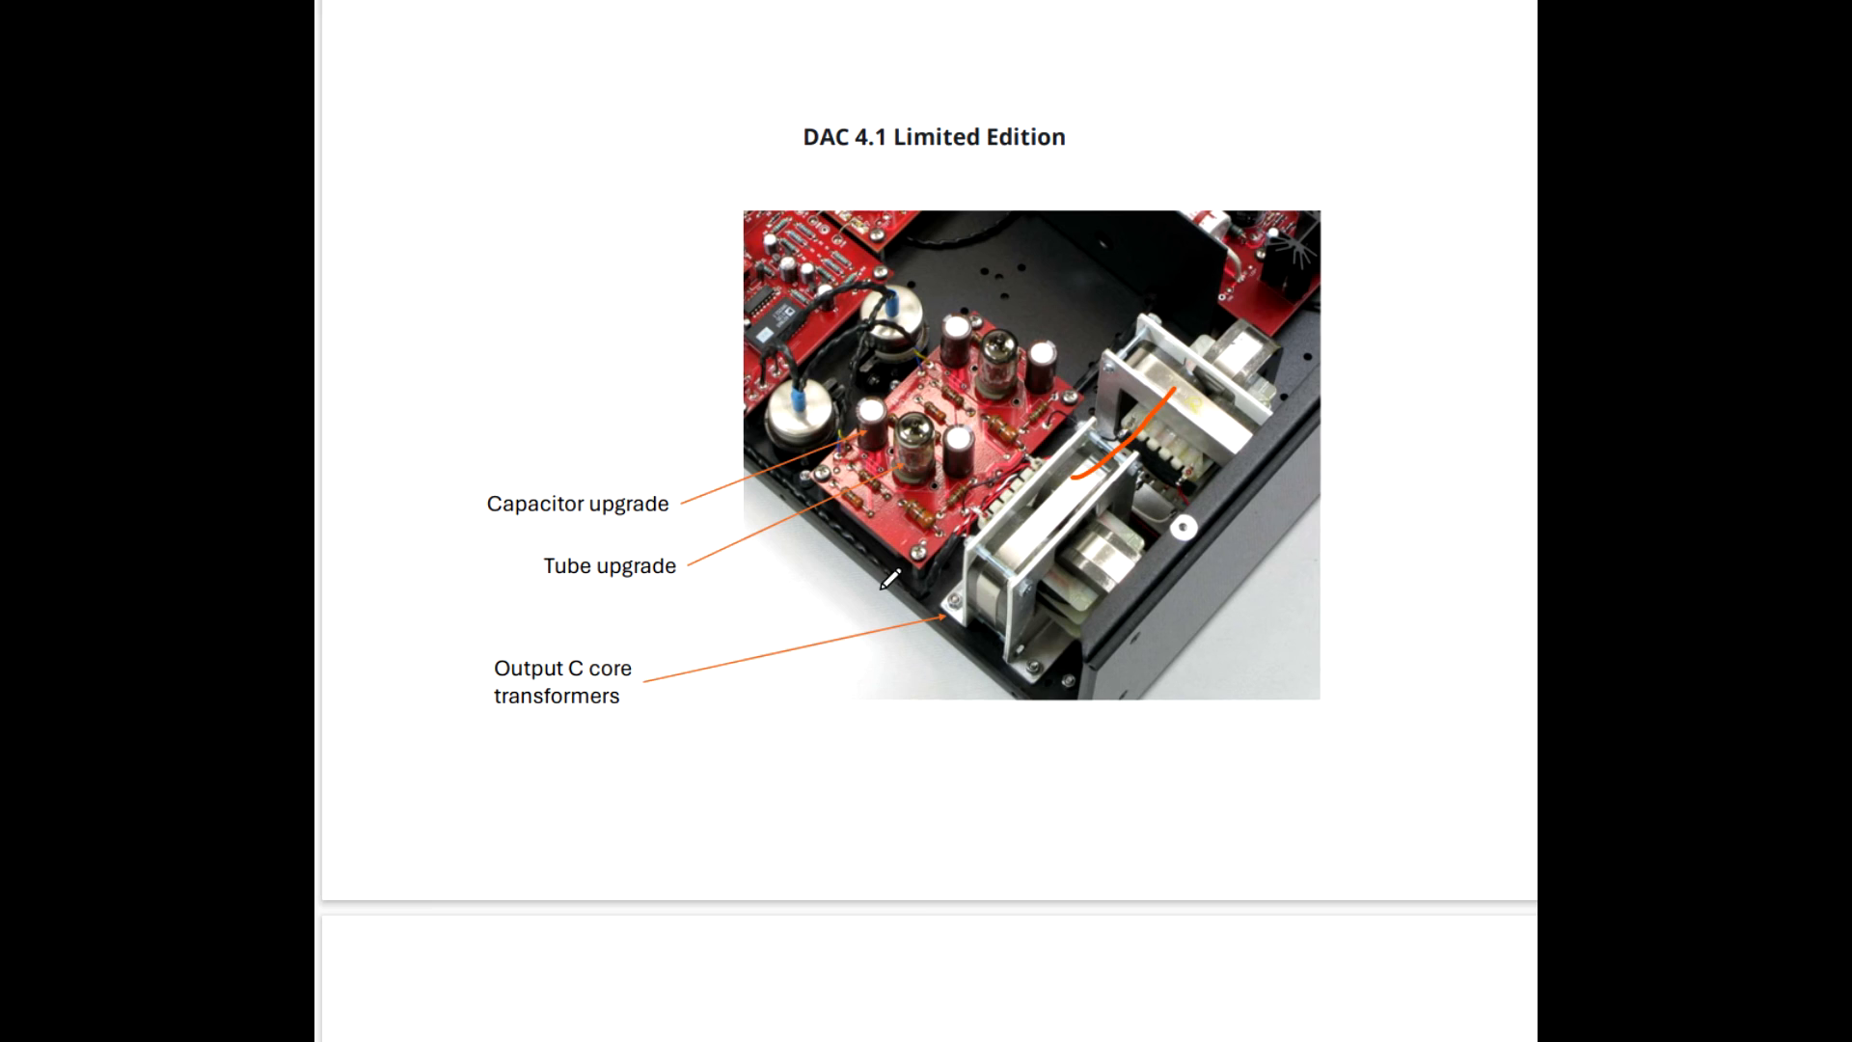
pyautogui.moveTo(432, 492)
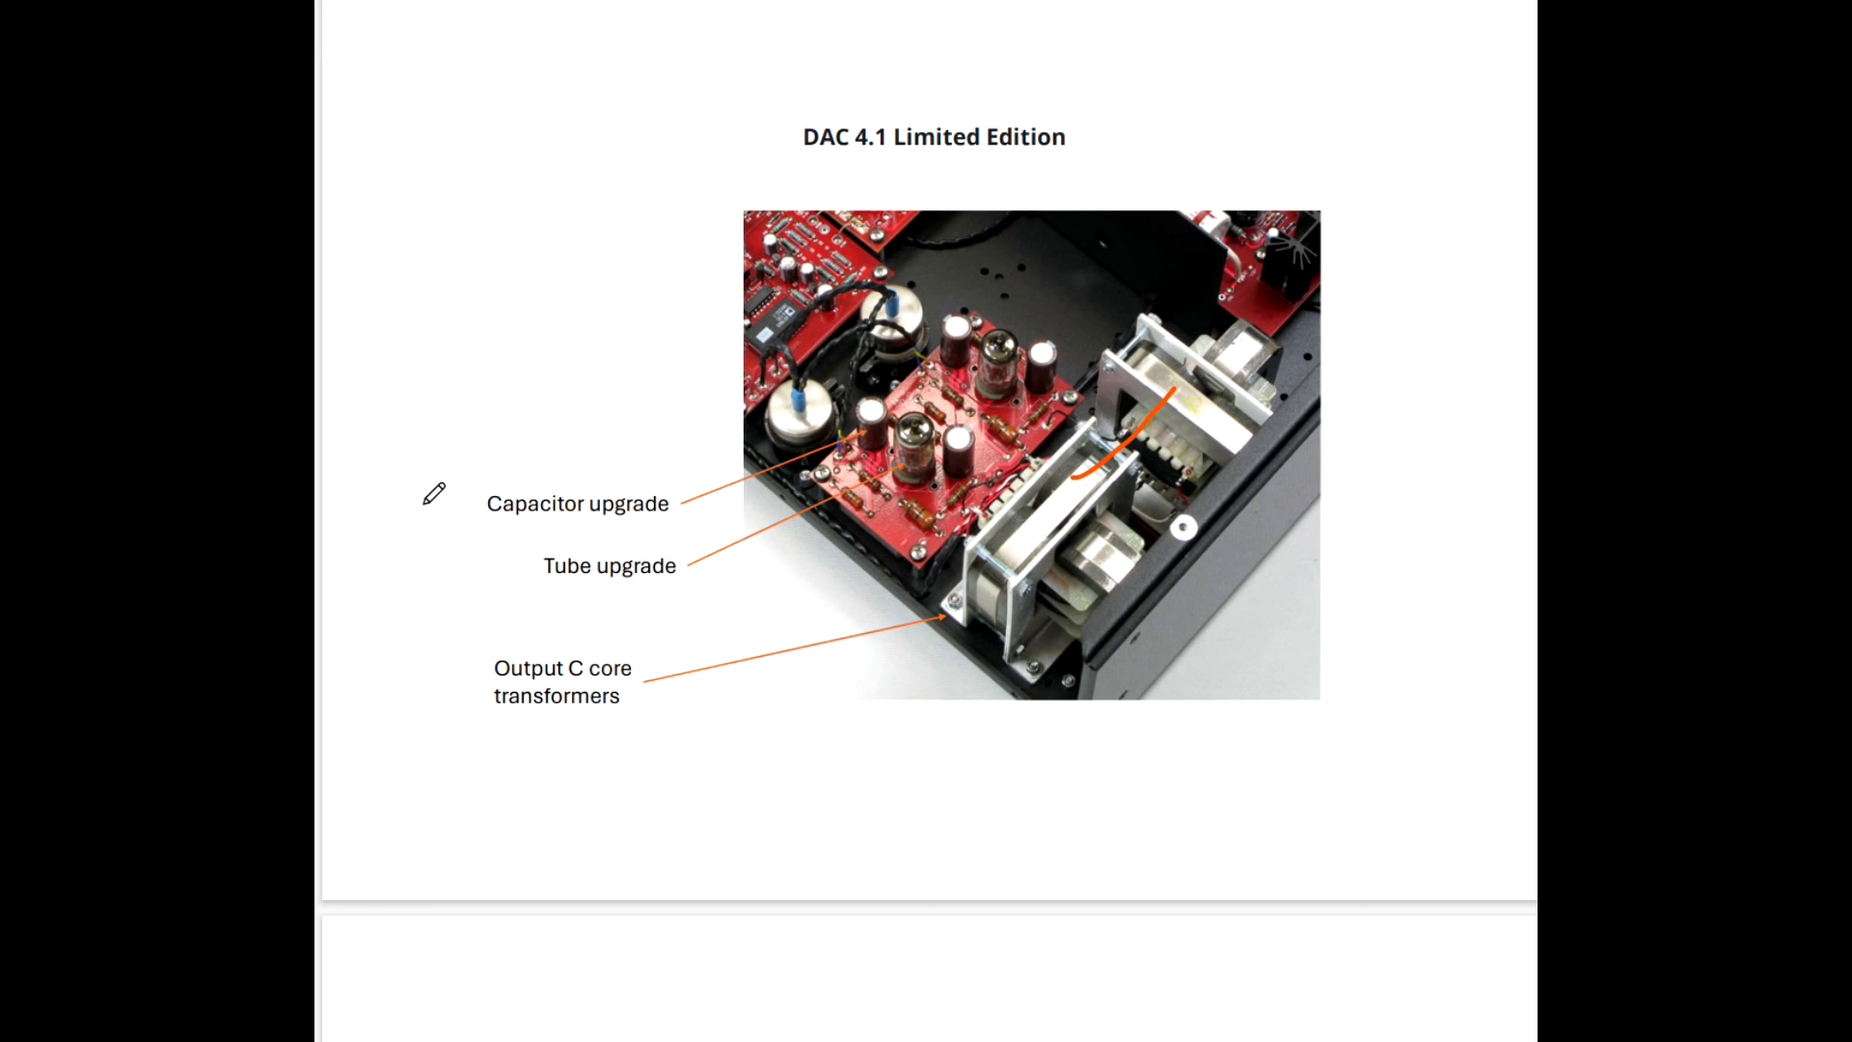
pyautogui.moveTo(711, 650)
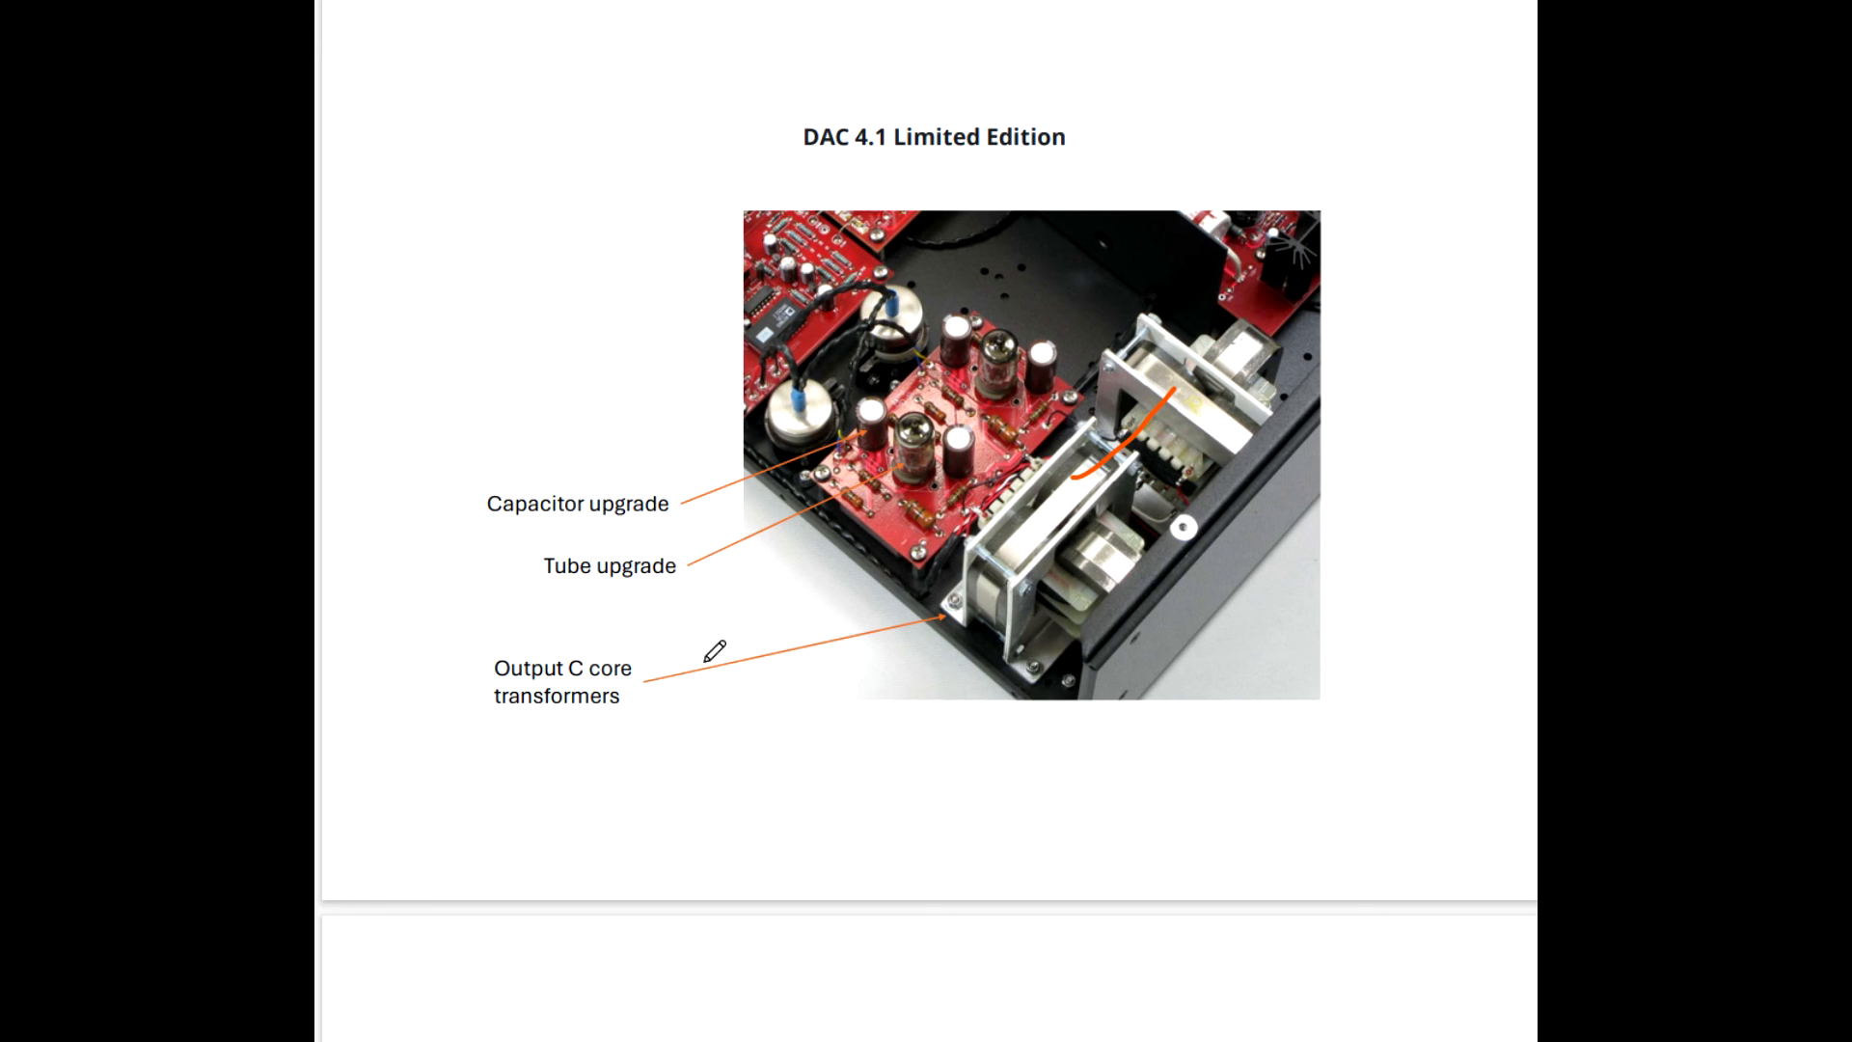
pyautogui.moveTo(853, 471)
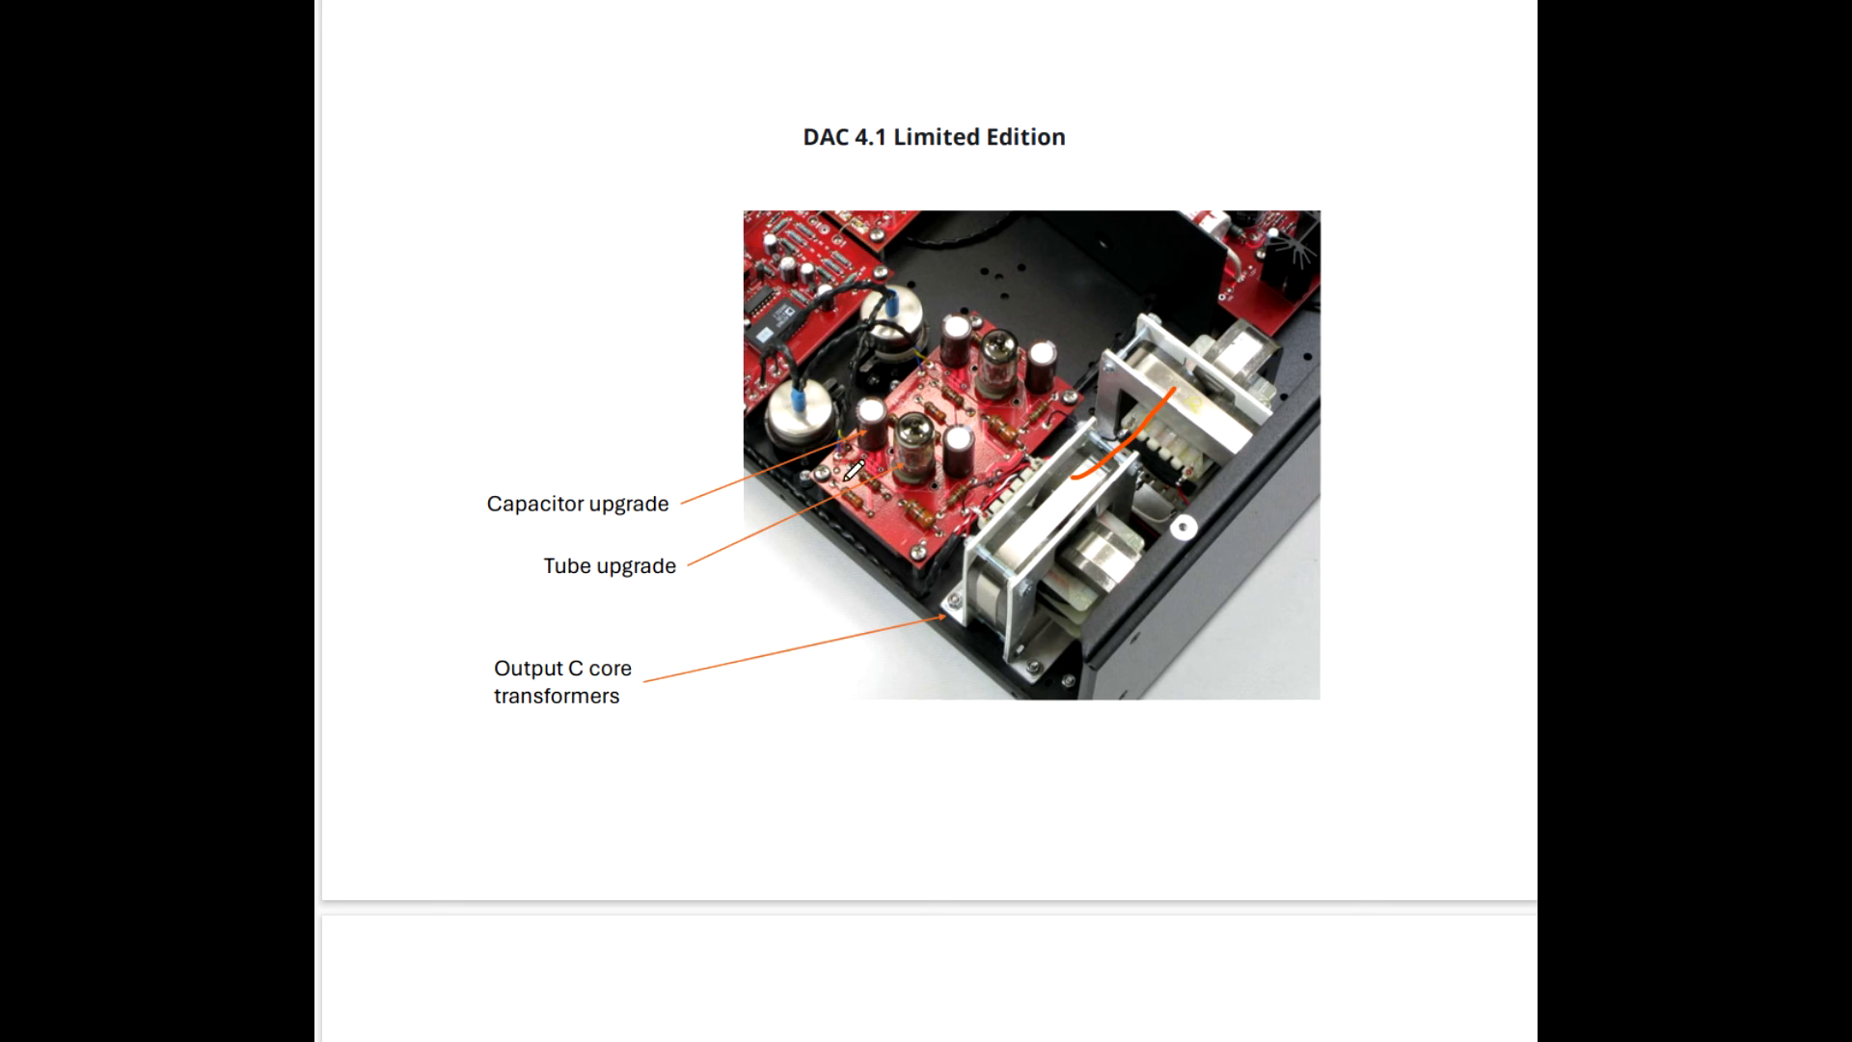
pyautogui.moveTo(770, 627)
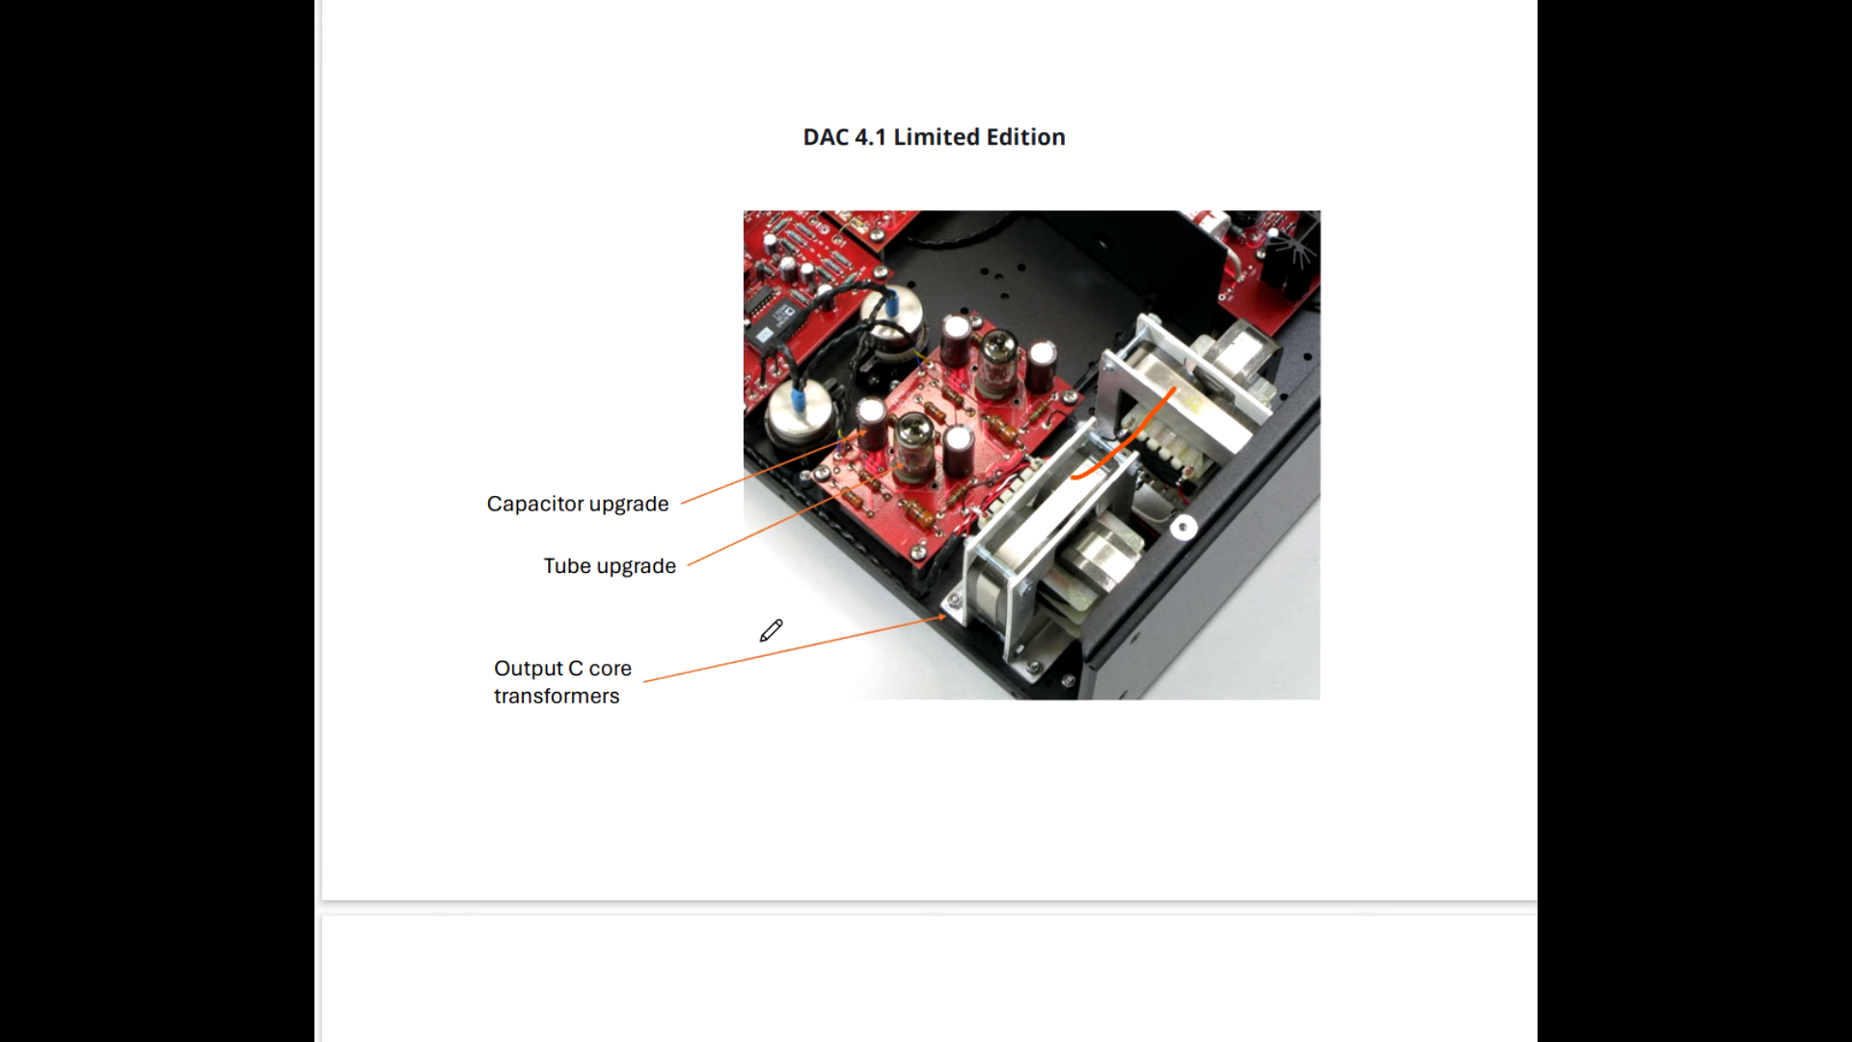
pyautogui.moveTo(480, 618)
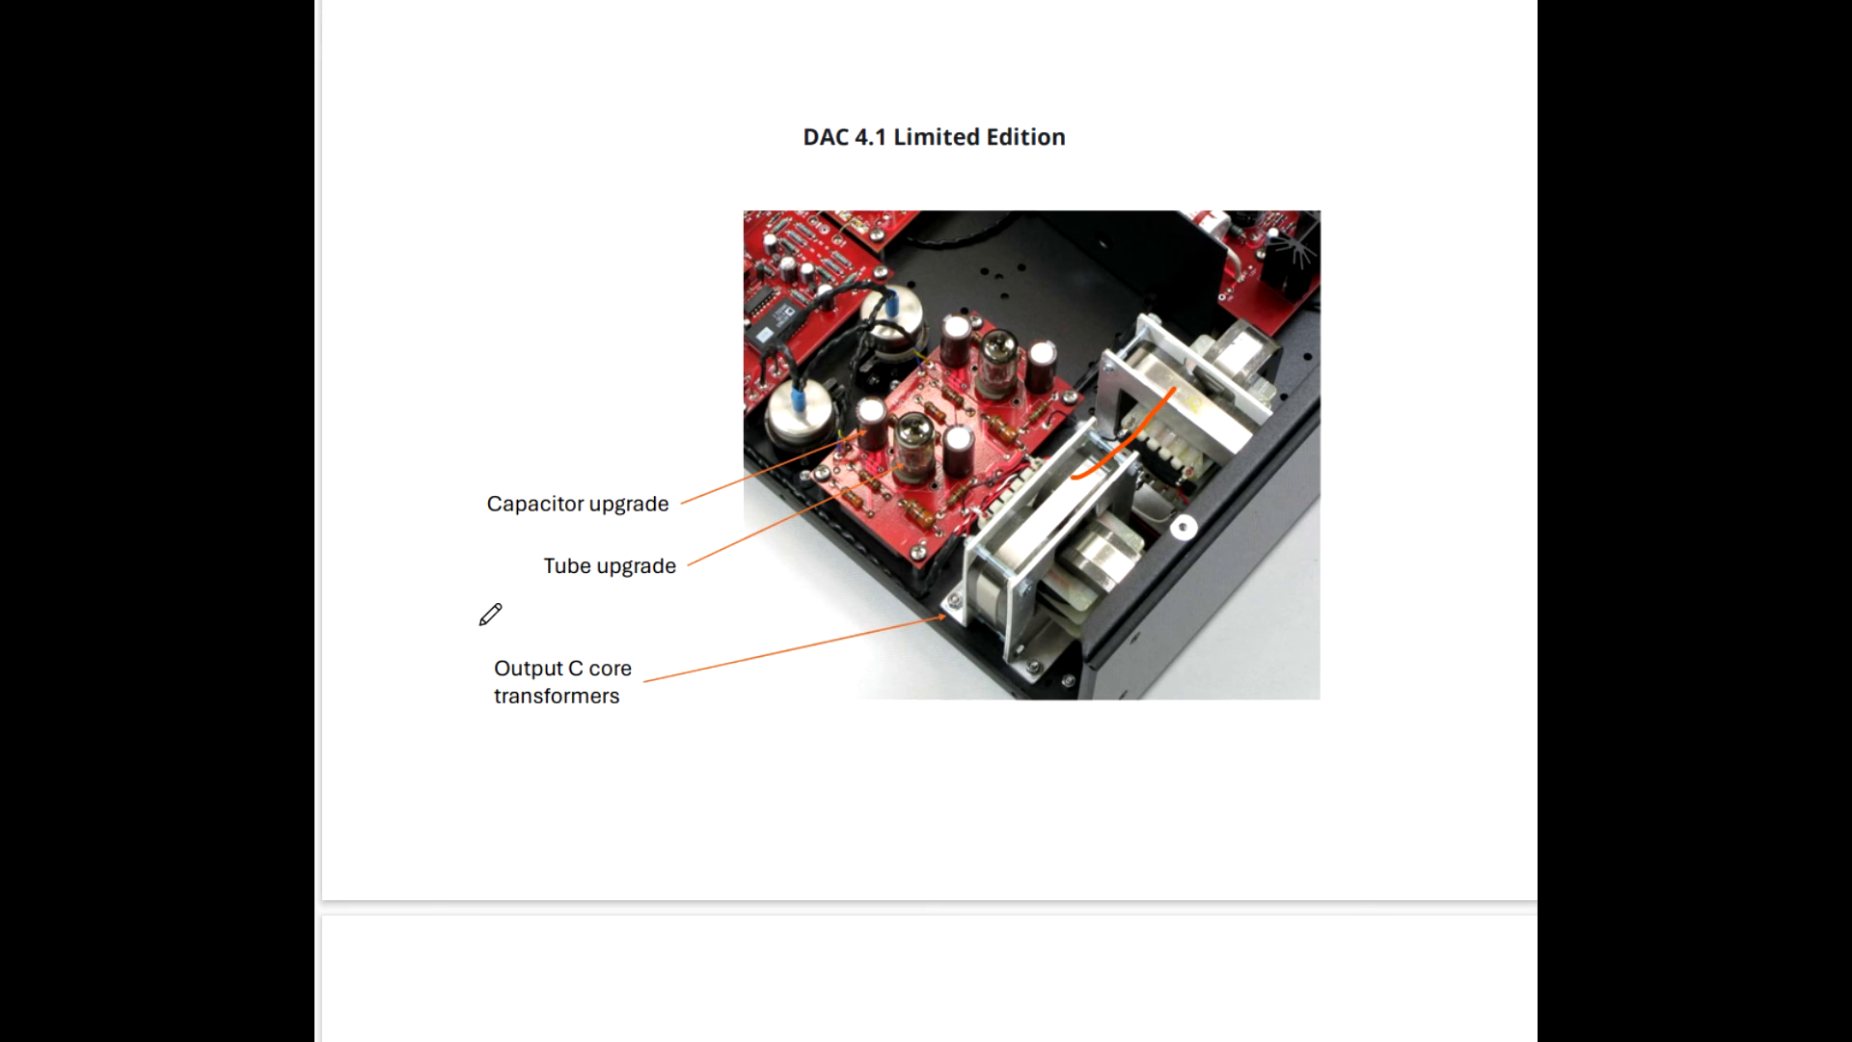
pyautogui.moveTo(578, 546)
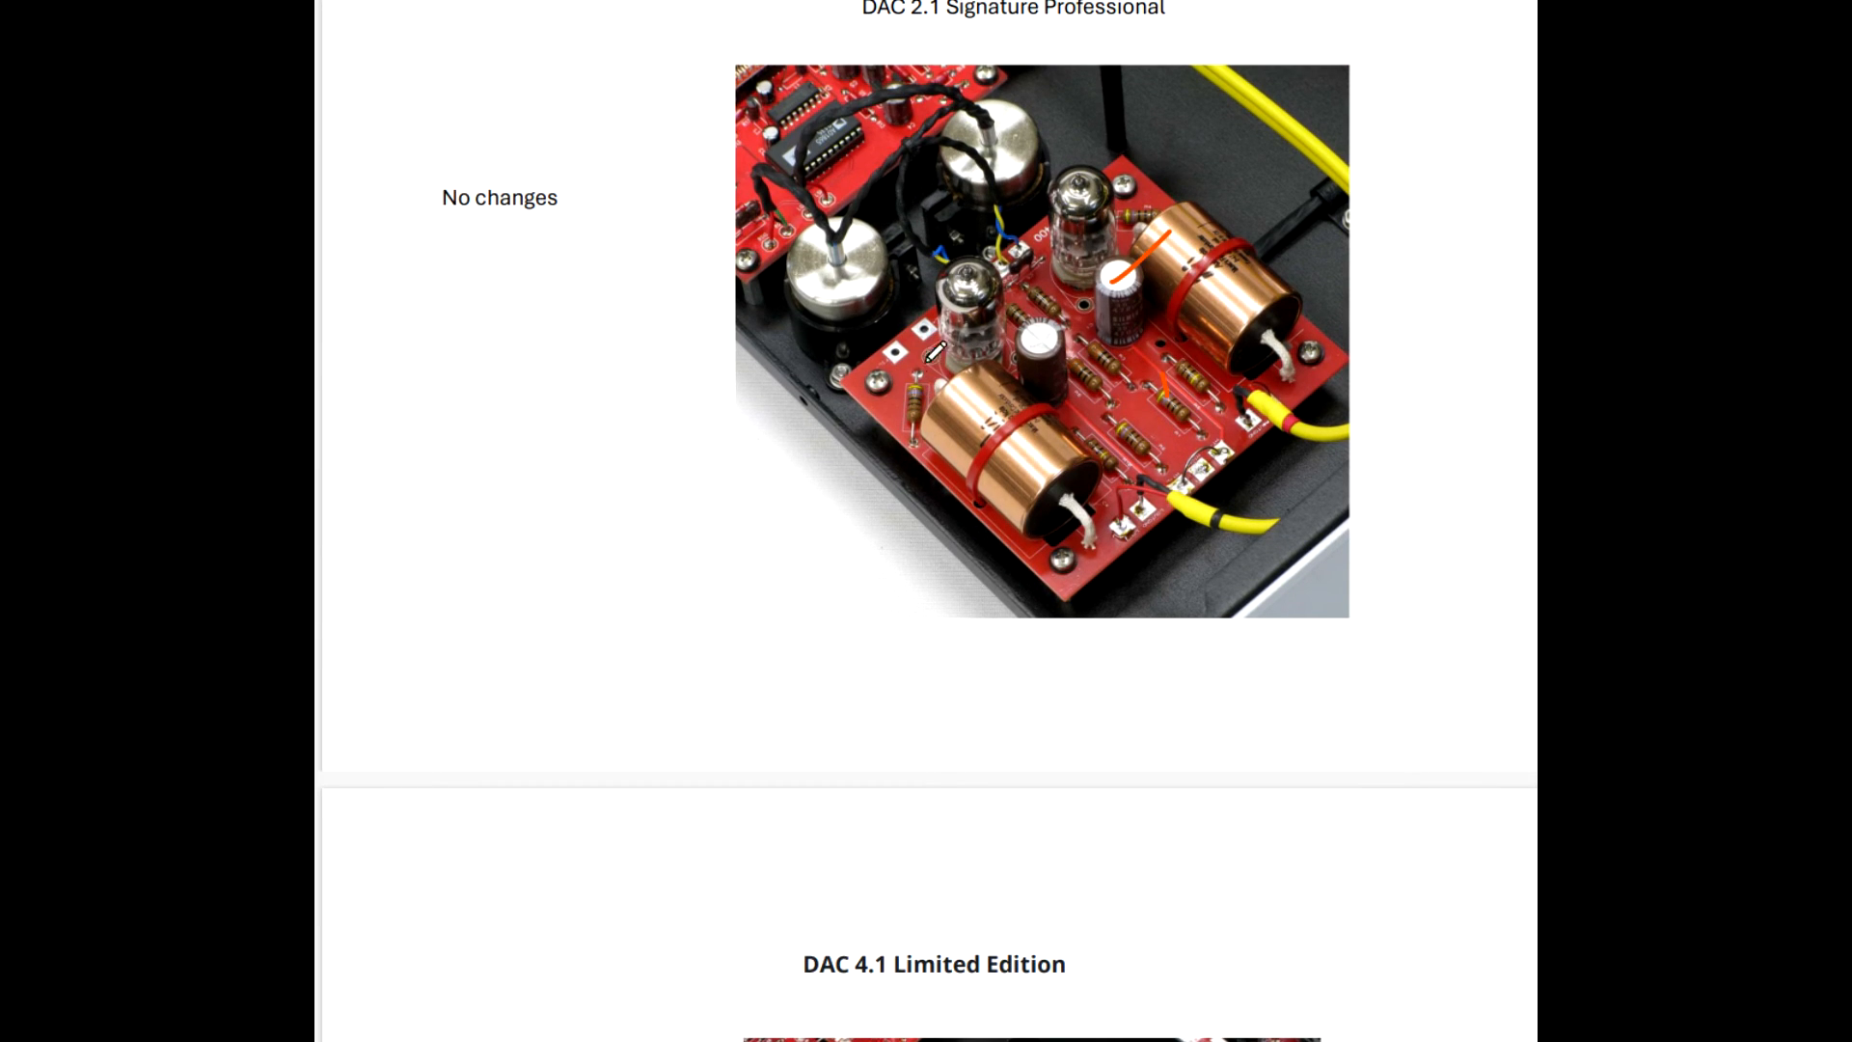
pyautogui.scroll(-3)
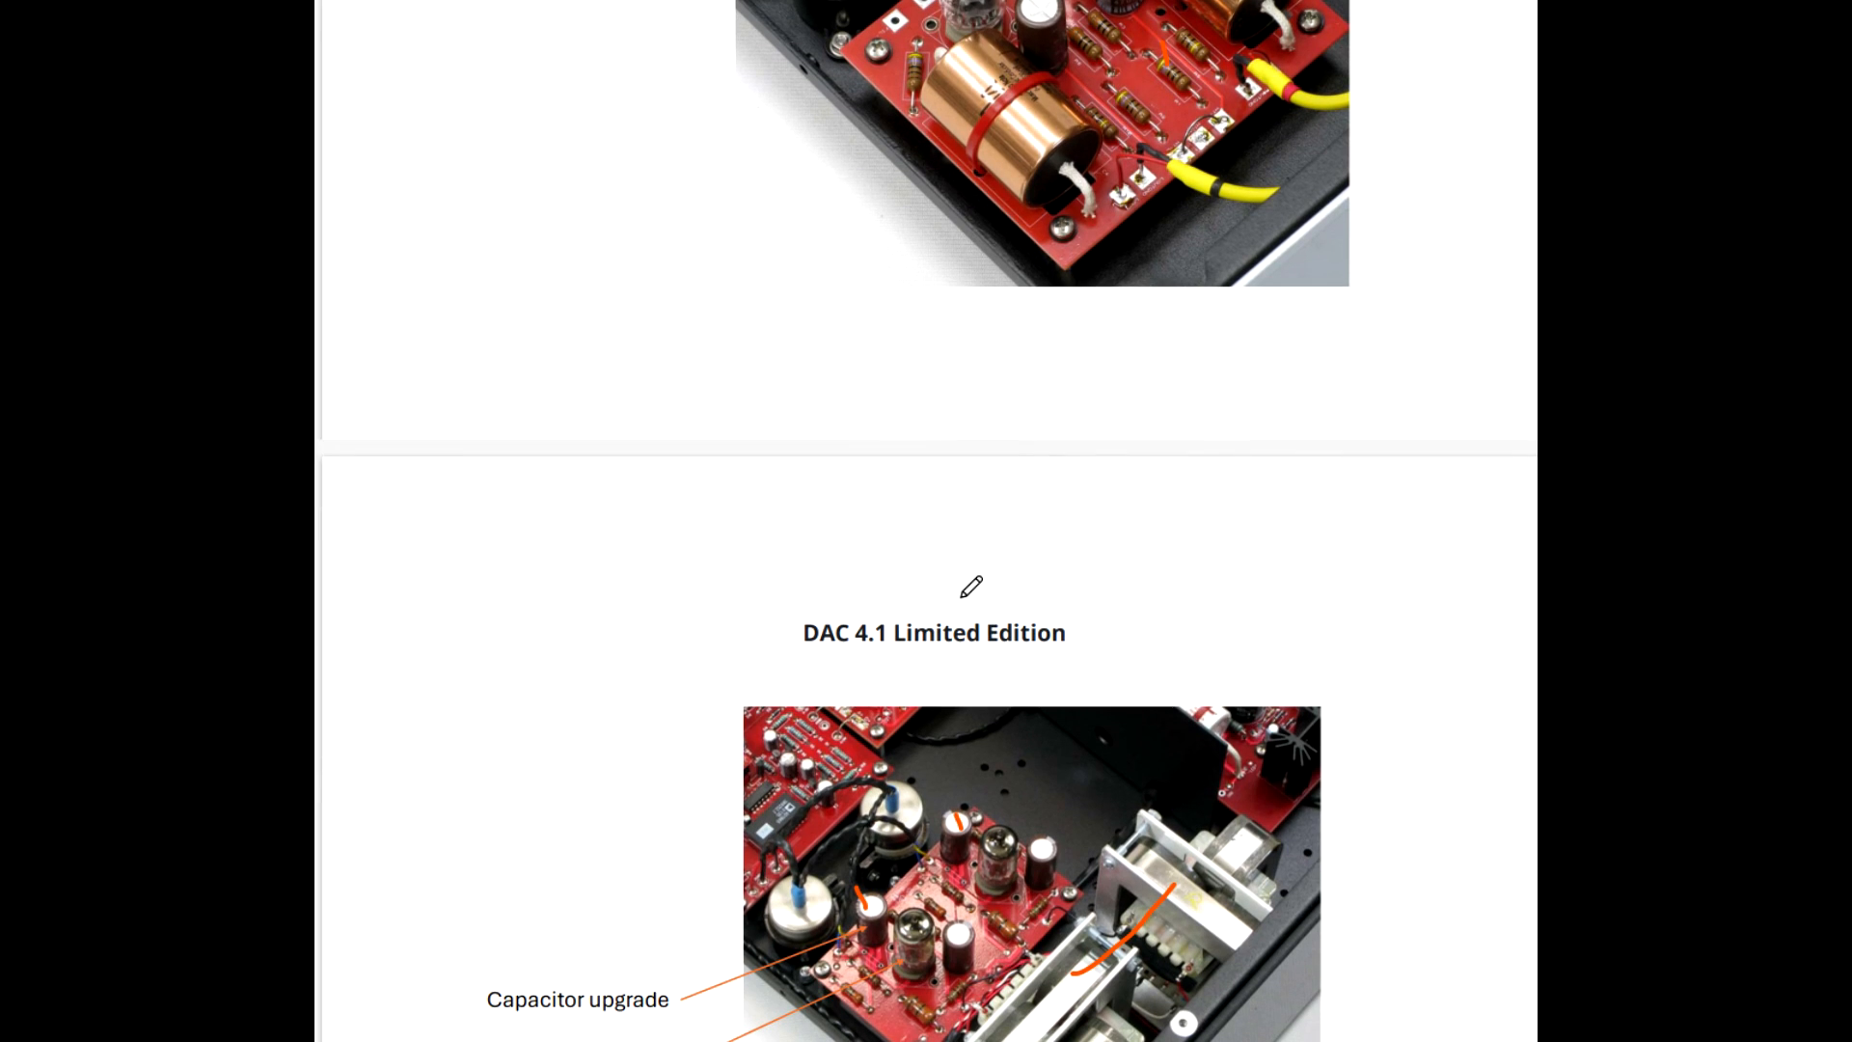
pyautogui.scroll(-3)
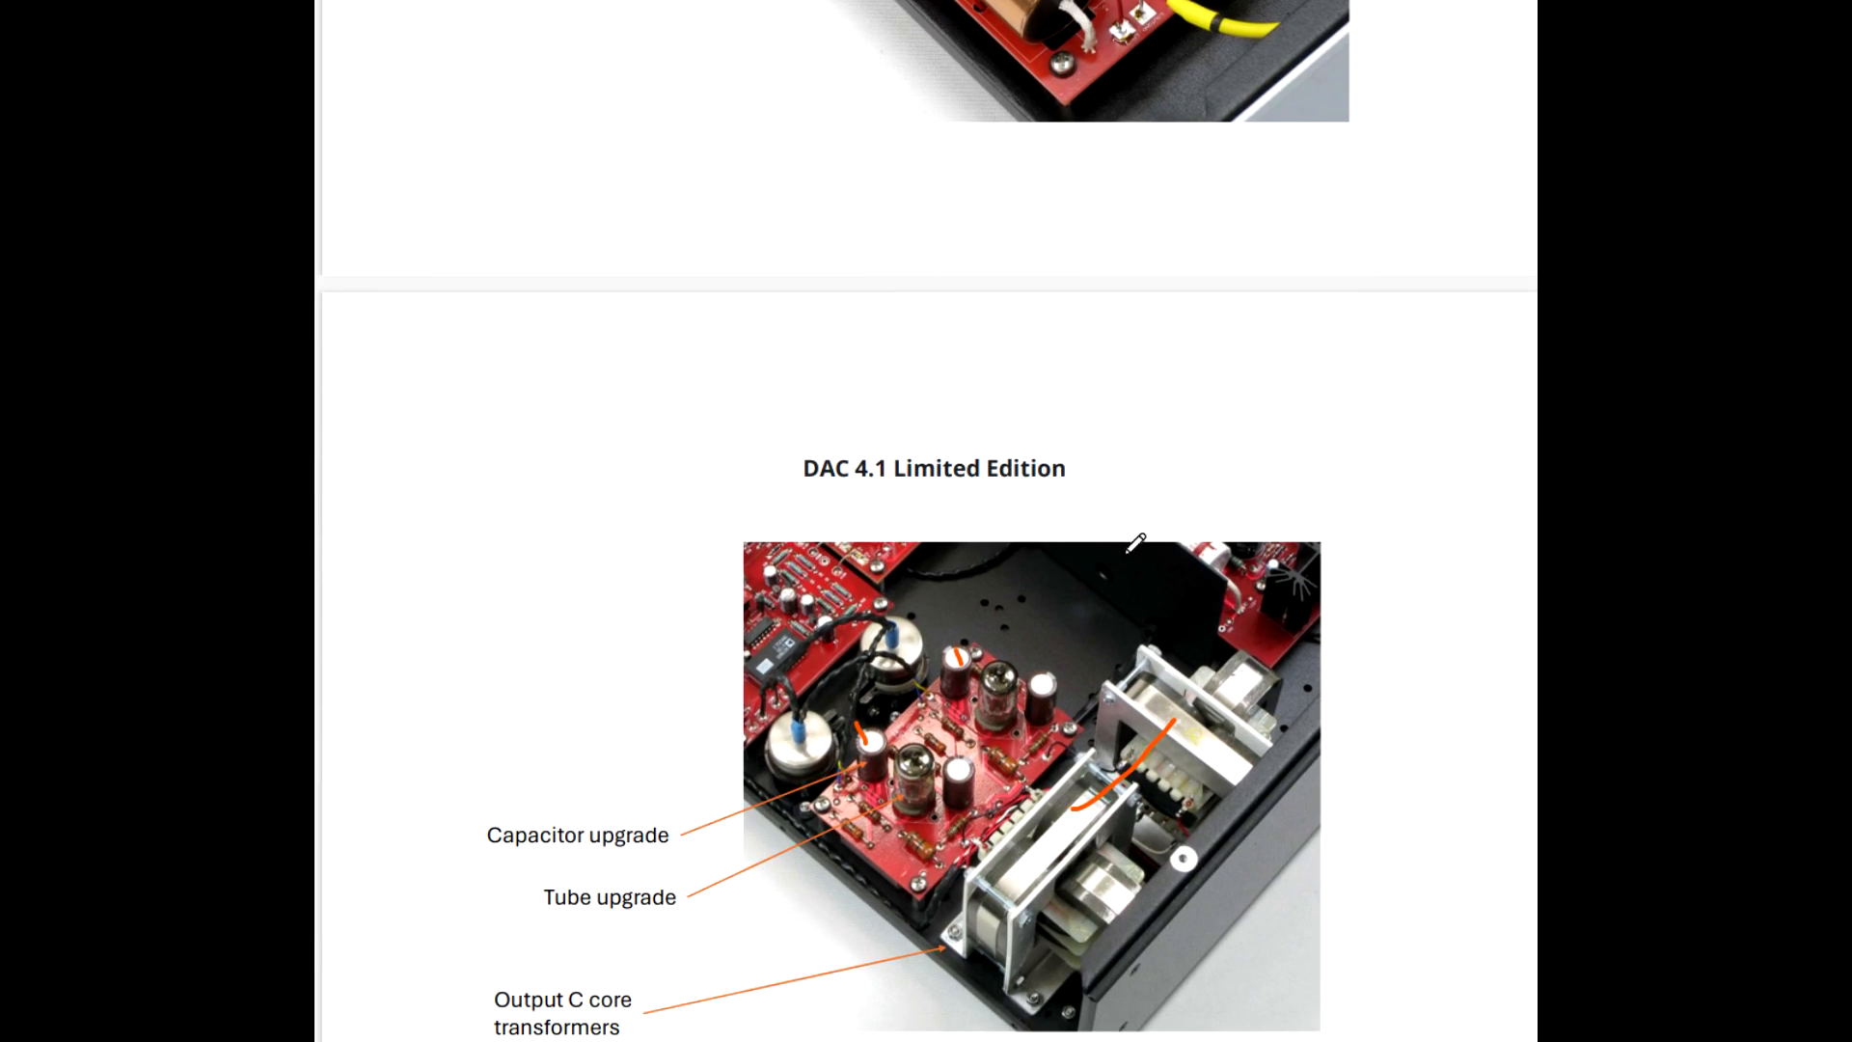
pyautogui.scroll(3)
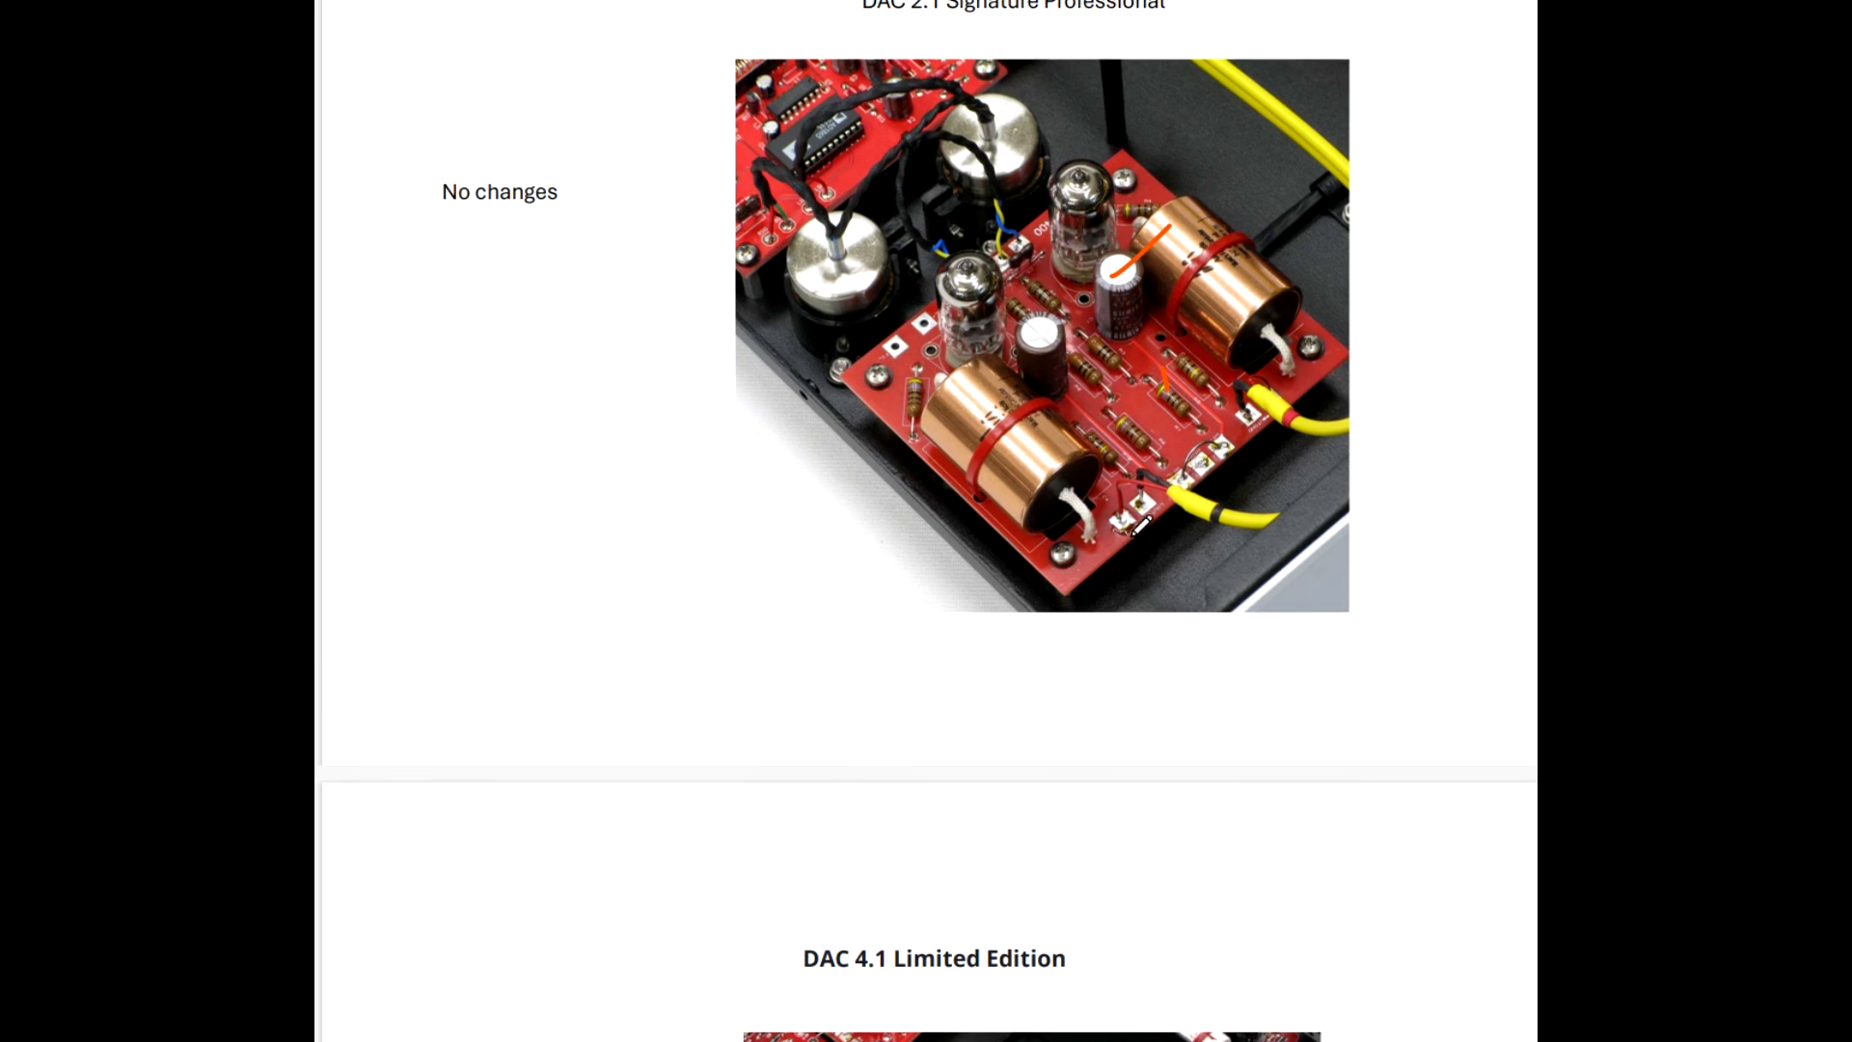
pyautogui.scroll(-3)
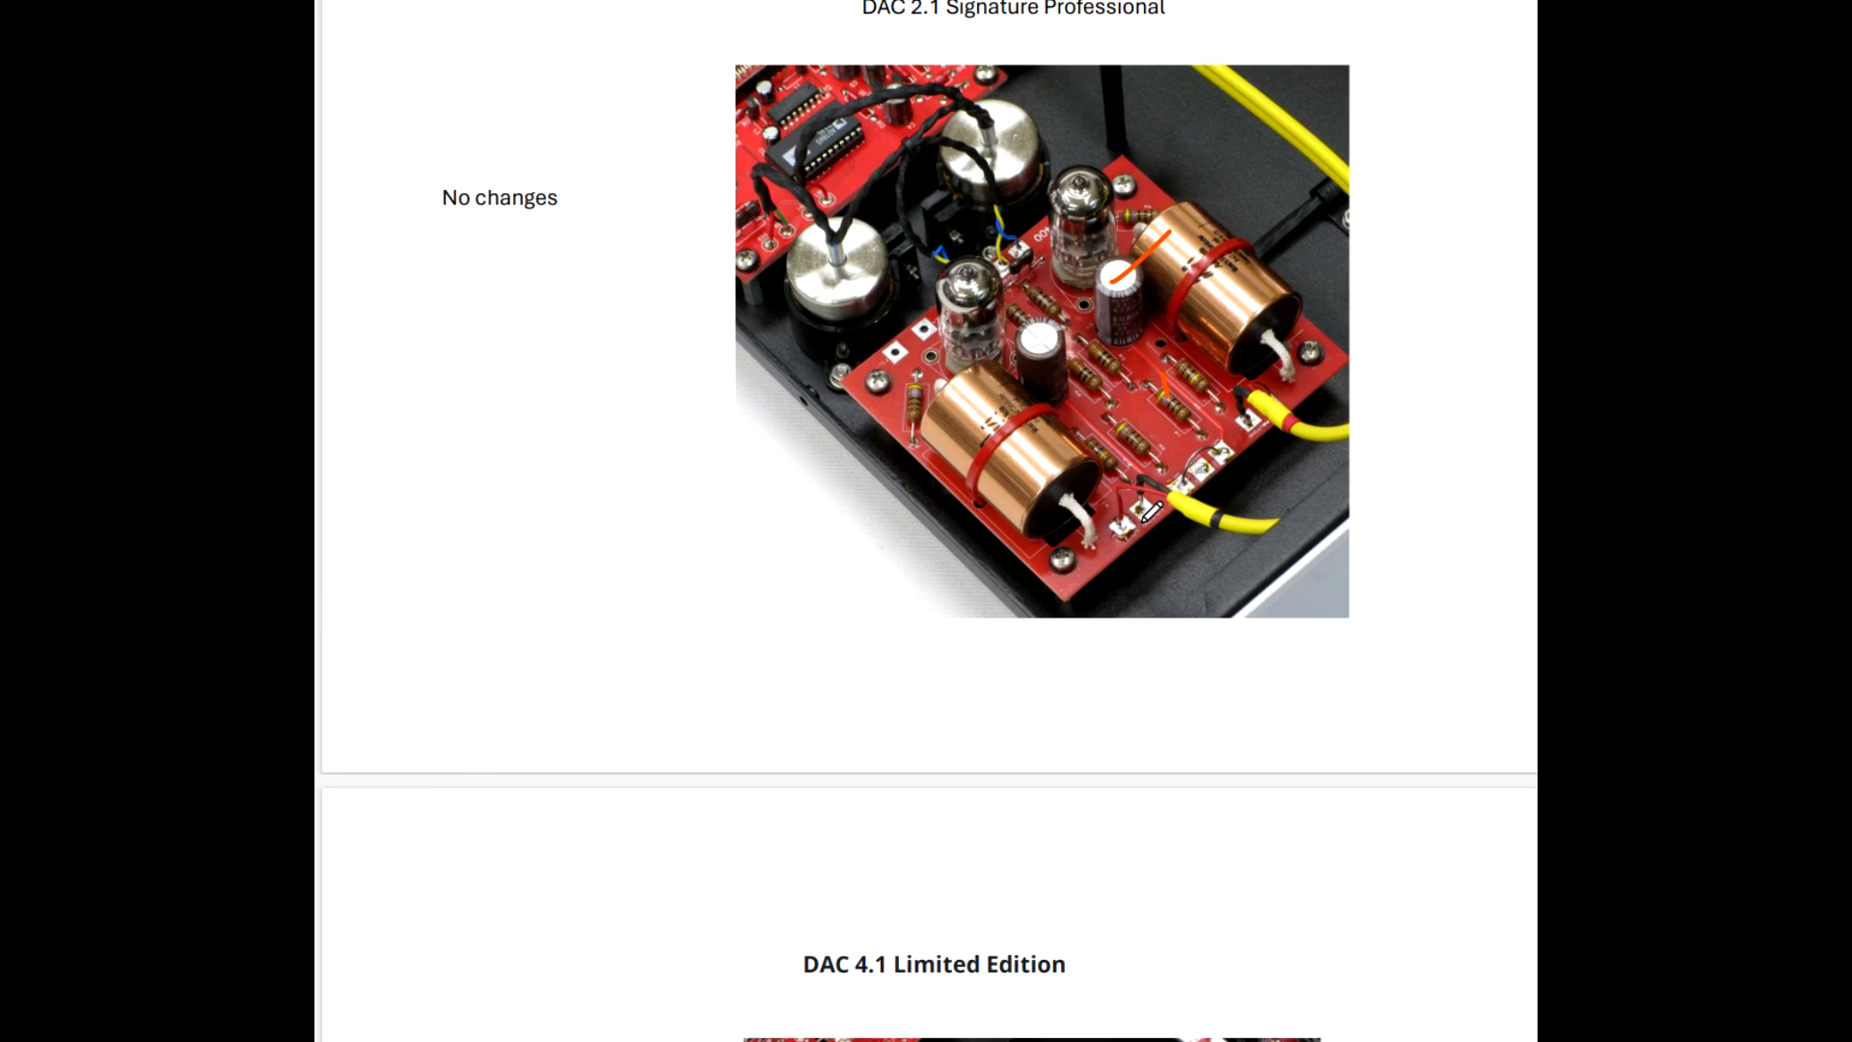
pyautogui.scroll(-3)
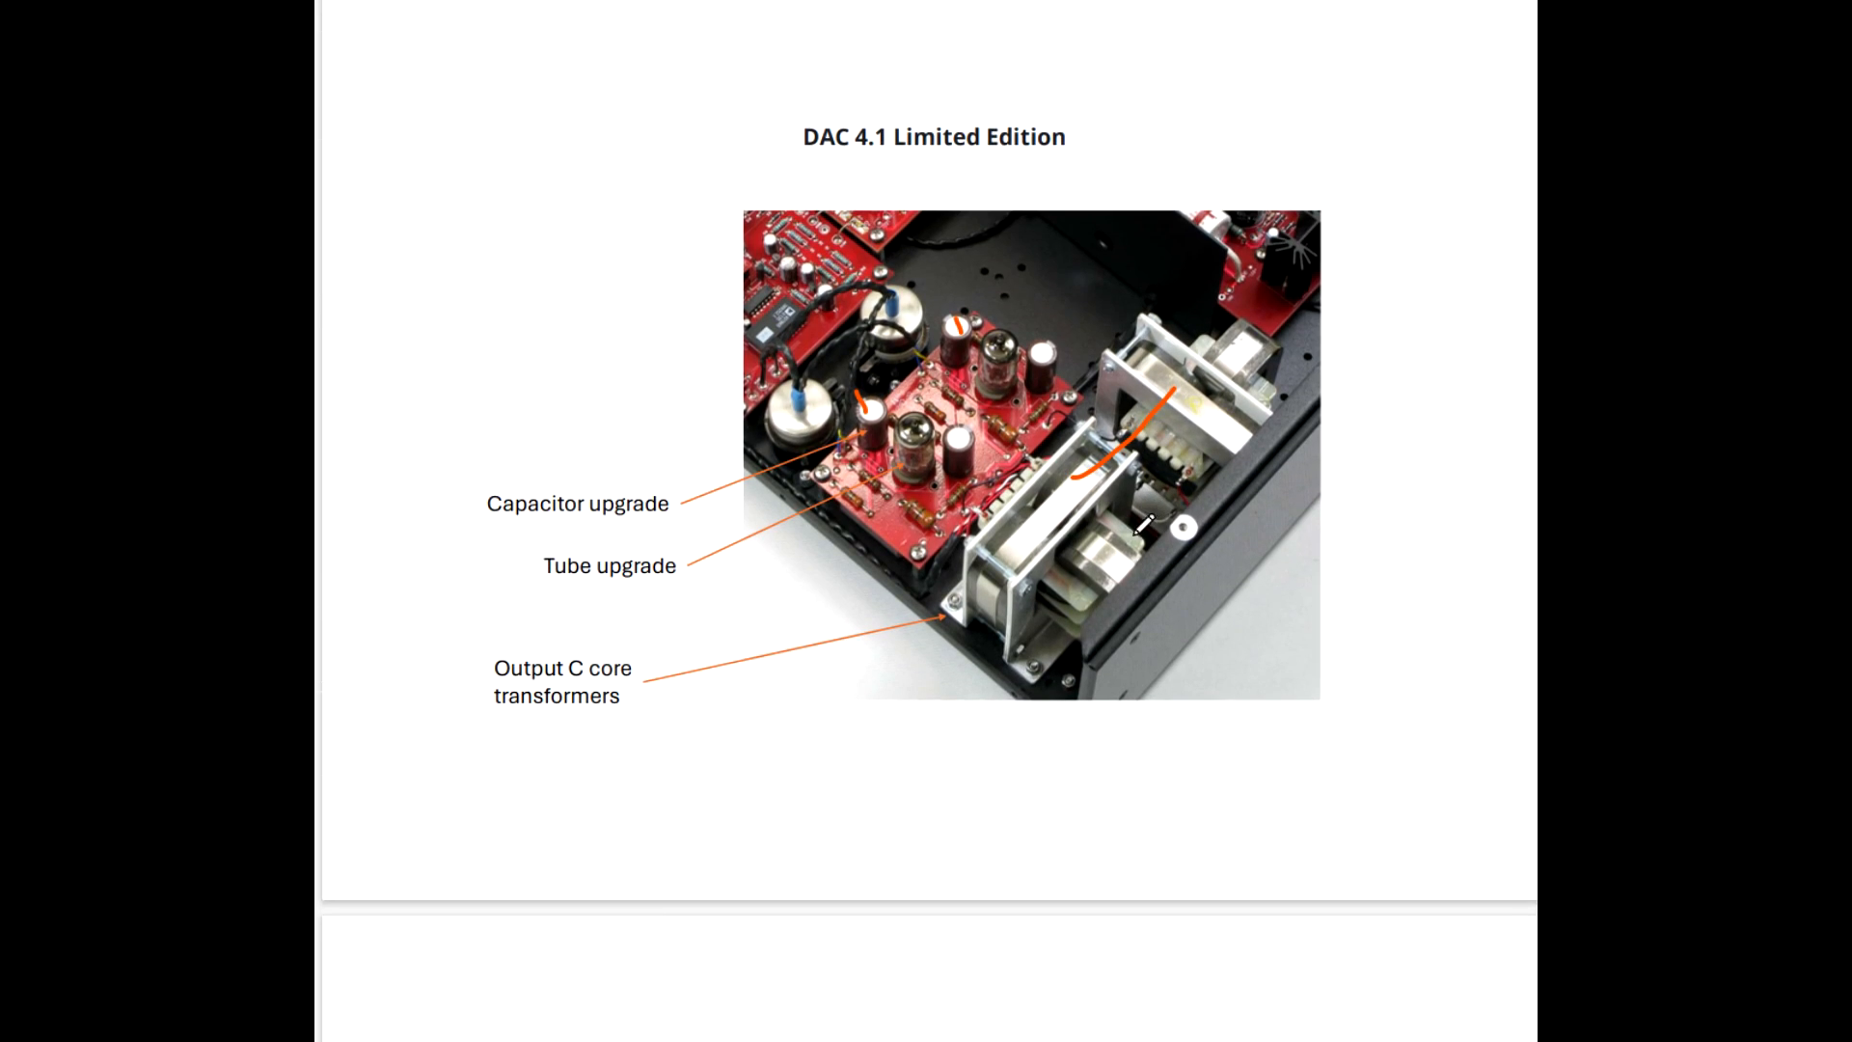
pyautogui.moveTo(957, 606)
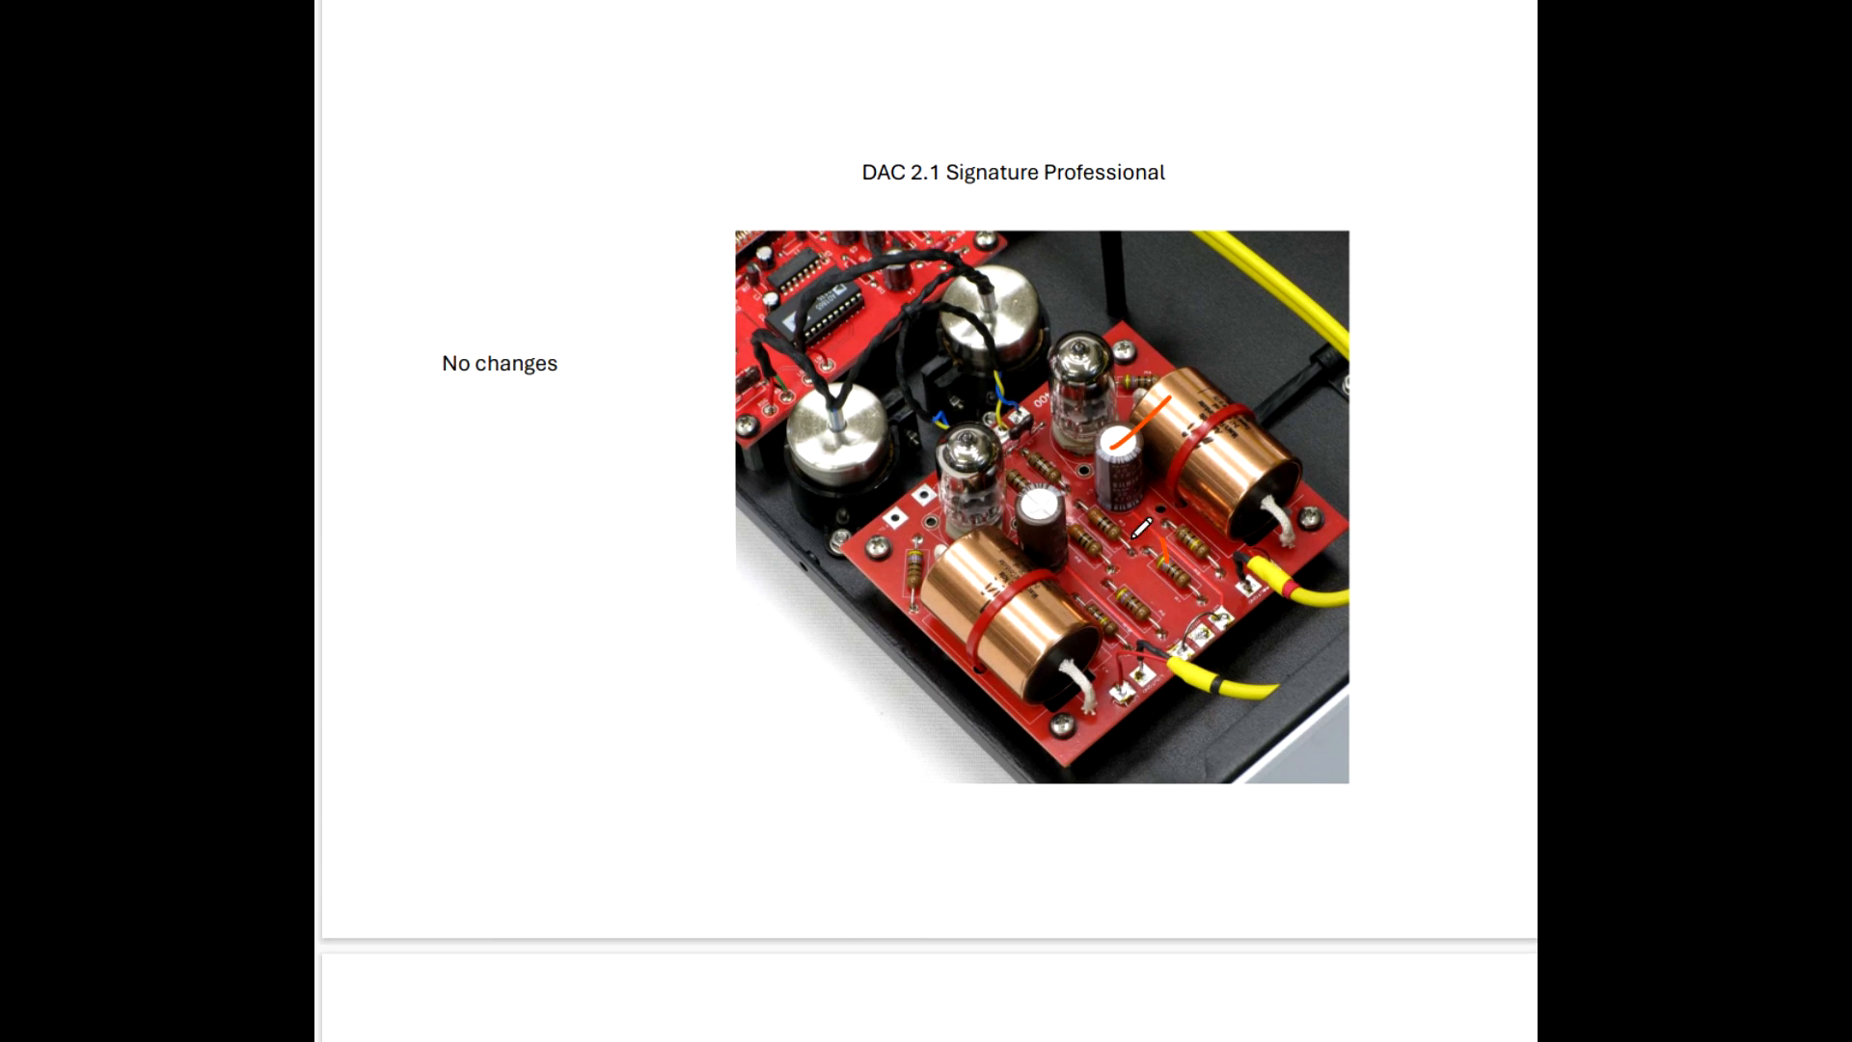
pyautogui.scroll(-3)
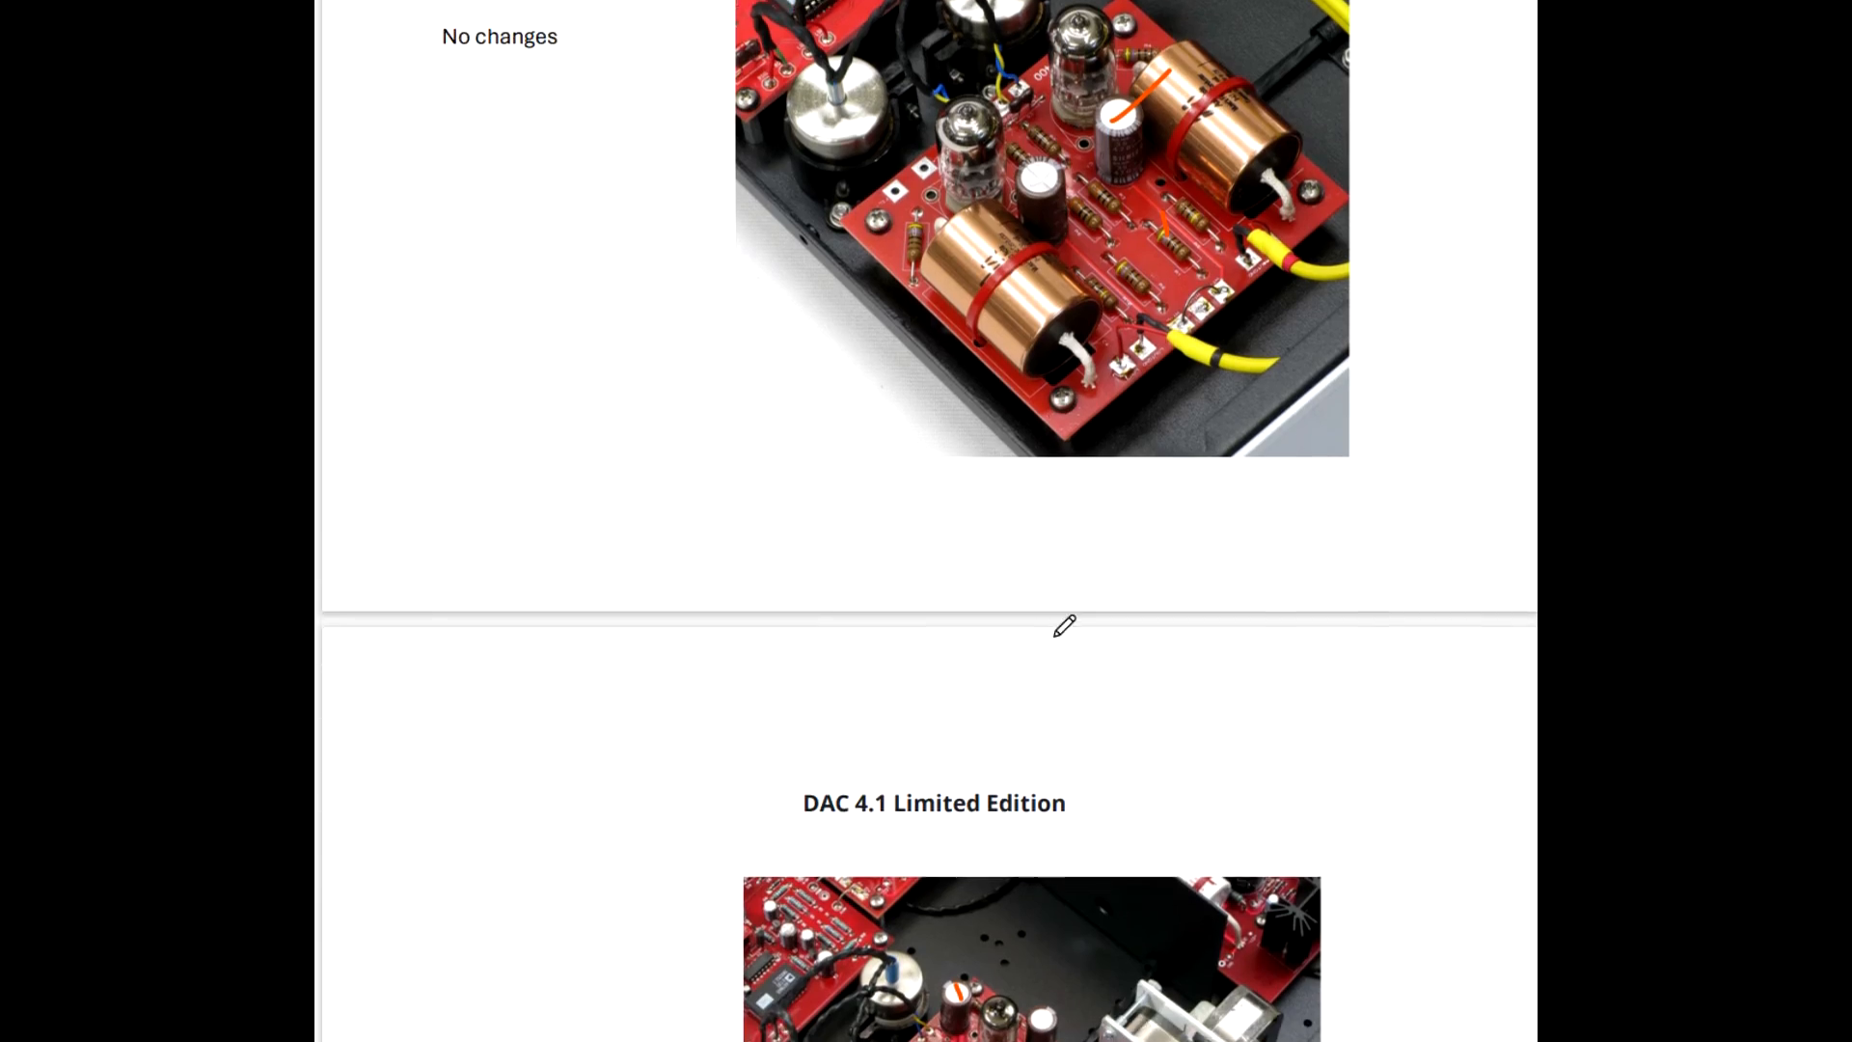
pyautogui.scroll(-3)
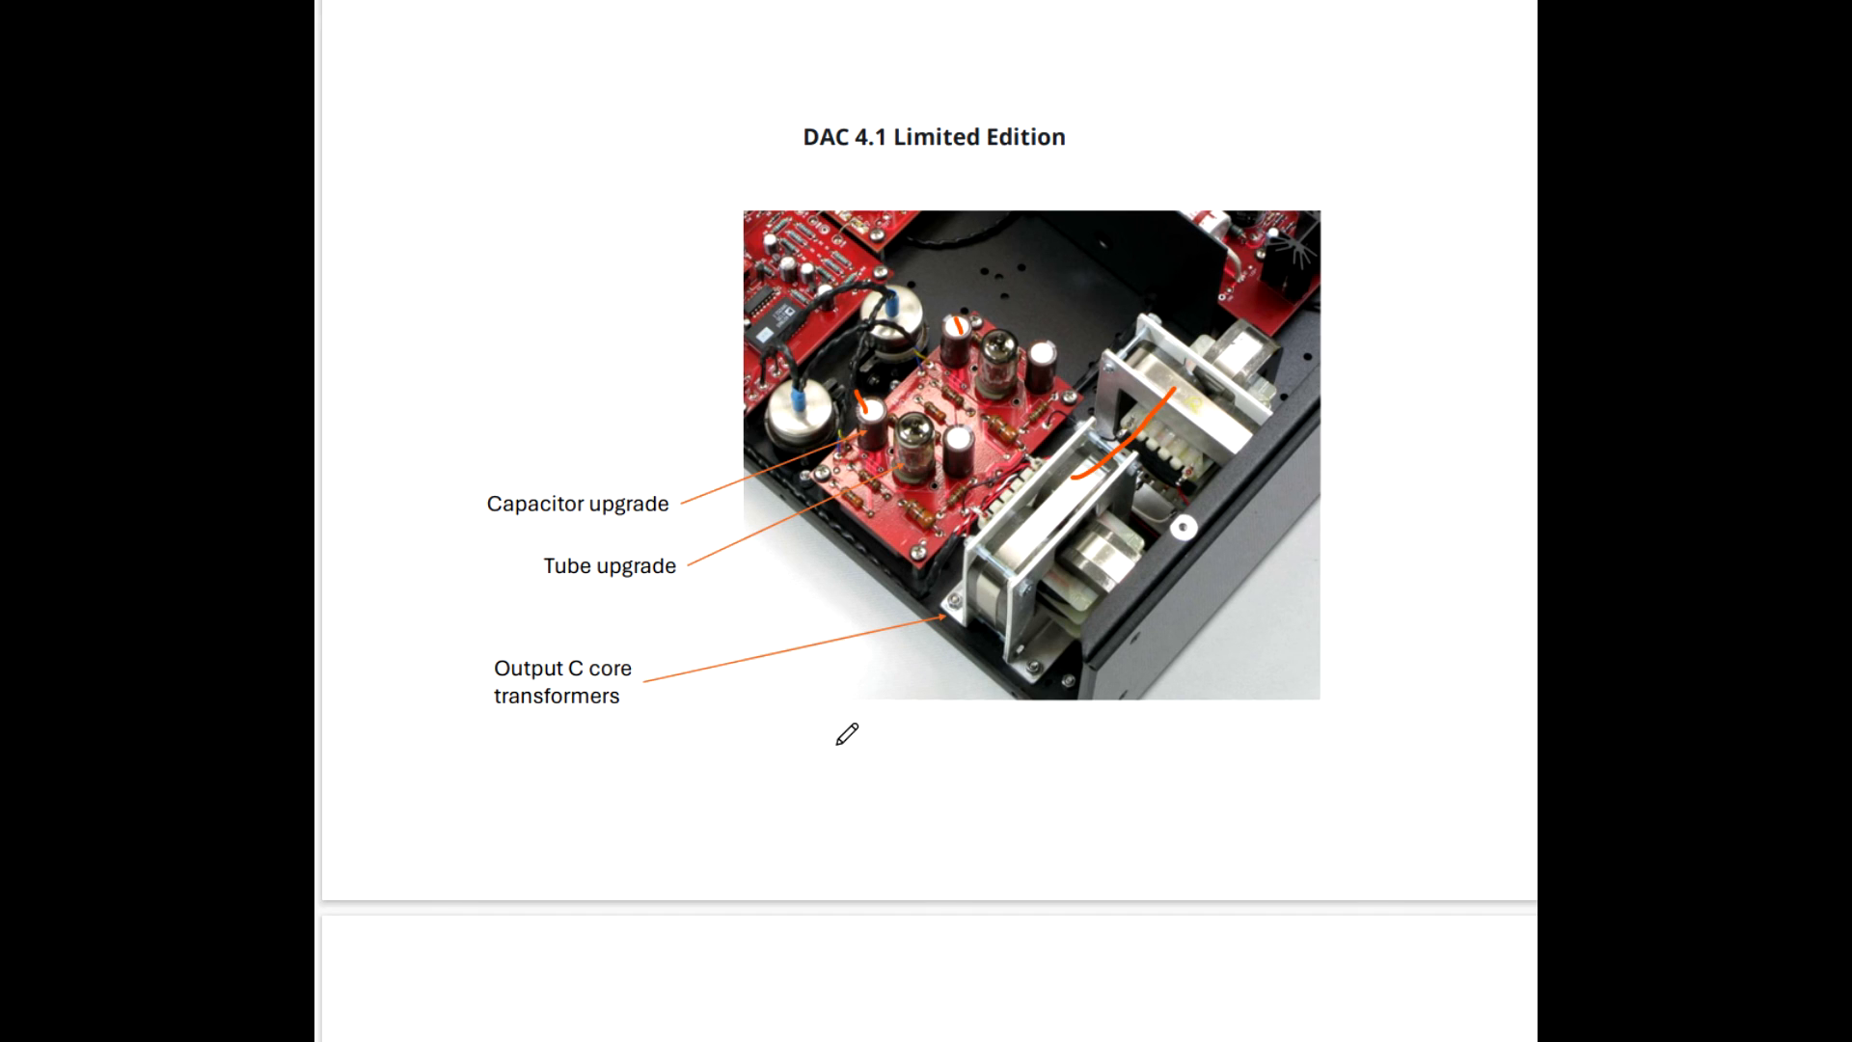
# Scroll past the DAC4.1x Professional Edition page back to the Copuling and Analog Board table.
pyautogui.scroll(-3)
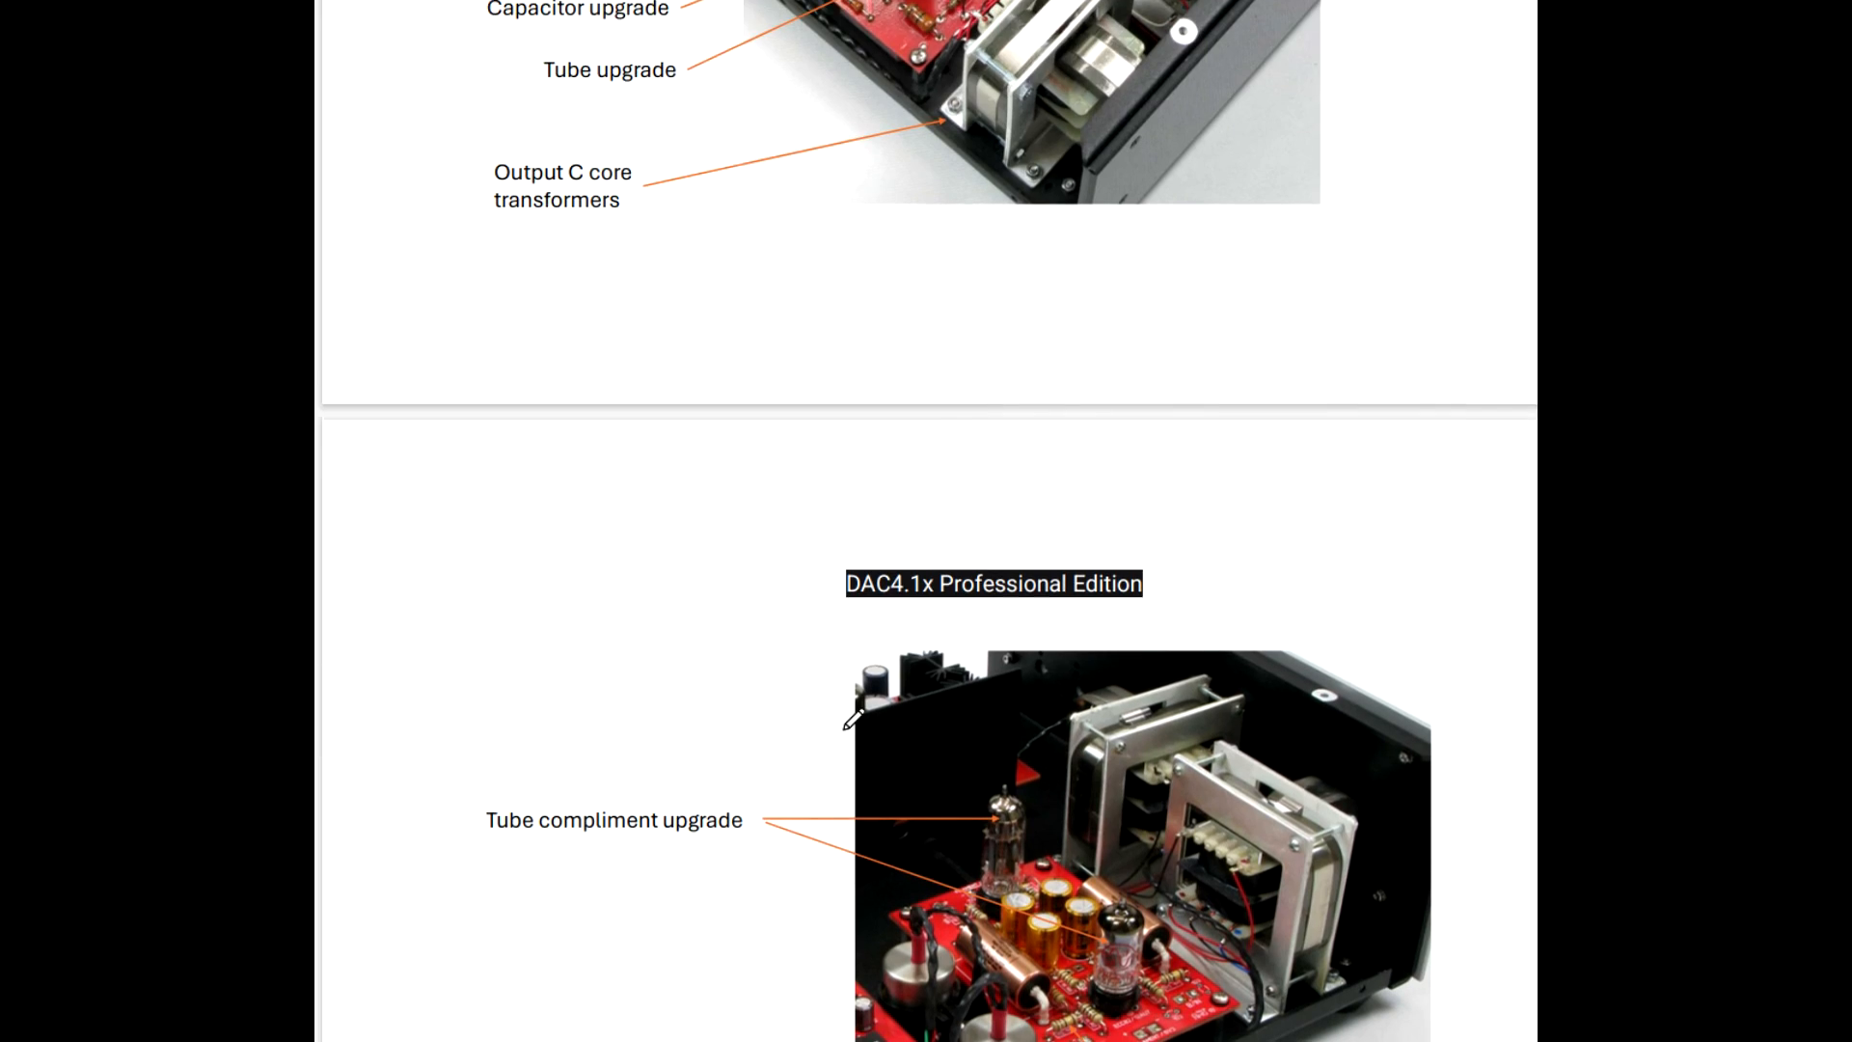
pyautogui.scroll(-3)
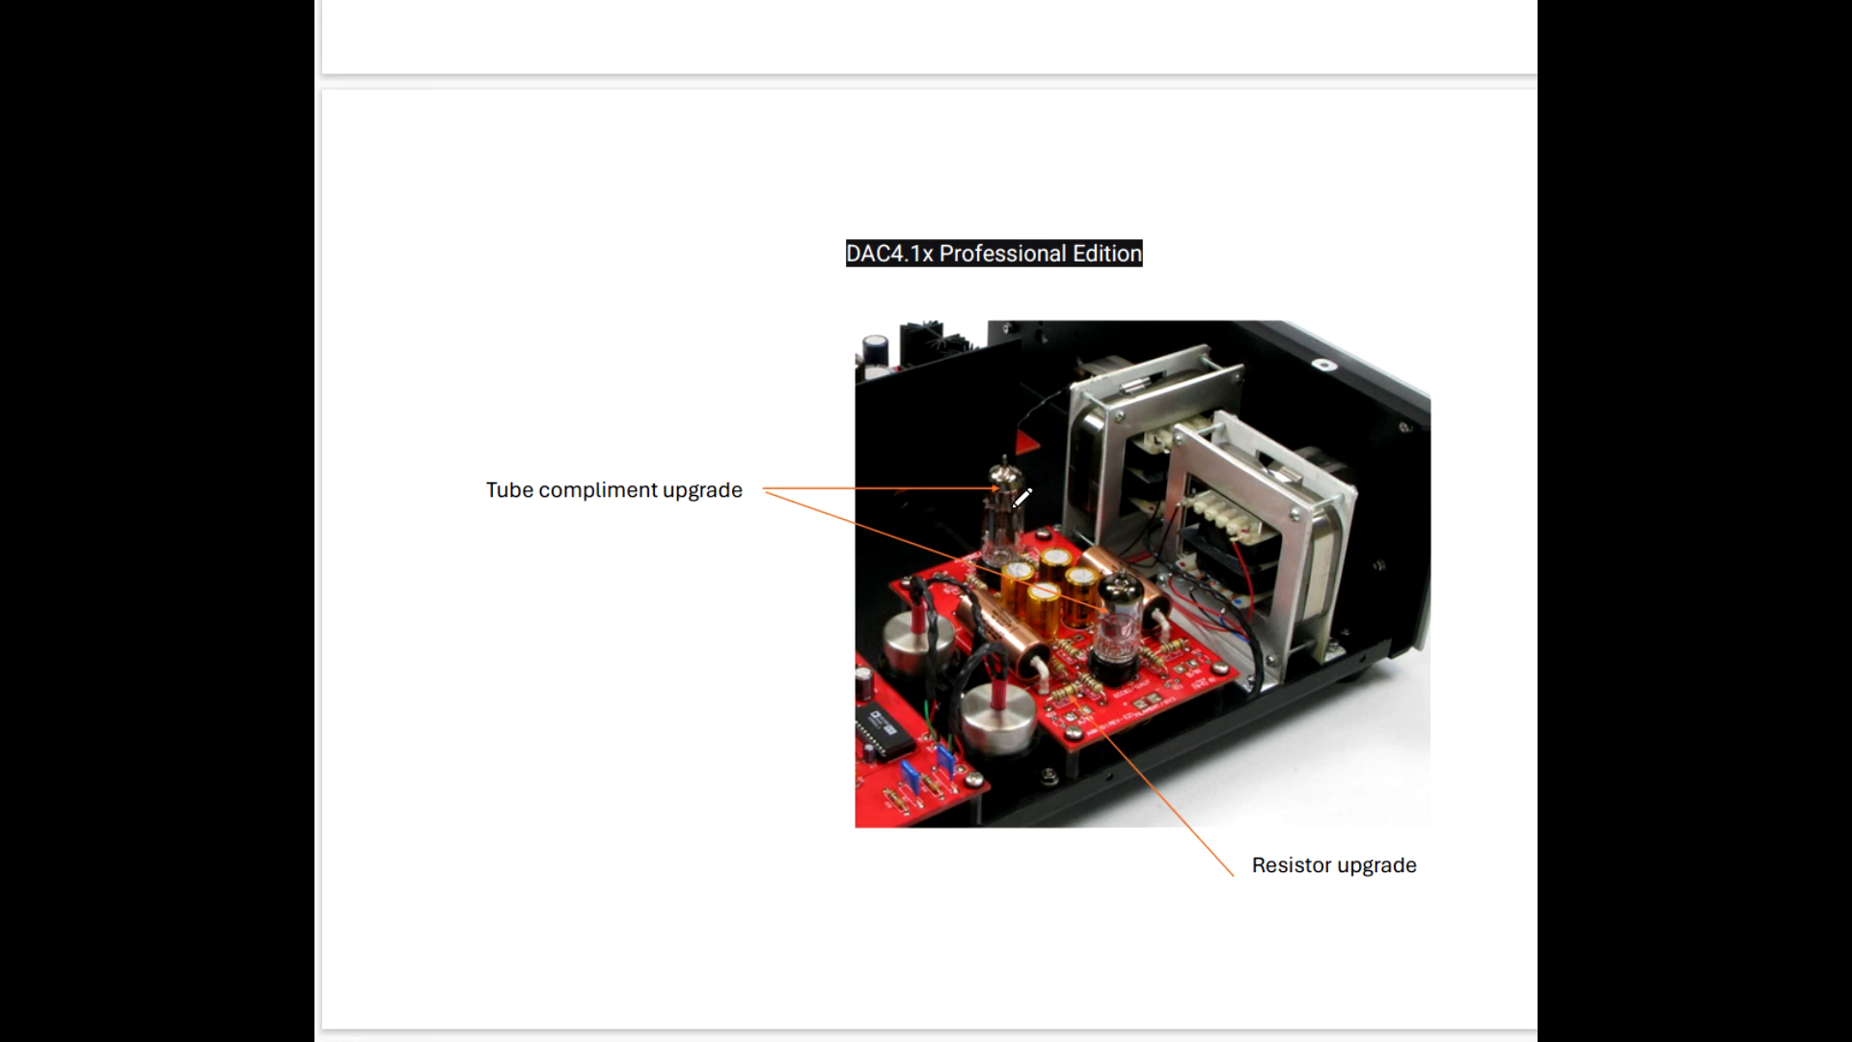
pyautogui.press('right')
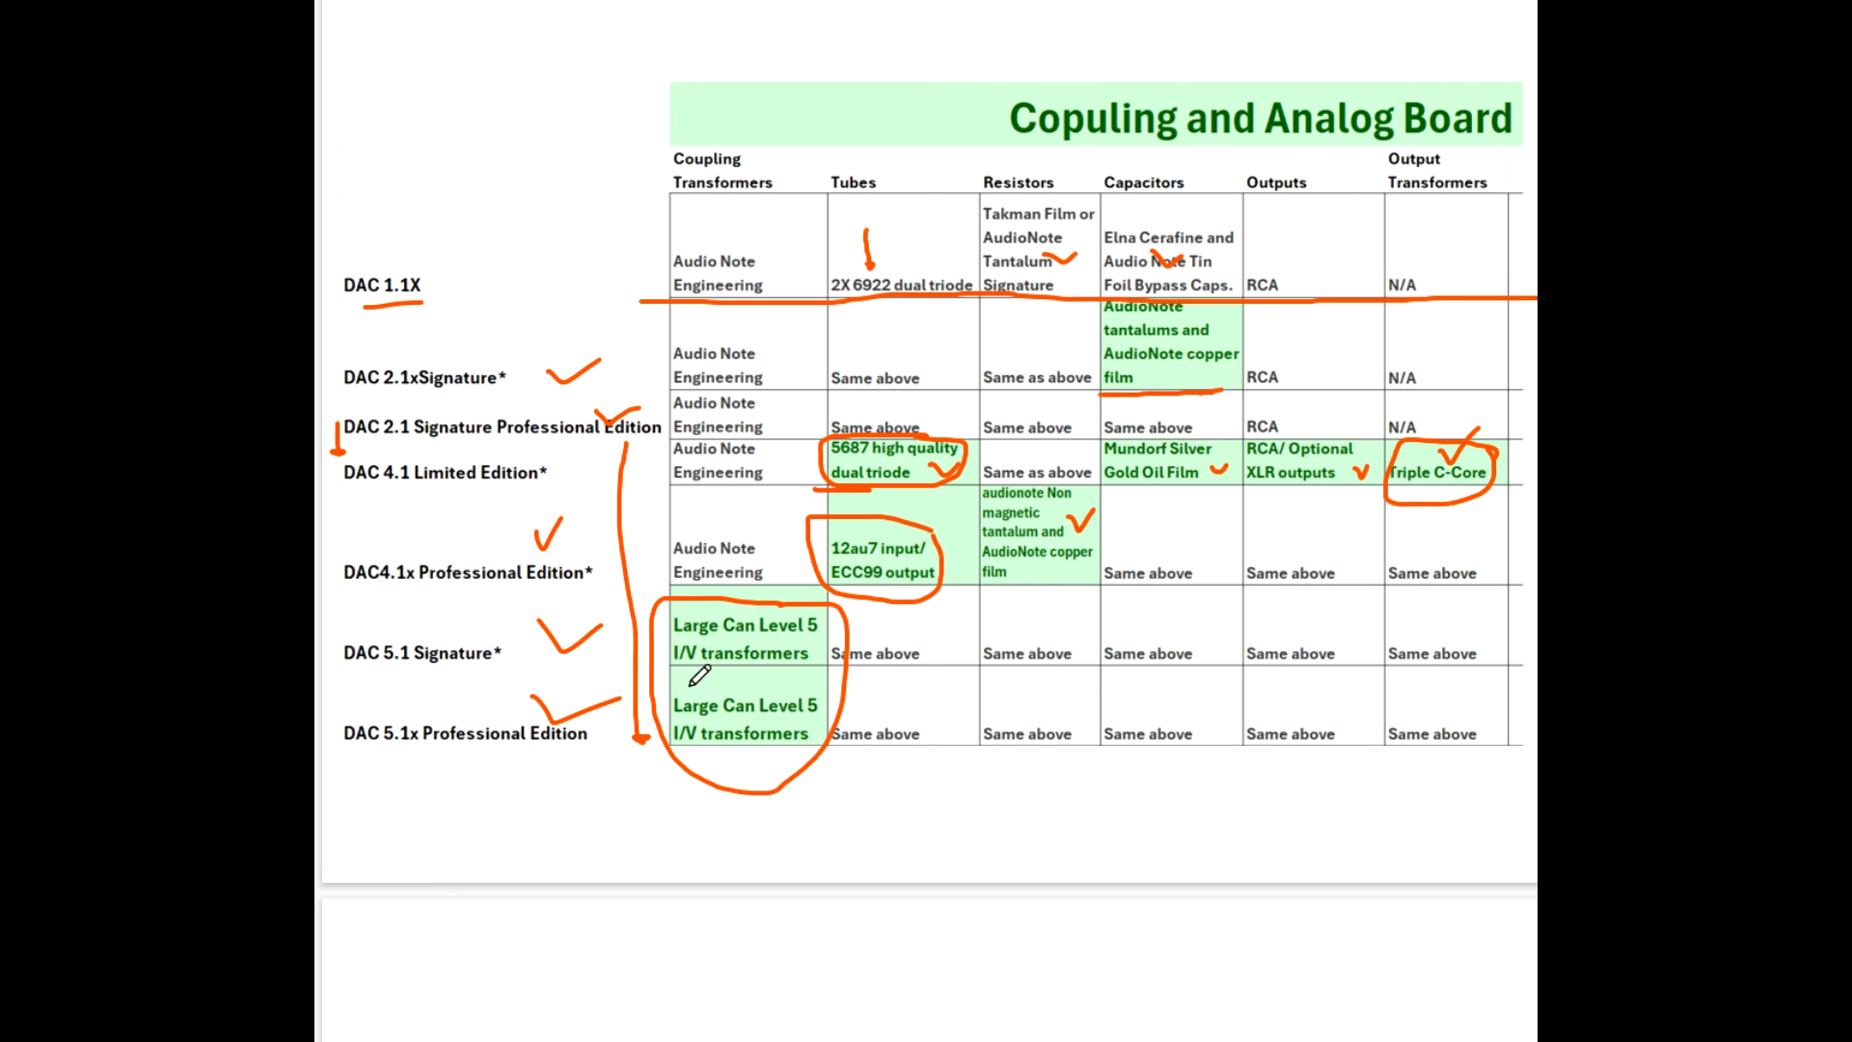
# Scroll down to the DAC4.1x Professional Edition photo with its upgraded tubes and capacitors.
pyautogui.scroll(-3)
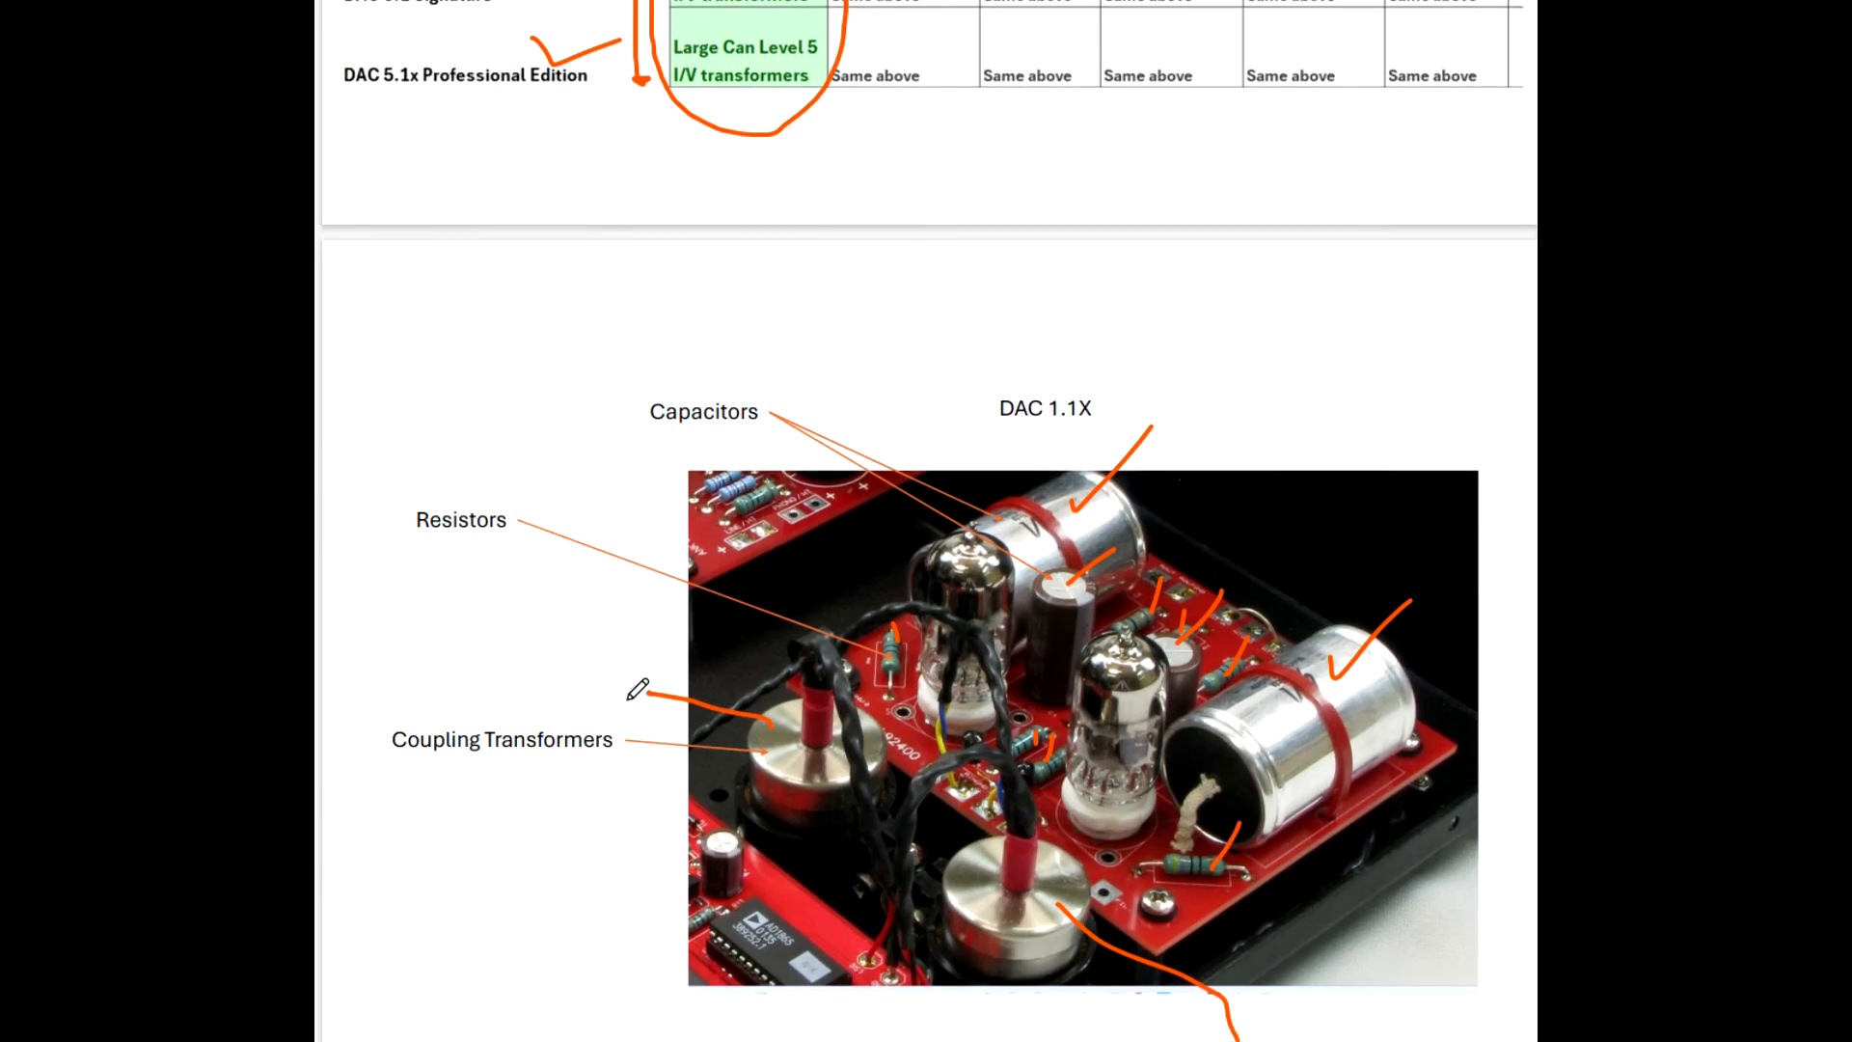
pyautogui.scroll(-3)
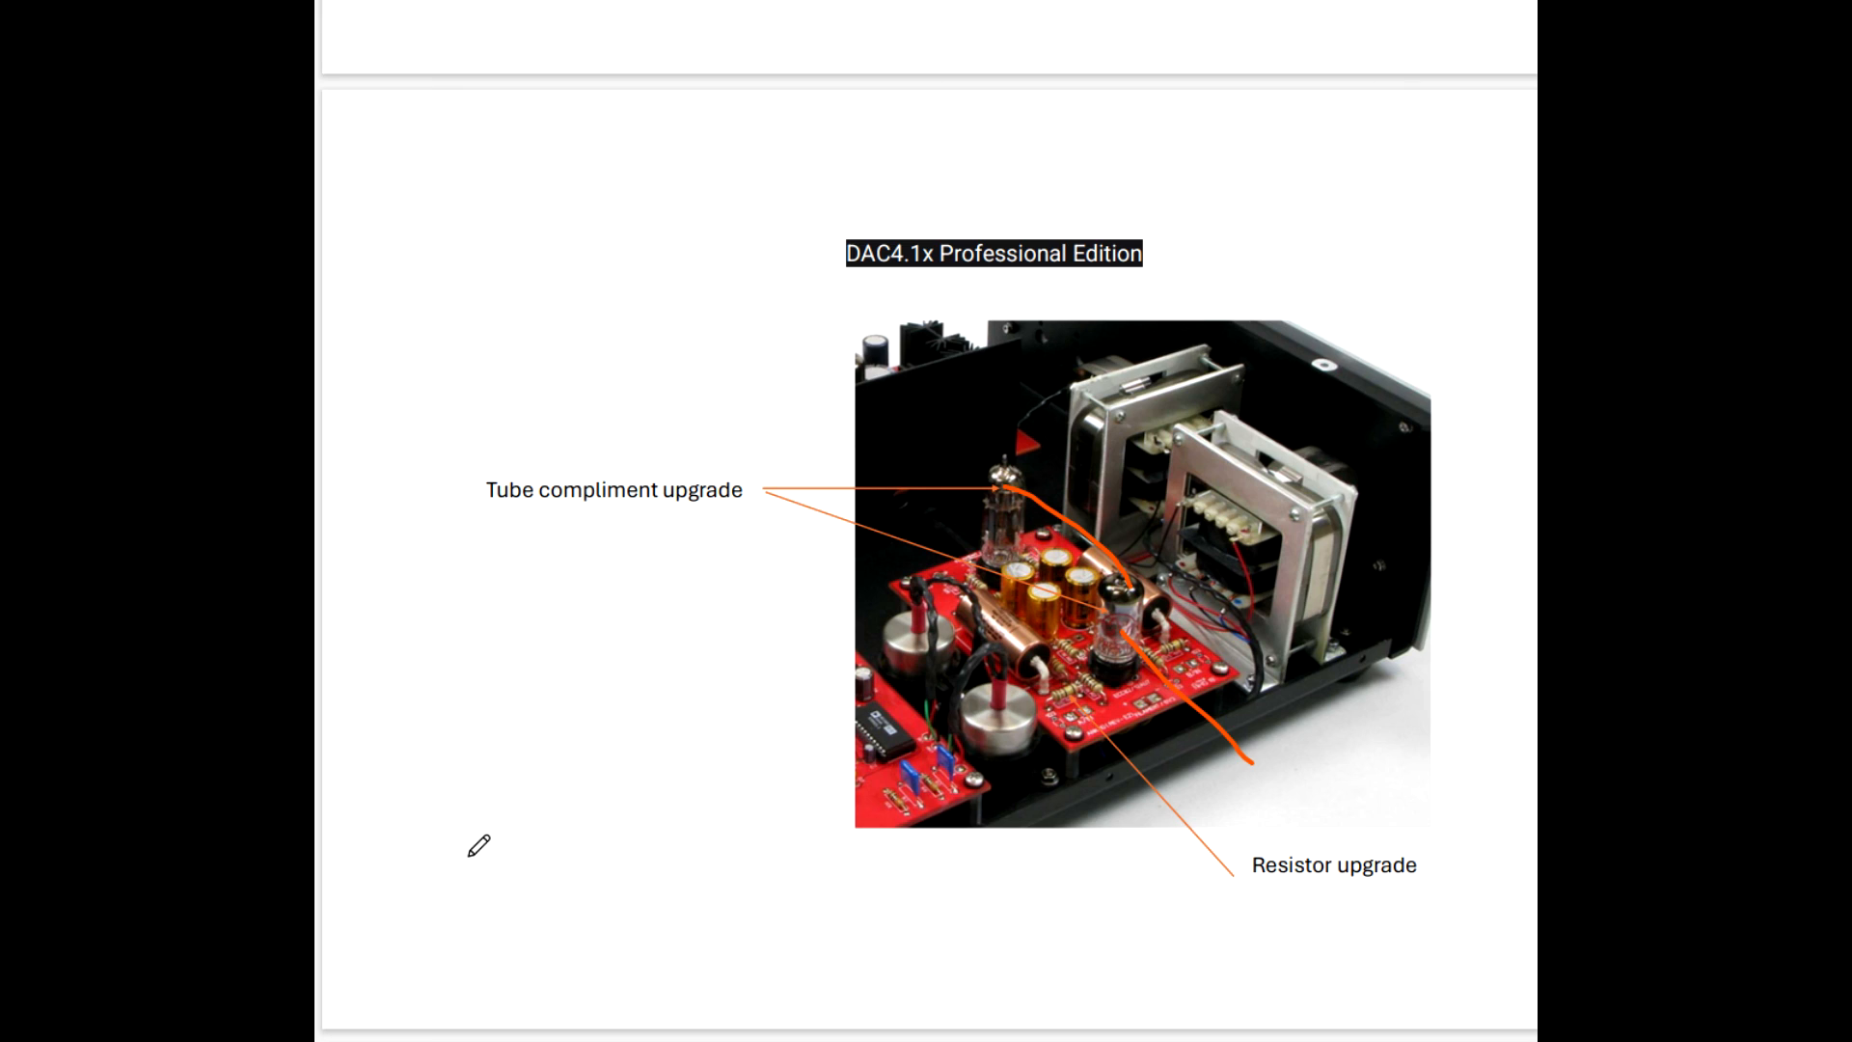
pyautogui.moveTo(484, 835)
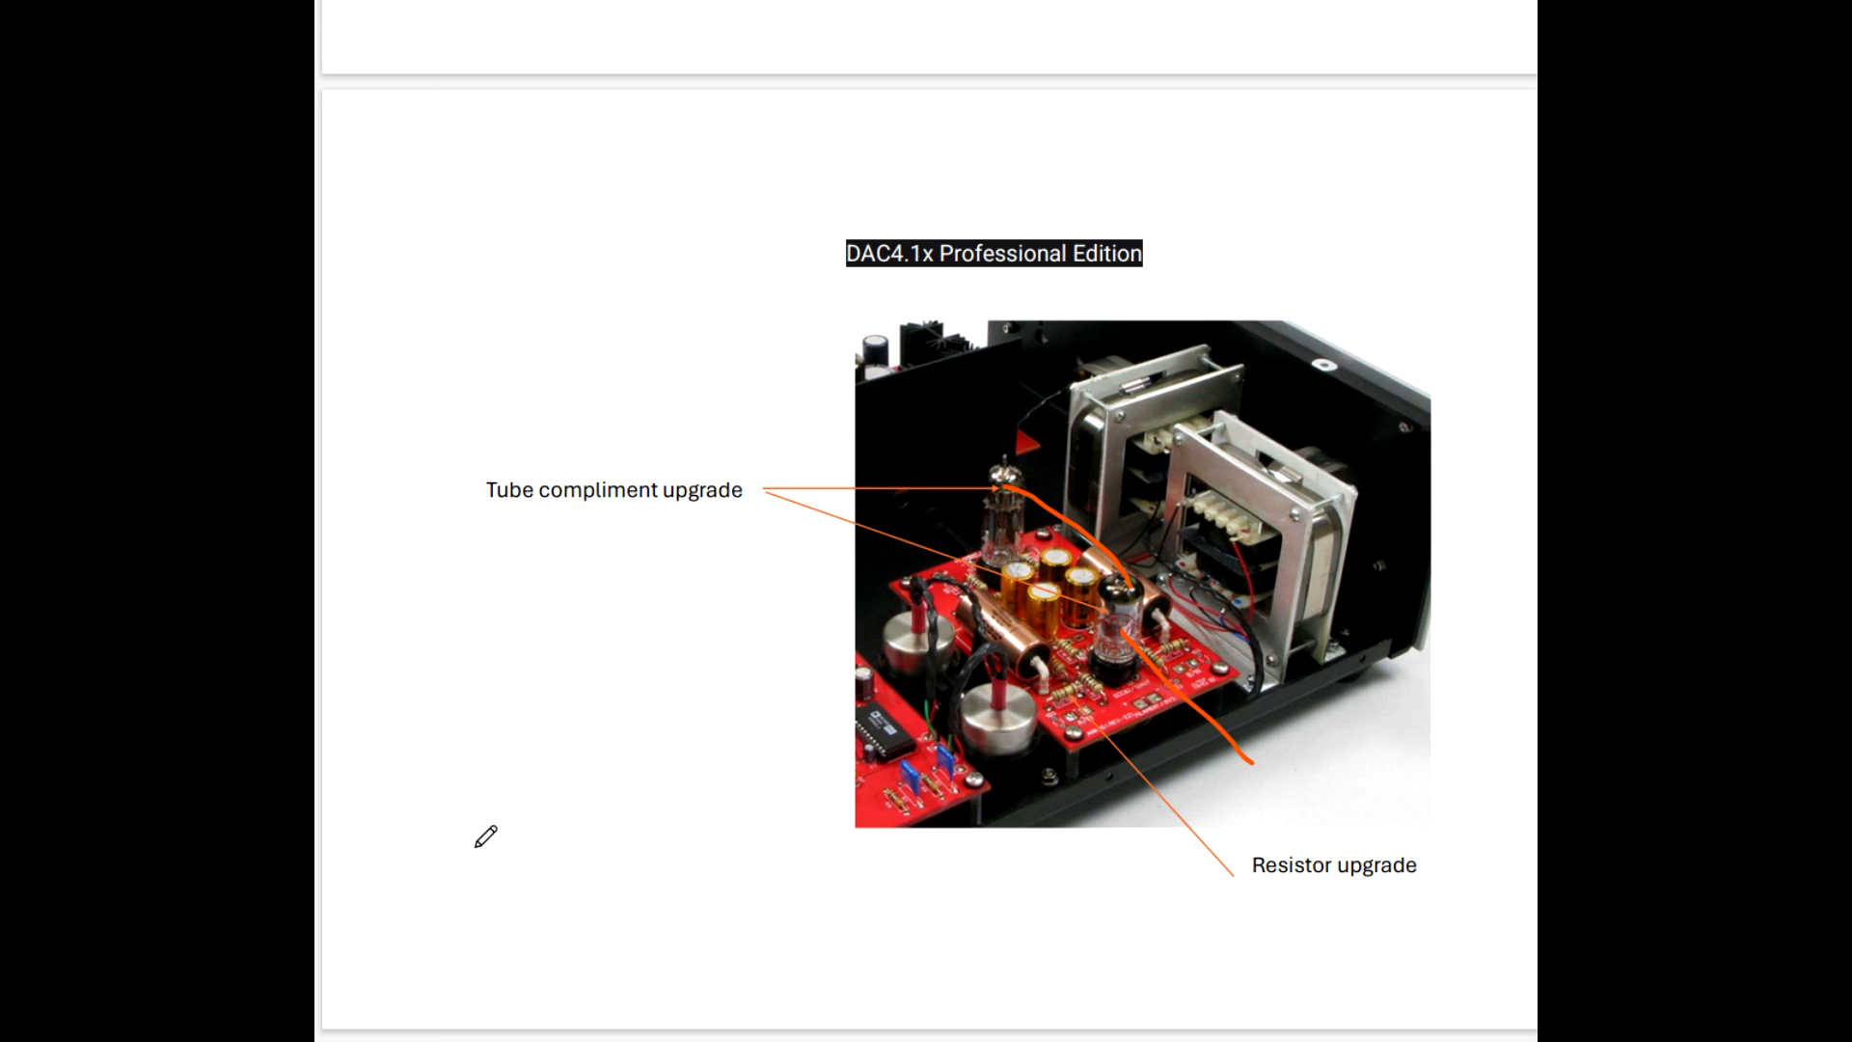
pyautogui.moveTo(518, 805)
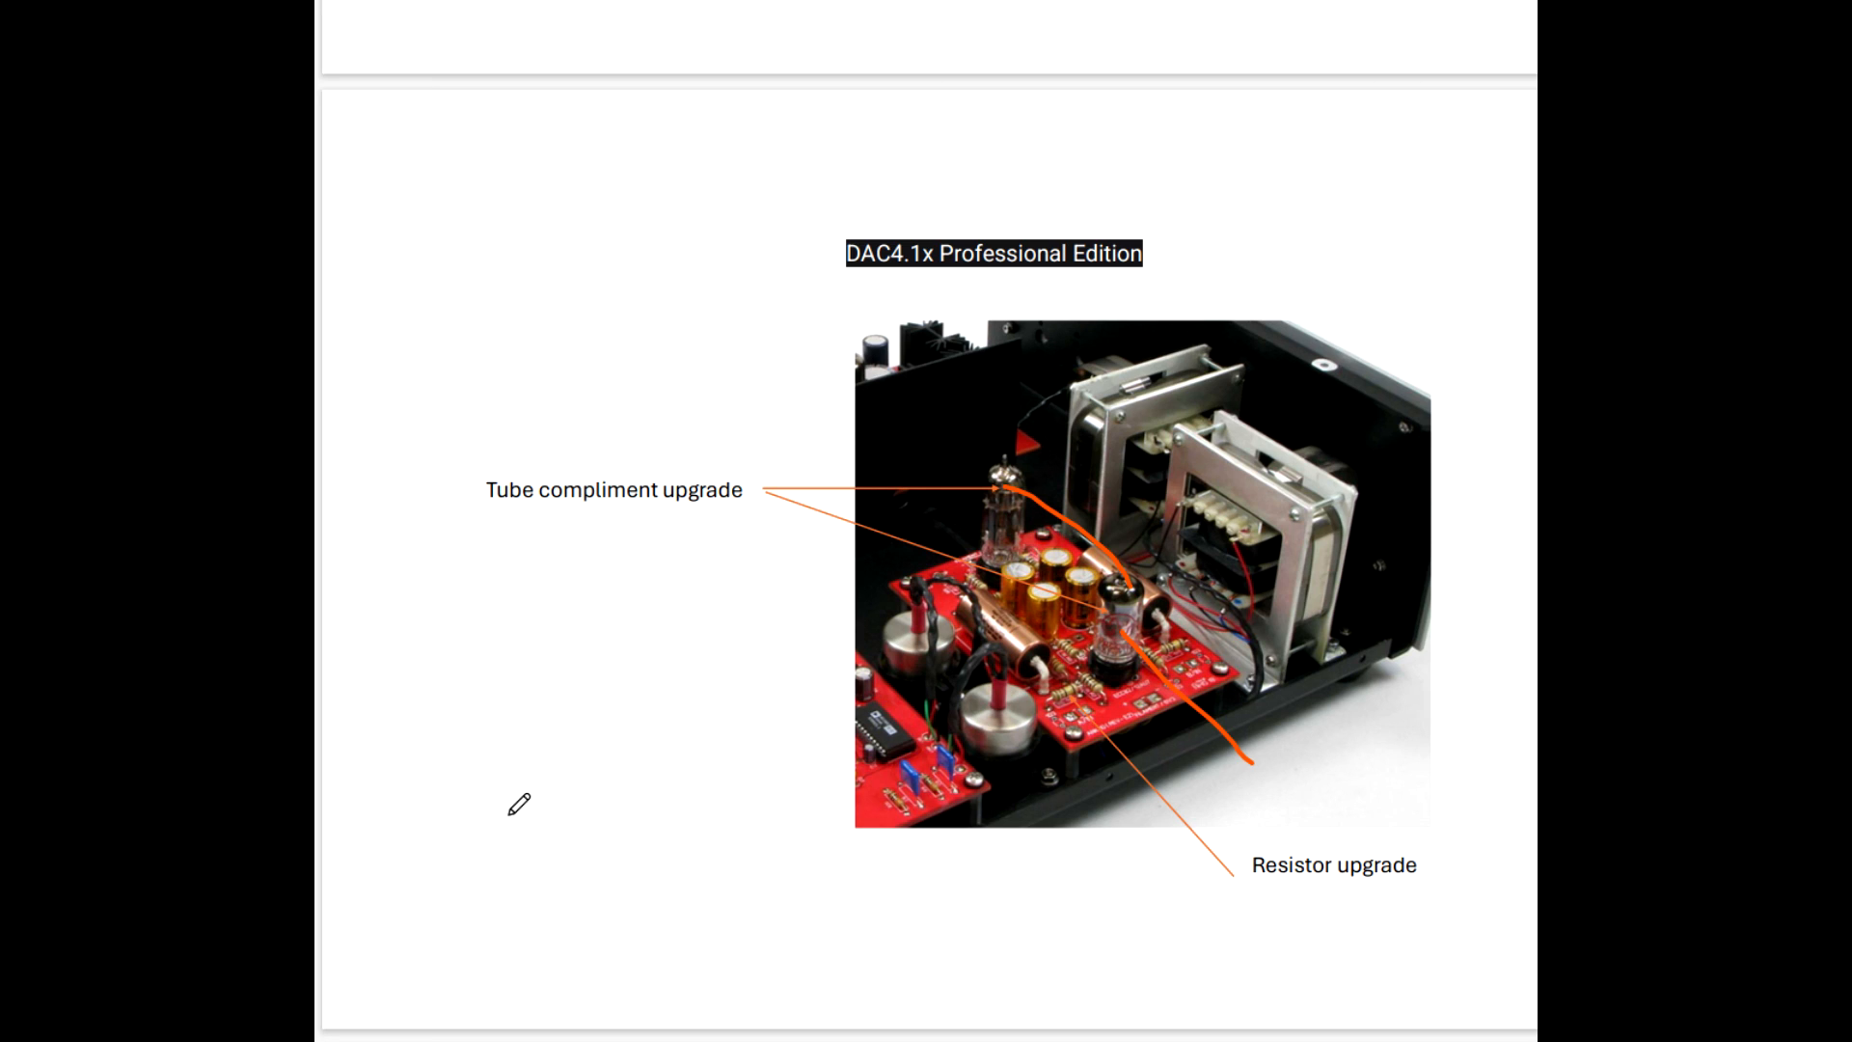
pyautogui.moveTo(699, 764)
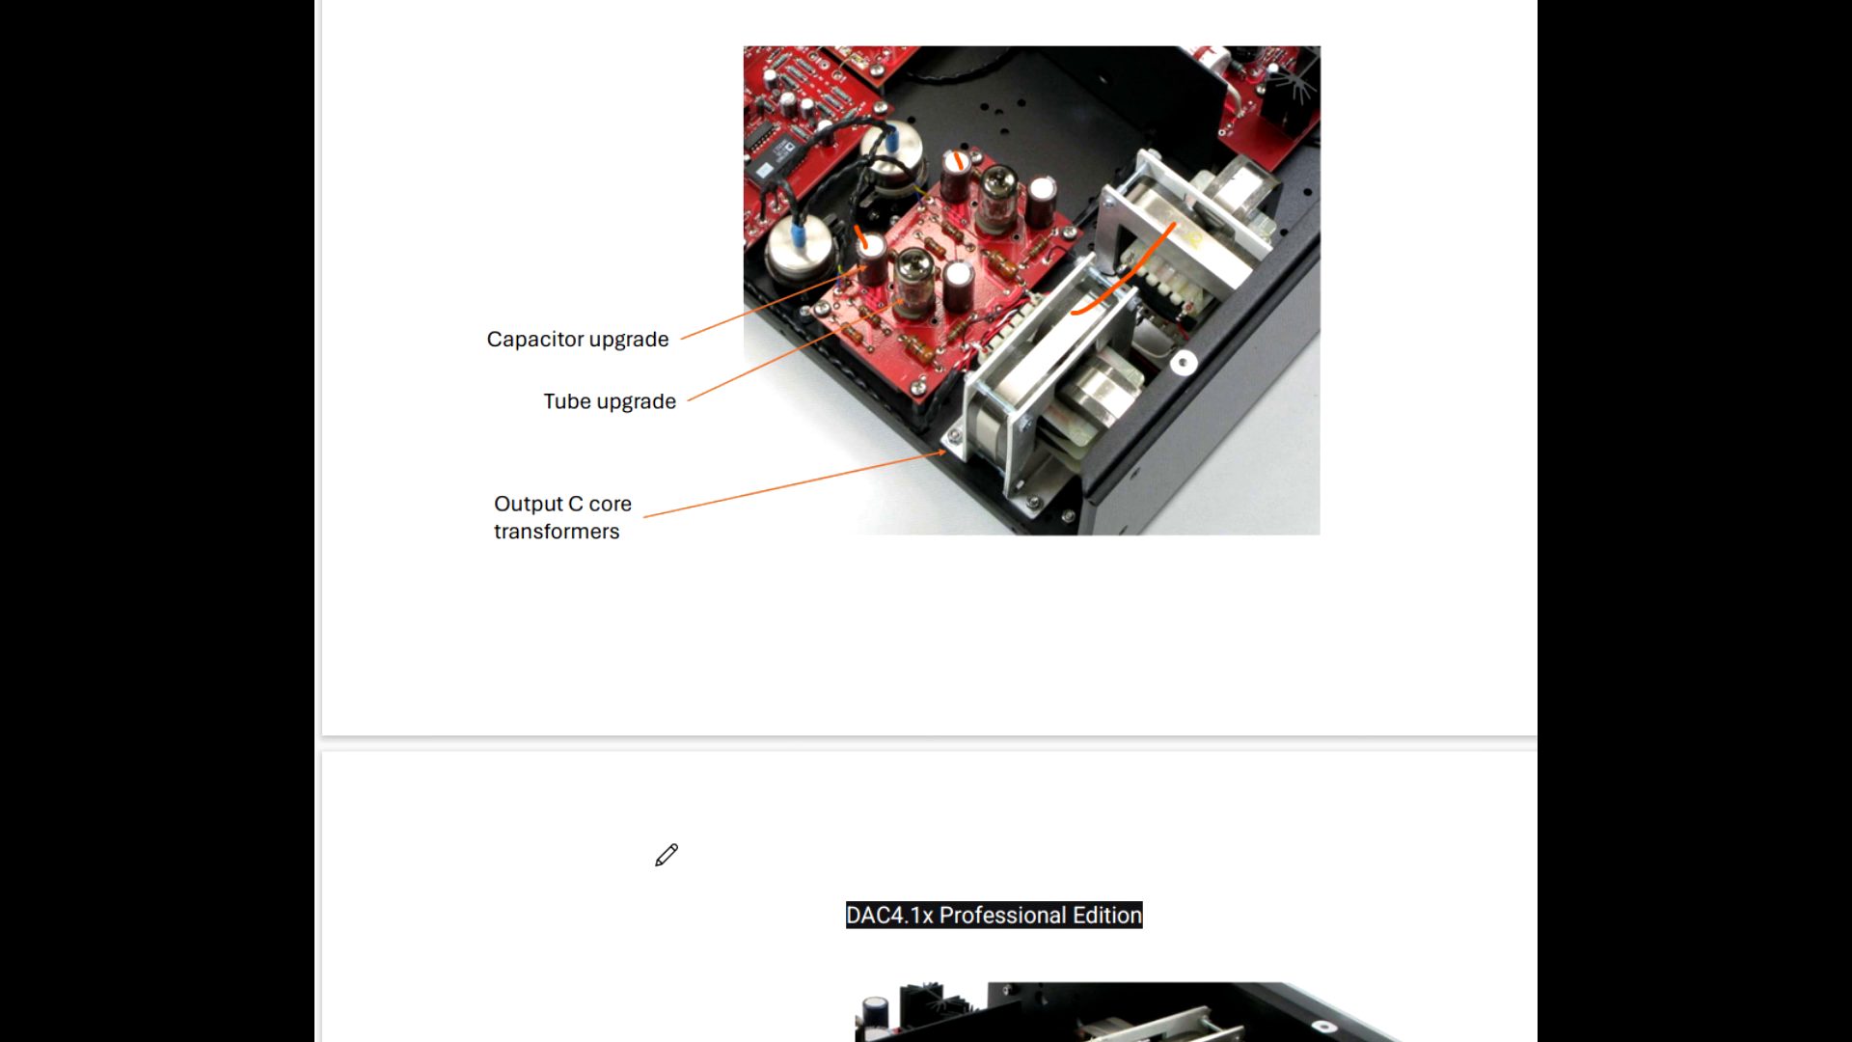
pyautogui.scroll(-3)
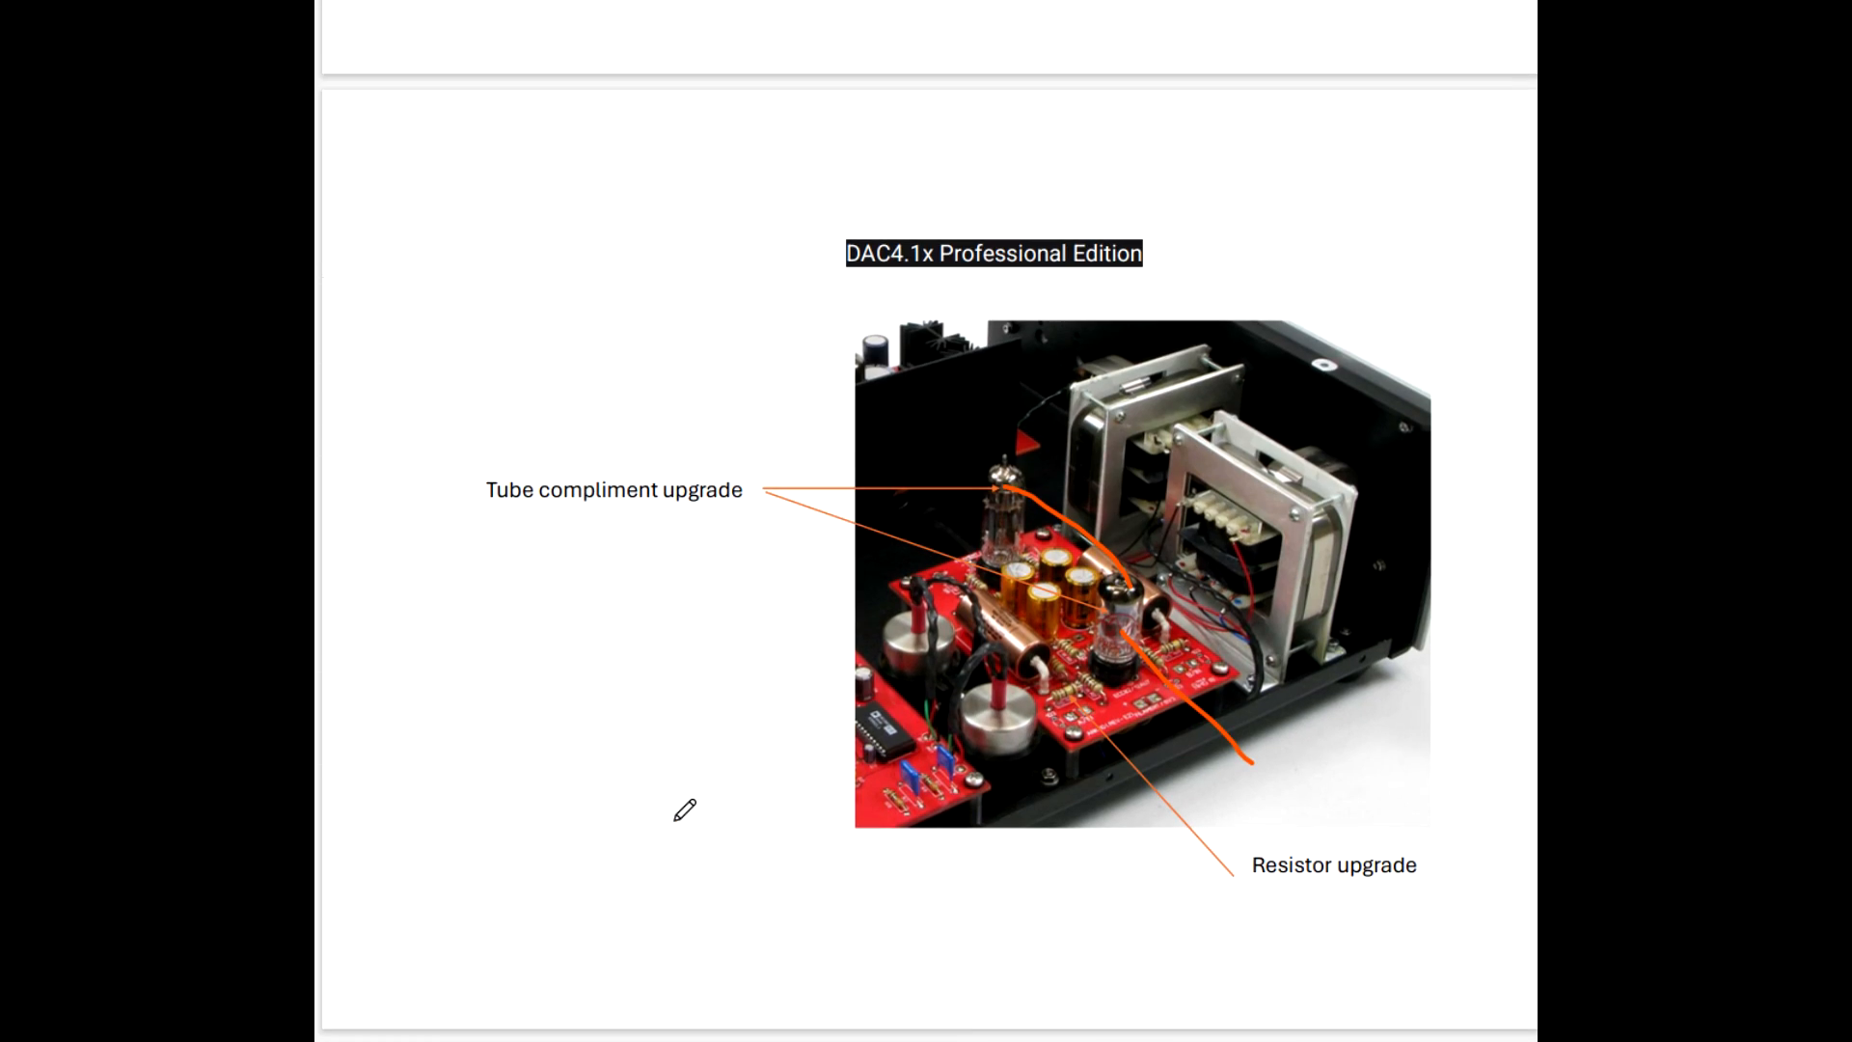
pyautogui.moveTo(633, 797)
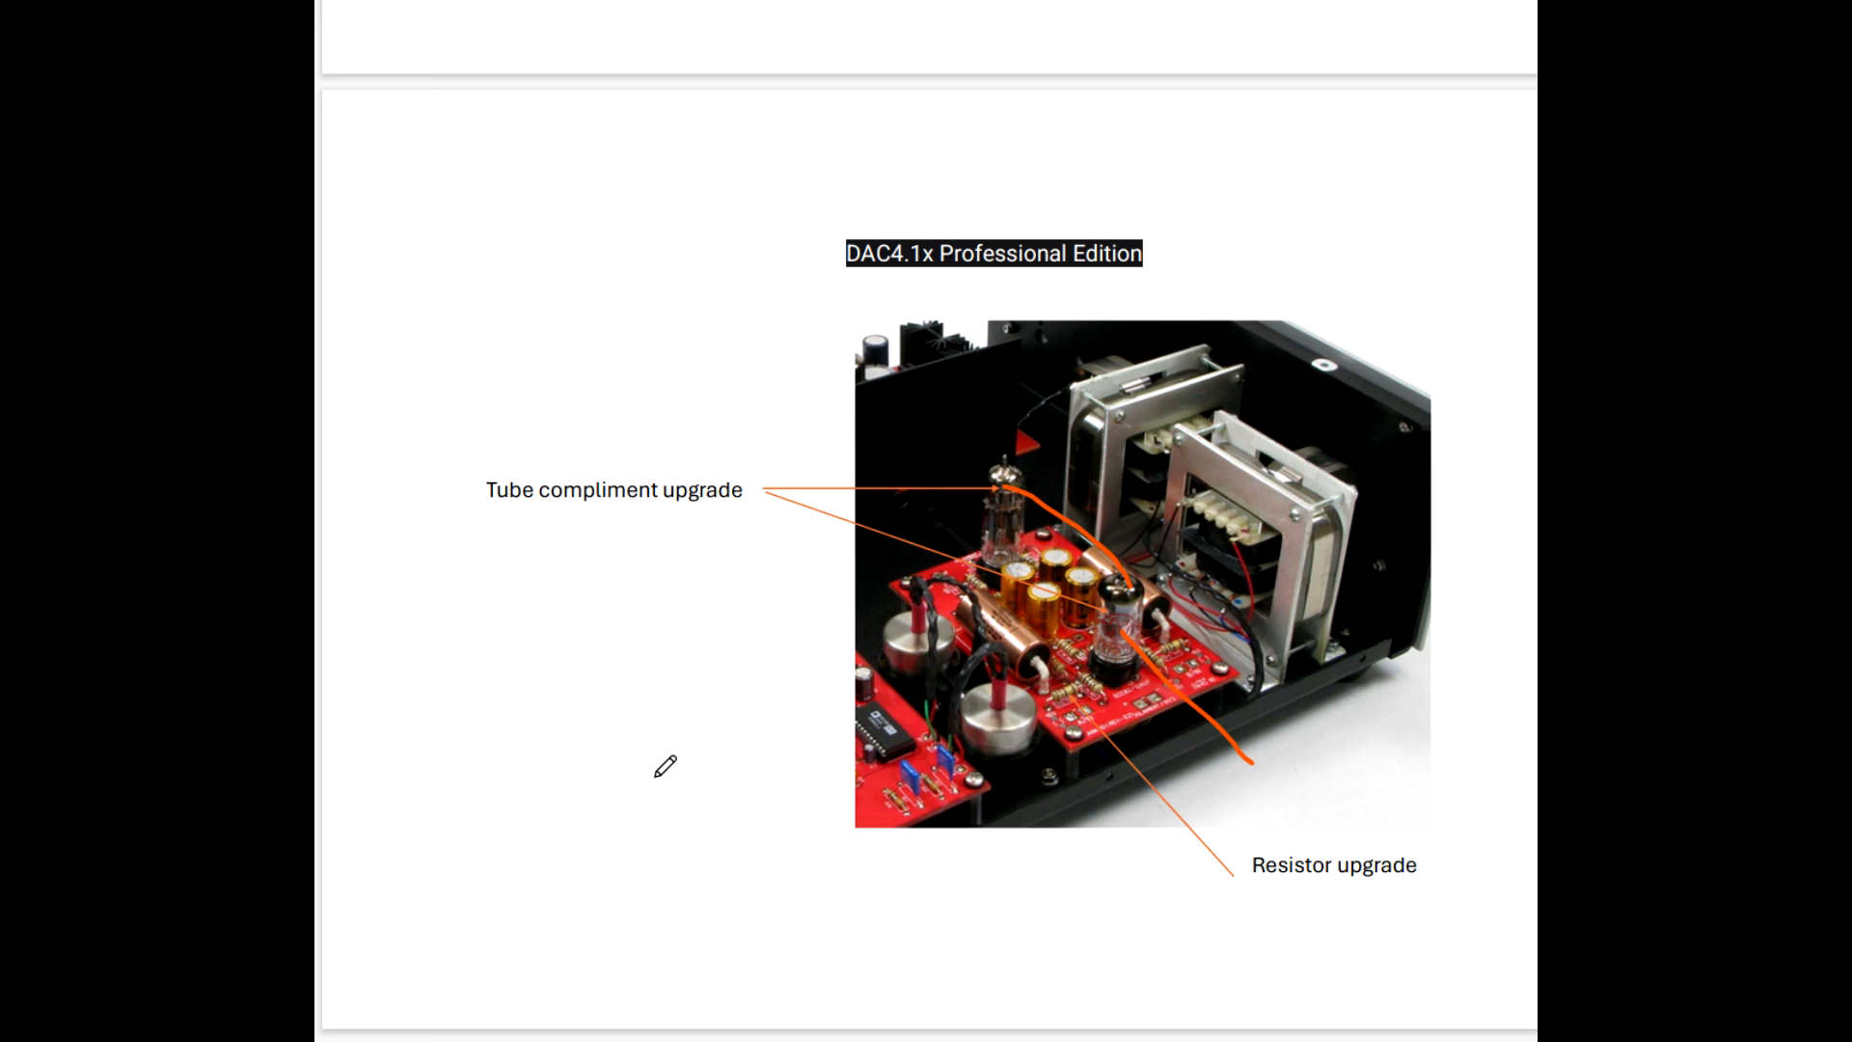
pyautogui.moveTo(604, 647)
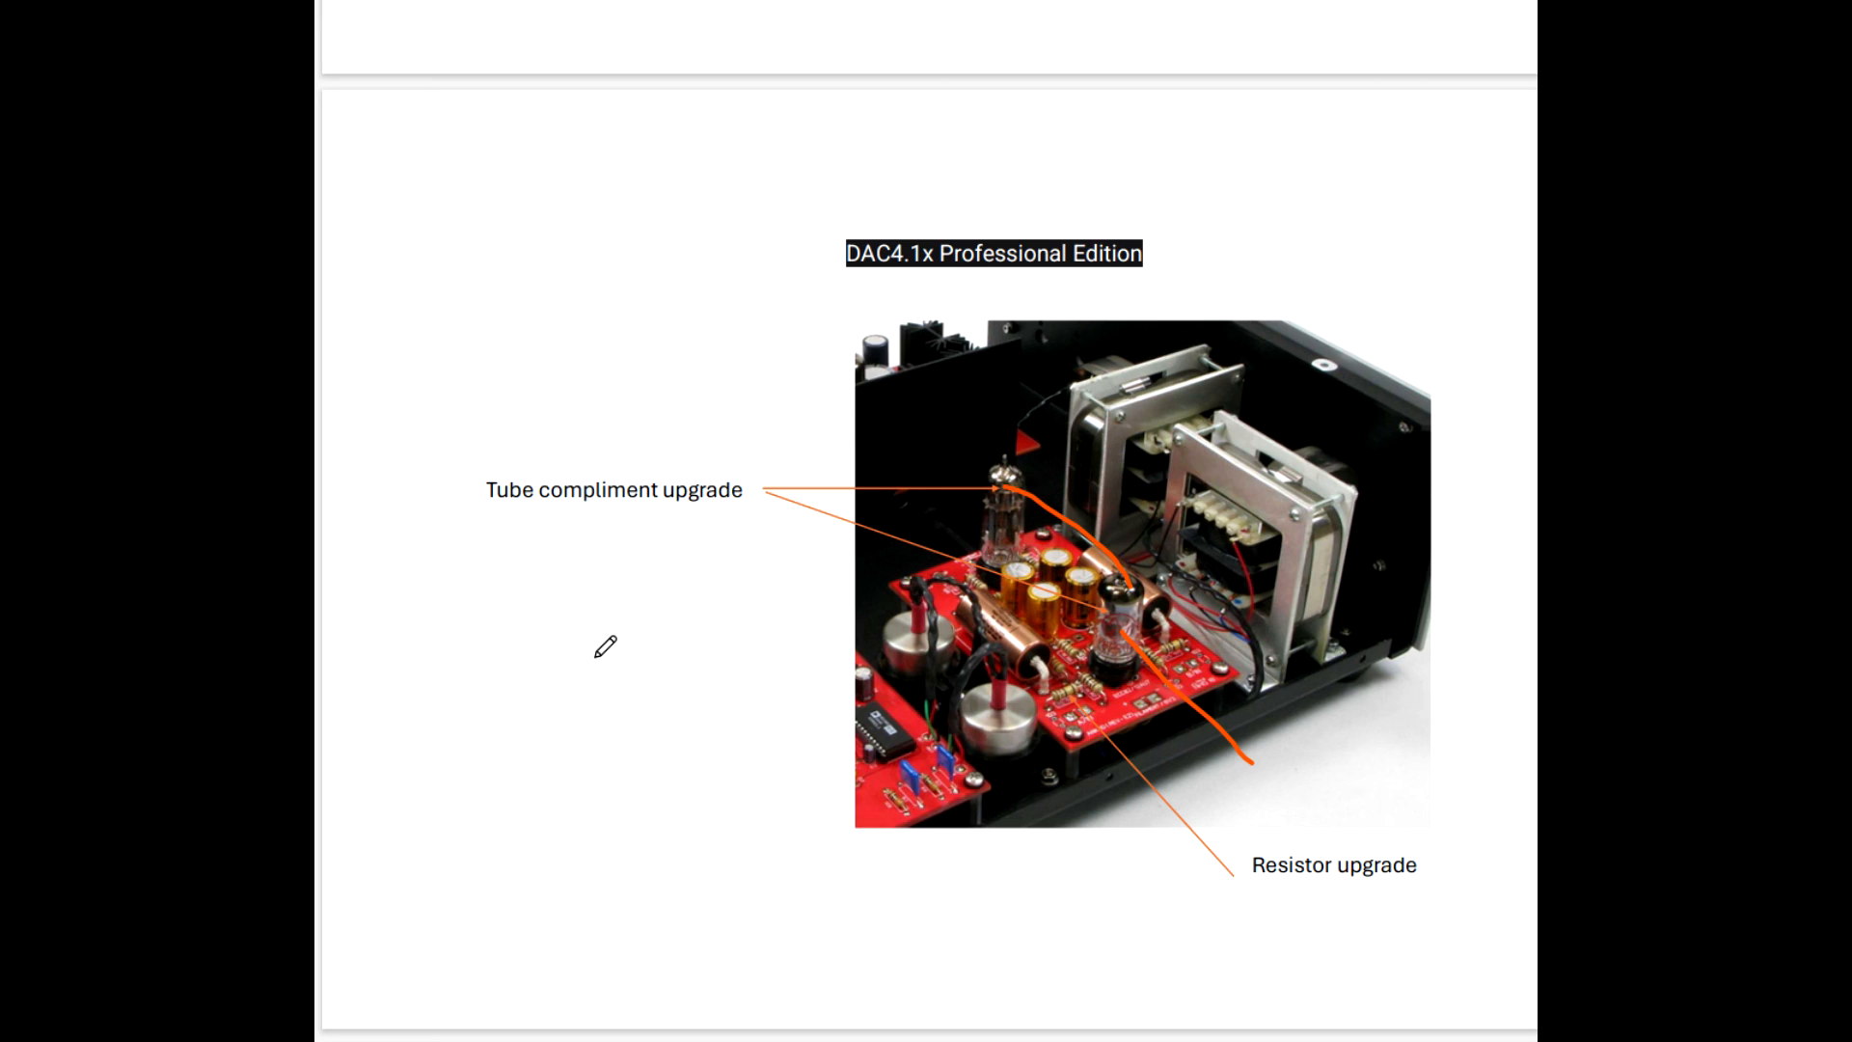
pyautogui.moveTo(534, 681)
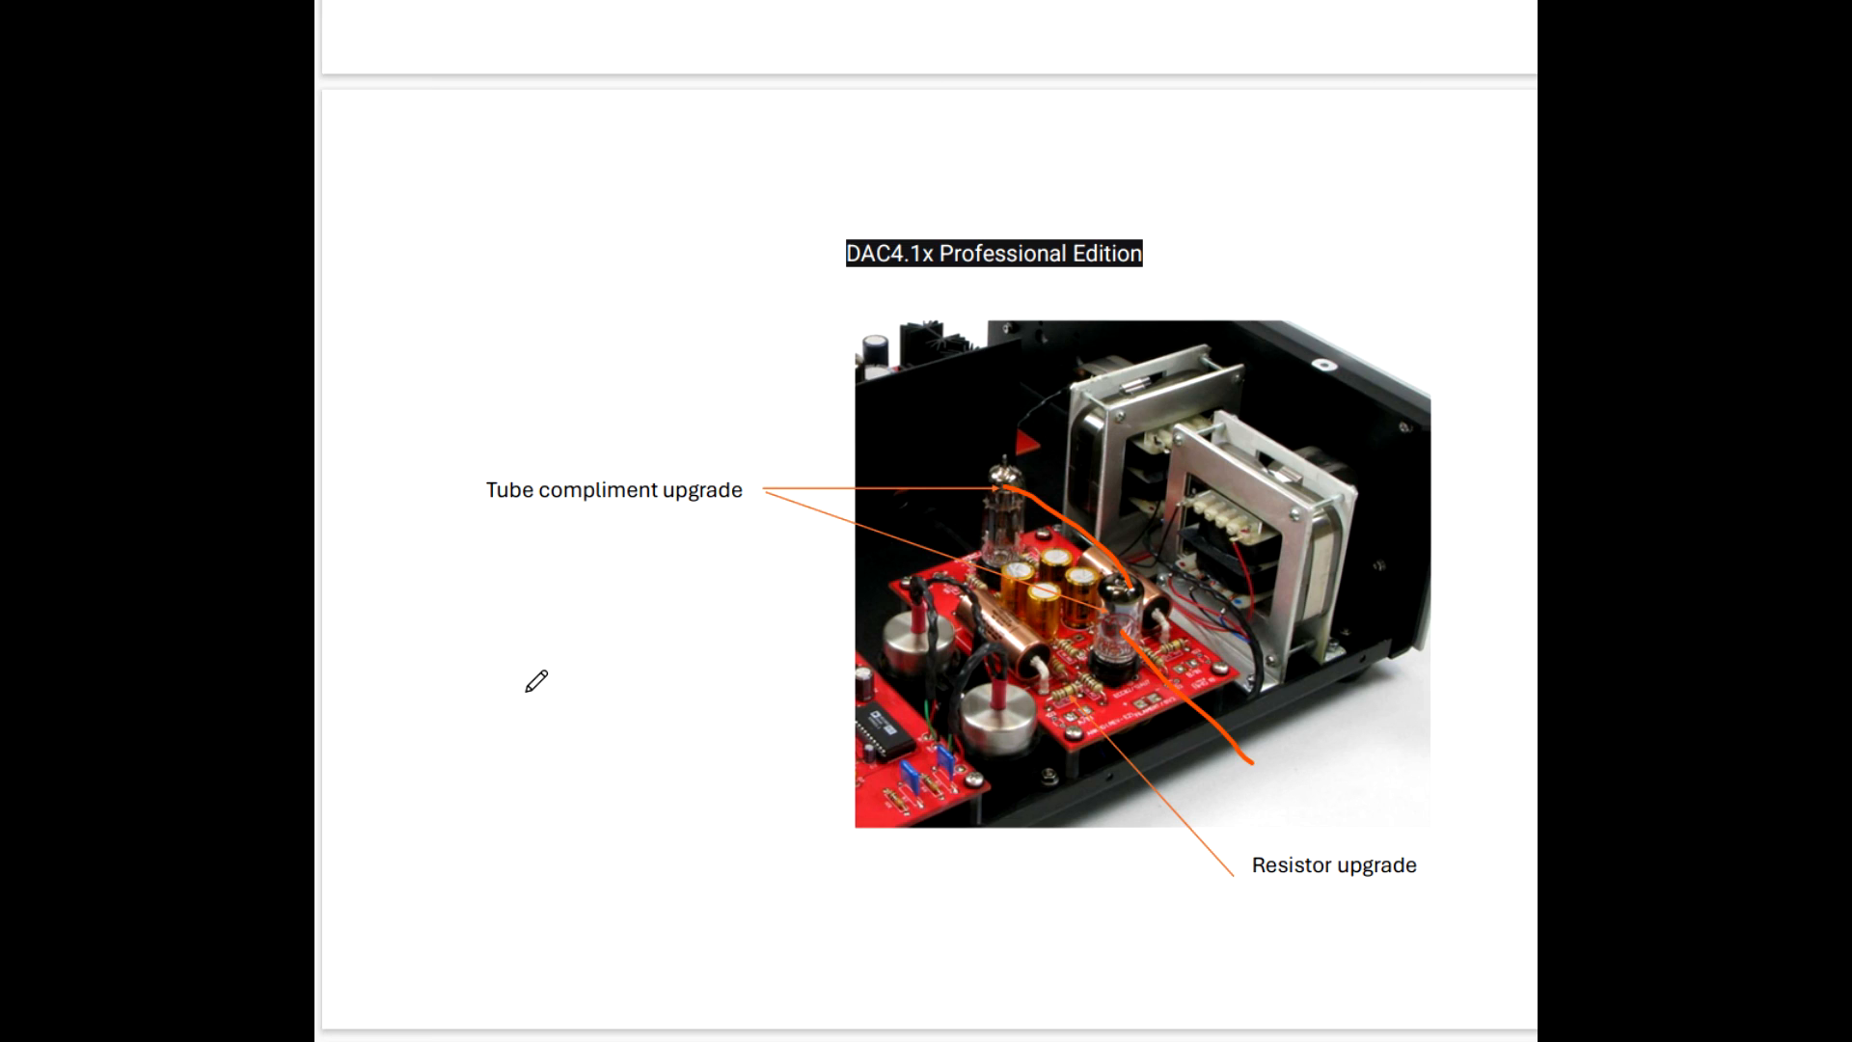
pyautogui.moveTo(565, 678)
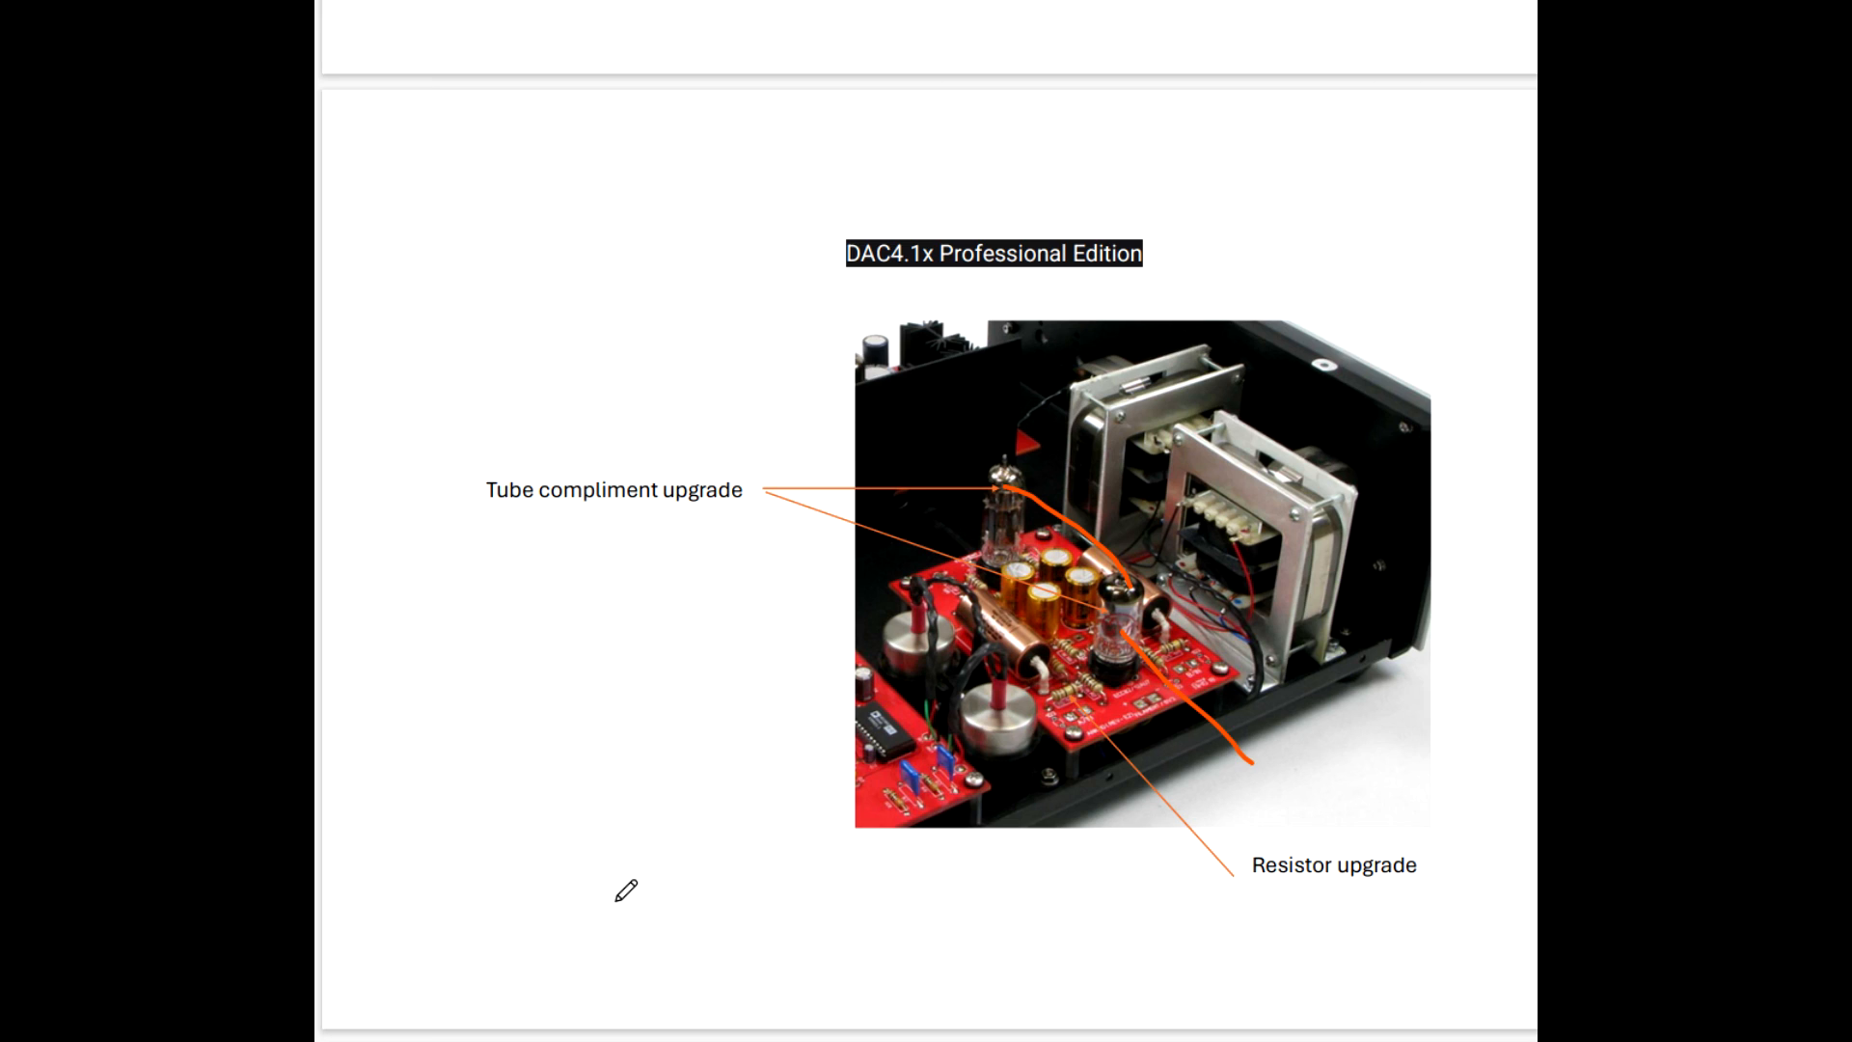
pyautogui.moveTo(569, 860)
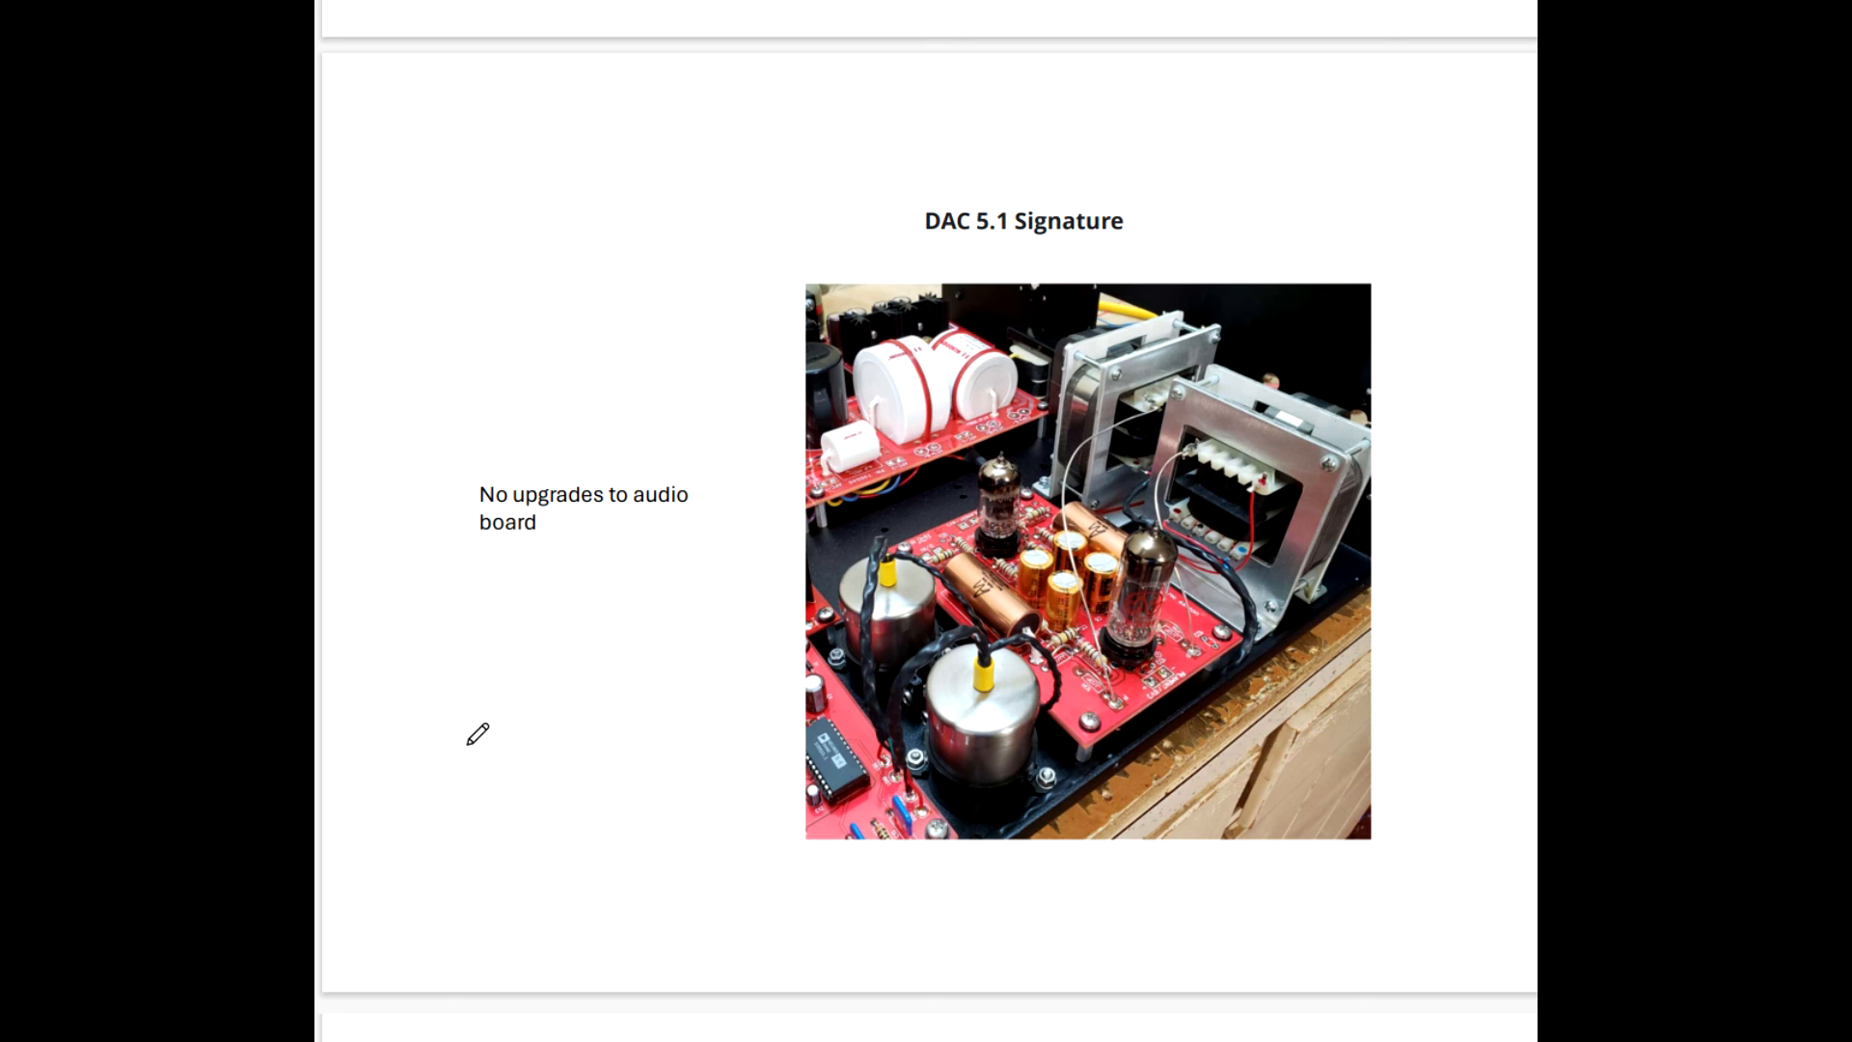
pyautogui.moveTo(562, 697)
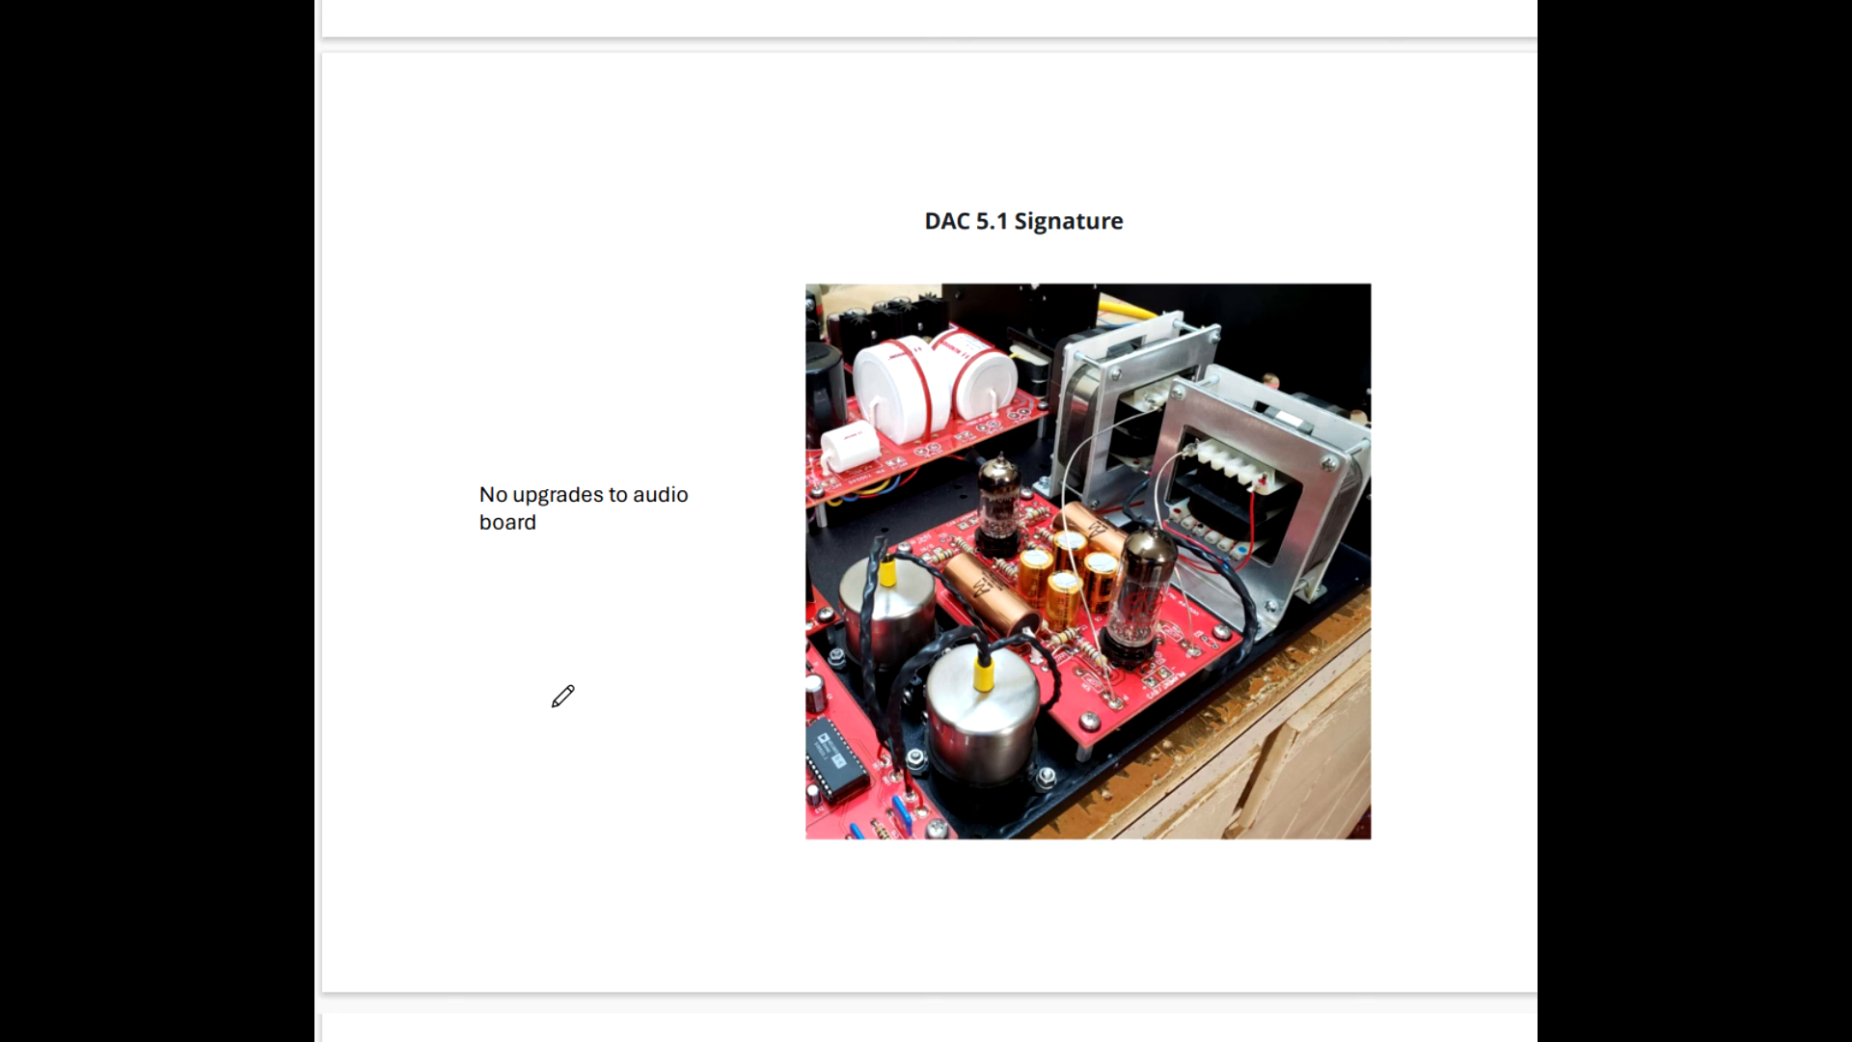
# Reach the DAC 5.1 Signature photo and ink orange lines over its tube and transformer.
pyautogui.scroll(-3)
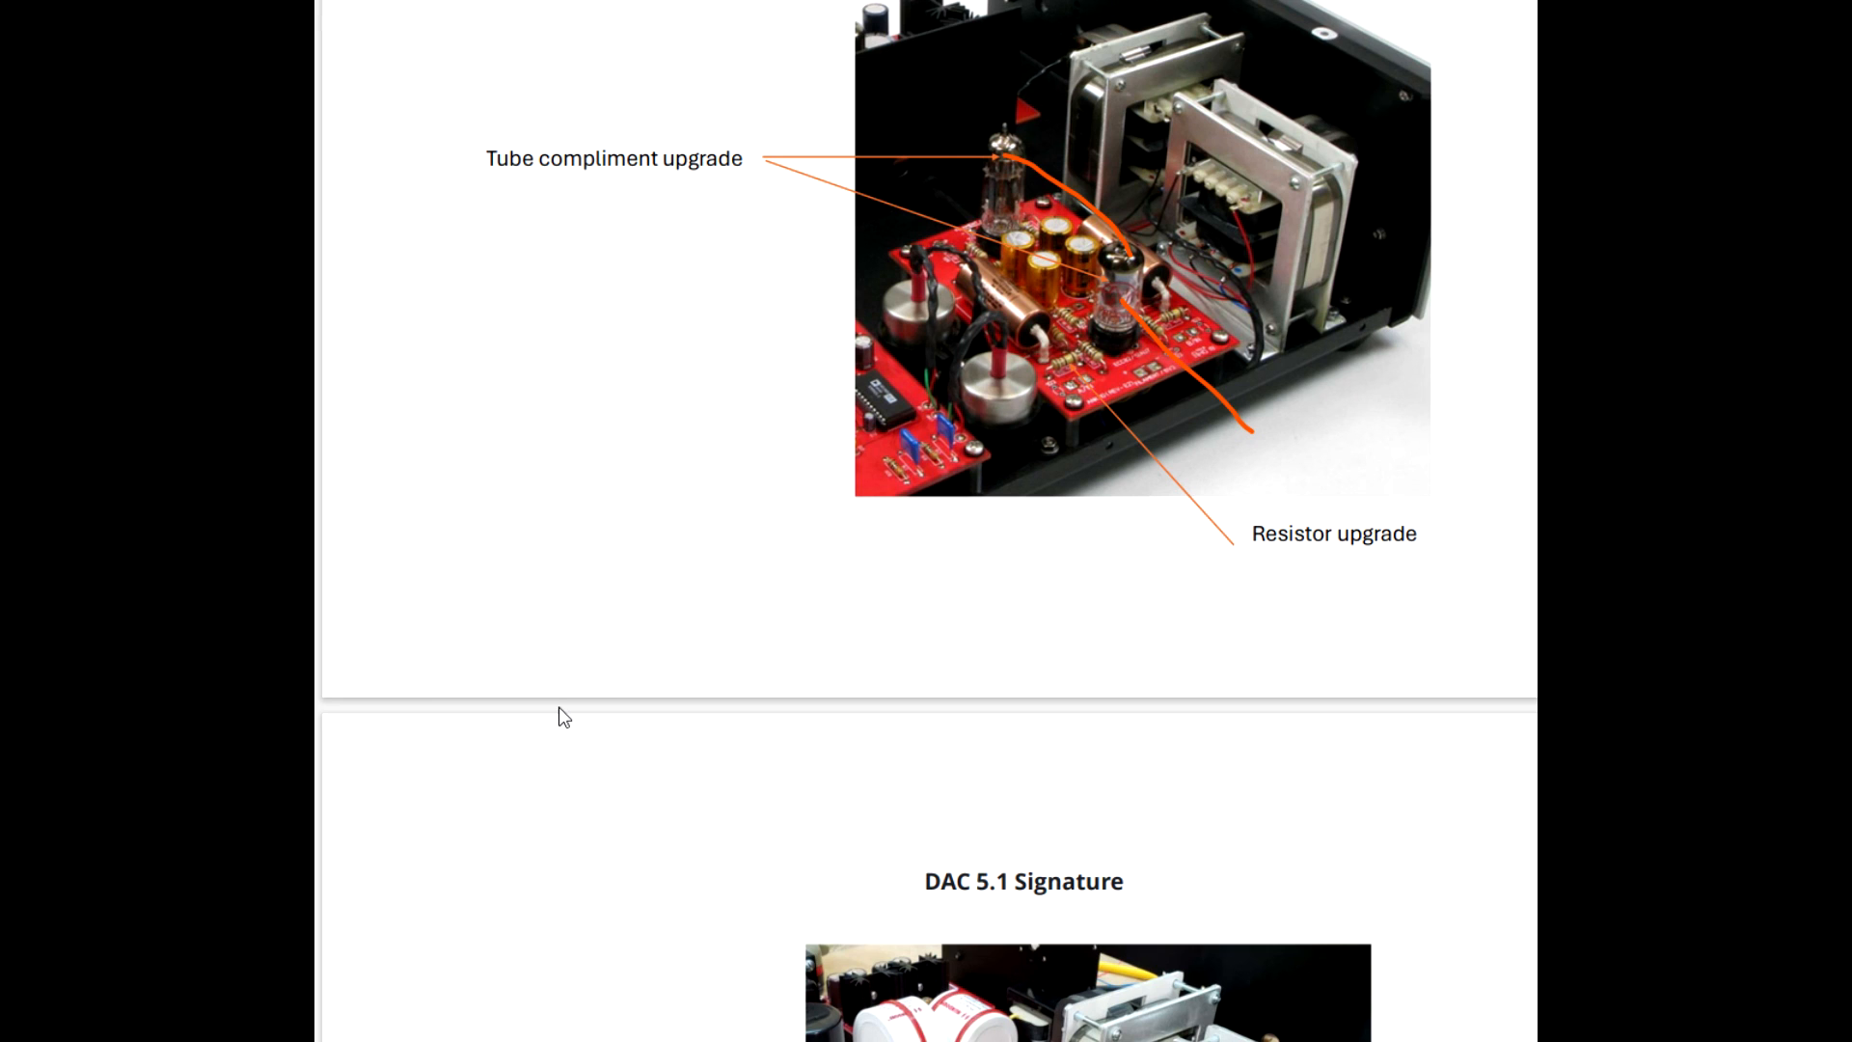
pyautogui.scroll(-3)
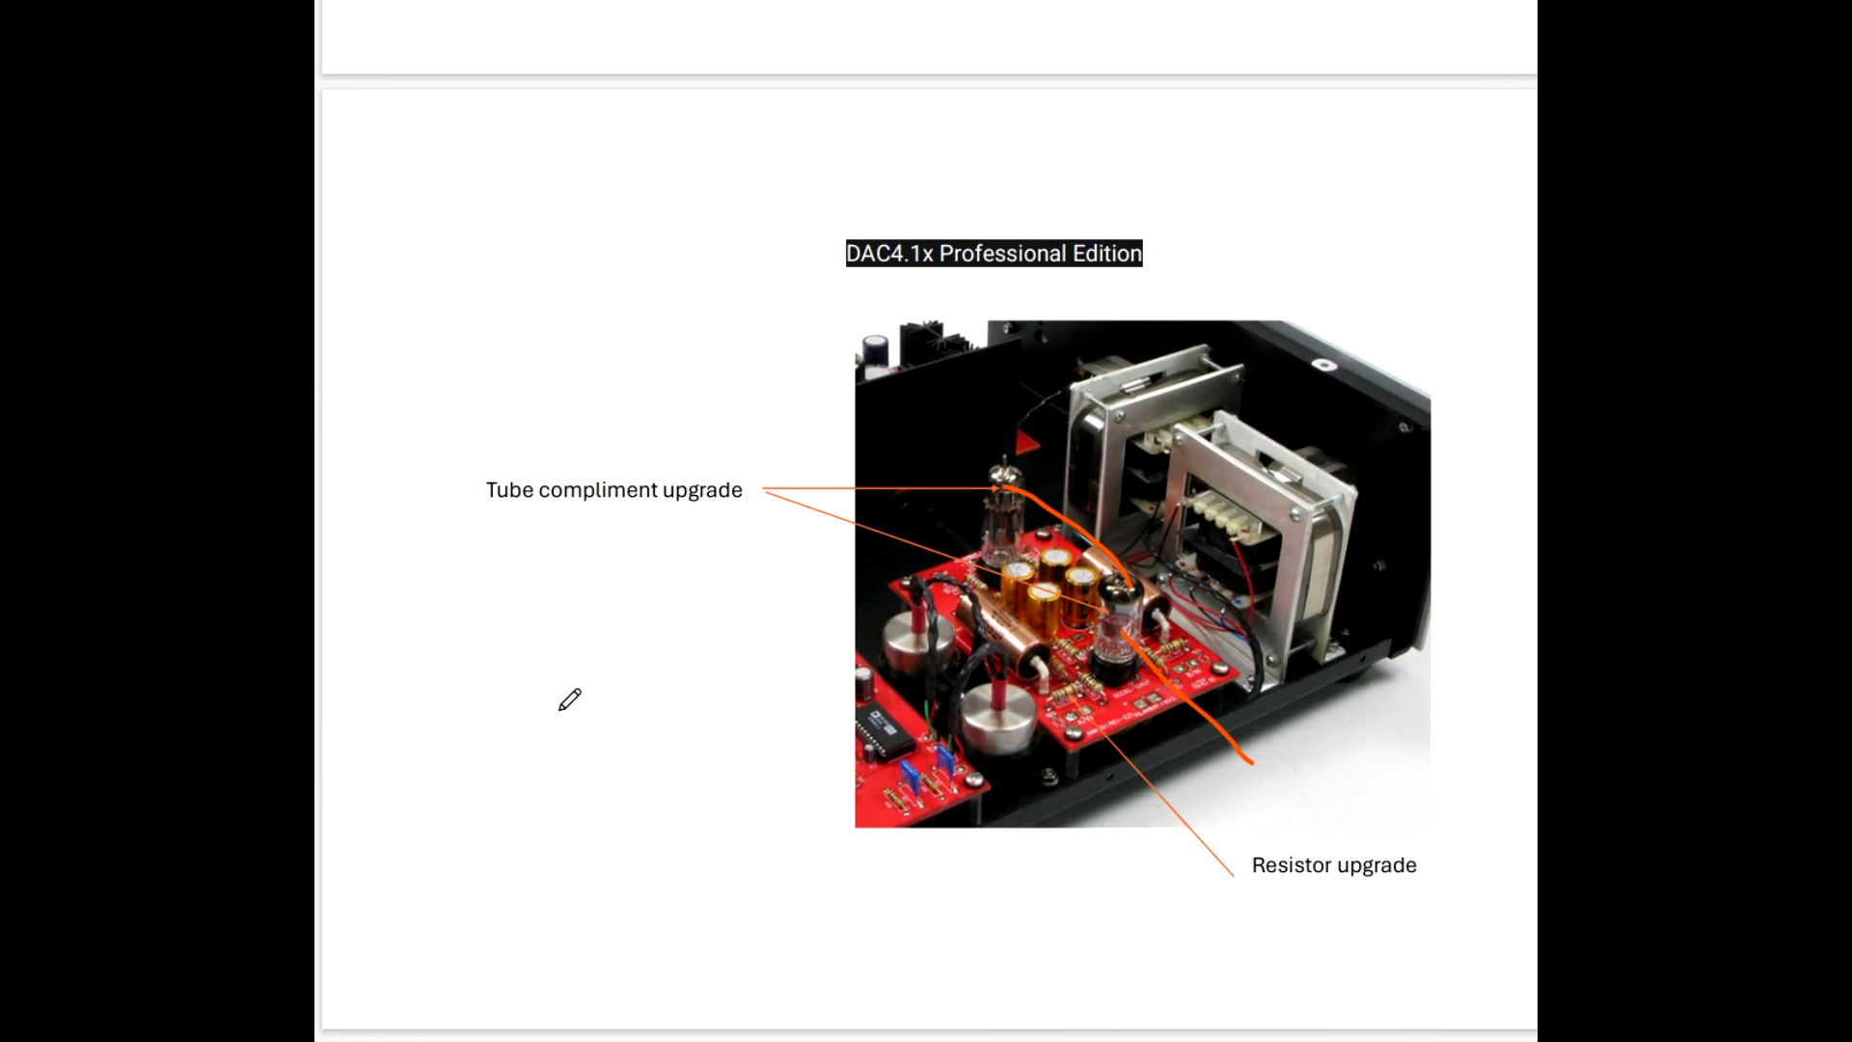
pyautogui.scroll(-3)
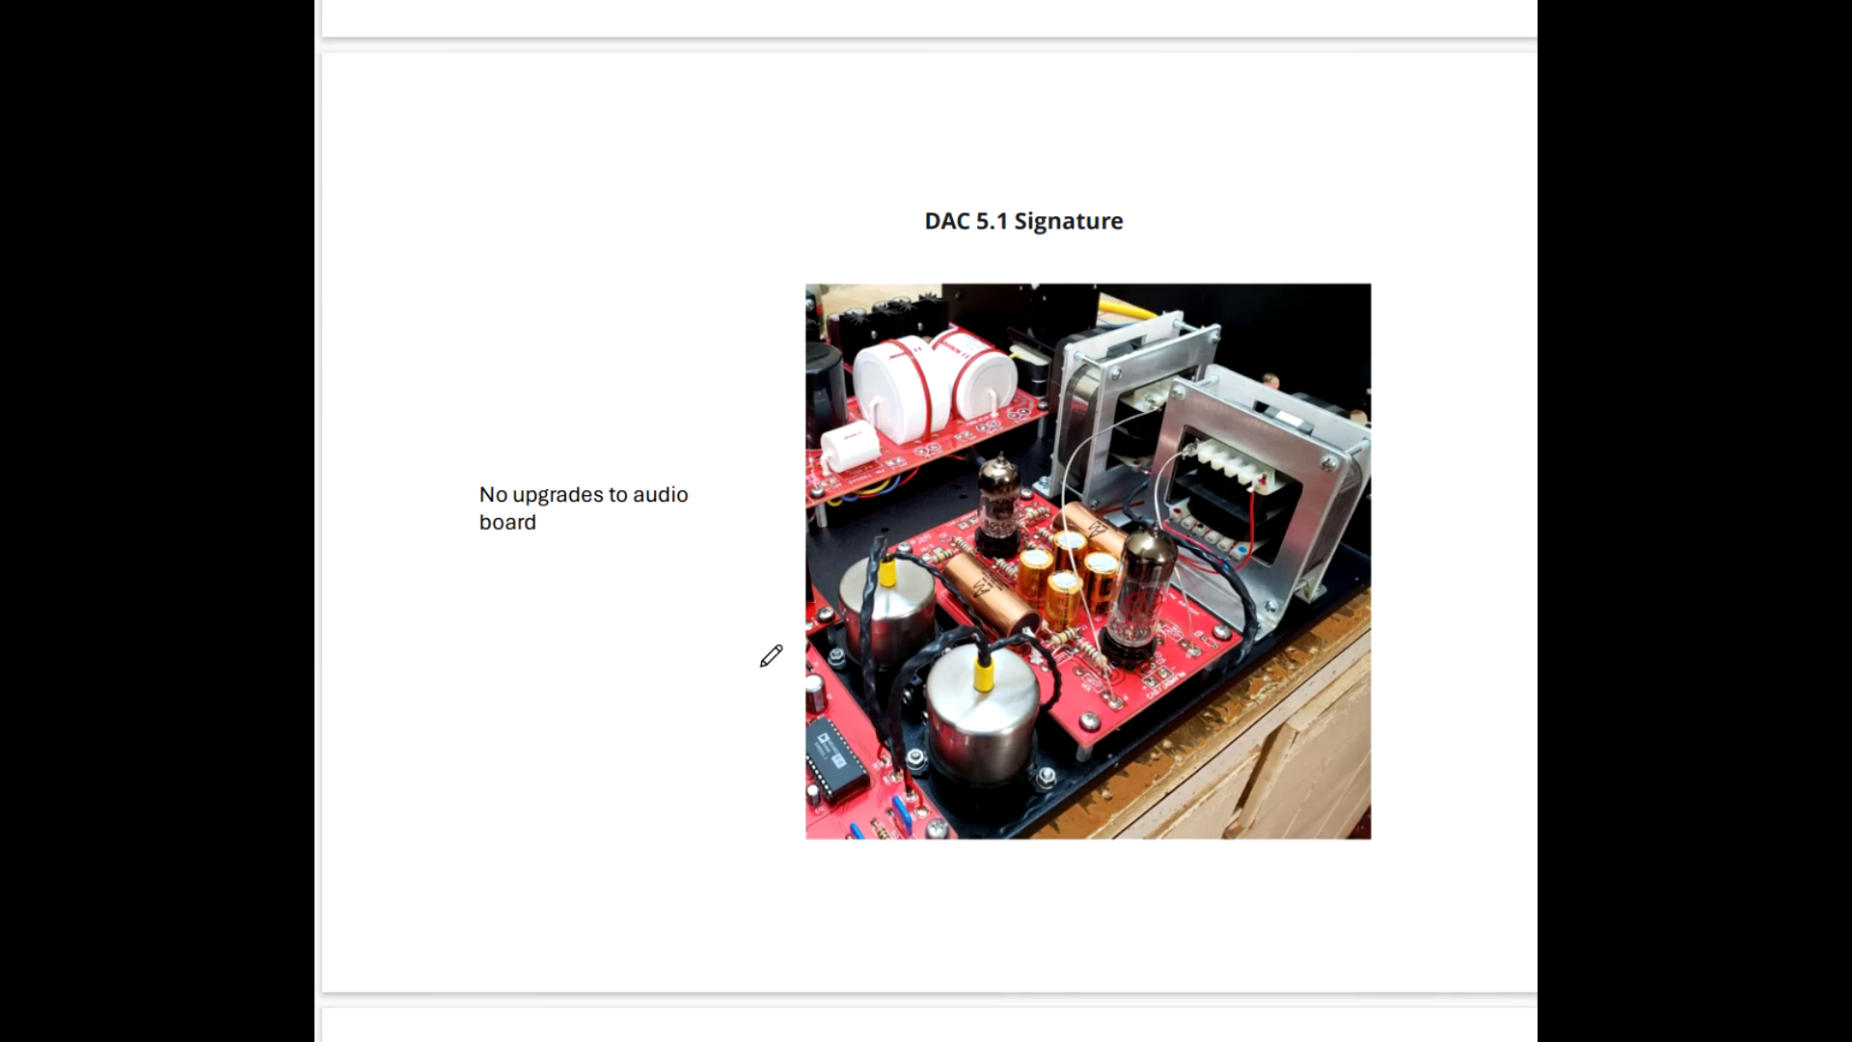
pyautogui.moveTo(1075, 556); pyautogui.dragTo(1140, 412)
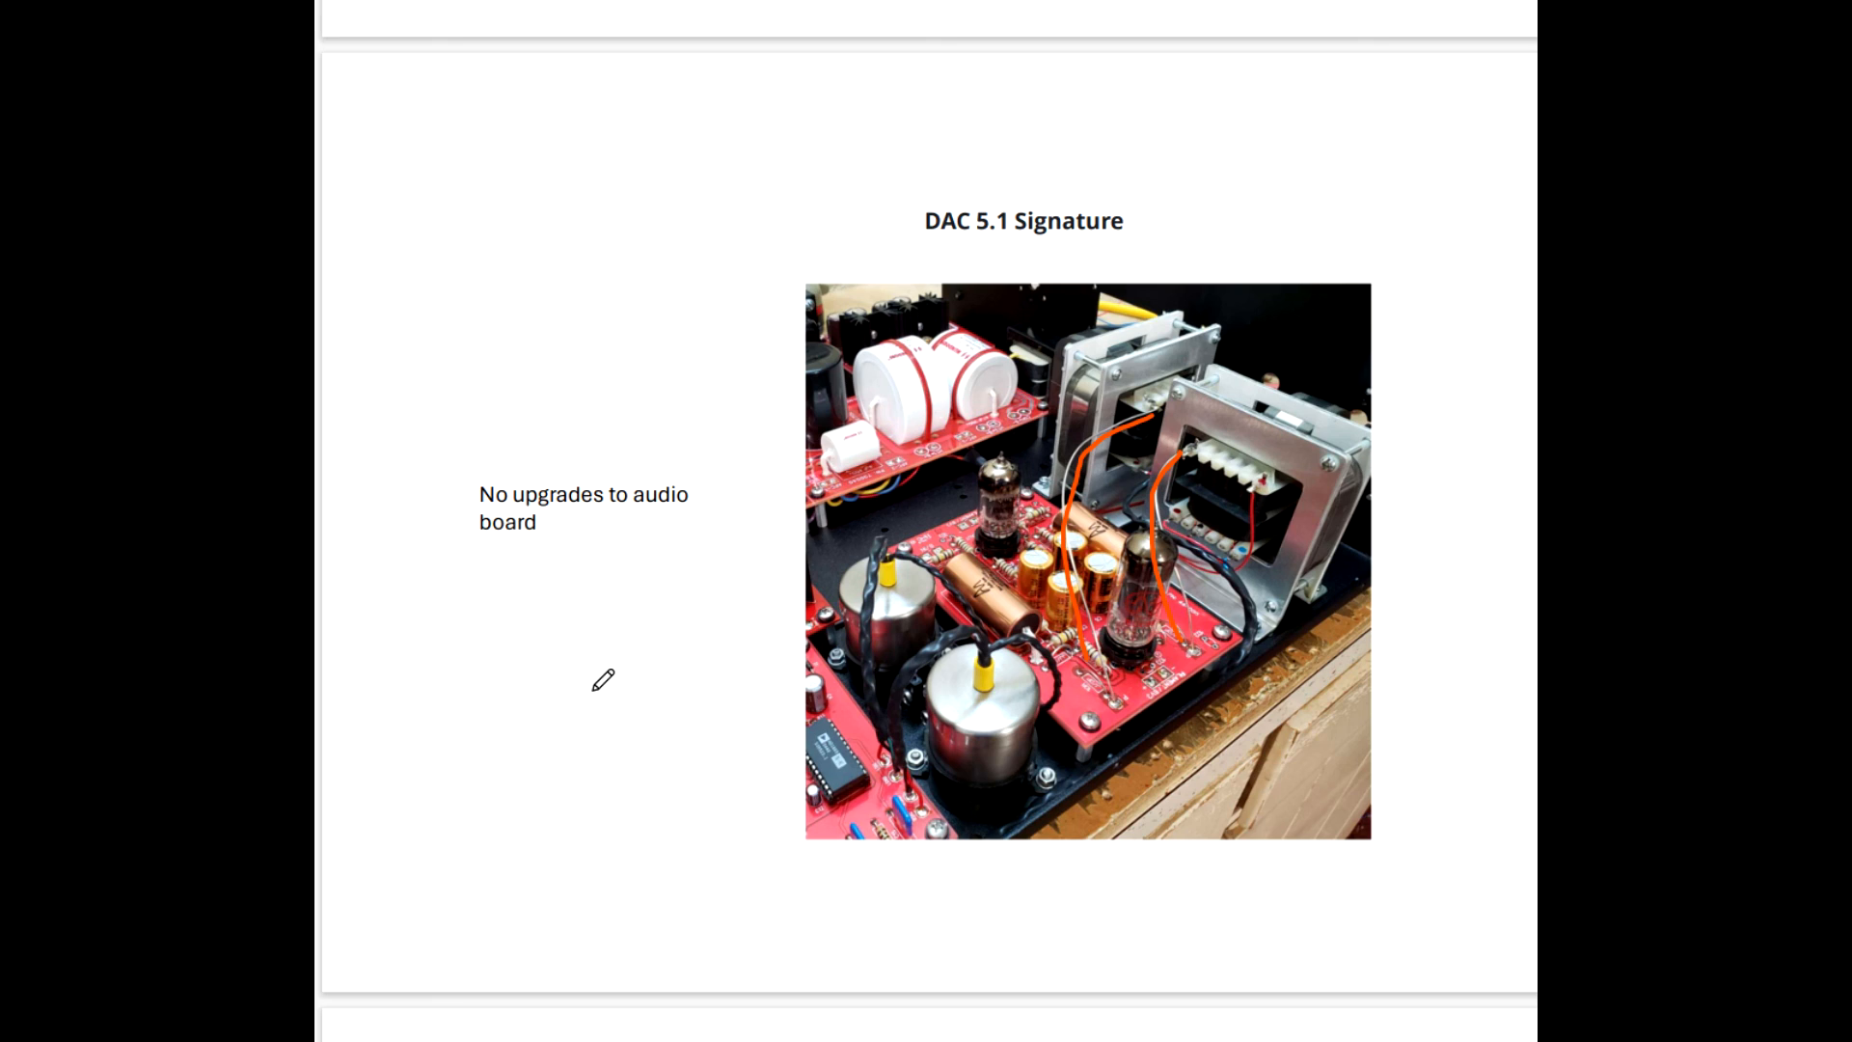
pyautogui.moveTo(627, 666)
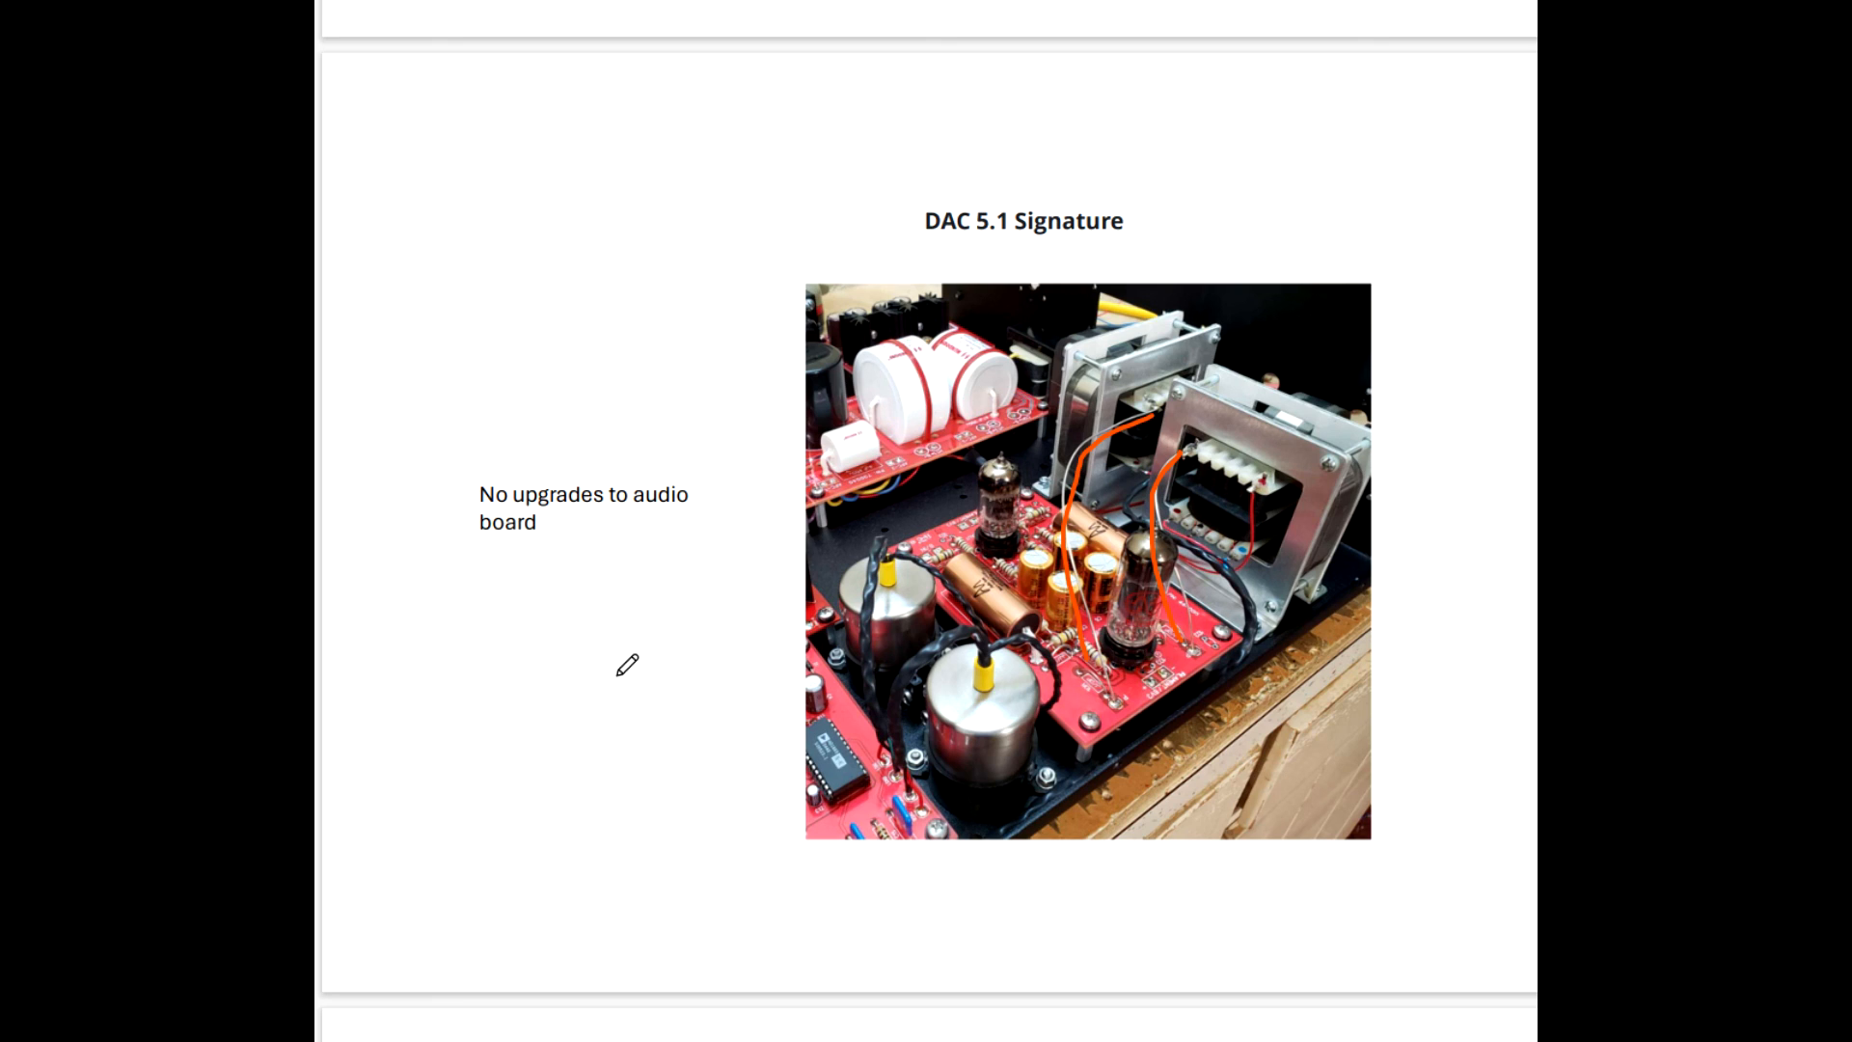
pyautogui.moveTo(644, 660)
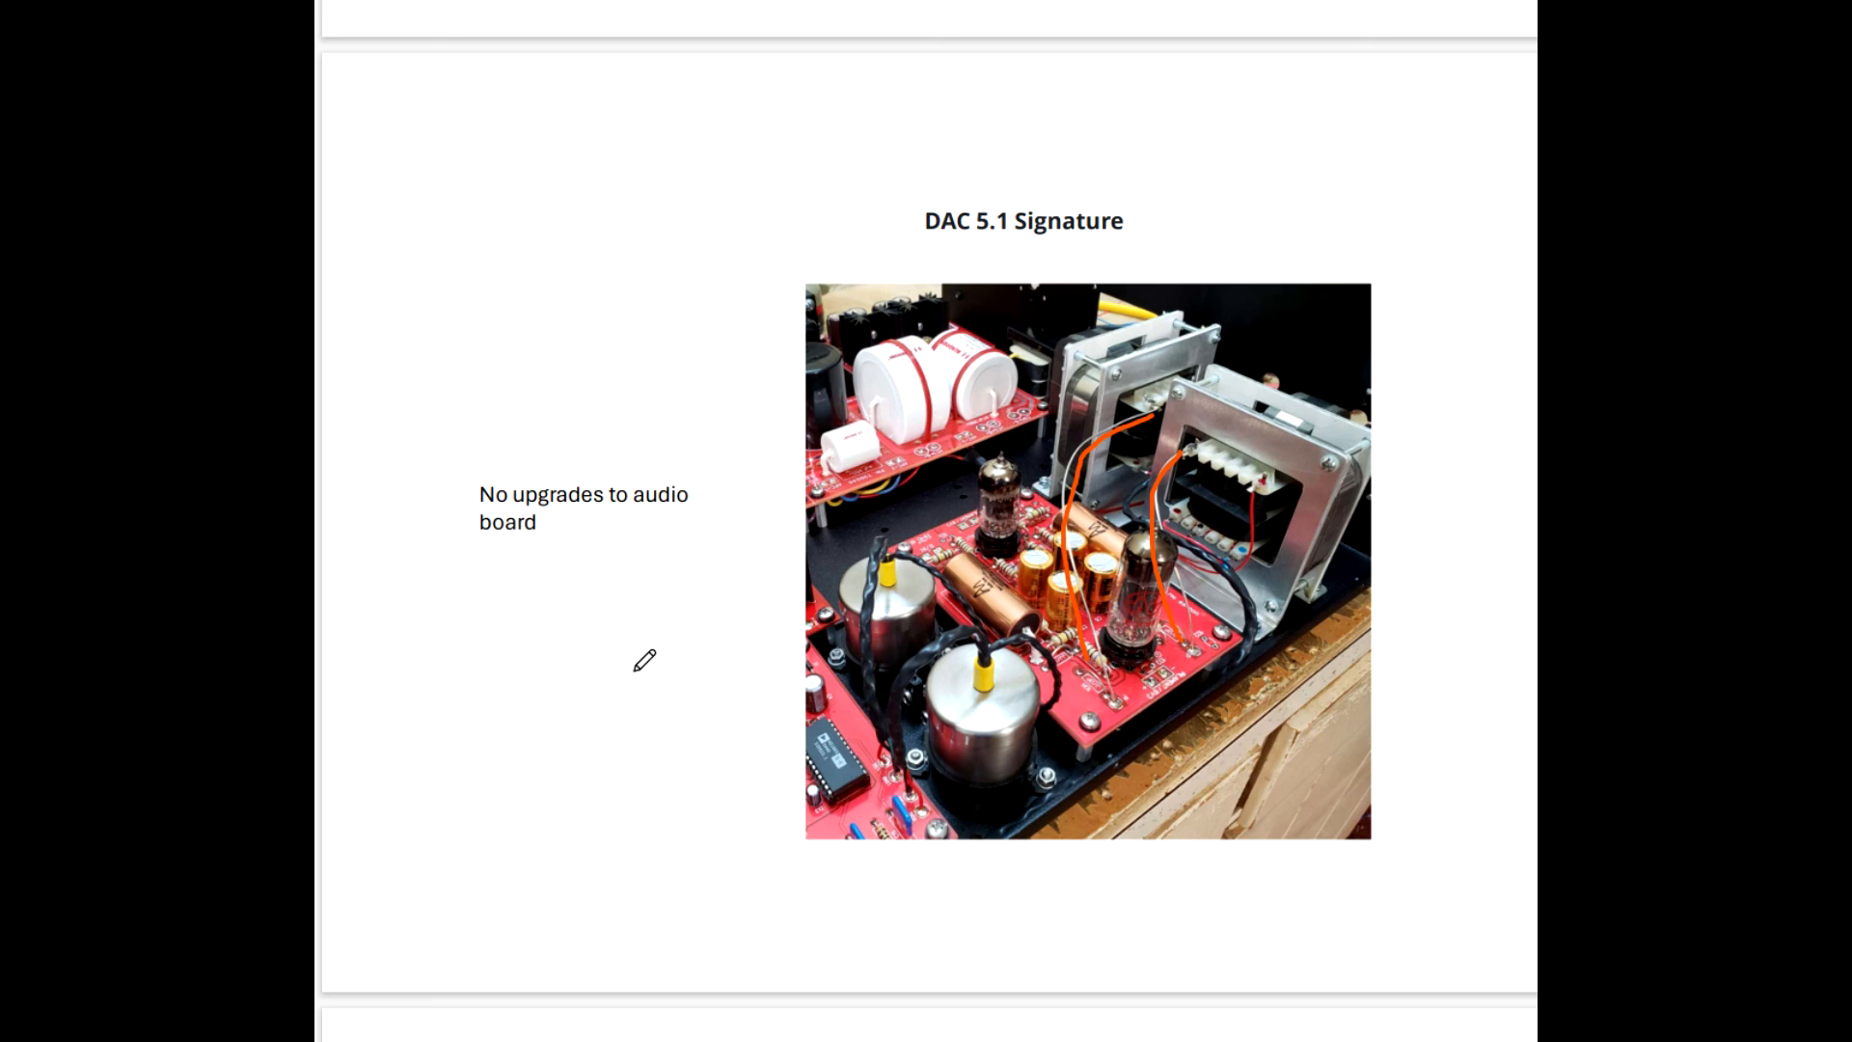
pyautogui.moveTo(614, 662)
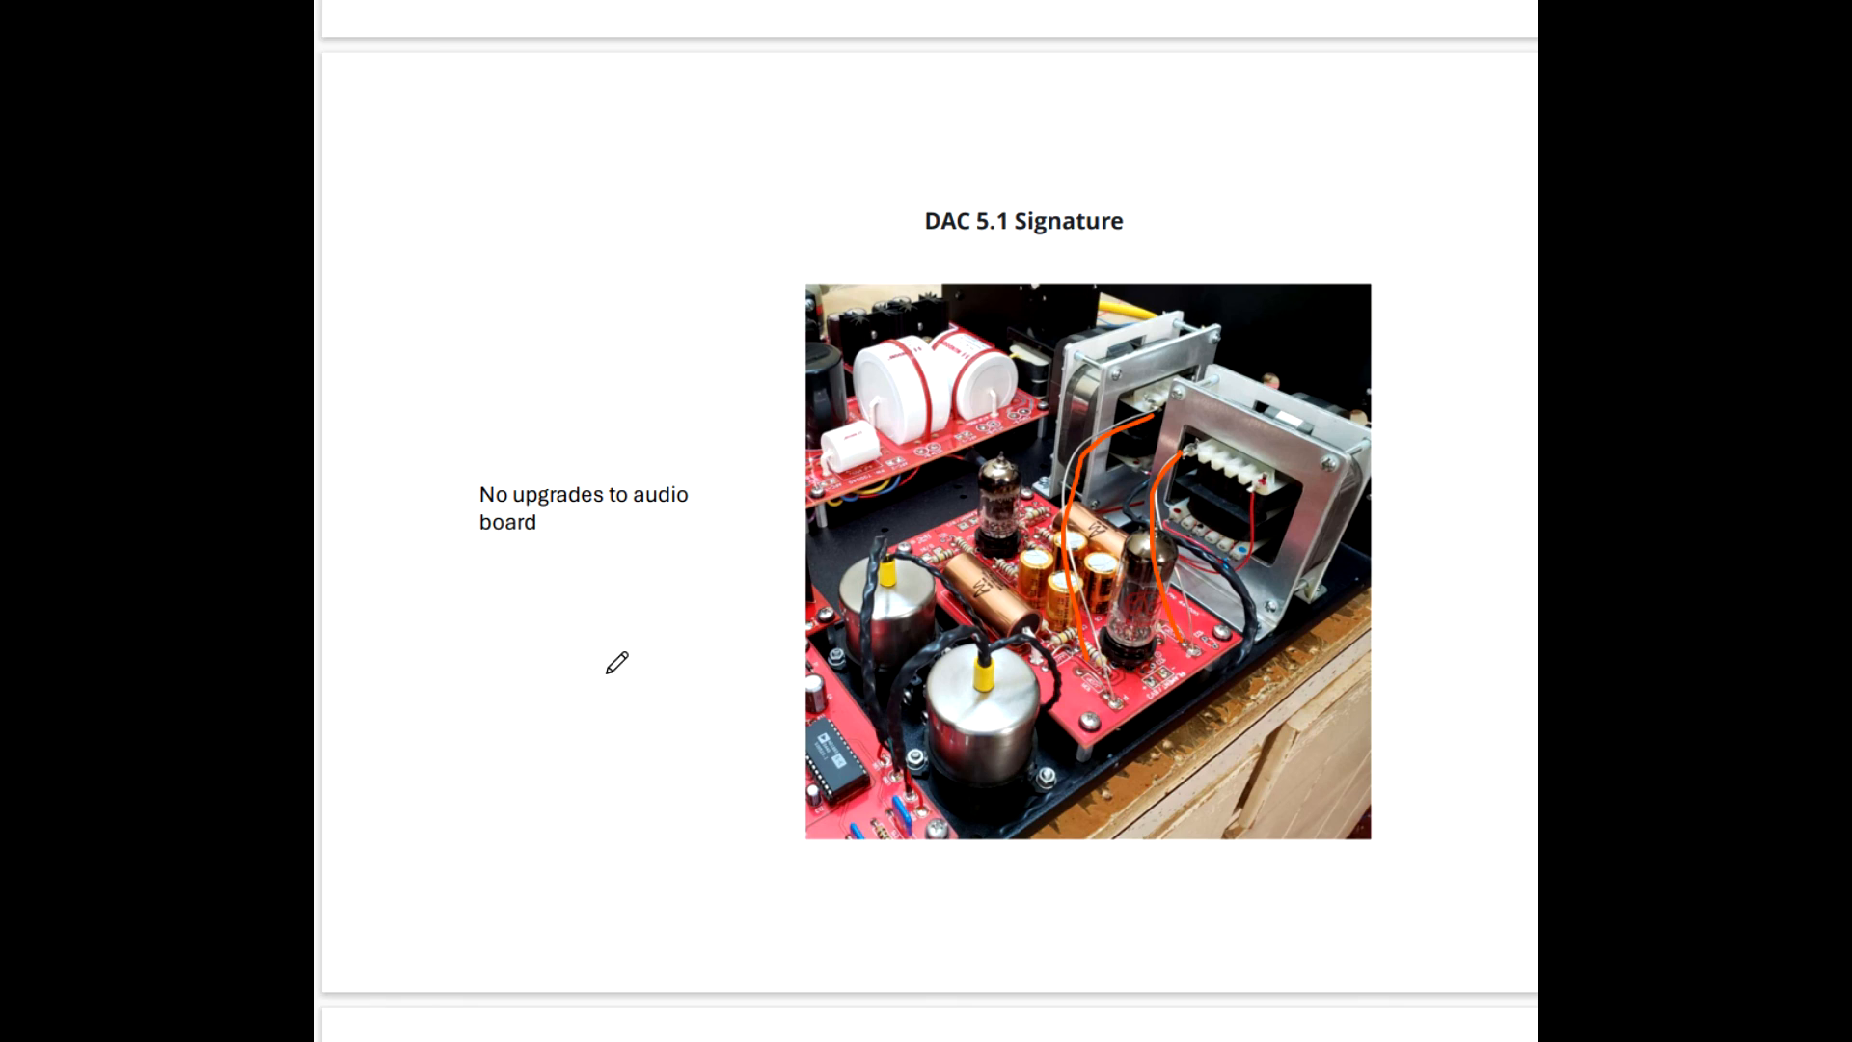
pyautogui.moveTo(525, 665)
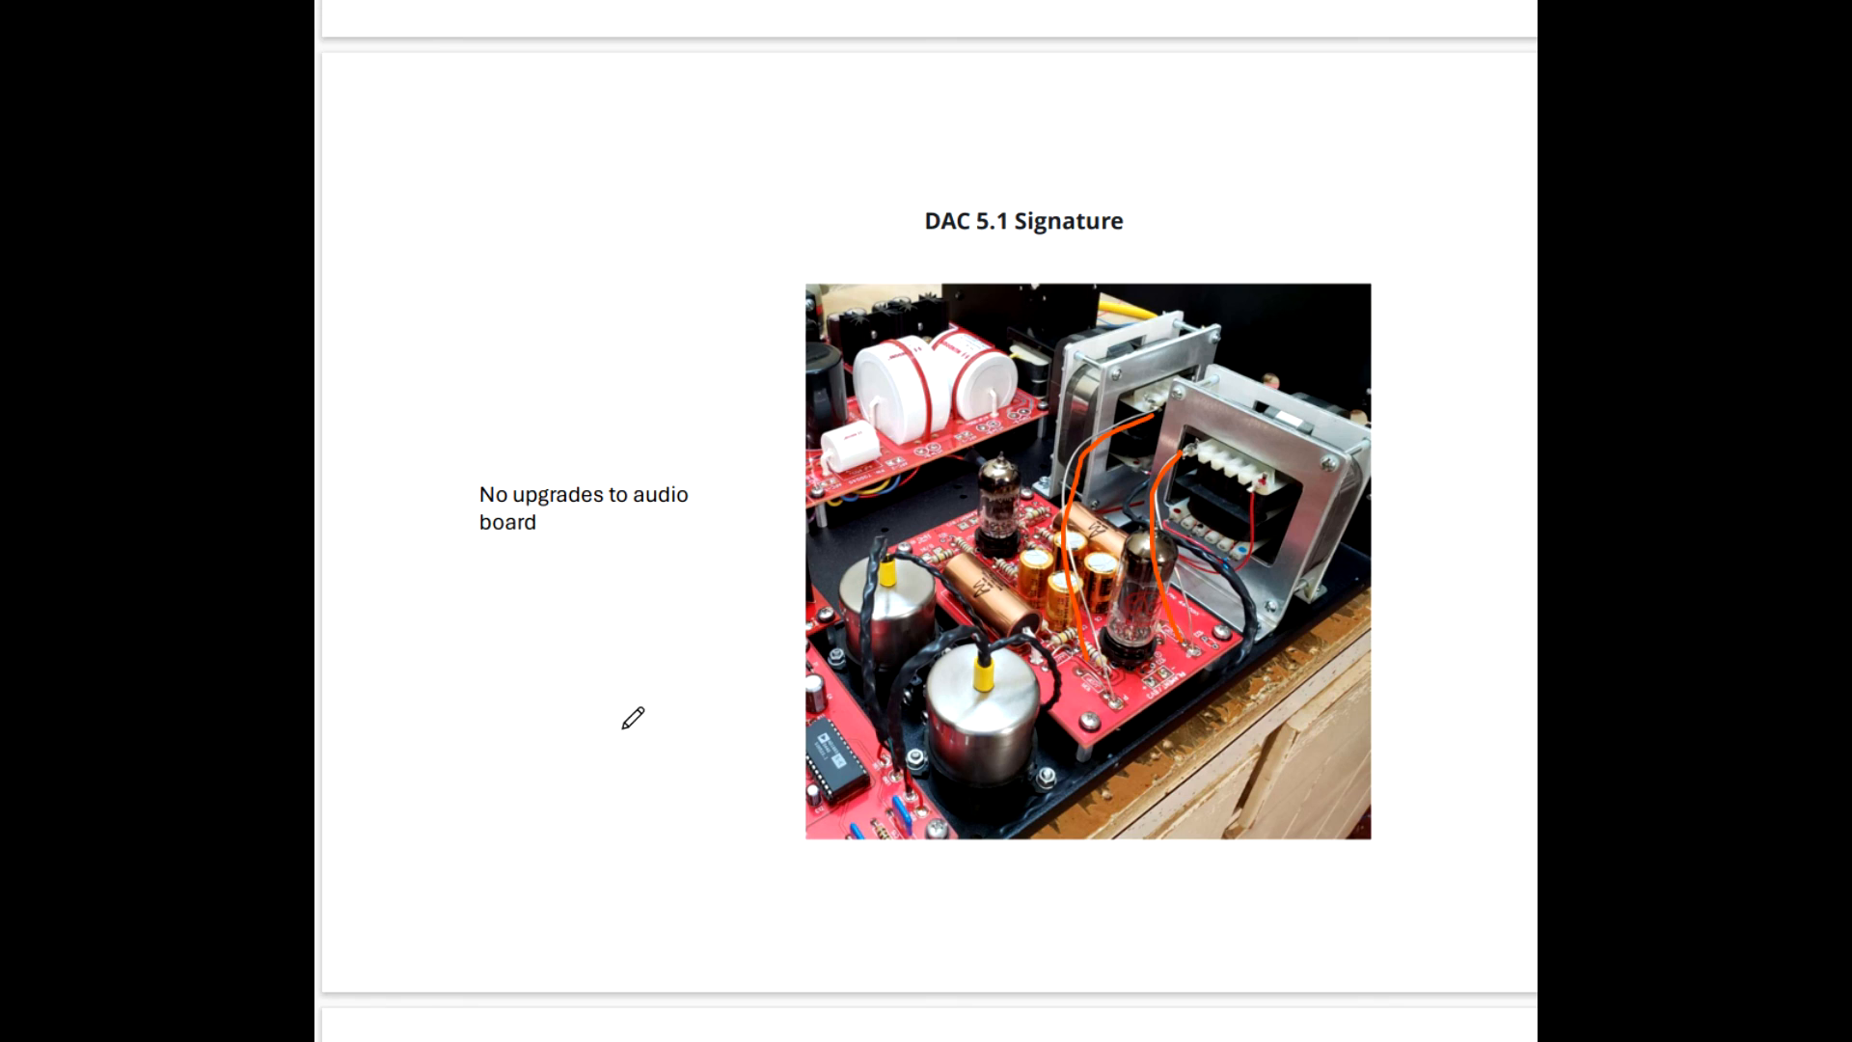
pyautogui.moveTo(679, 635)
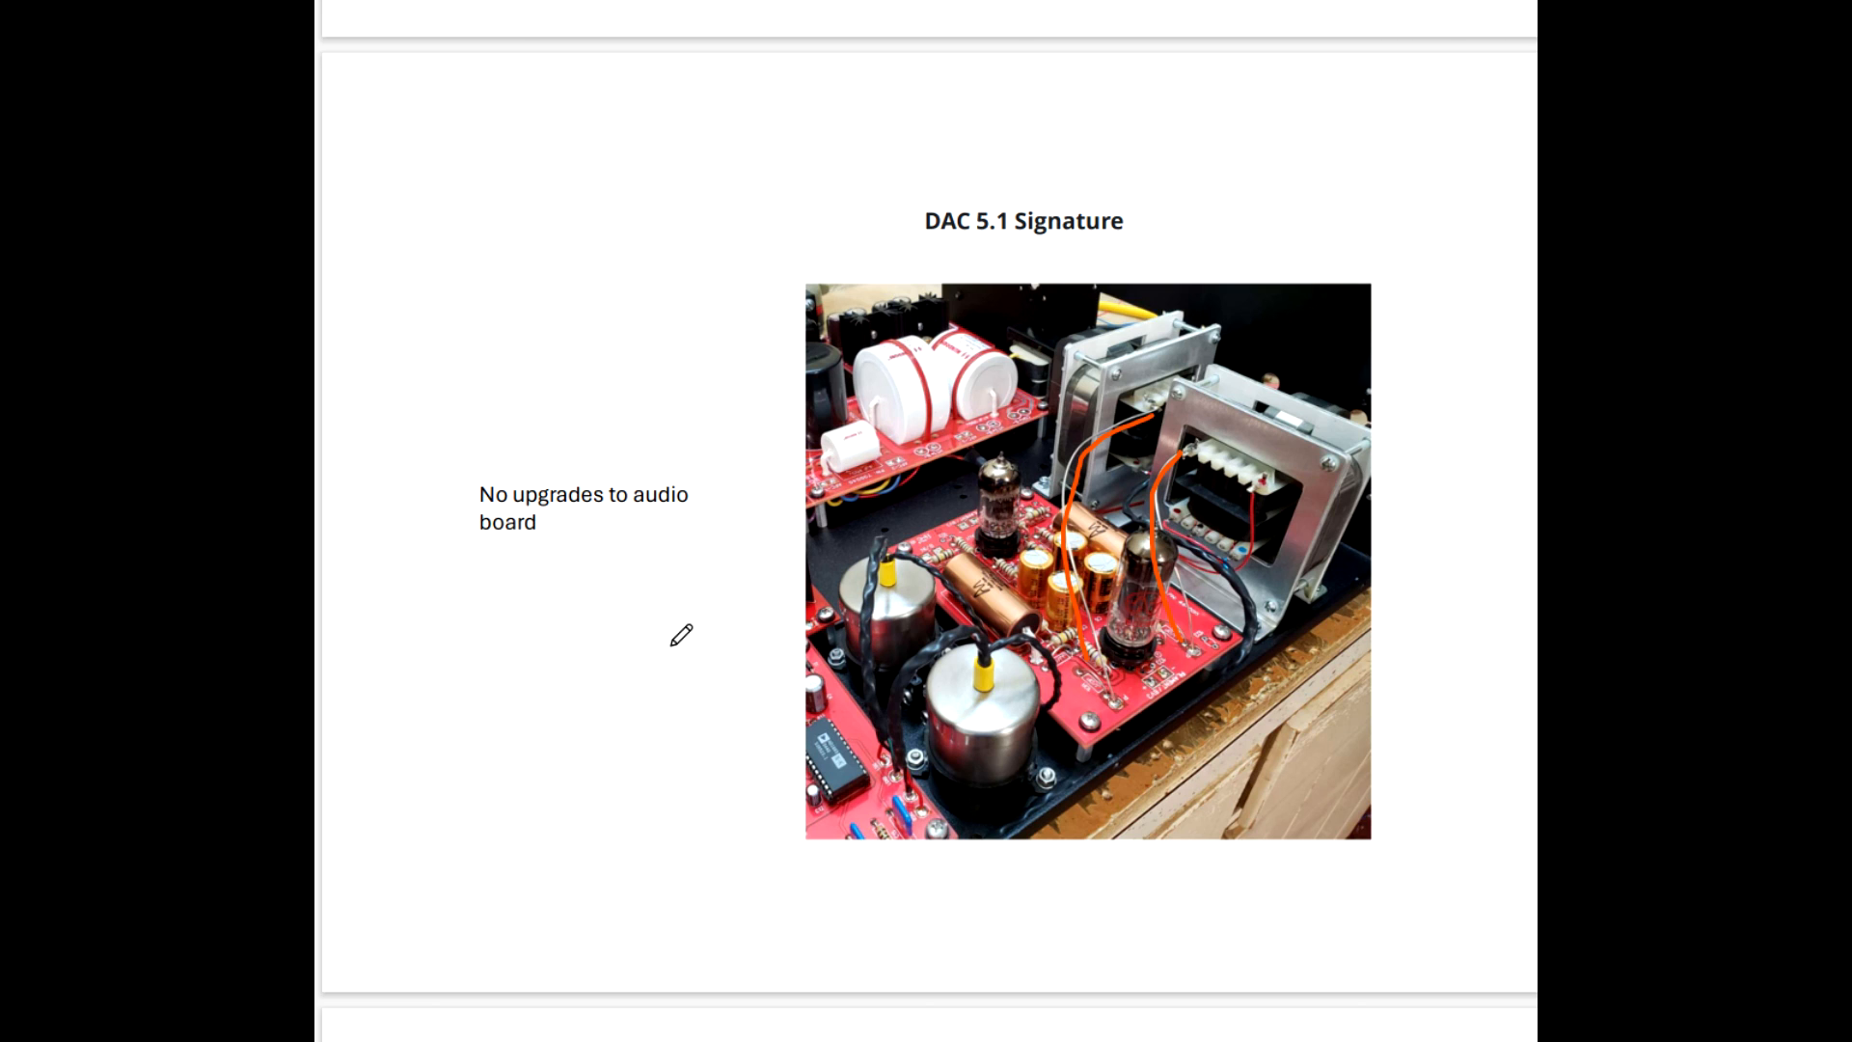
# Draw a short orange stroke from the smiley toward the DAC 5.1x Professional Edition photo.
pyautogui.scroll(-3)
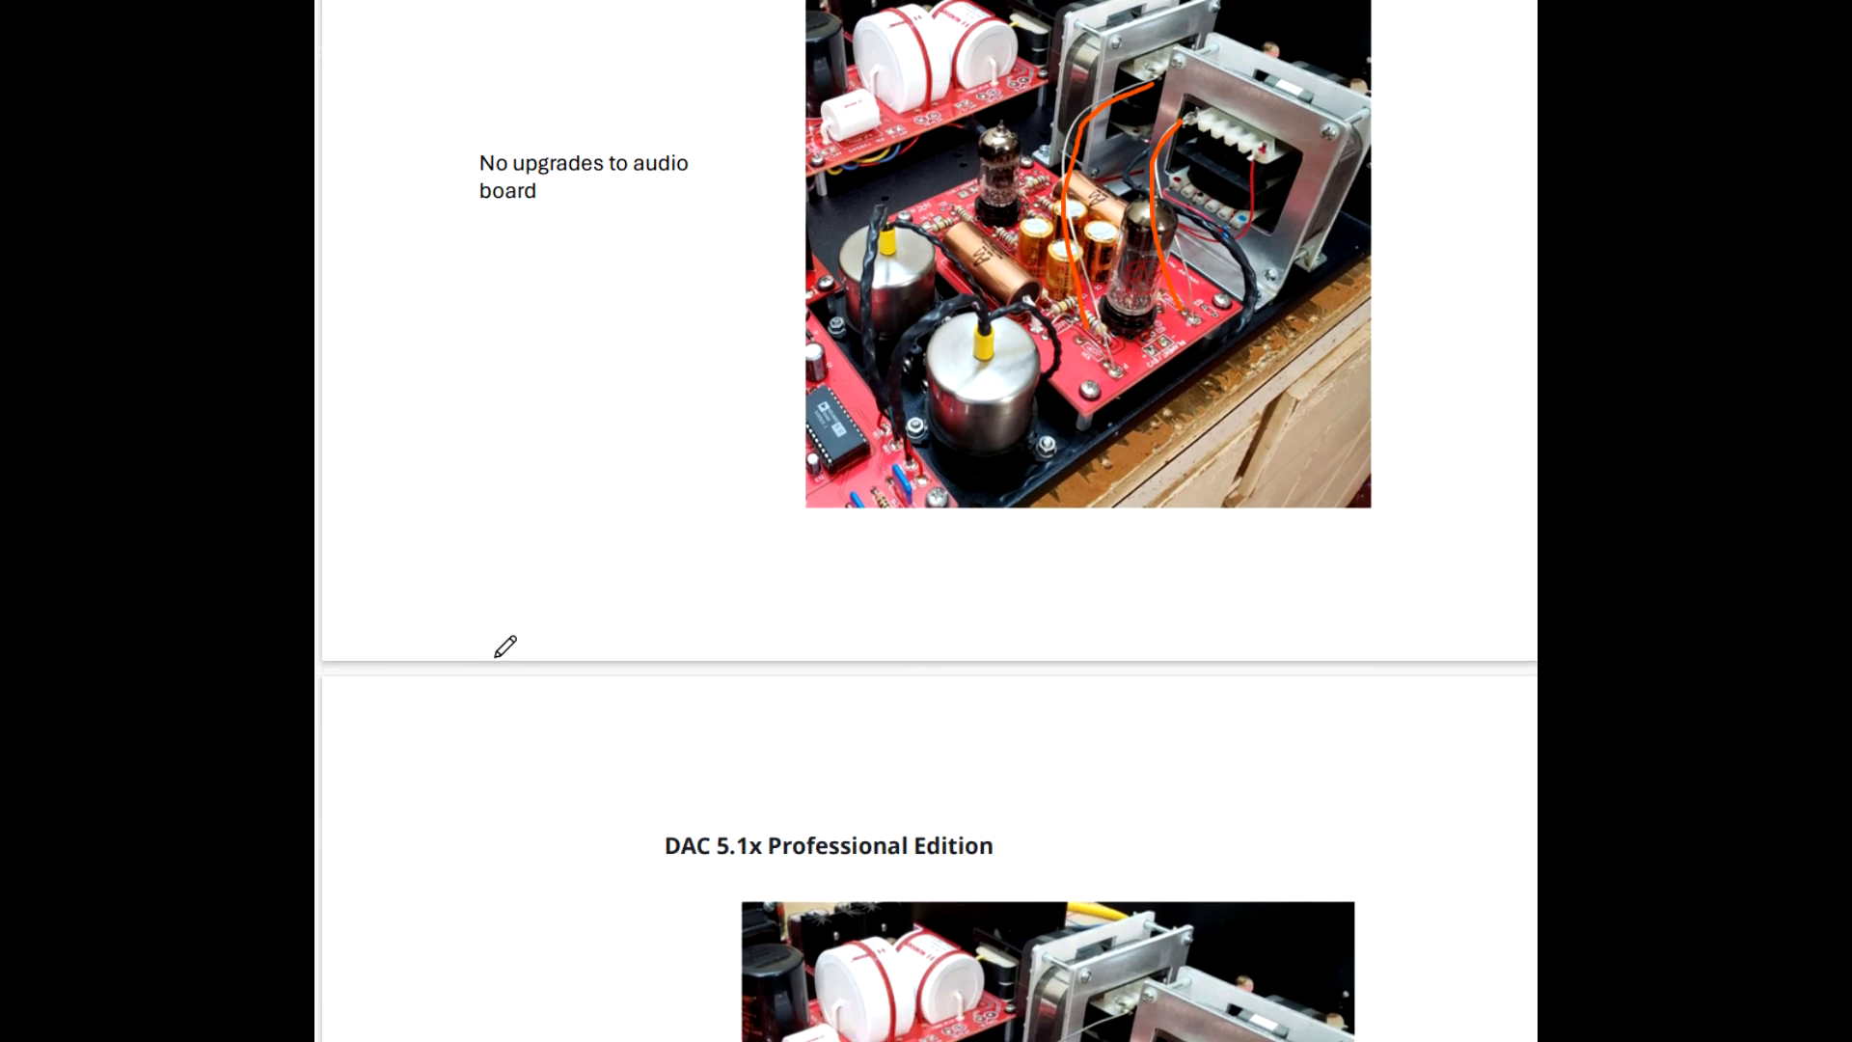
pyautogui.moveTo(544, 633)
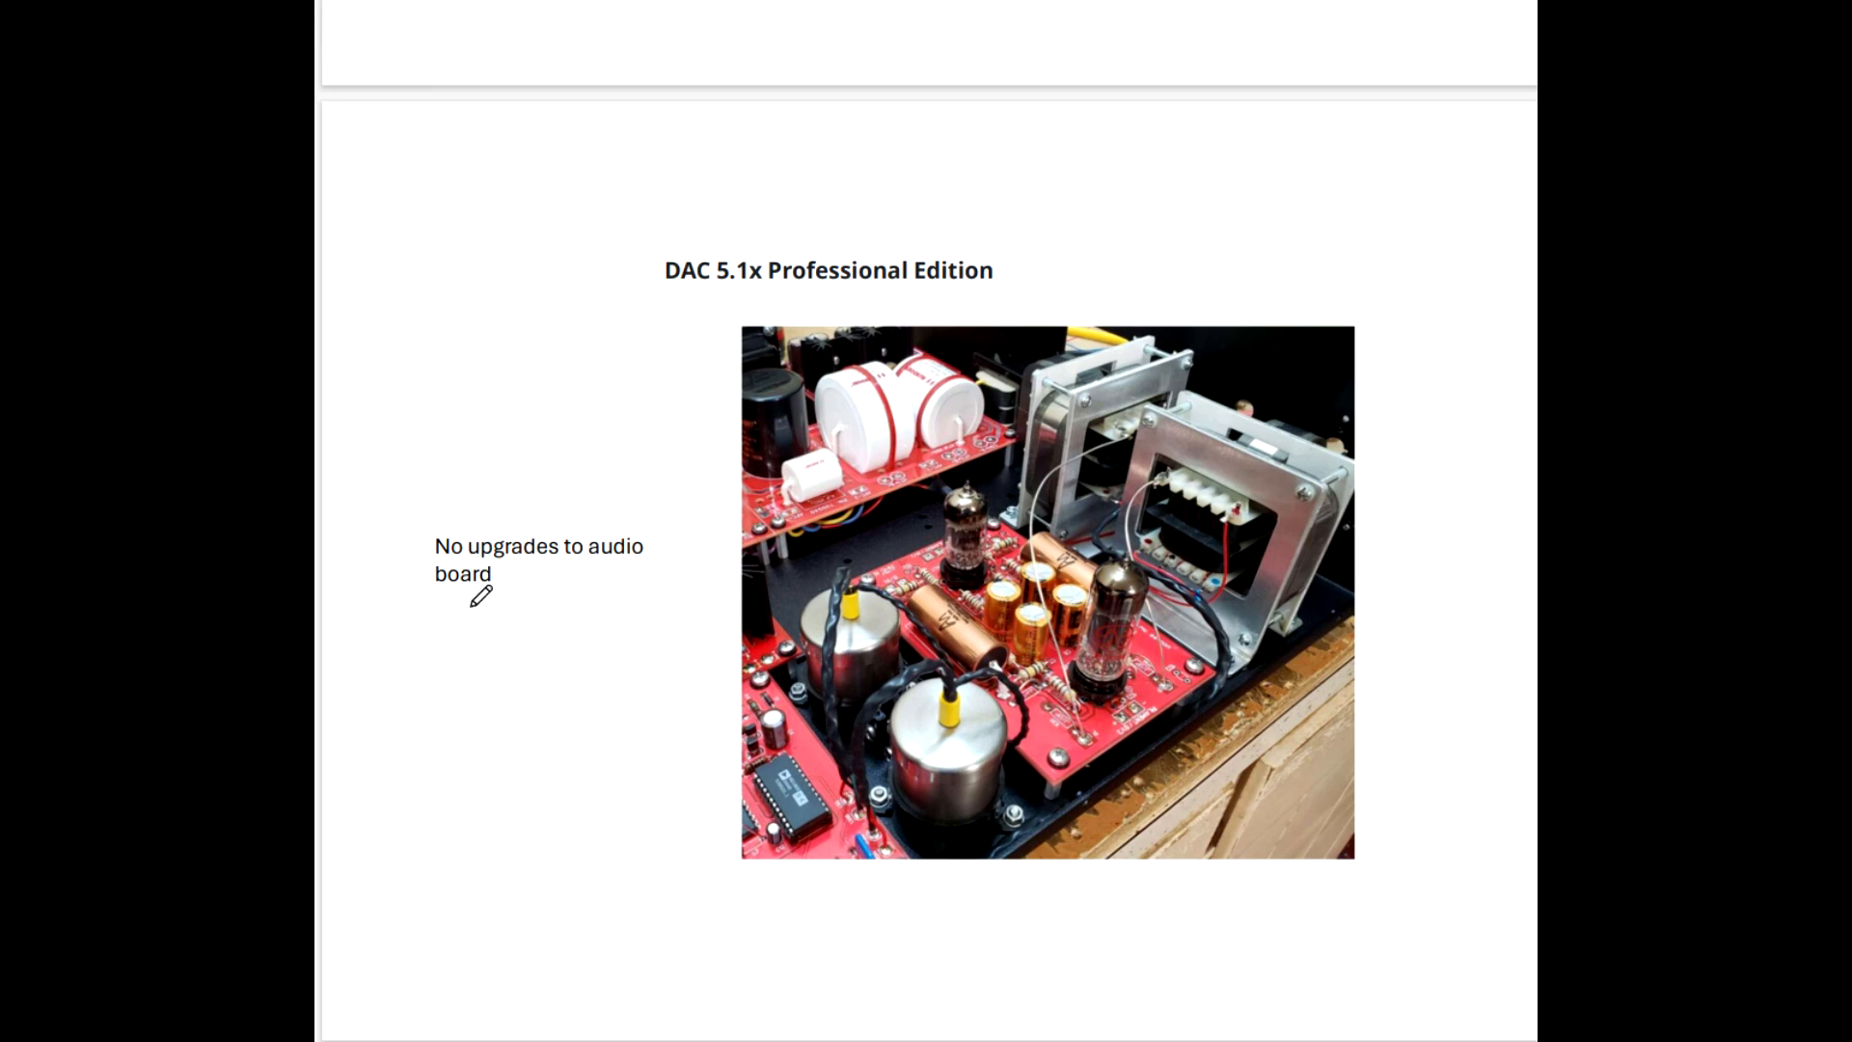
pyautogui.moveTo(564, 633)
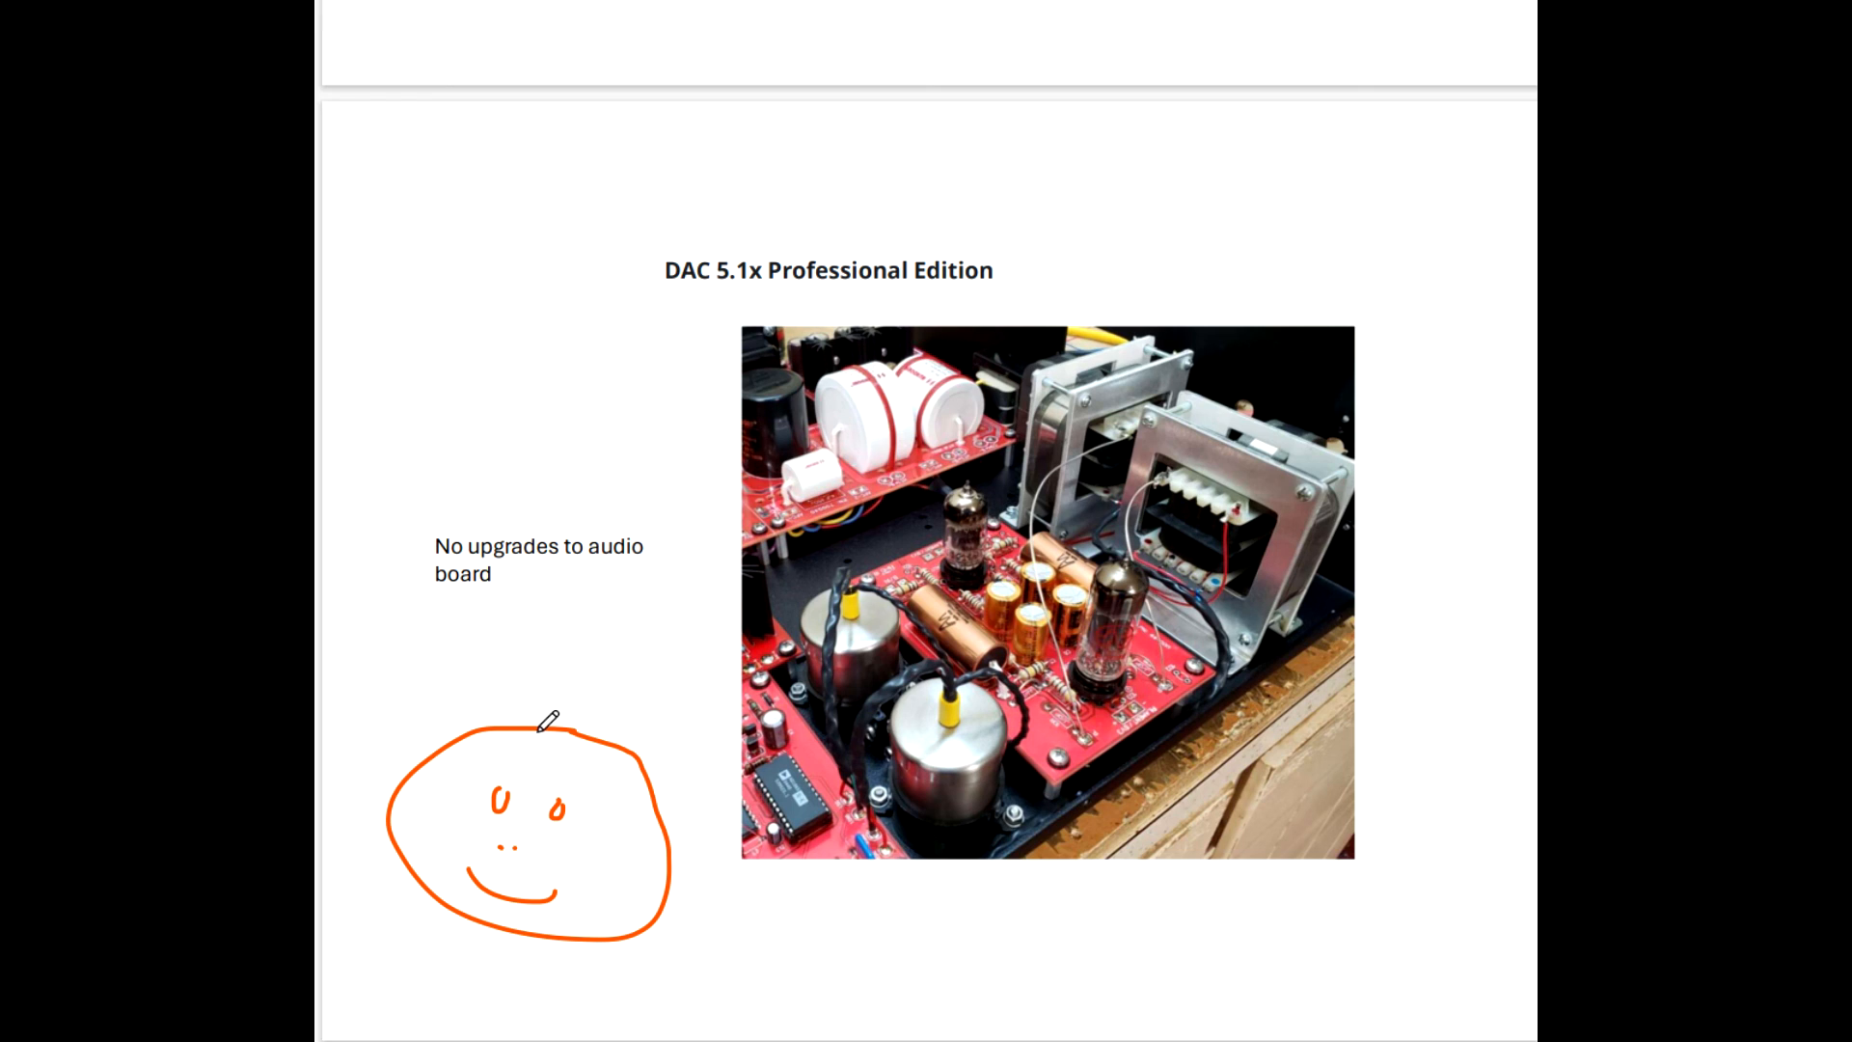
pyautogui.moveTo(550, 728); pyautogui.dragTo(629, 648)
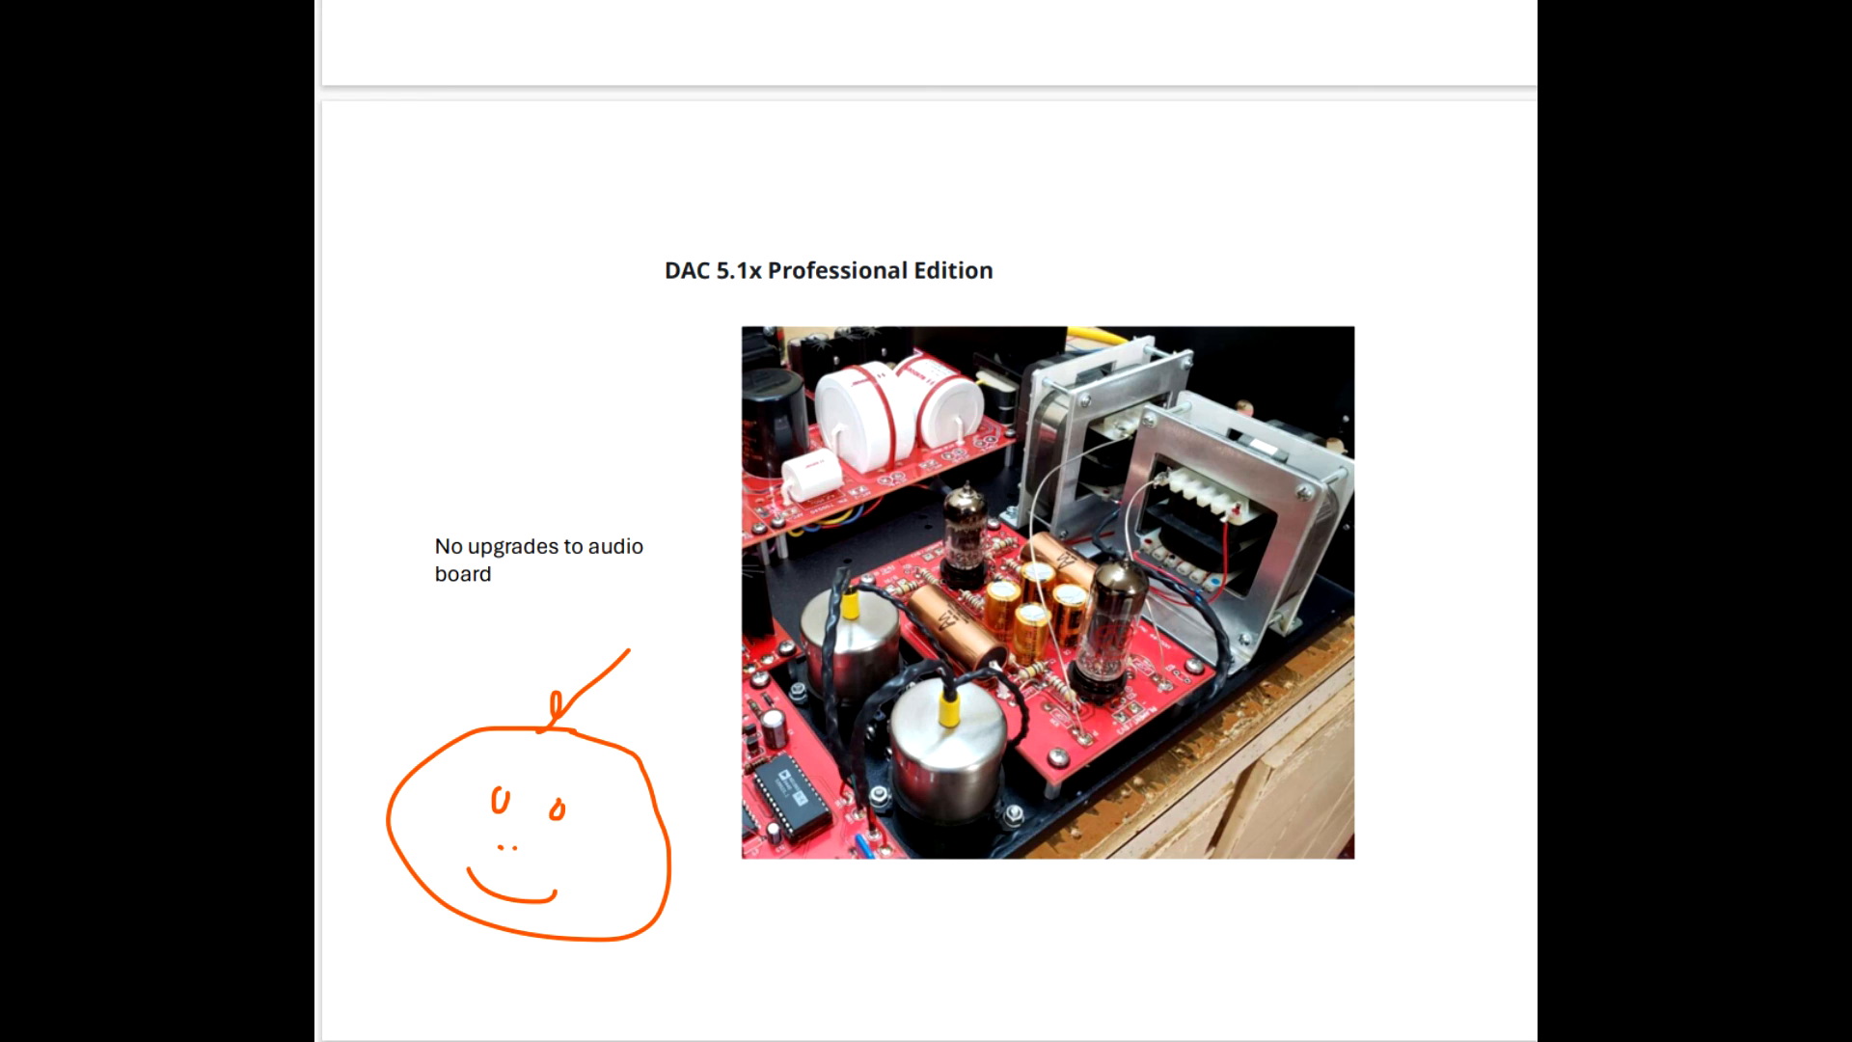